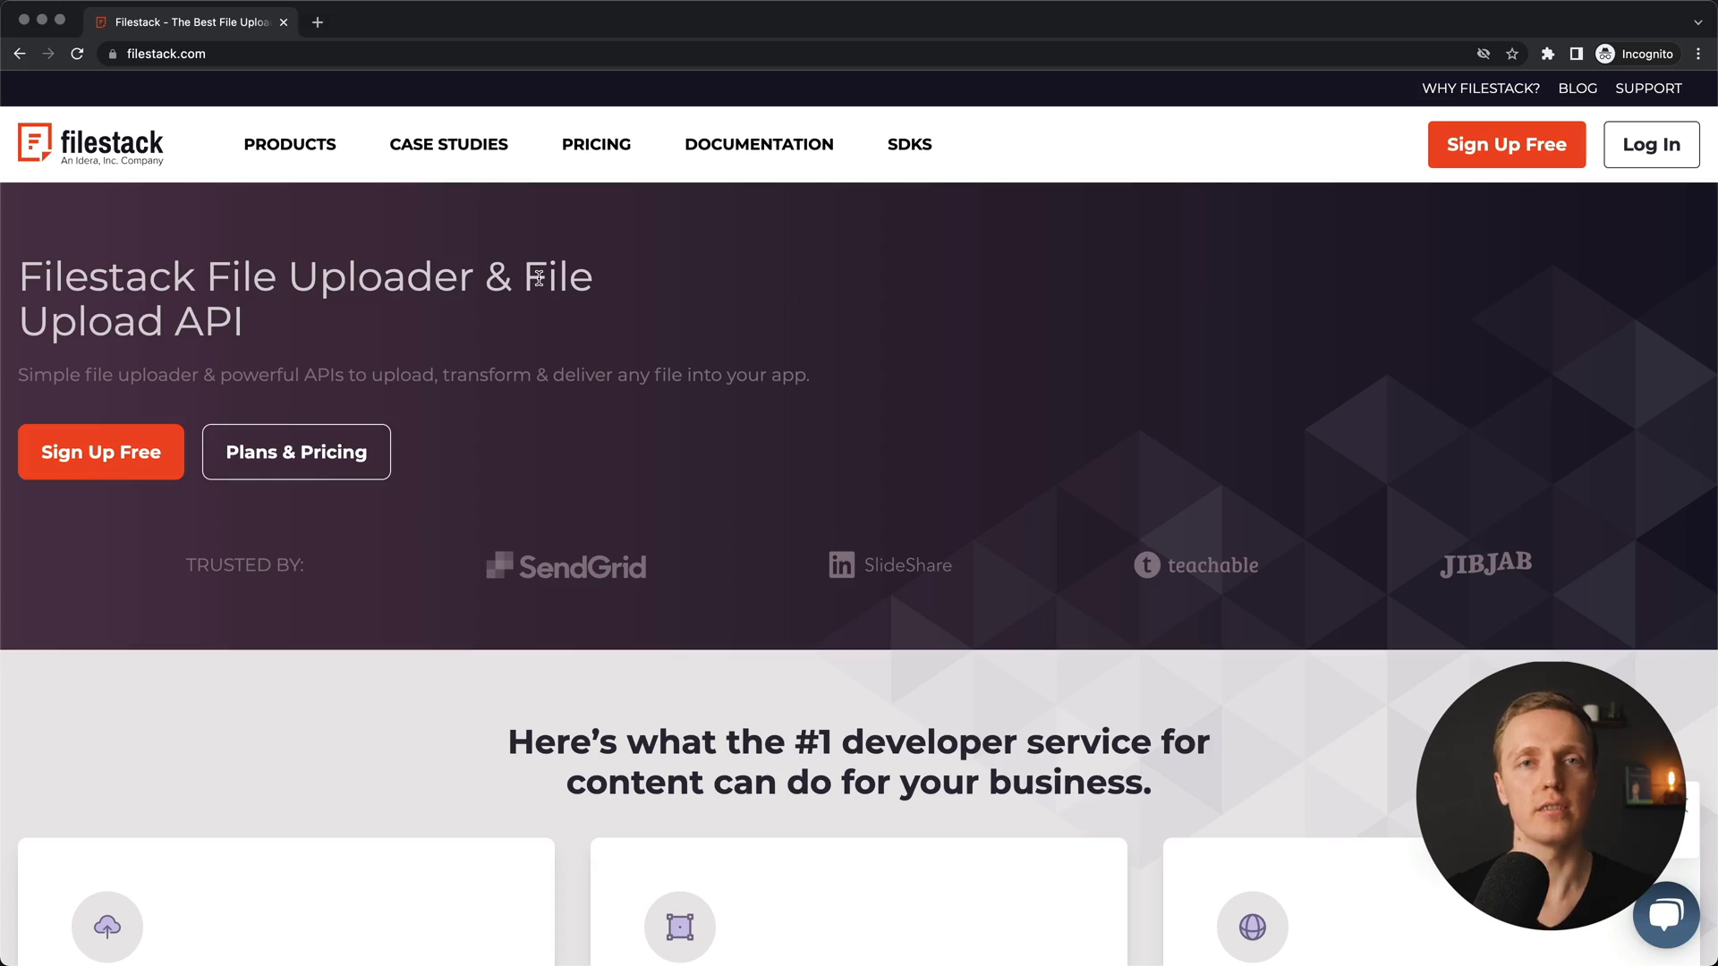
{"action": "mouse_move", "coordinate": [596, 143]}
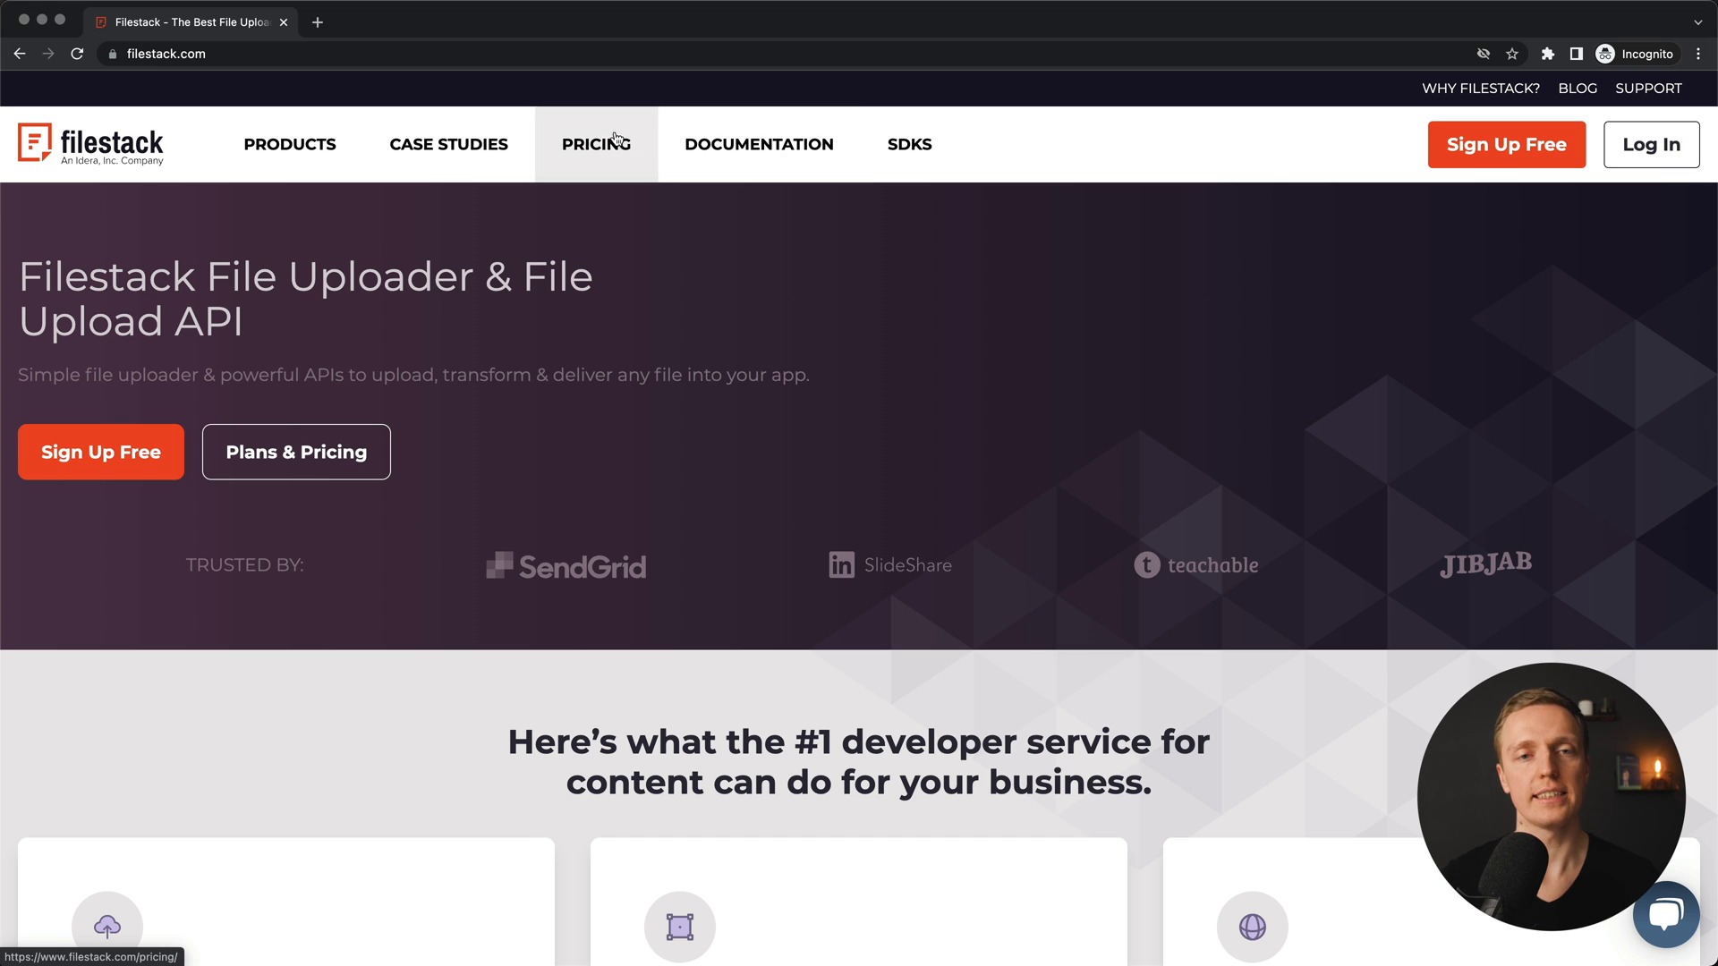
- Review Filestack's pricing plans, then scroll to the homepage upload demo
{"action": "left_click", "coordinate": [596, 143]}
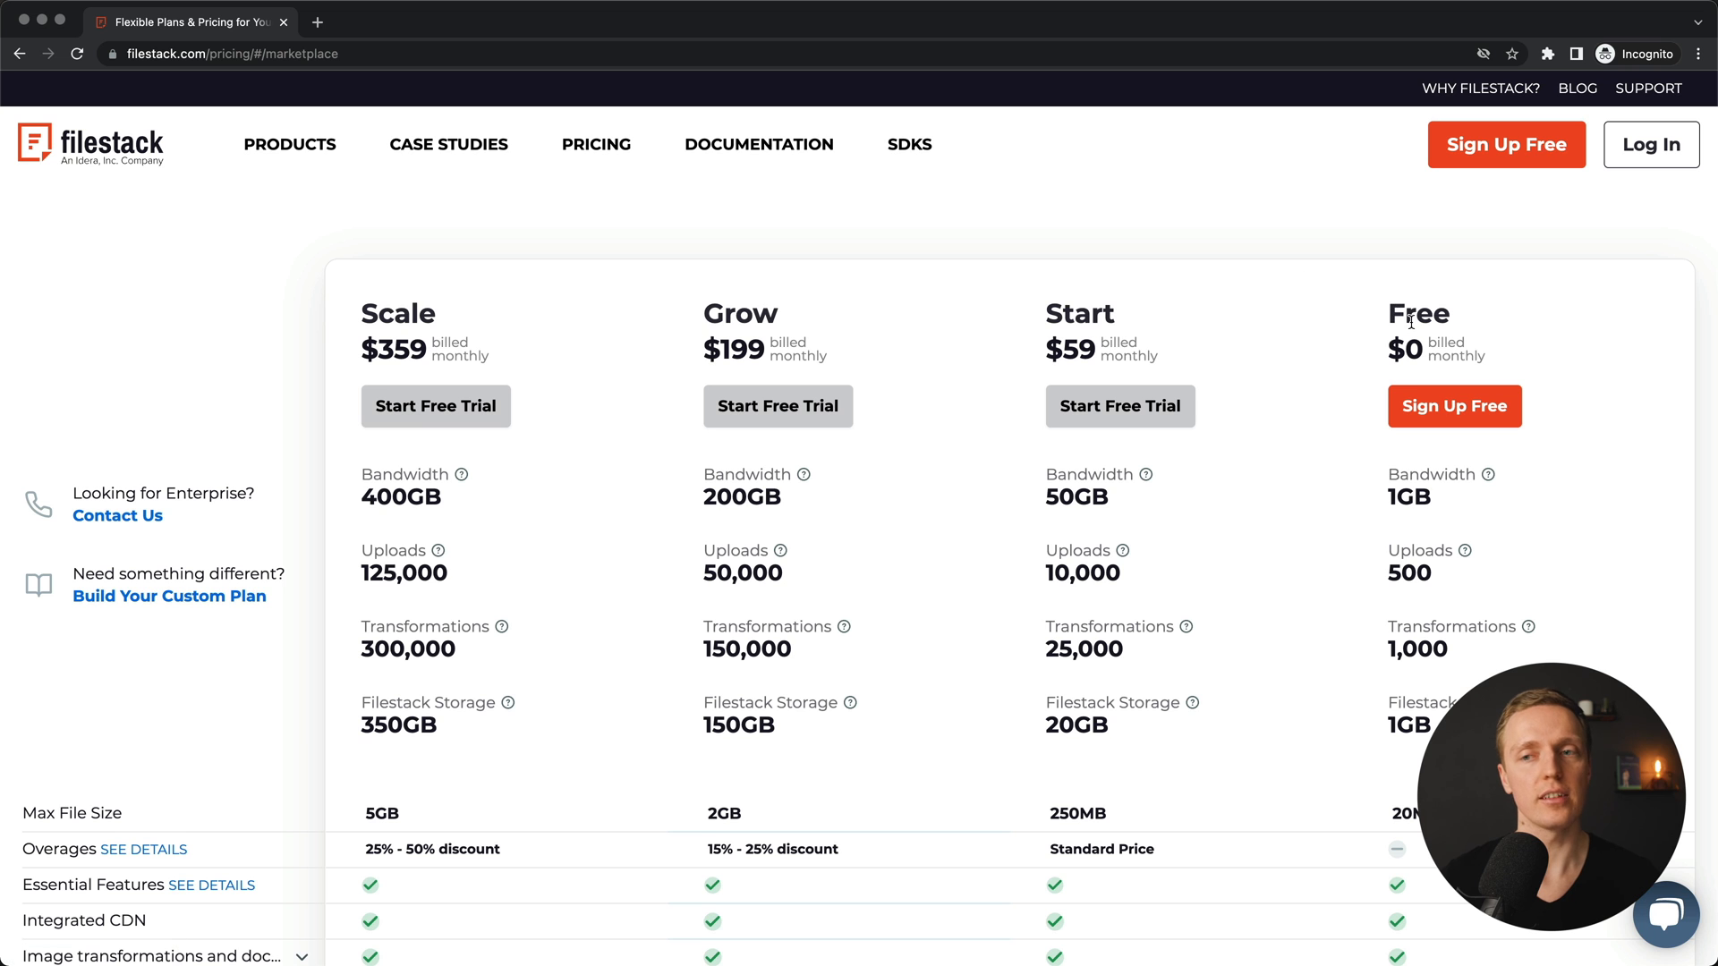
{"action": "scroll", "scroll_direction": "down", "scroll_amount": 3}
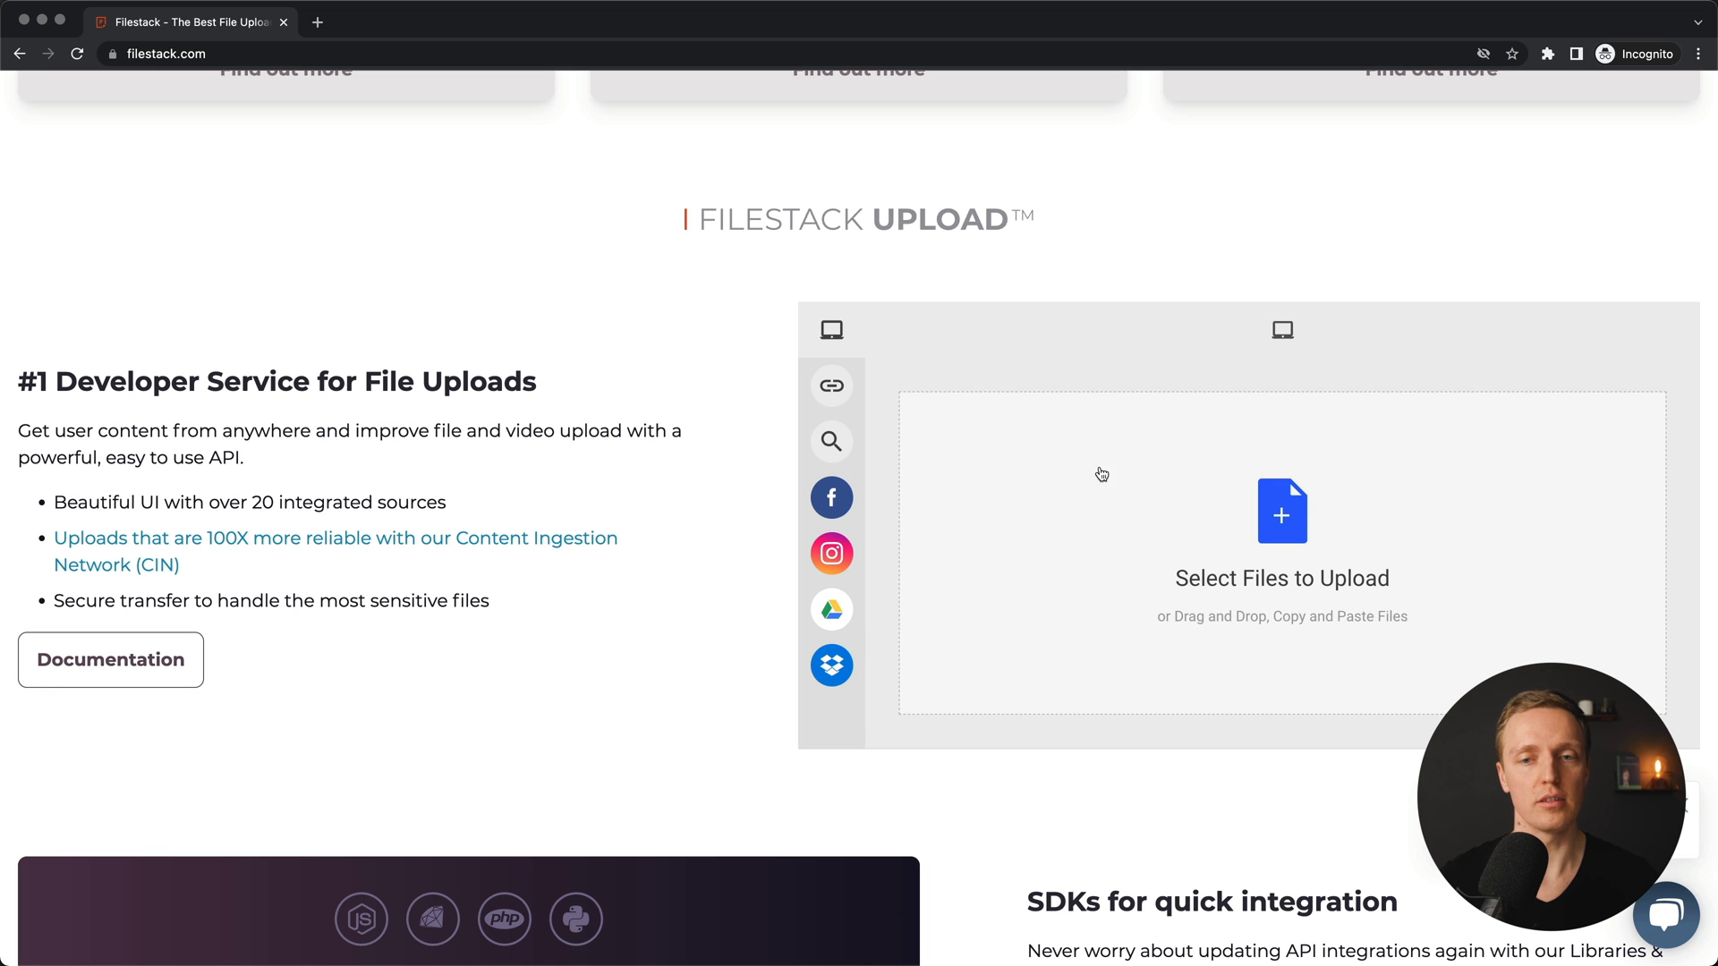
{"action": "mouse_move", "coordinate": [745, 290]}
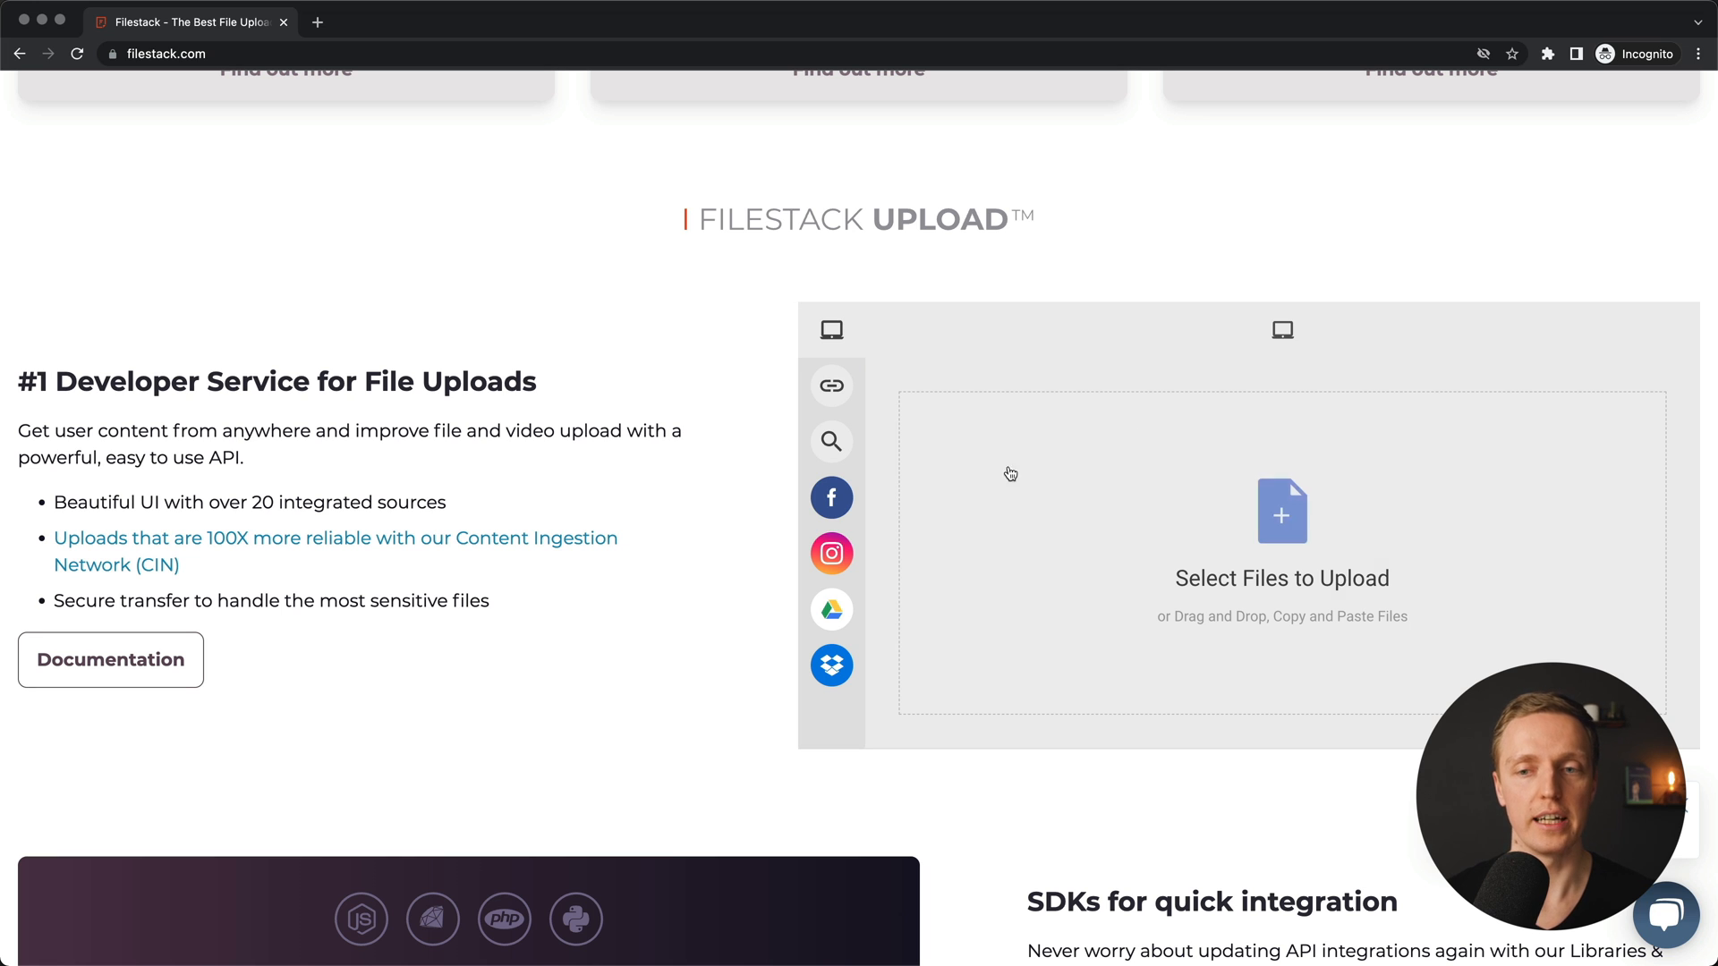
{"action": "mouse_move", "coordinate": [919, 316]}
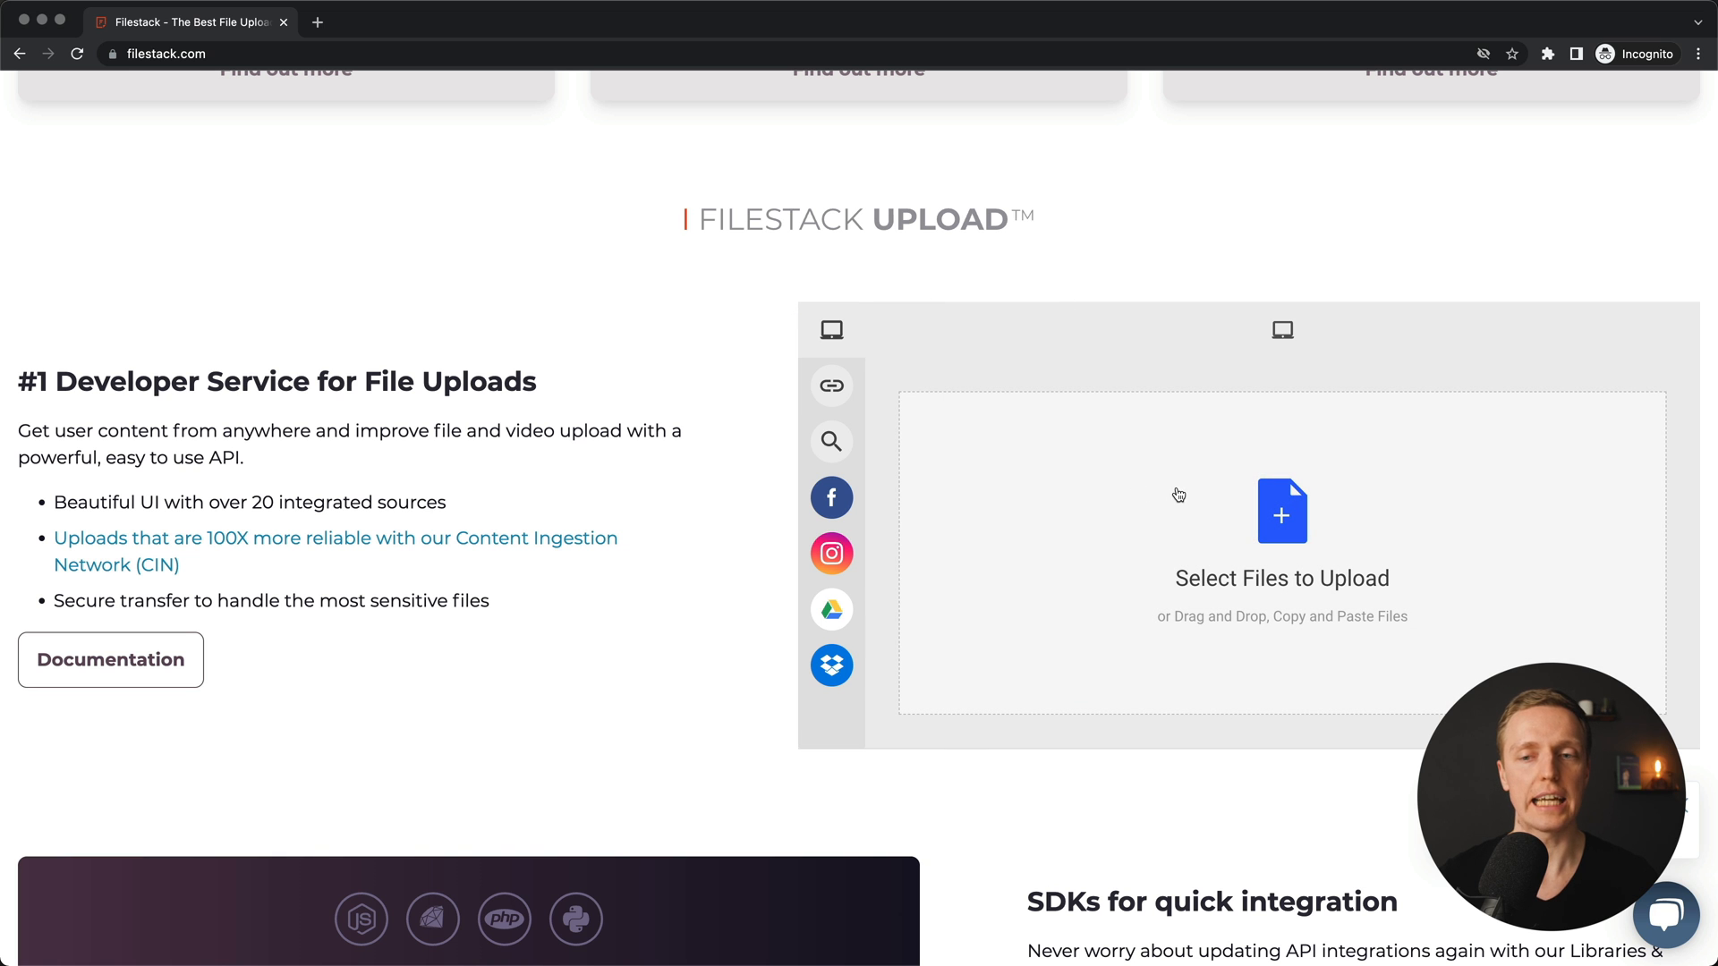
{"action": "mouse_move", "coordinate": [1136, 548]}
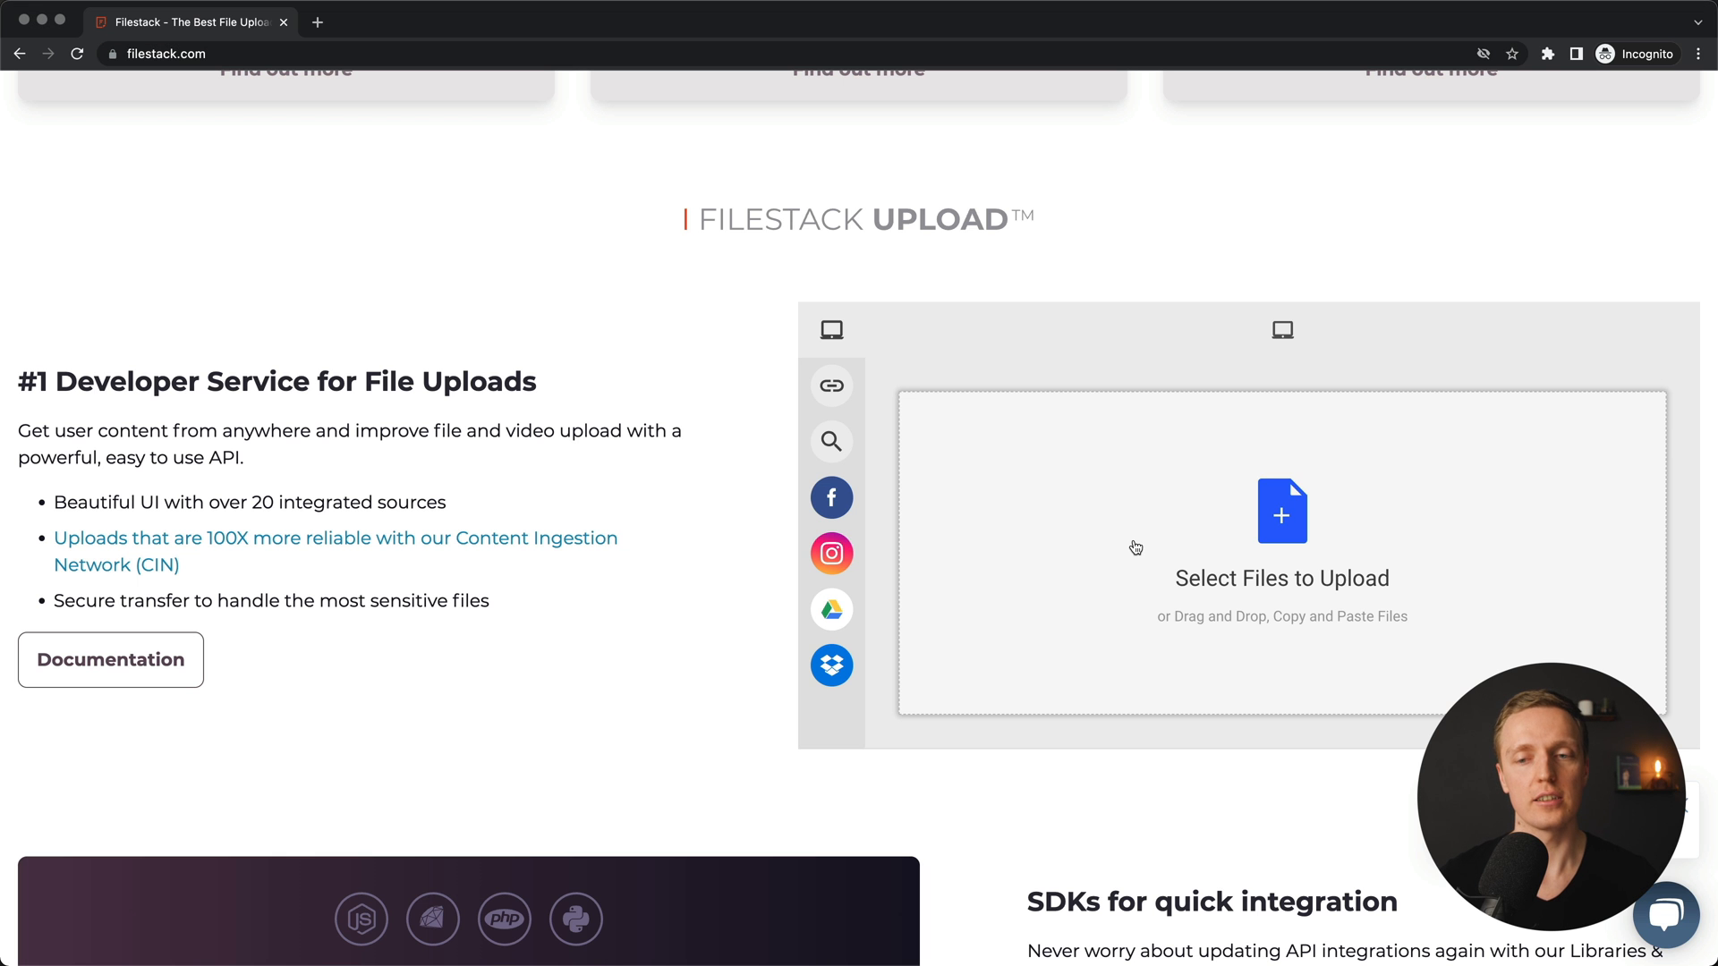
- Upload the portrait photo from the Desktop through the demo picker, cropped to a circle
{"action": "left_click", "coordinate": [1280, 537]}
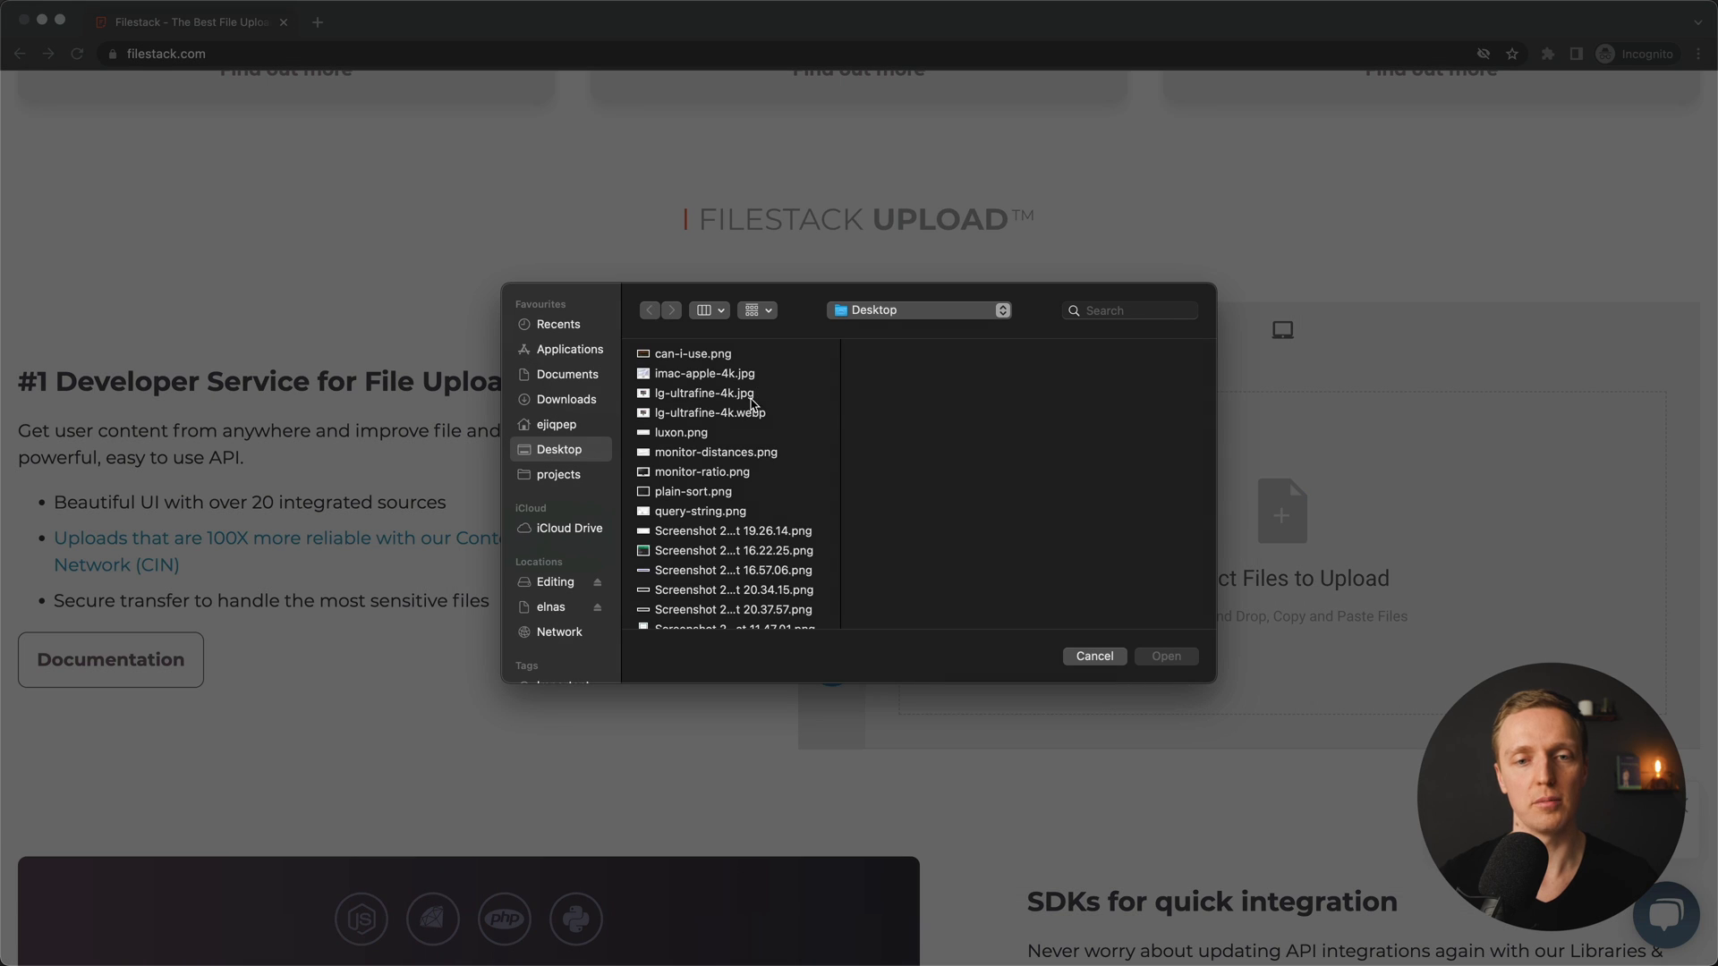
{"action": "scroll", "scroll_direction": "down", "scroll_amount": 3}
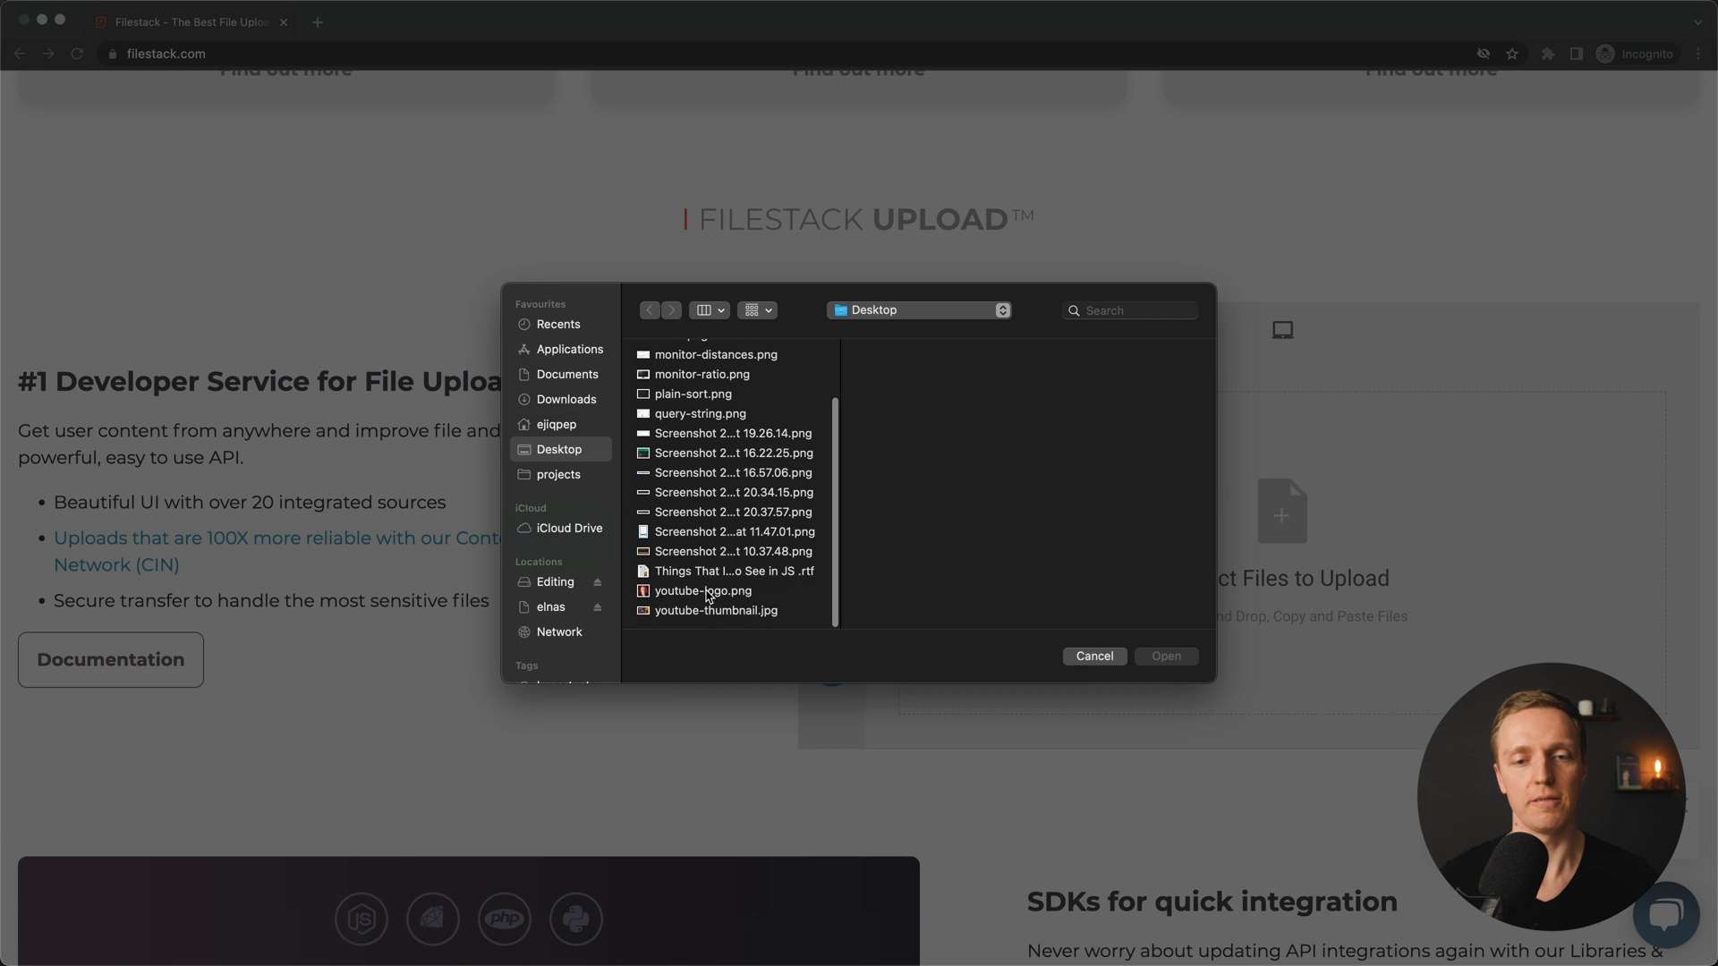
{"action": "left_click", "coordinate": [1165, 655]}
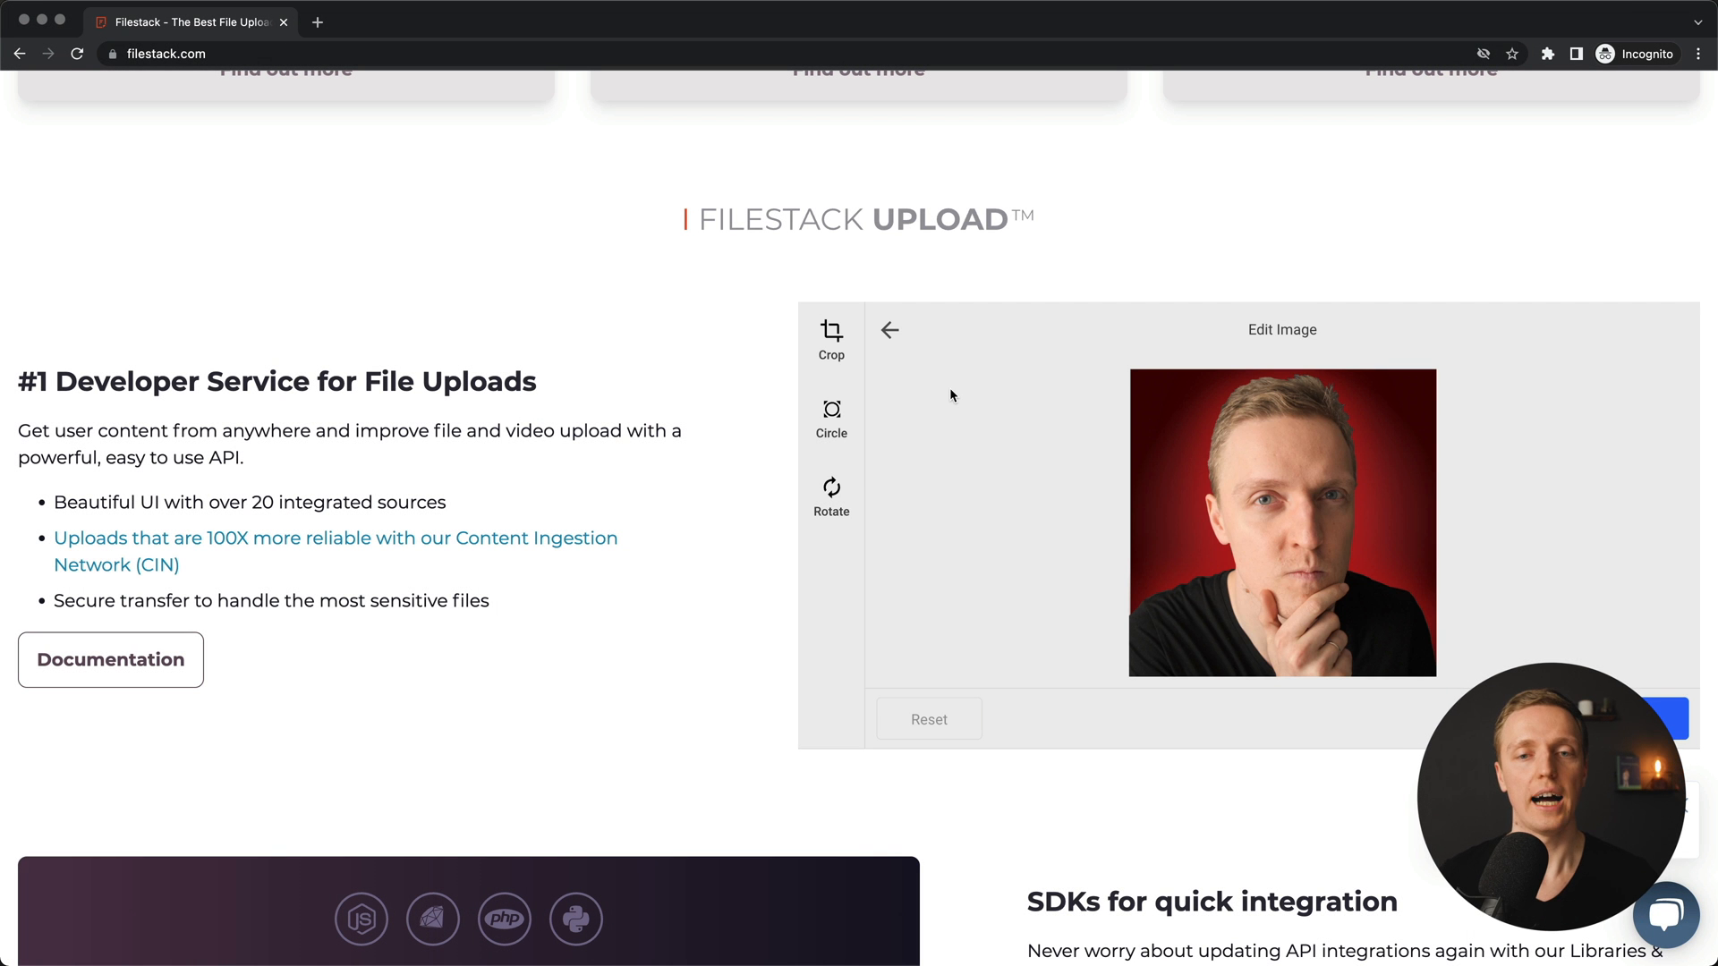
{"action": "mouse_move", "coordinate": [831, 337]}
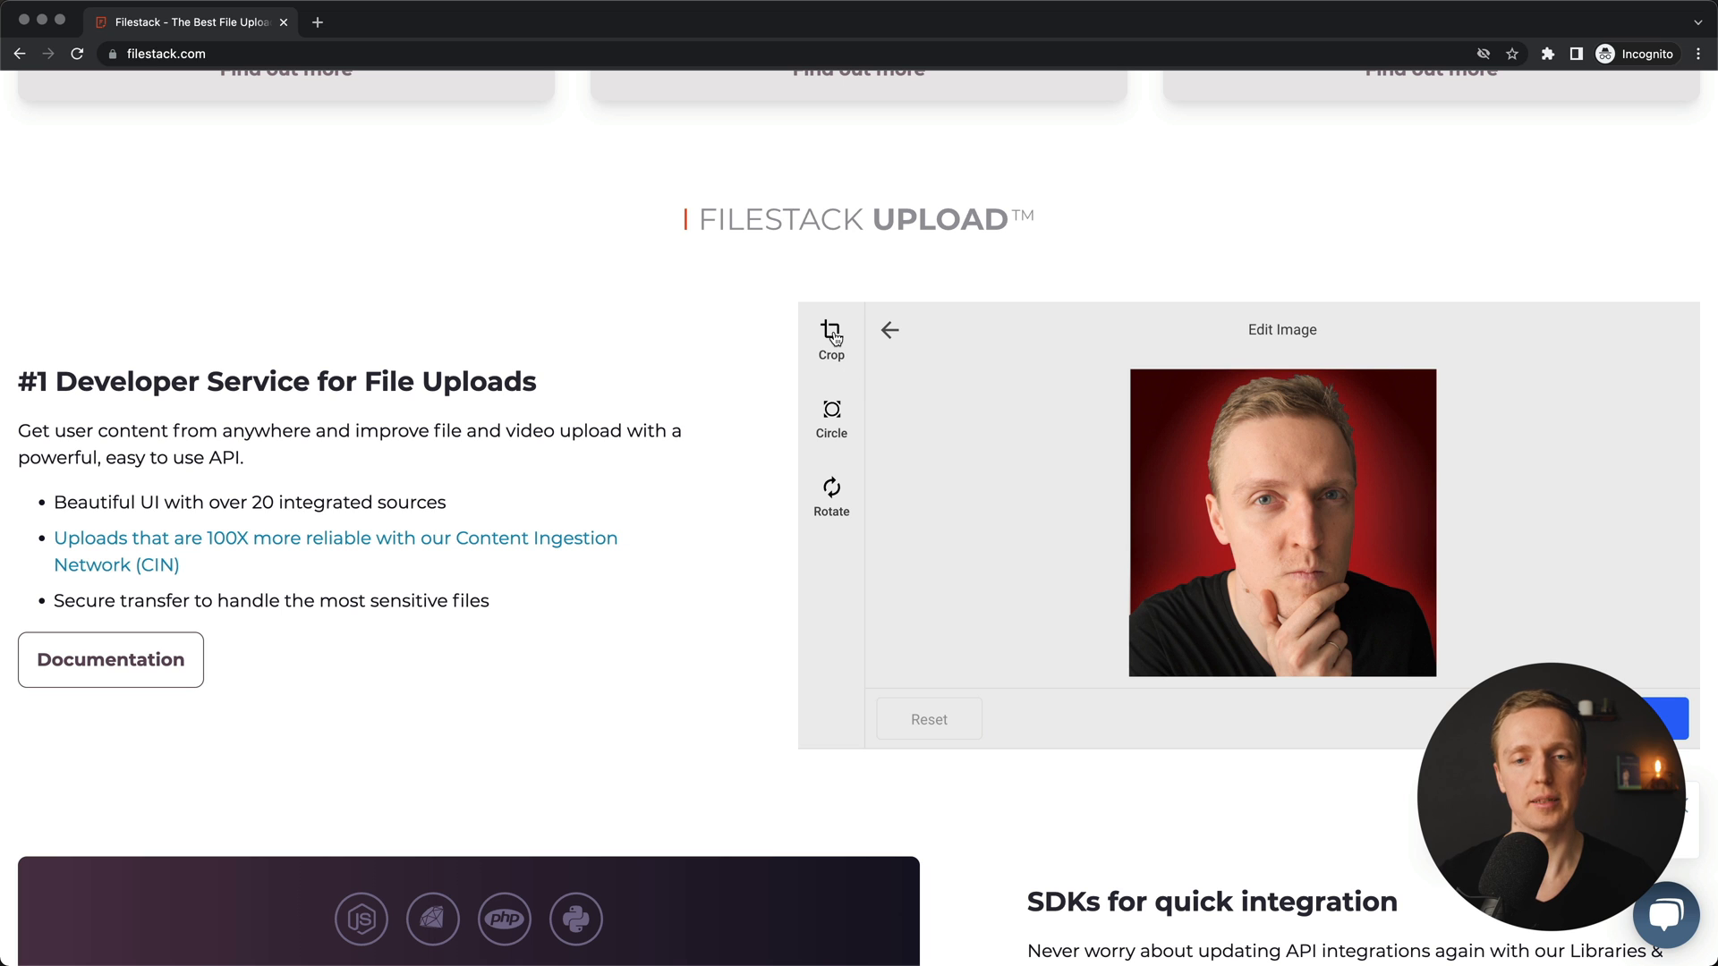
{"action": "left_click", "coordinate": [830, 416]}
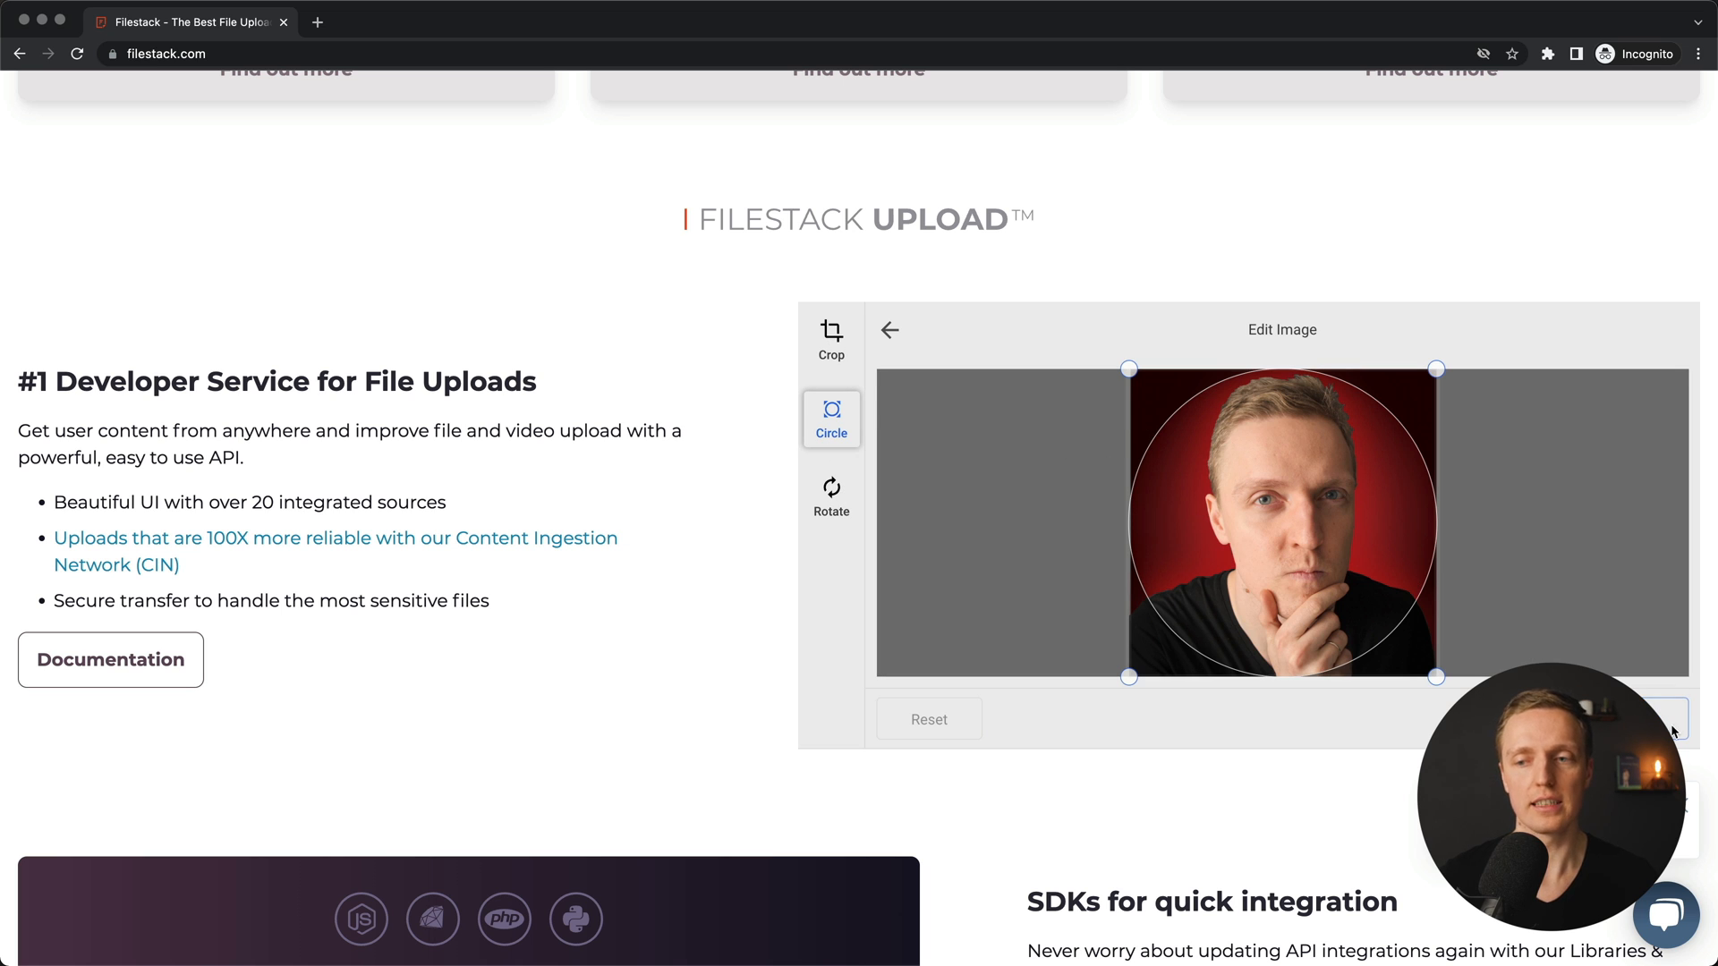
{"action": "left_click", "coordinate": [1630, 718]}
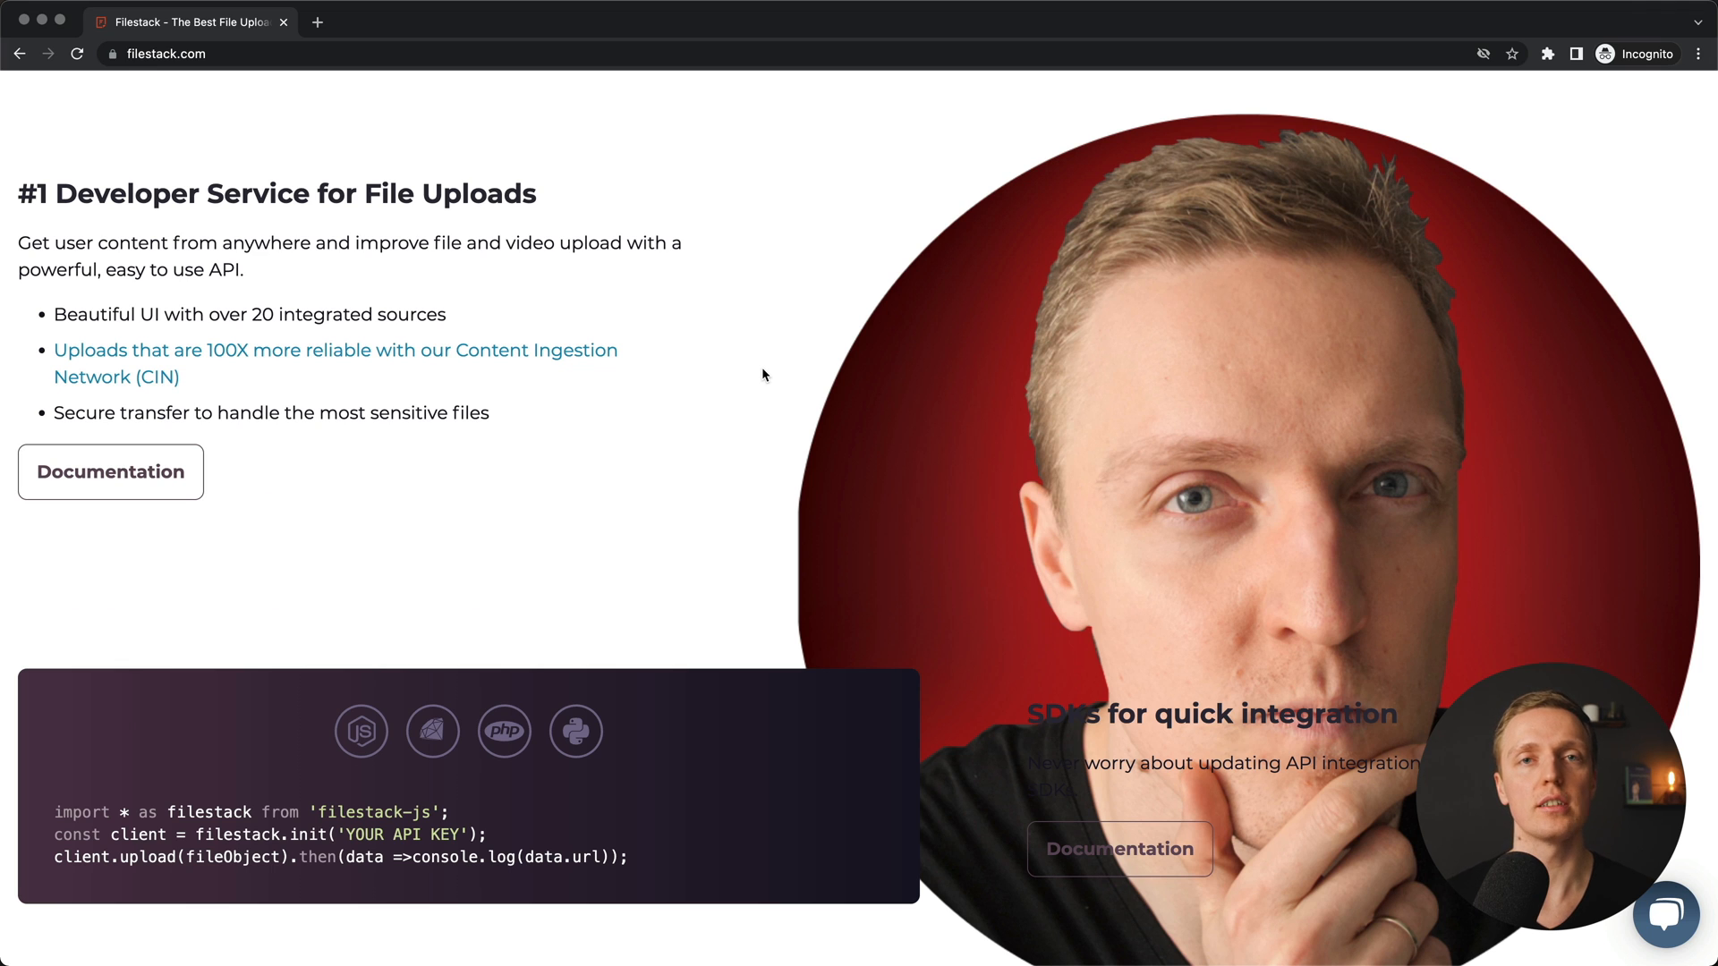
- Choose an option from the uploaded circular portrait's context menu
{"action": "right_click", "coordinate": [951, 384]}
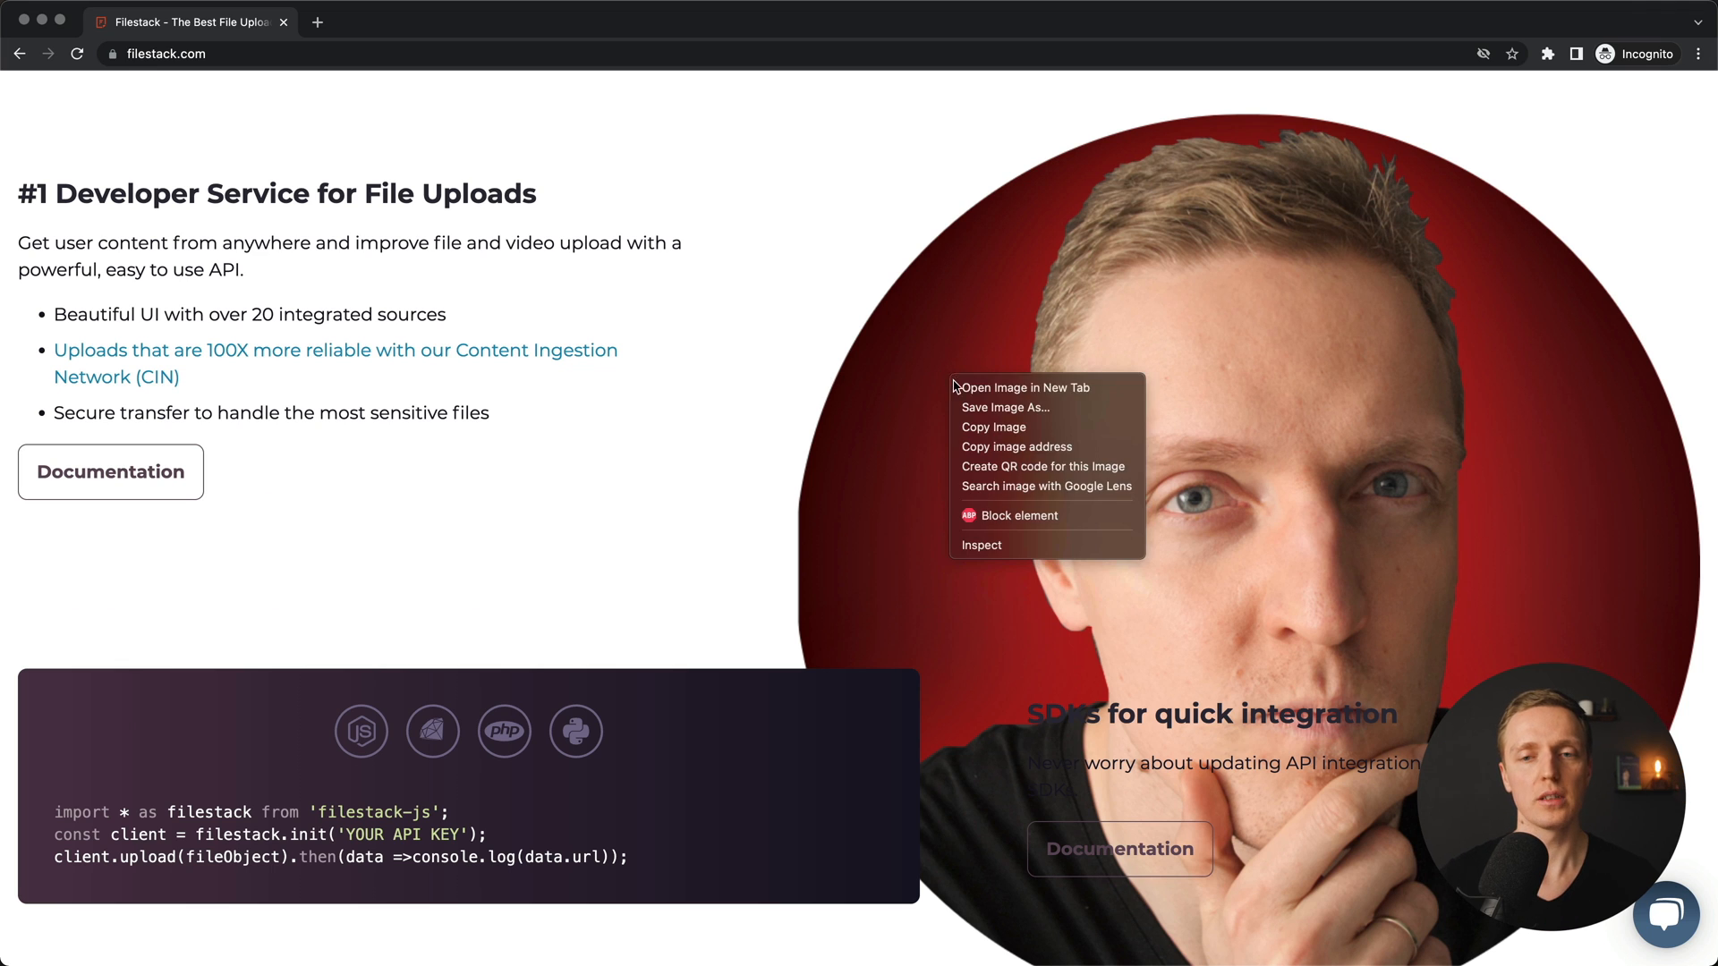
{"action": "left_click", "coordinate": [1024, 387]}
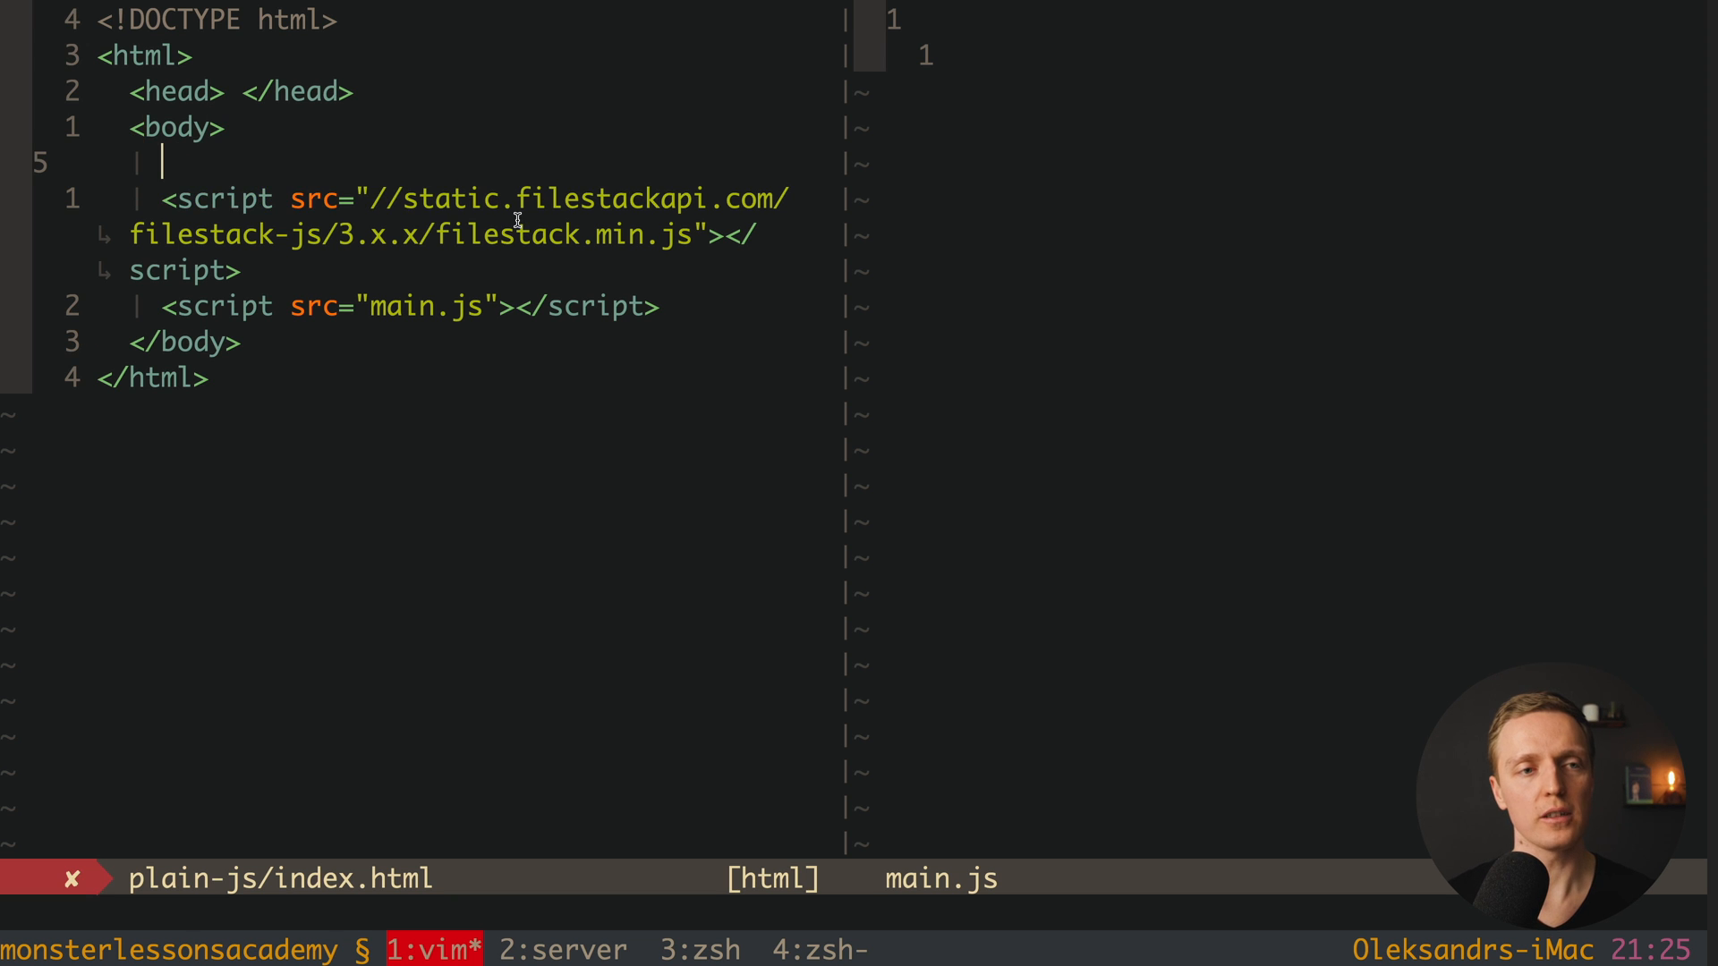
- Add a div holding an 'Upload file' button with class upload
{"action": "type", "text": "<div></div>"}
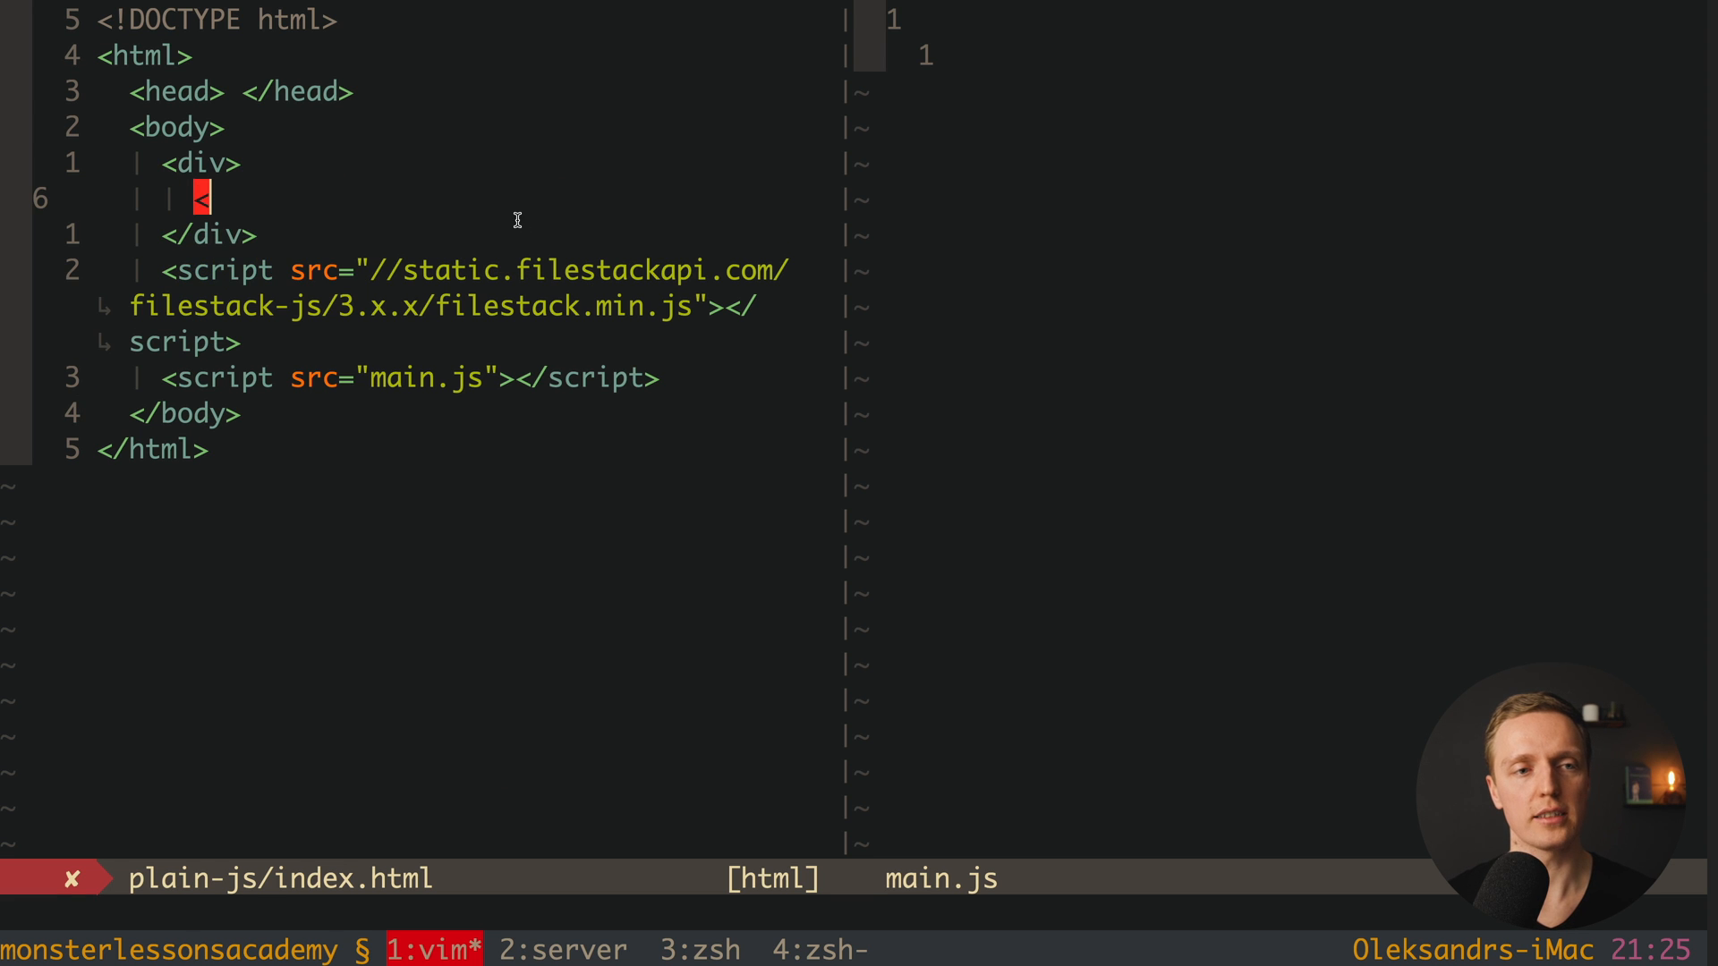
{"action": "type", "text": "button class=\""}
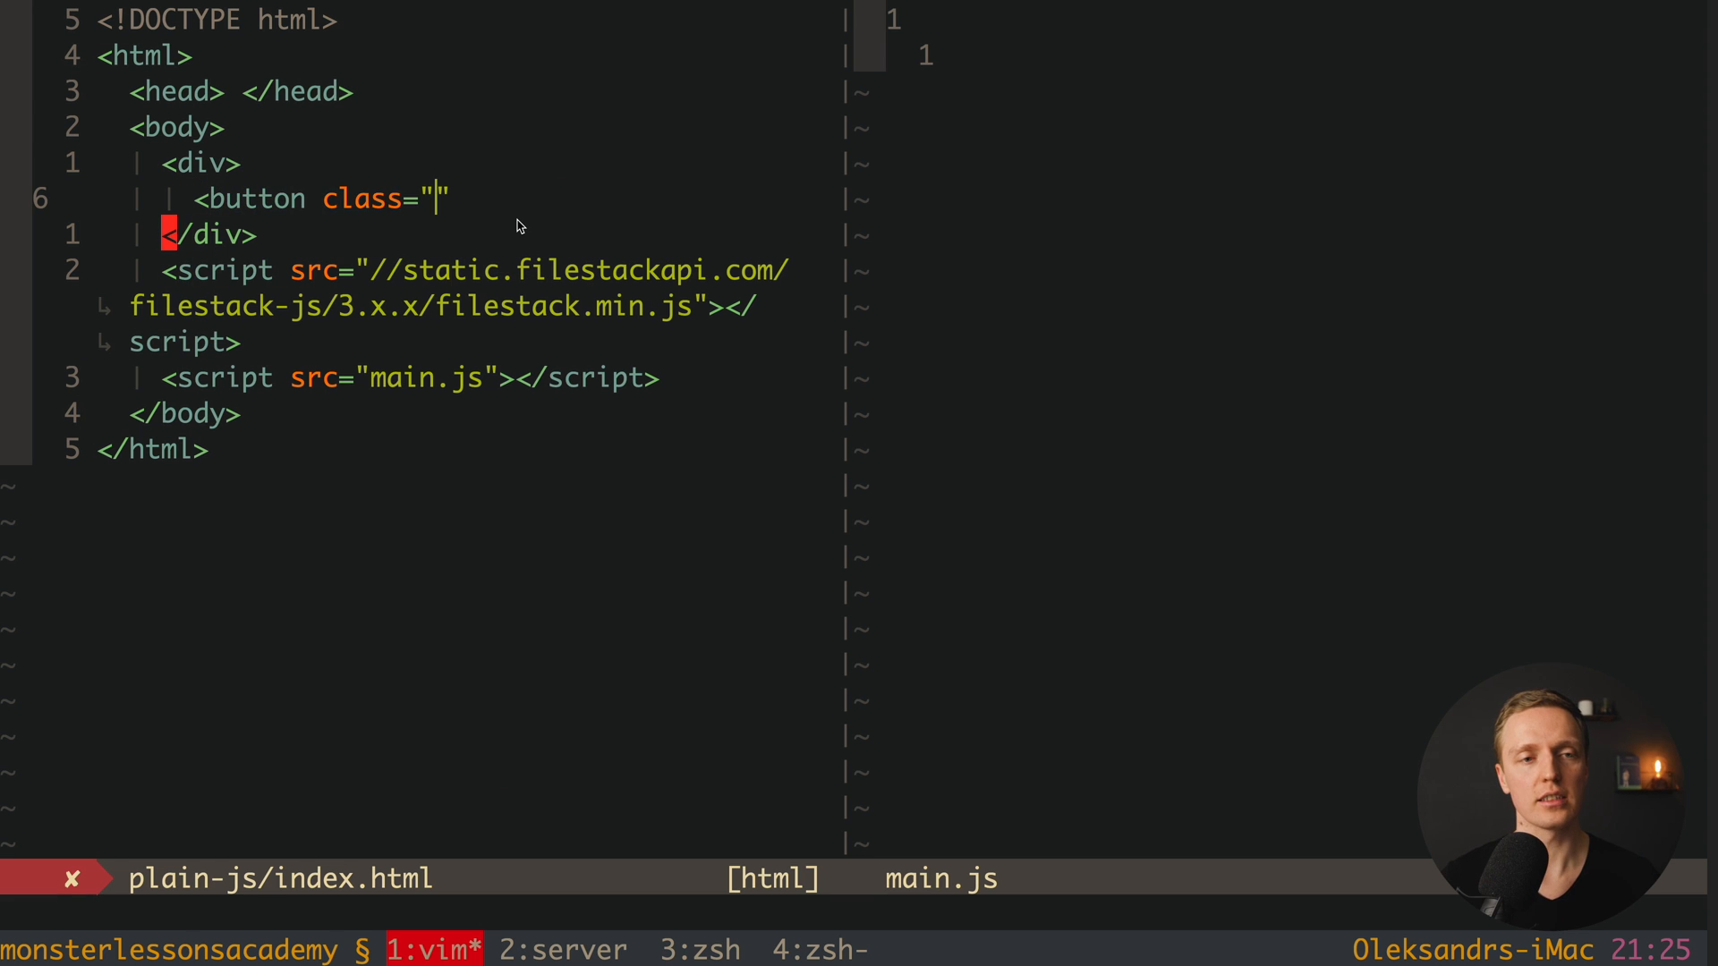
{"action": "type", "text": "upload"}
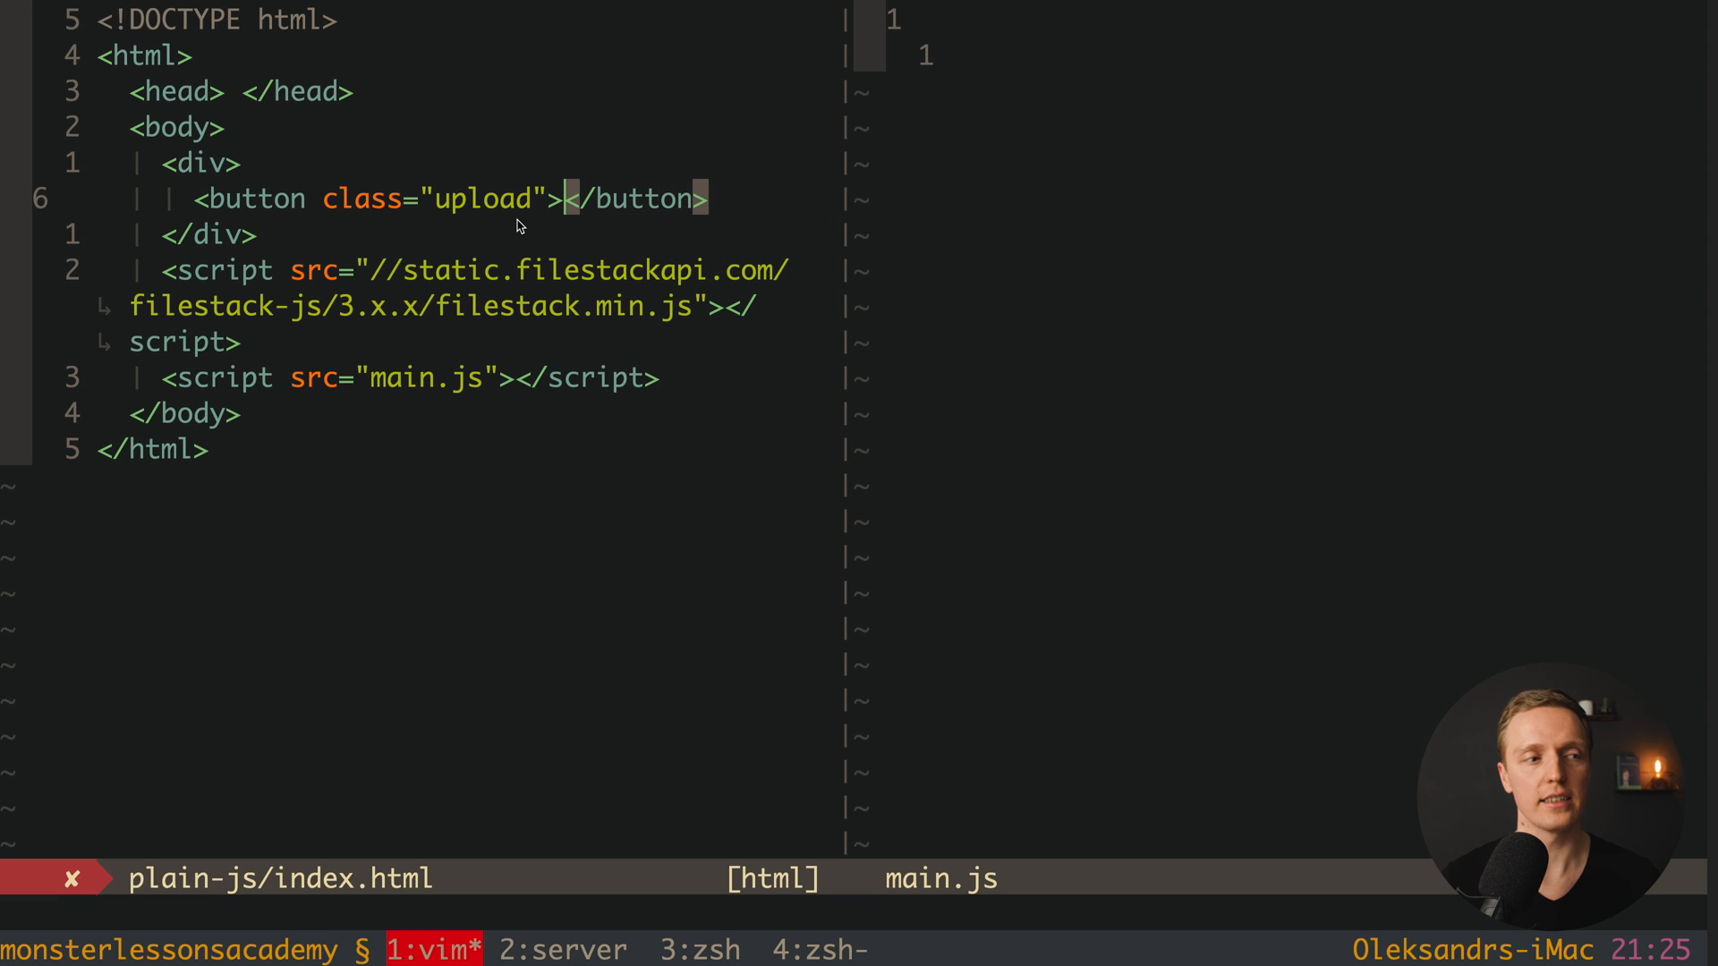
{"action": "type", "text": "Upload file"}
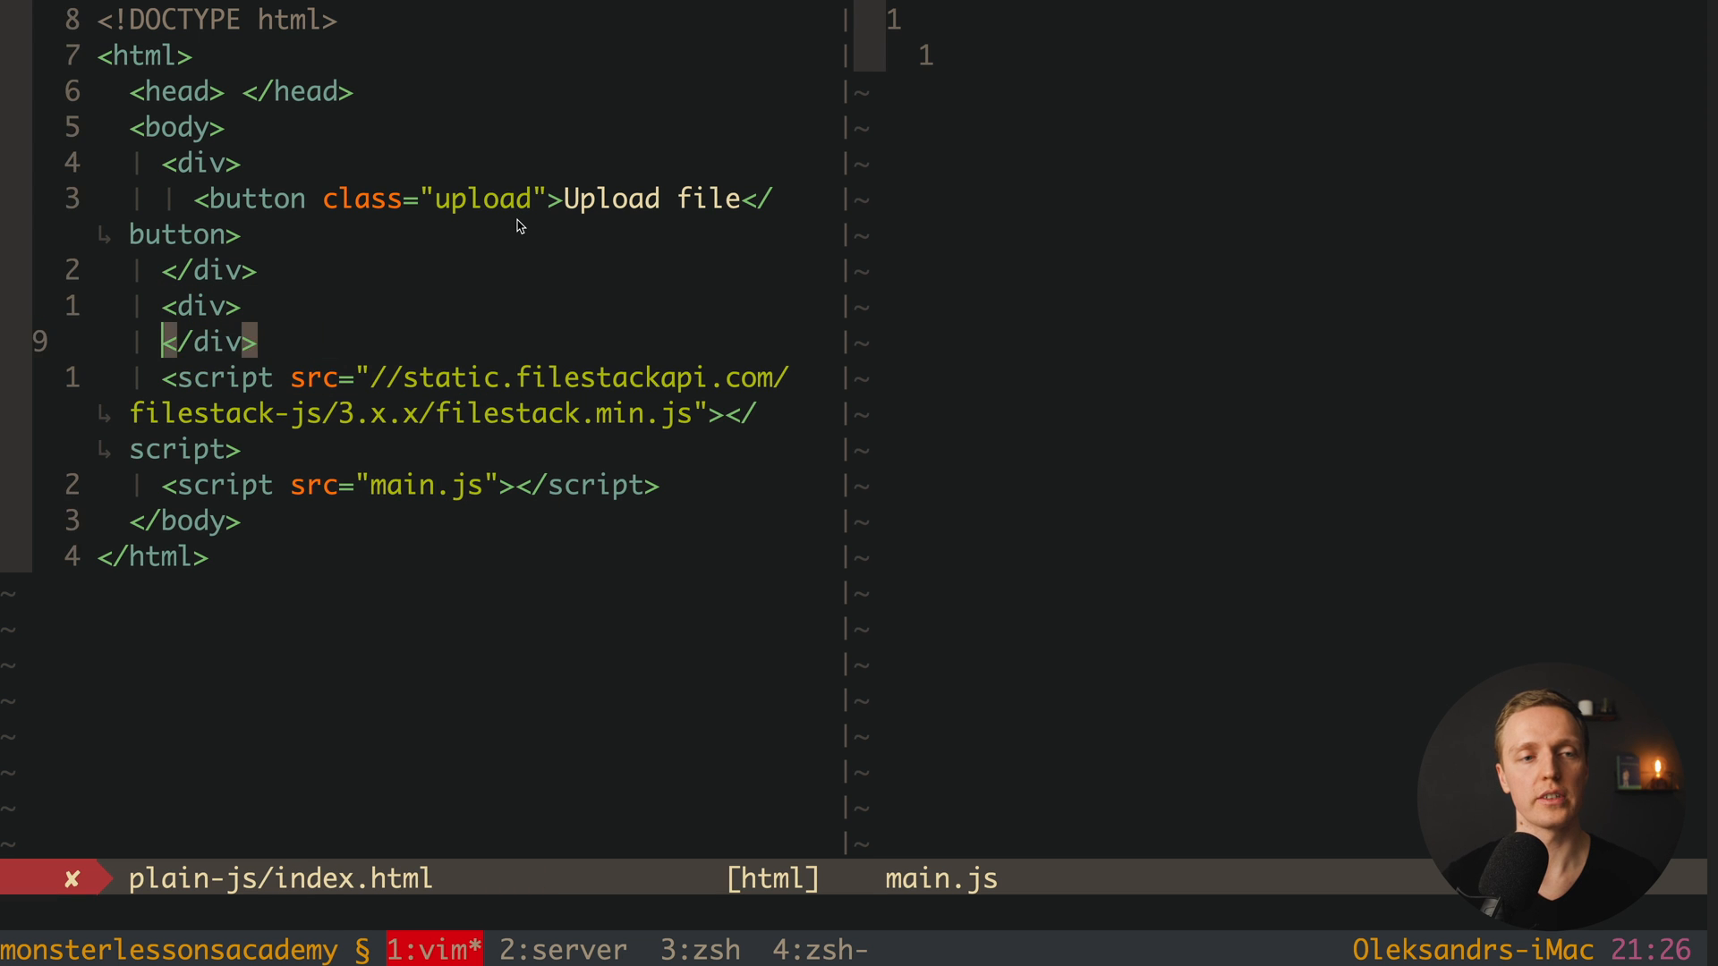
- Add a 200 by 200 img element with class log
{"action": "type", "text": "img s"}
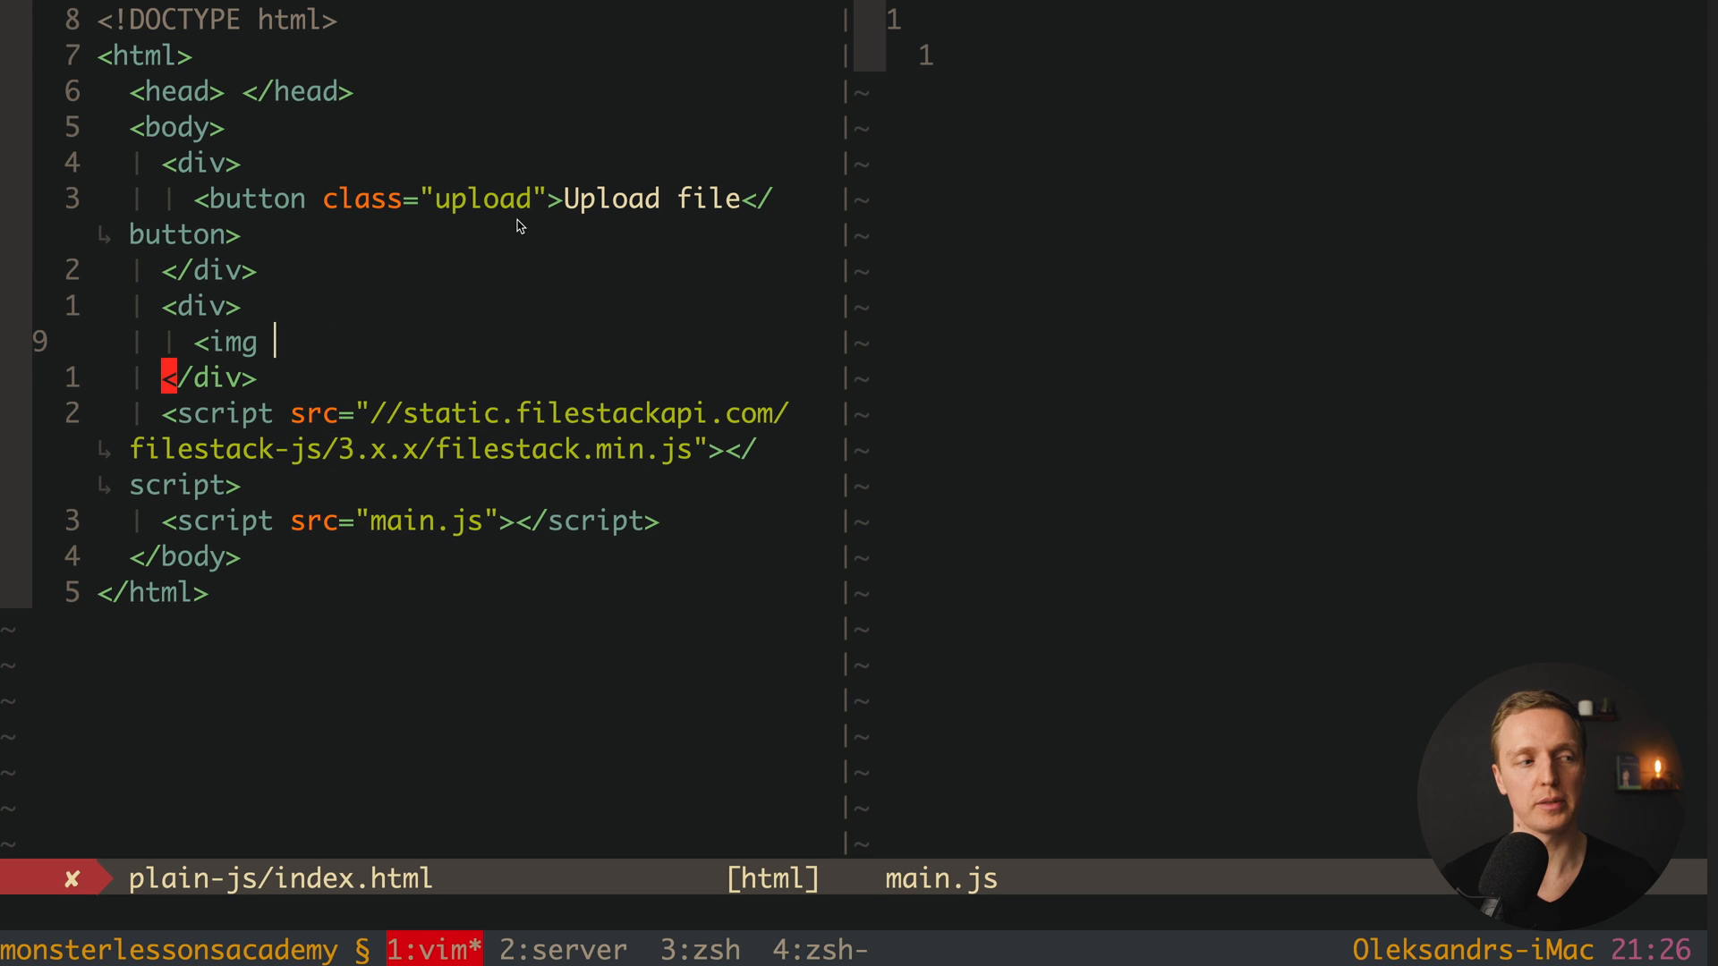
{"action": "type", "text": "width=\"\""}
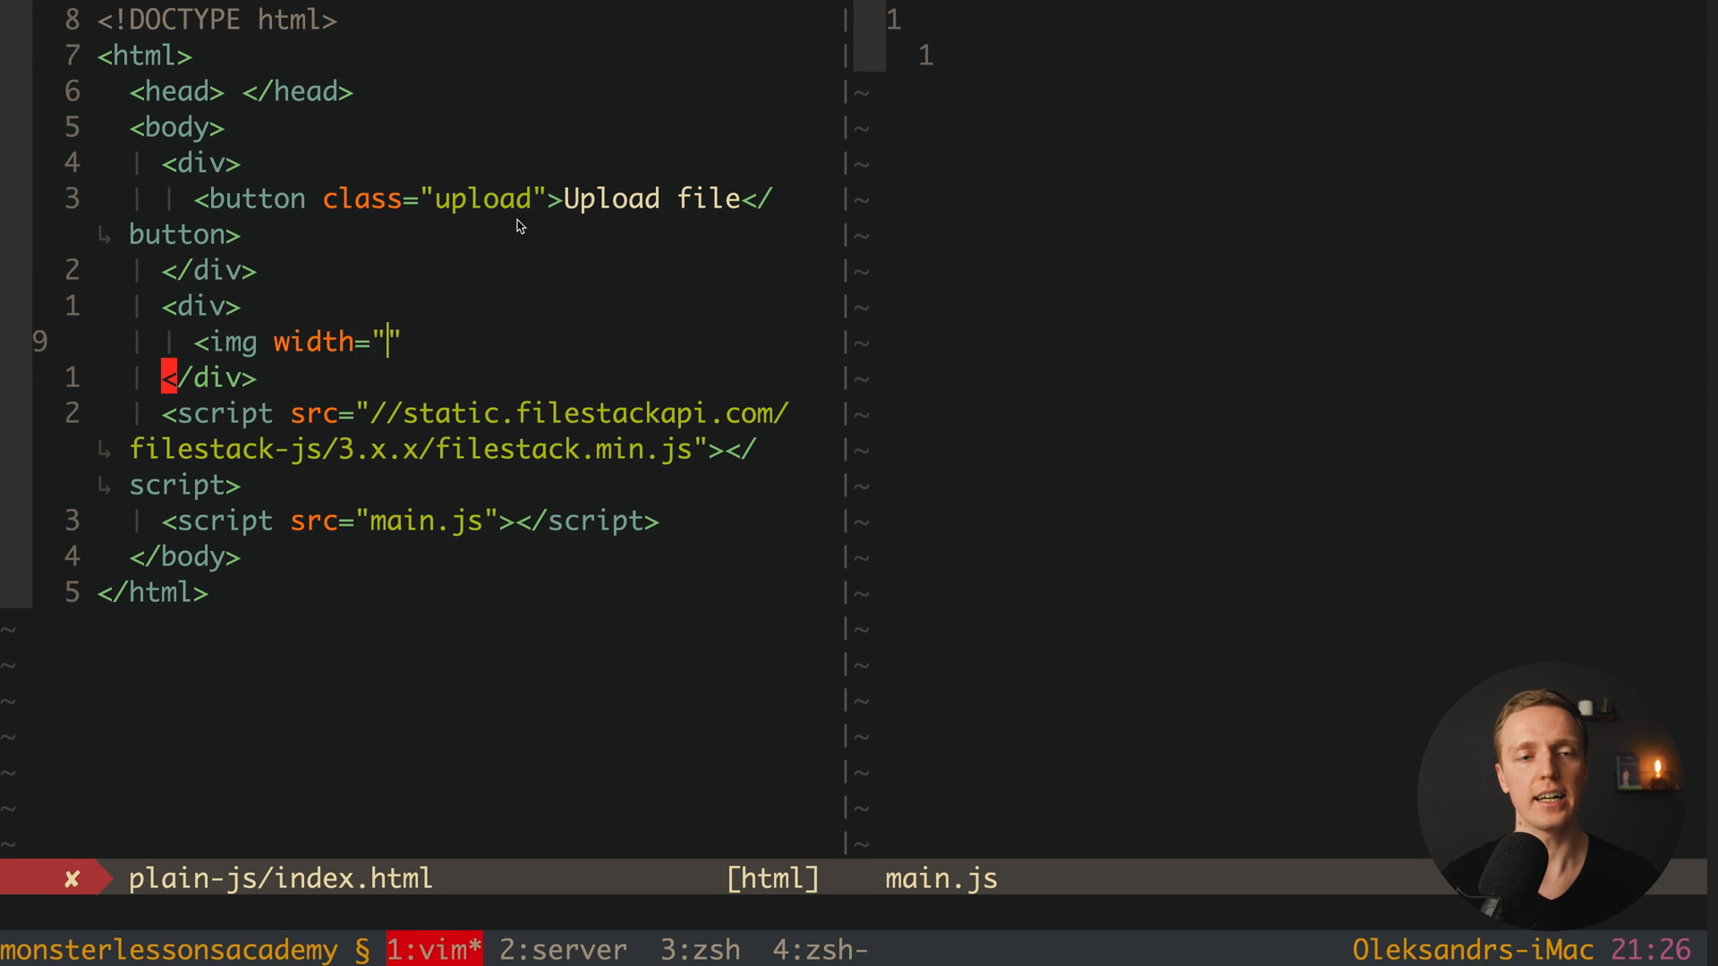
{"action": "type", "text": "200\""}
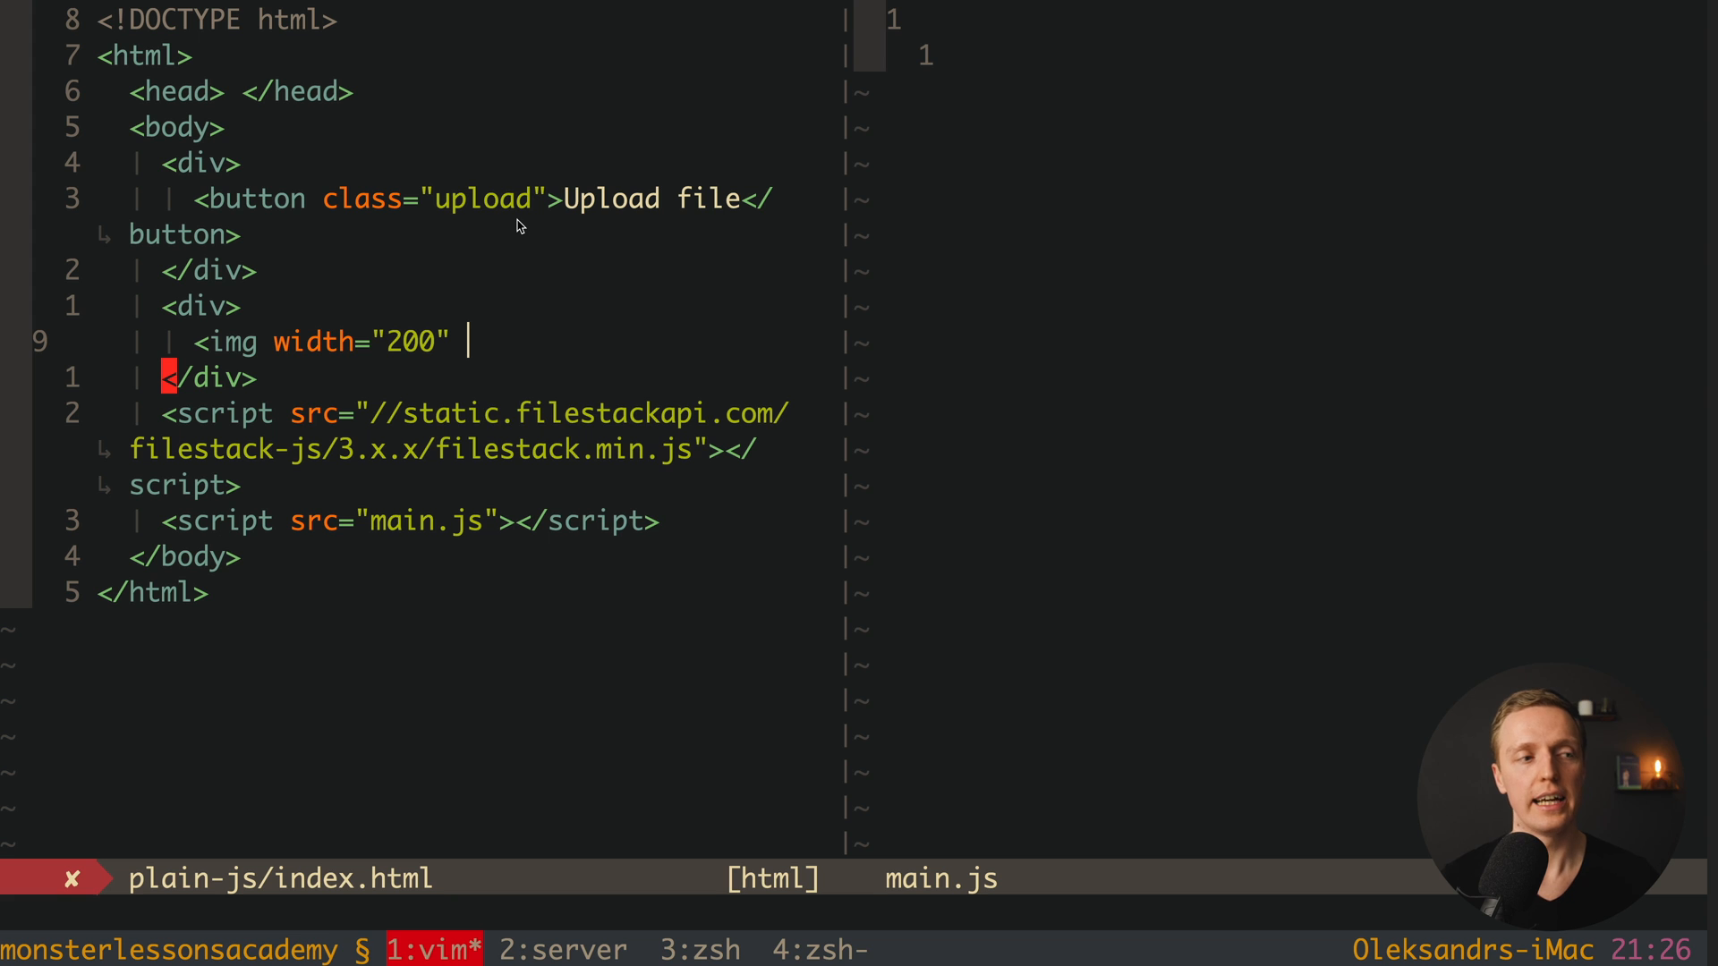
{"action": "type", "text": "height=\"200\""}
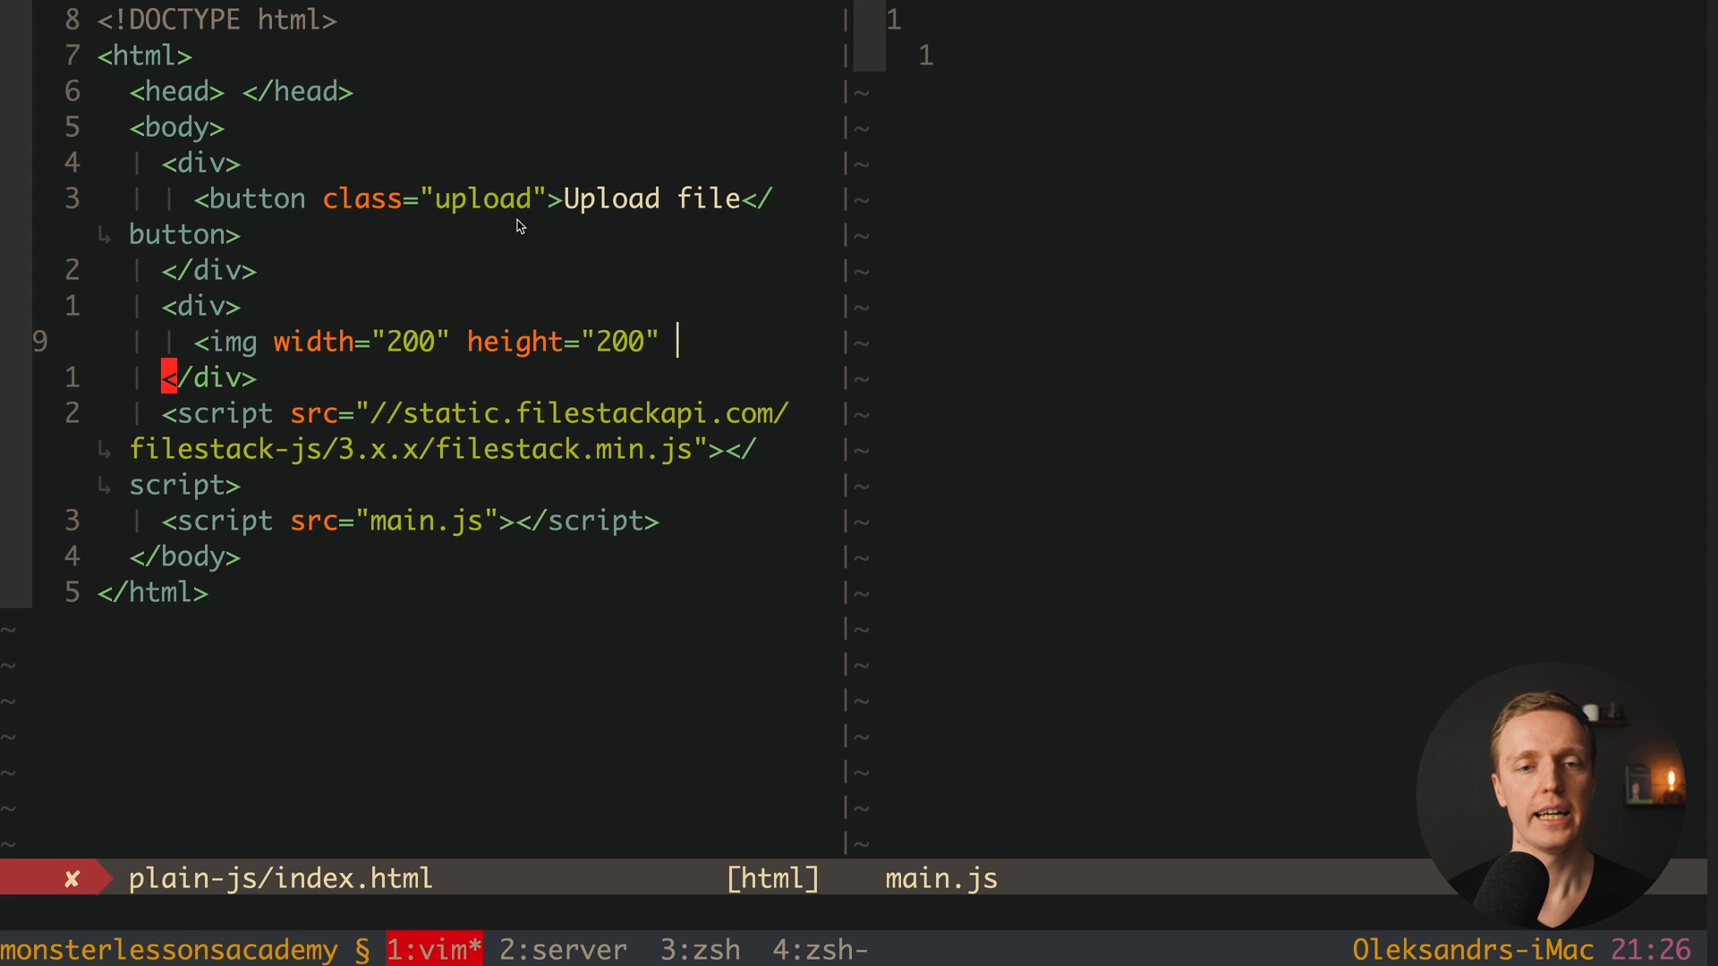
{"action": "type", "text": "class=\"log\""}
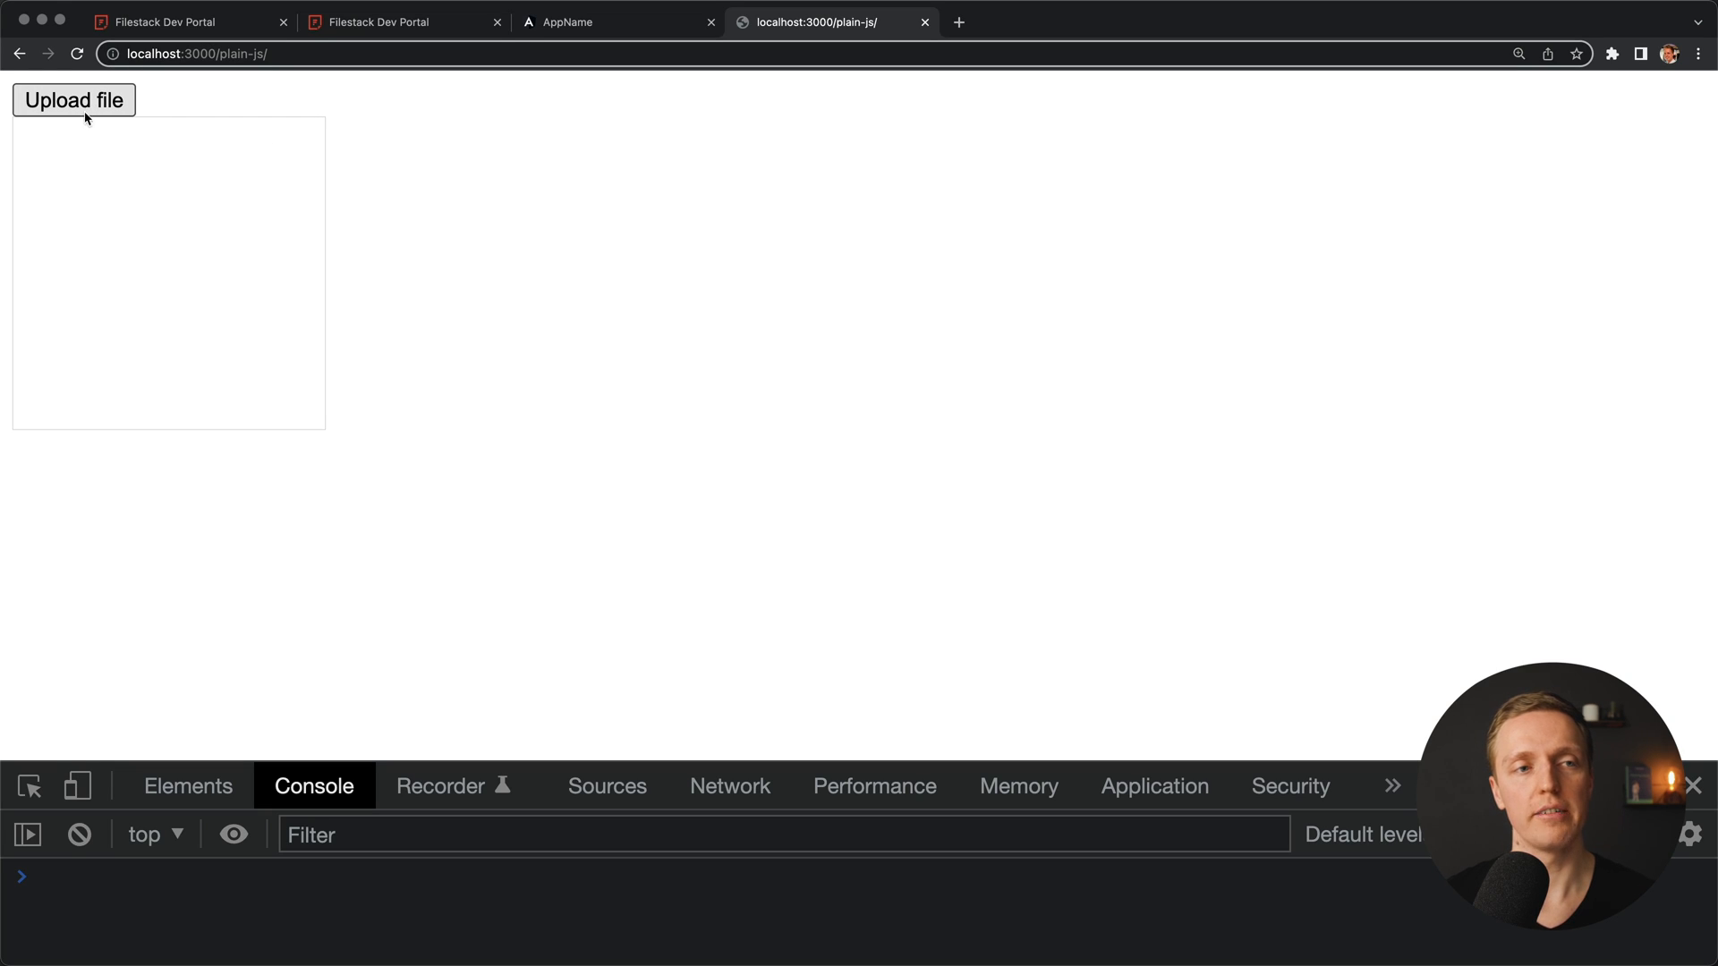
{"action": "mouse_move", "coordinate": [341, 380]}
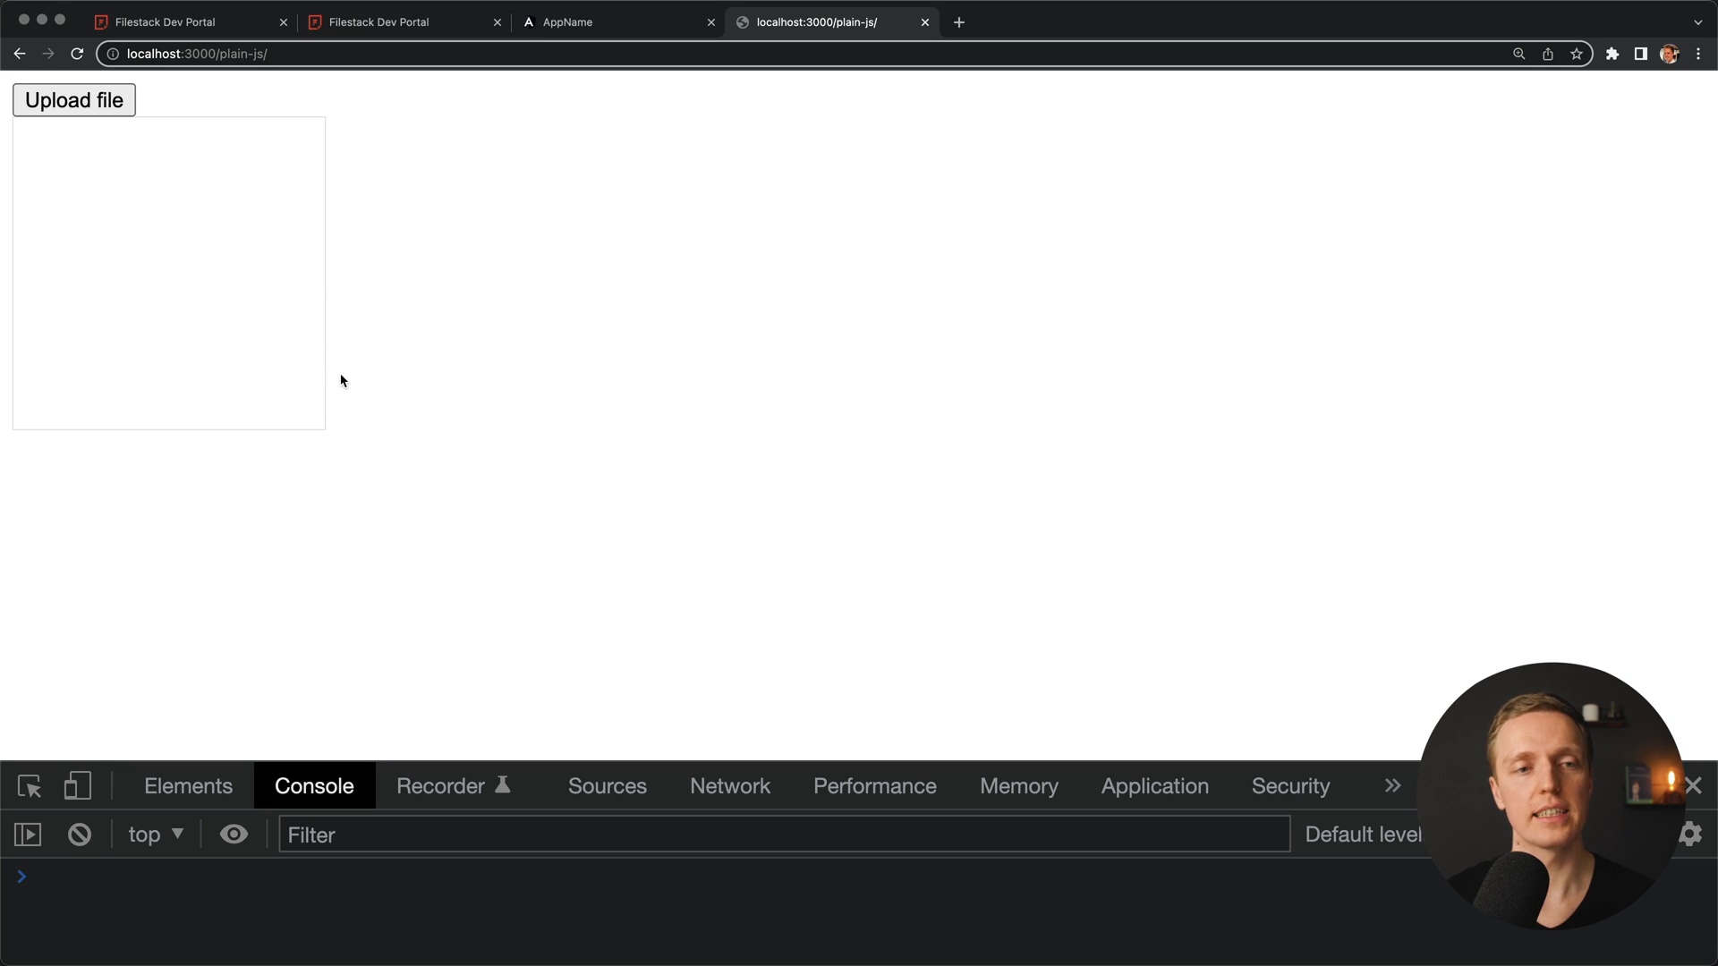
{"action": "mouse_move", "coordinate": [249, 144]}
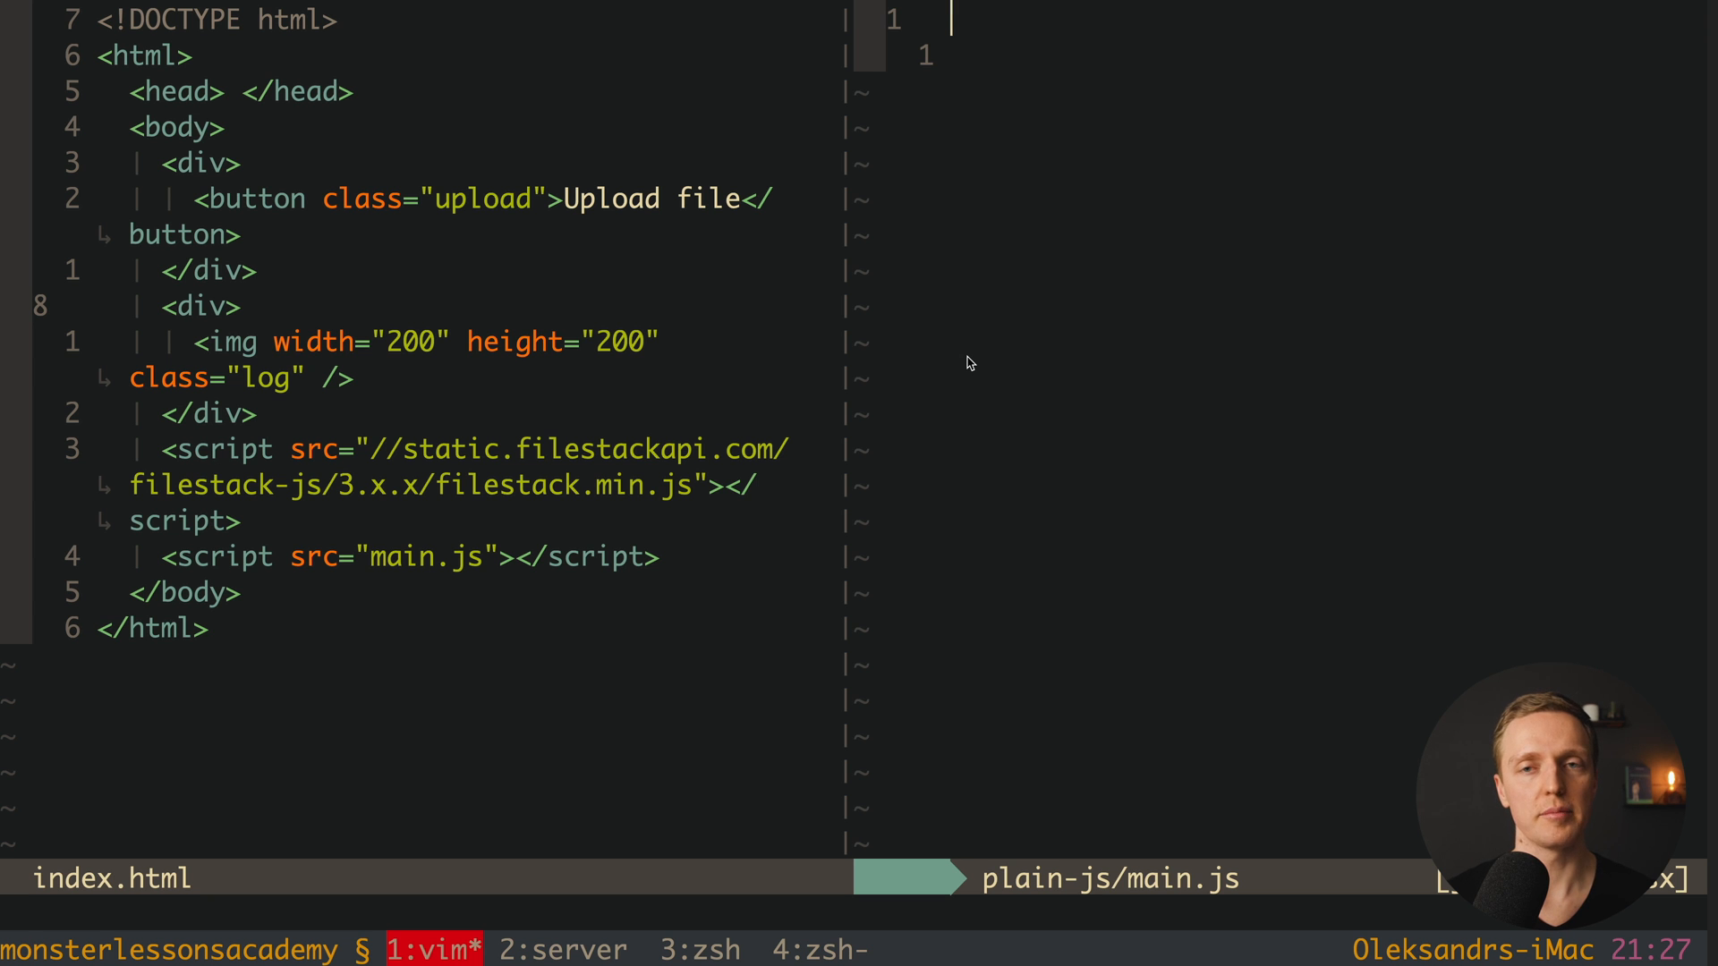
- Declare button and image constants using document.querySelector for .upload and .logo
{"action": "type", "text": "const button ="}
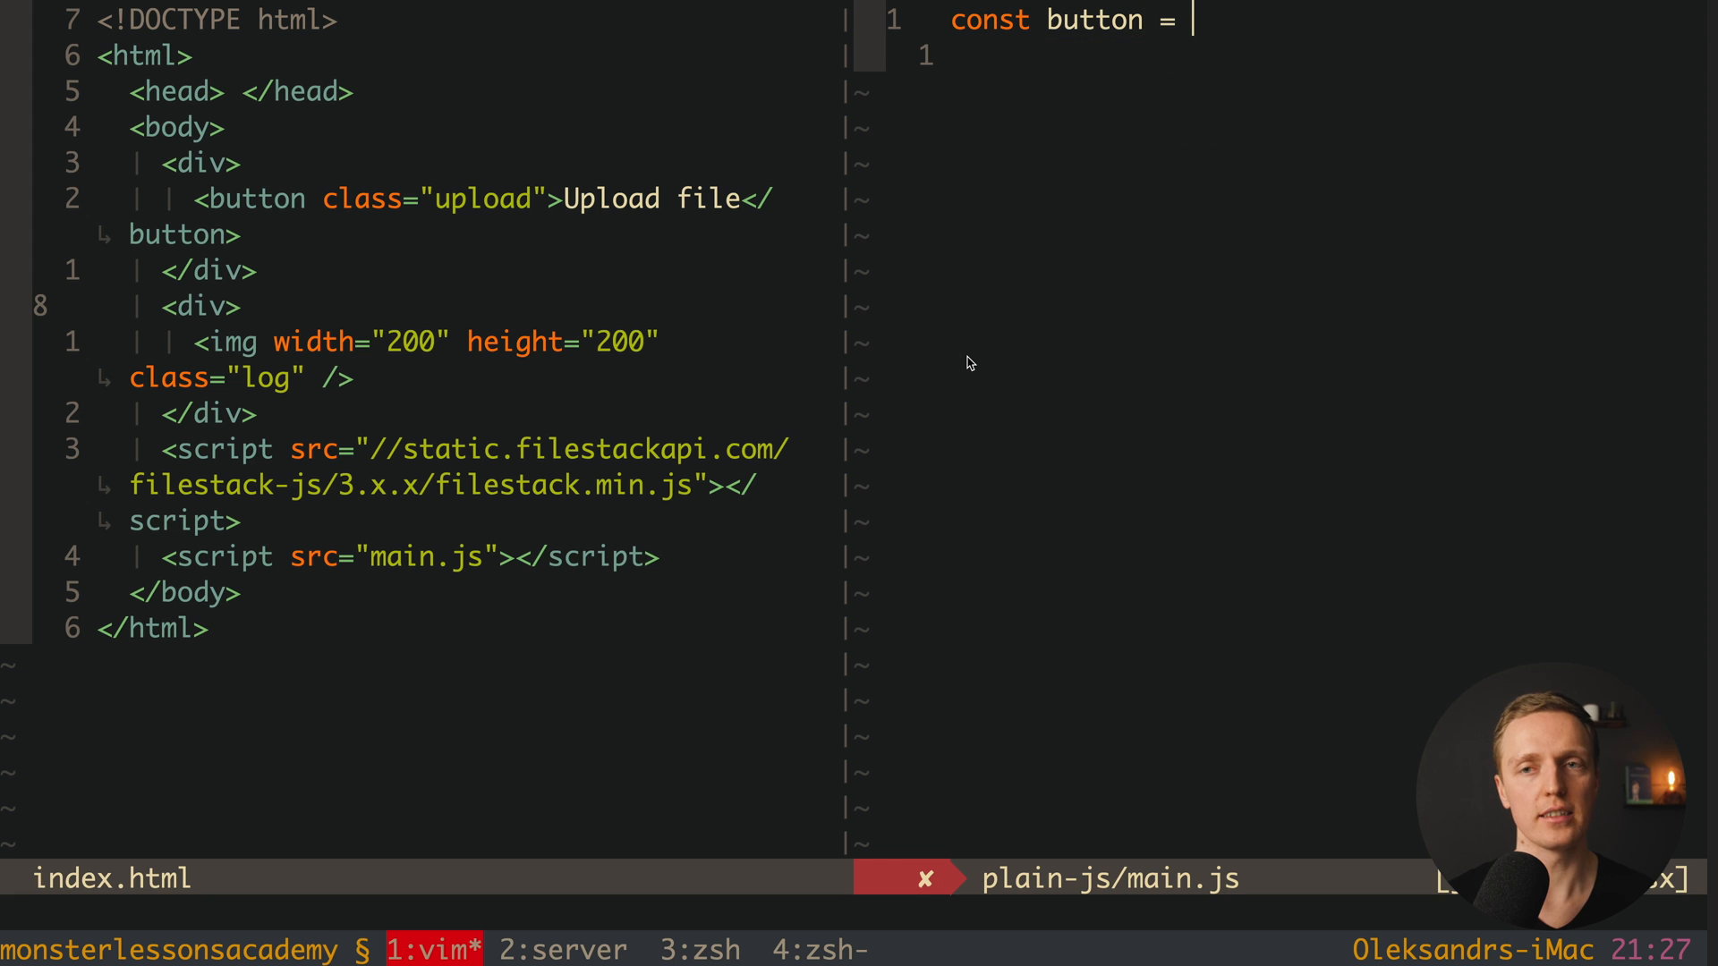
{"action": "type", "text": "document.querySelector('."}
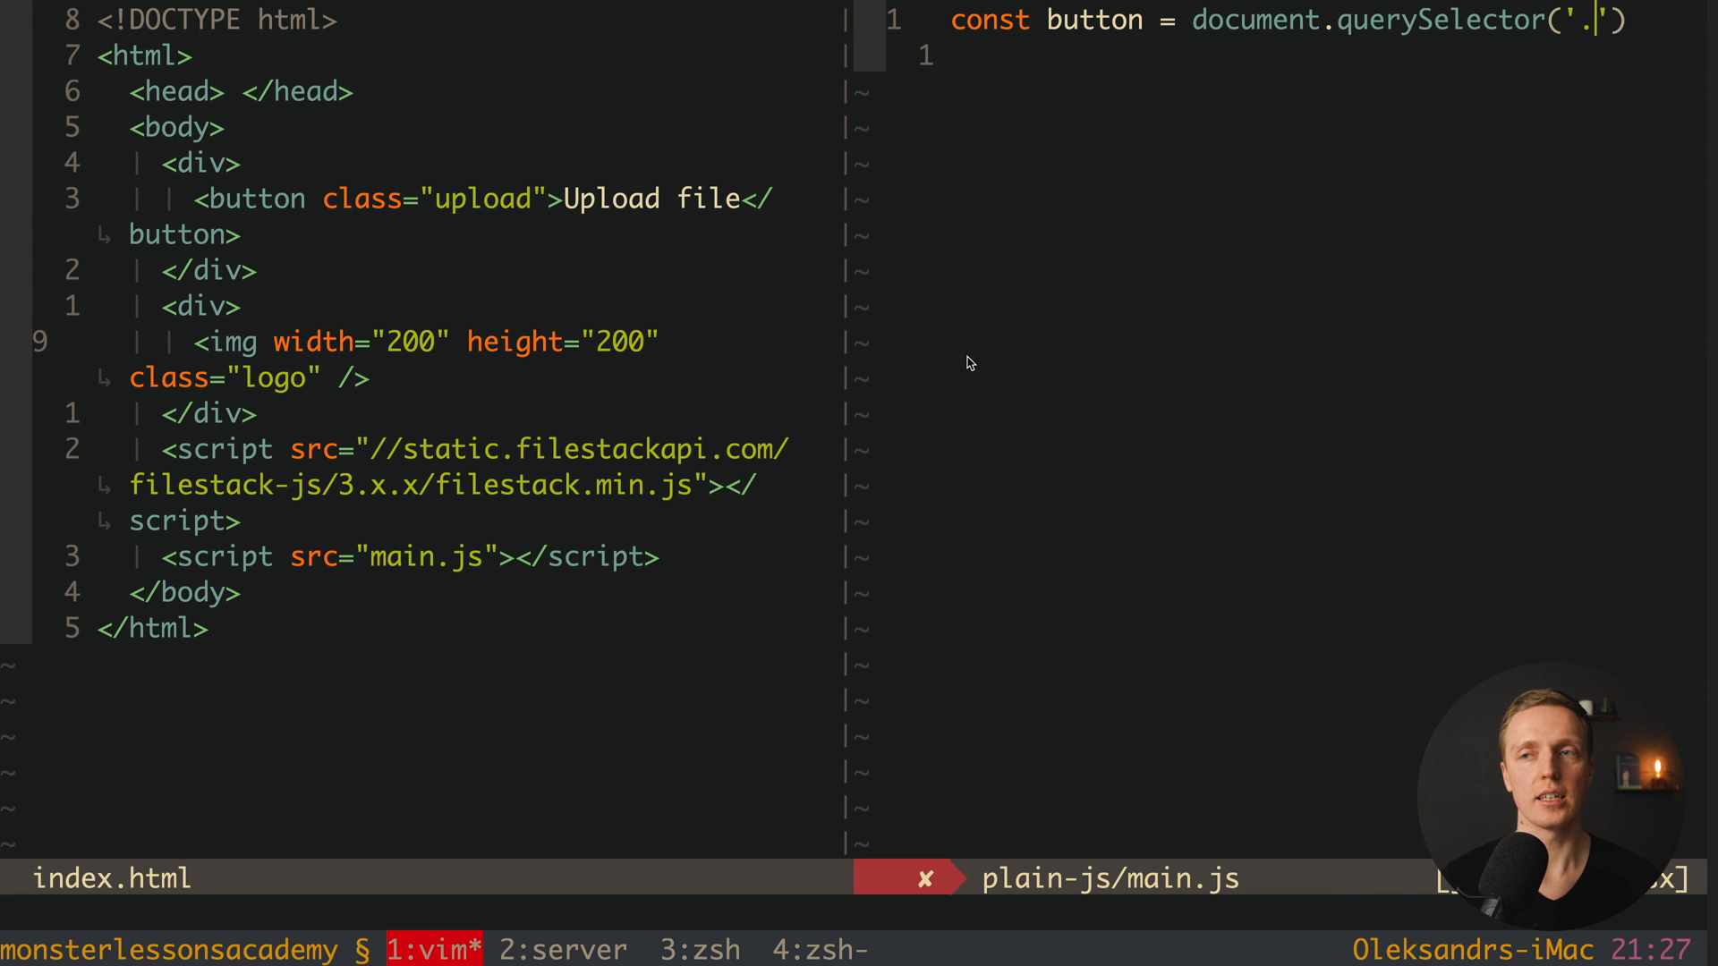
{"action": "type", "text": "upload"}
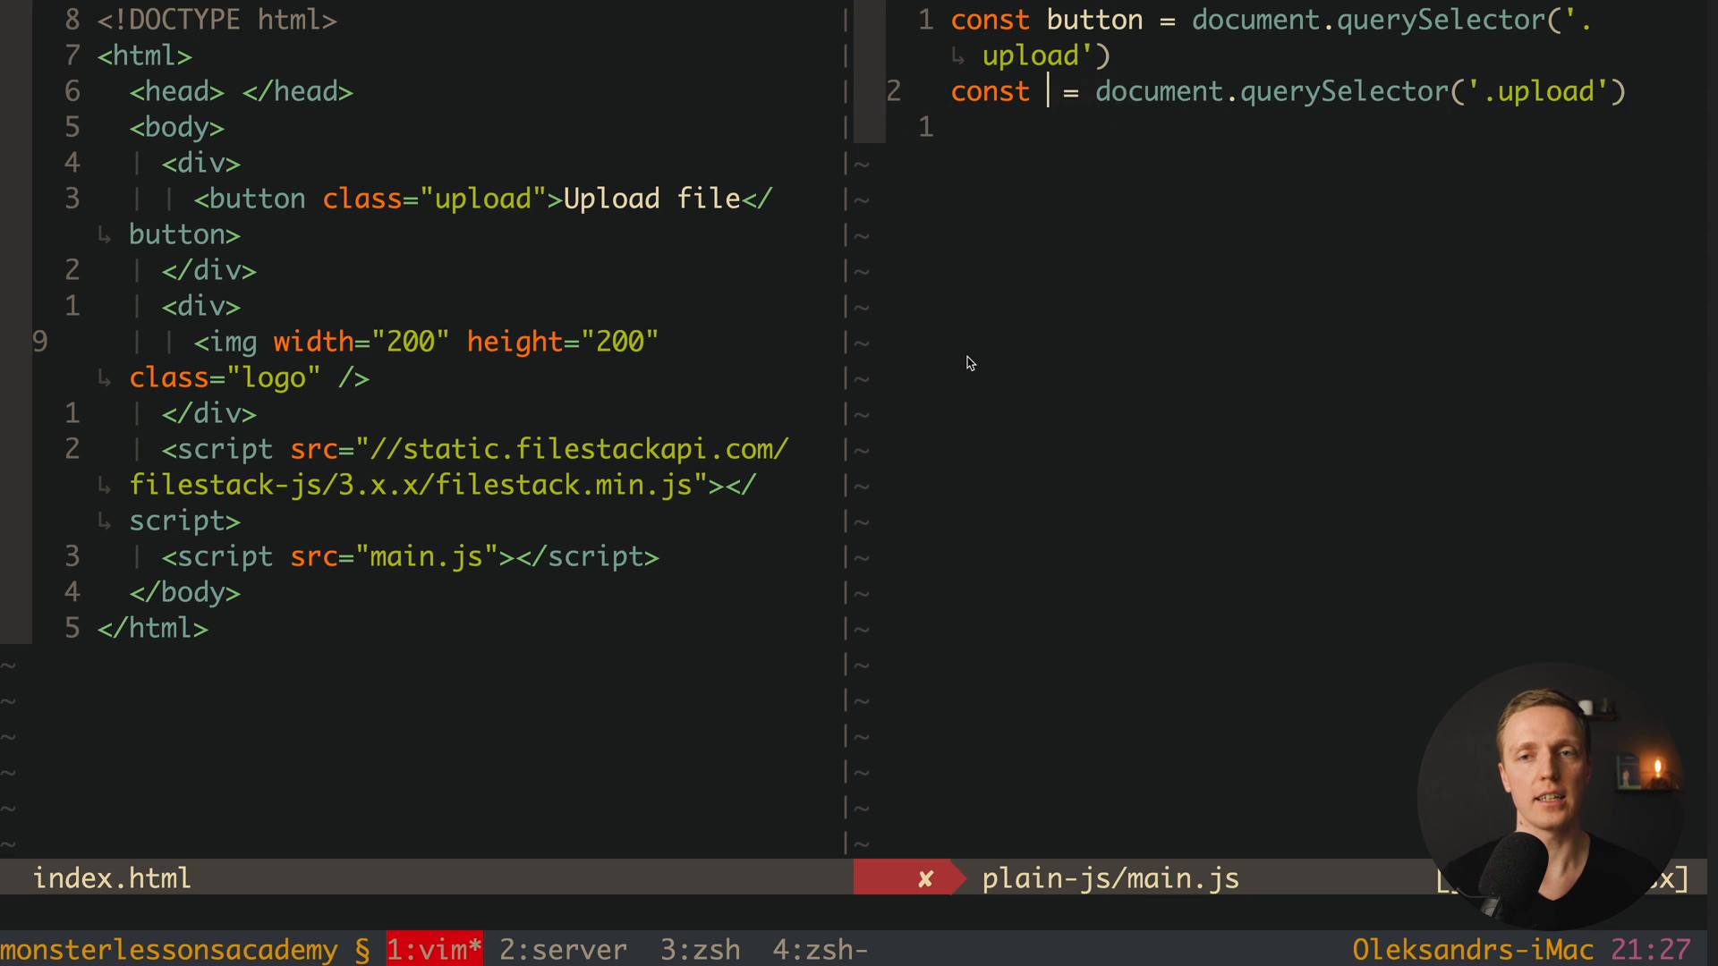
{"action": "type", "text": "image"}
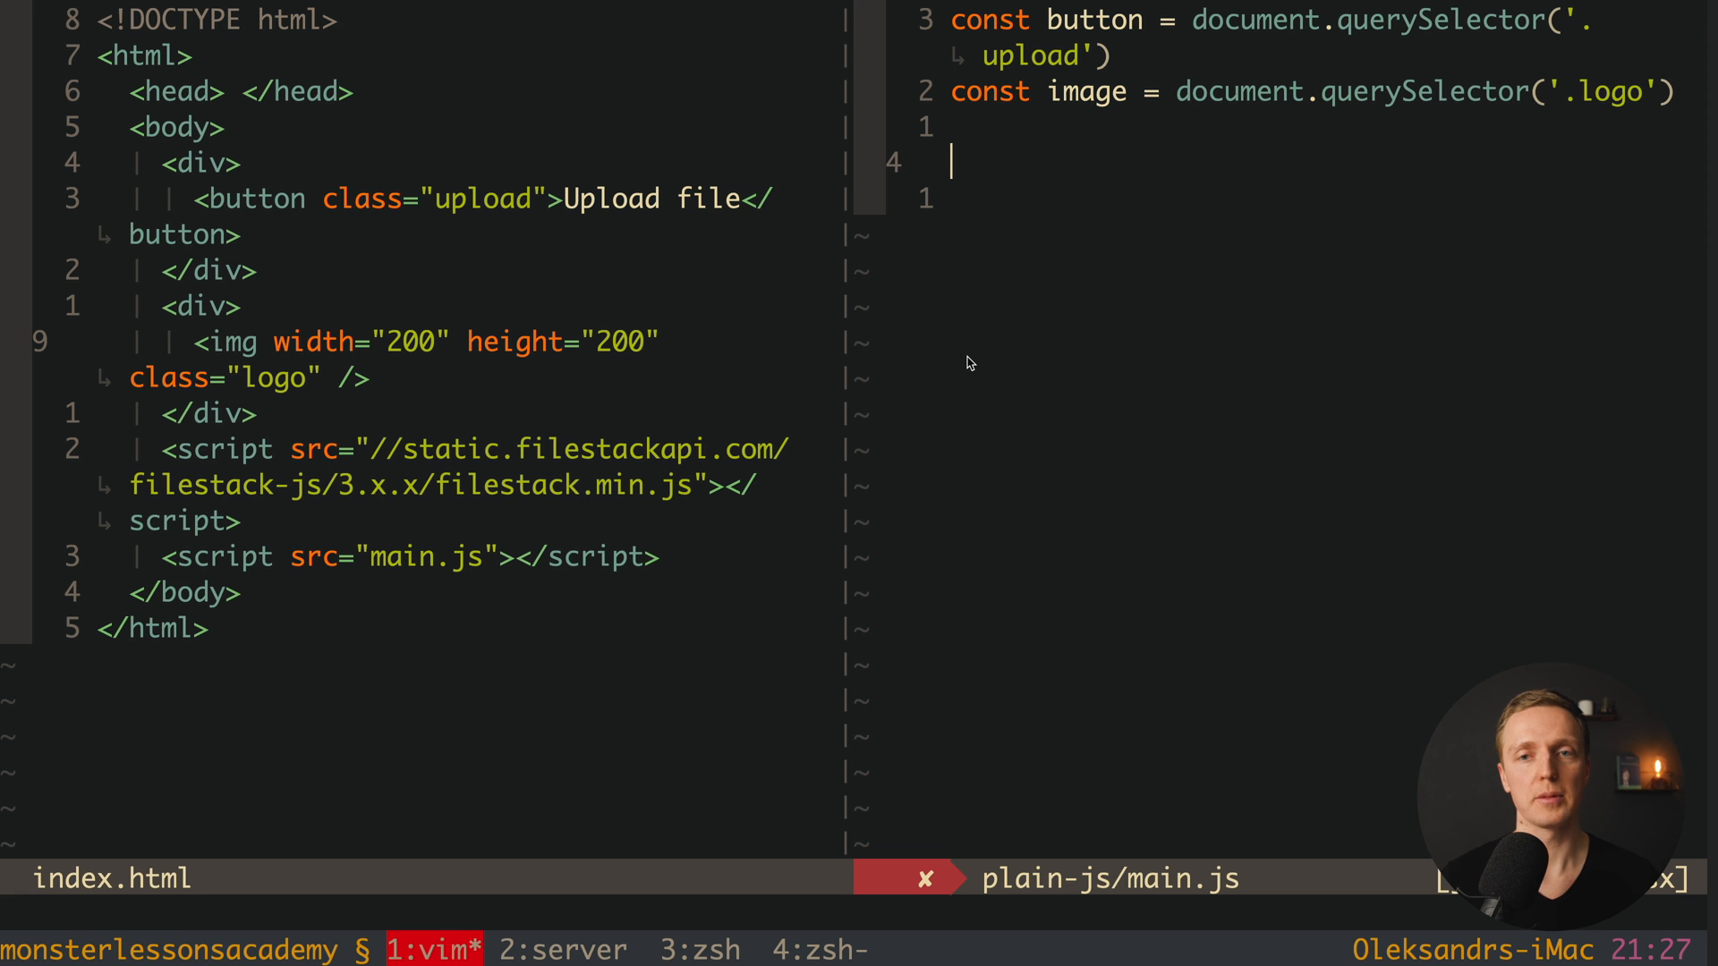
- Begin a click event listener on the button with an arrow function
{"action": "type", "text": "button.addEventListener('c', listener"}
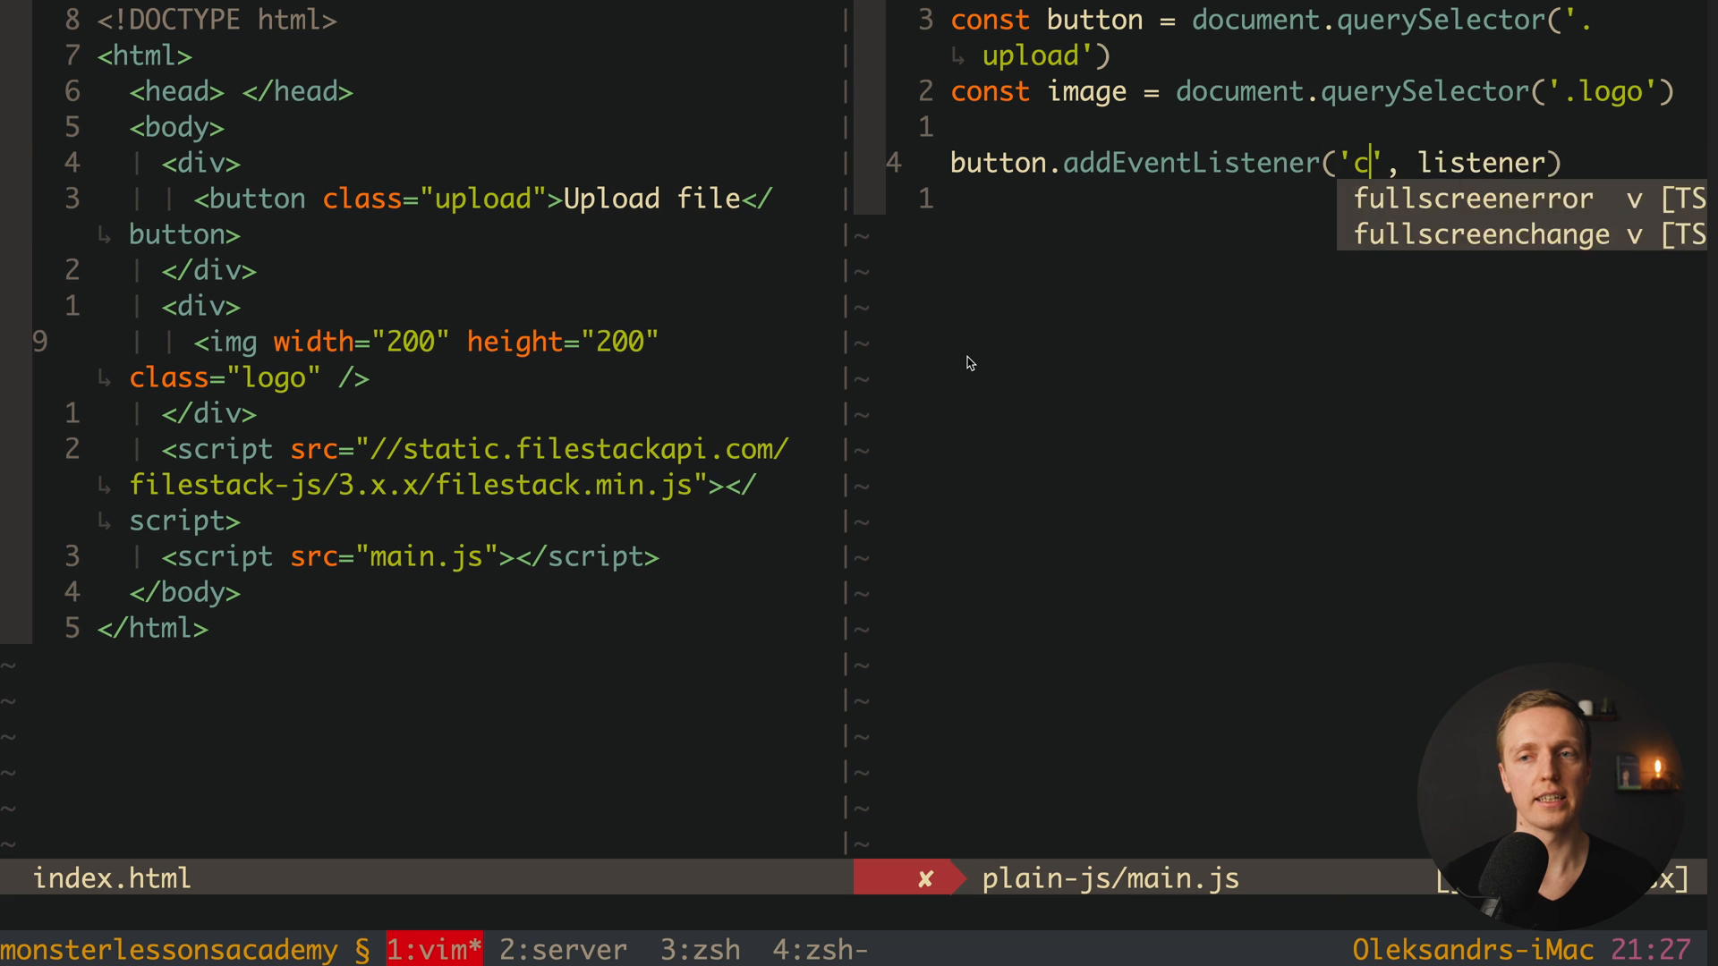
{"action": "type", "text": "lick', () =>)"}
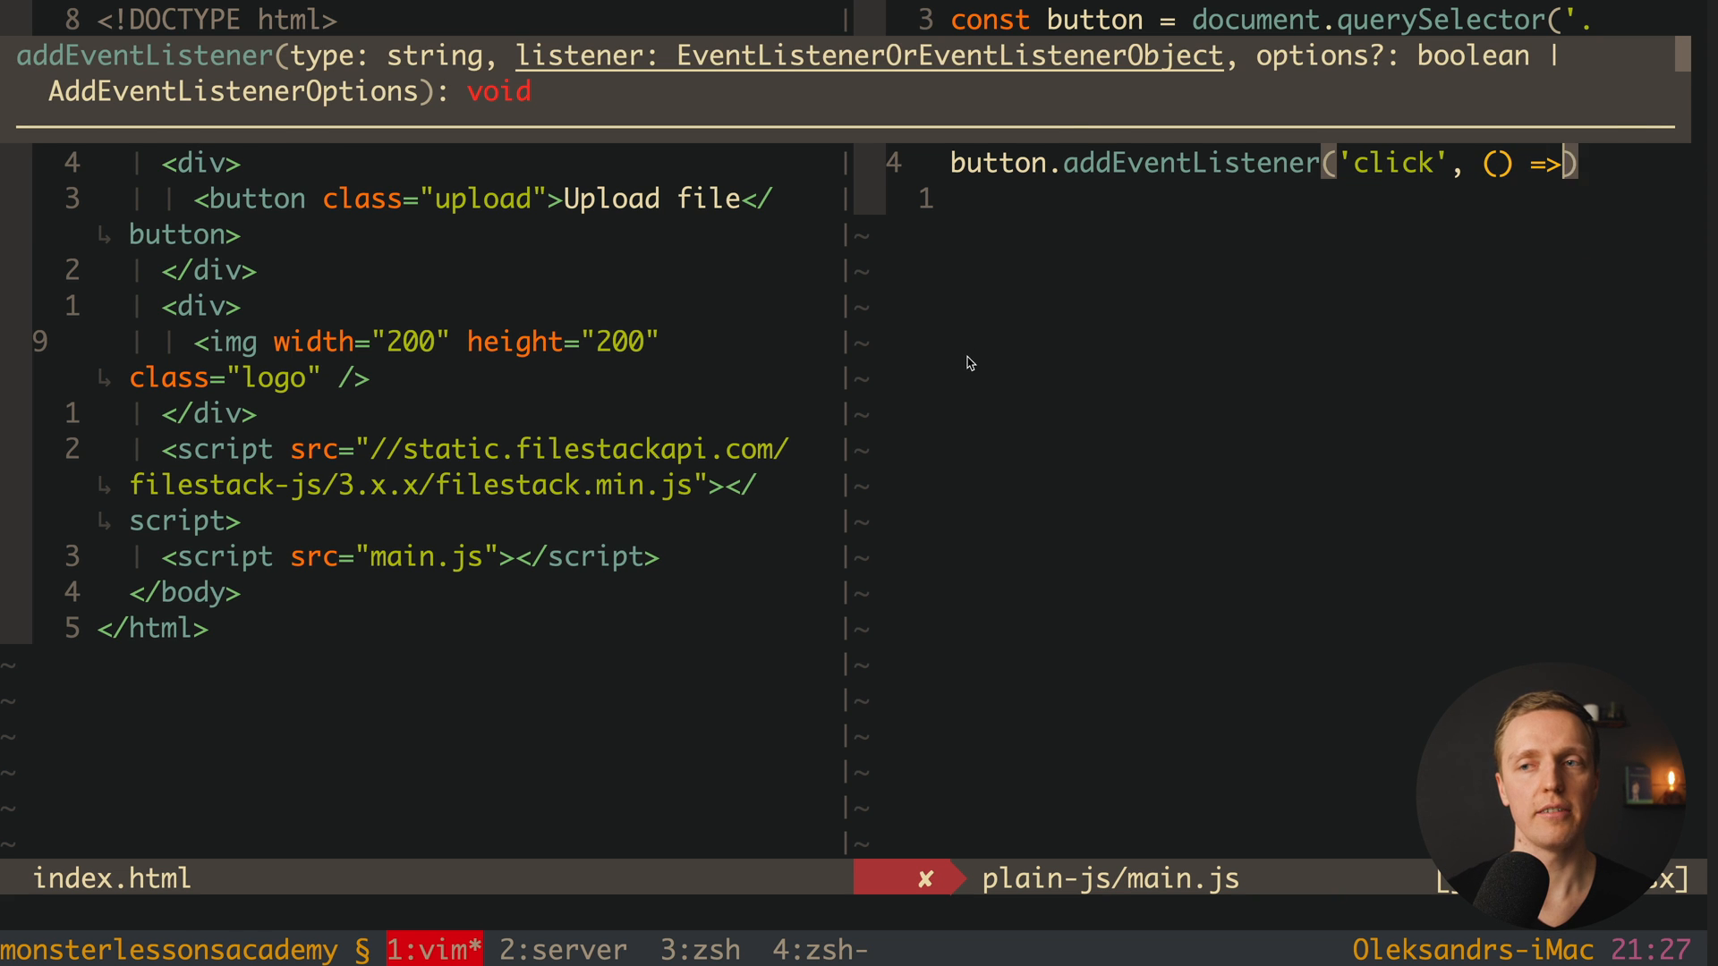
{"action": "type", "text": "{"}
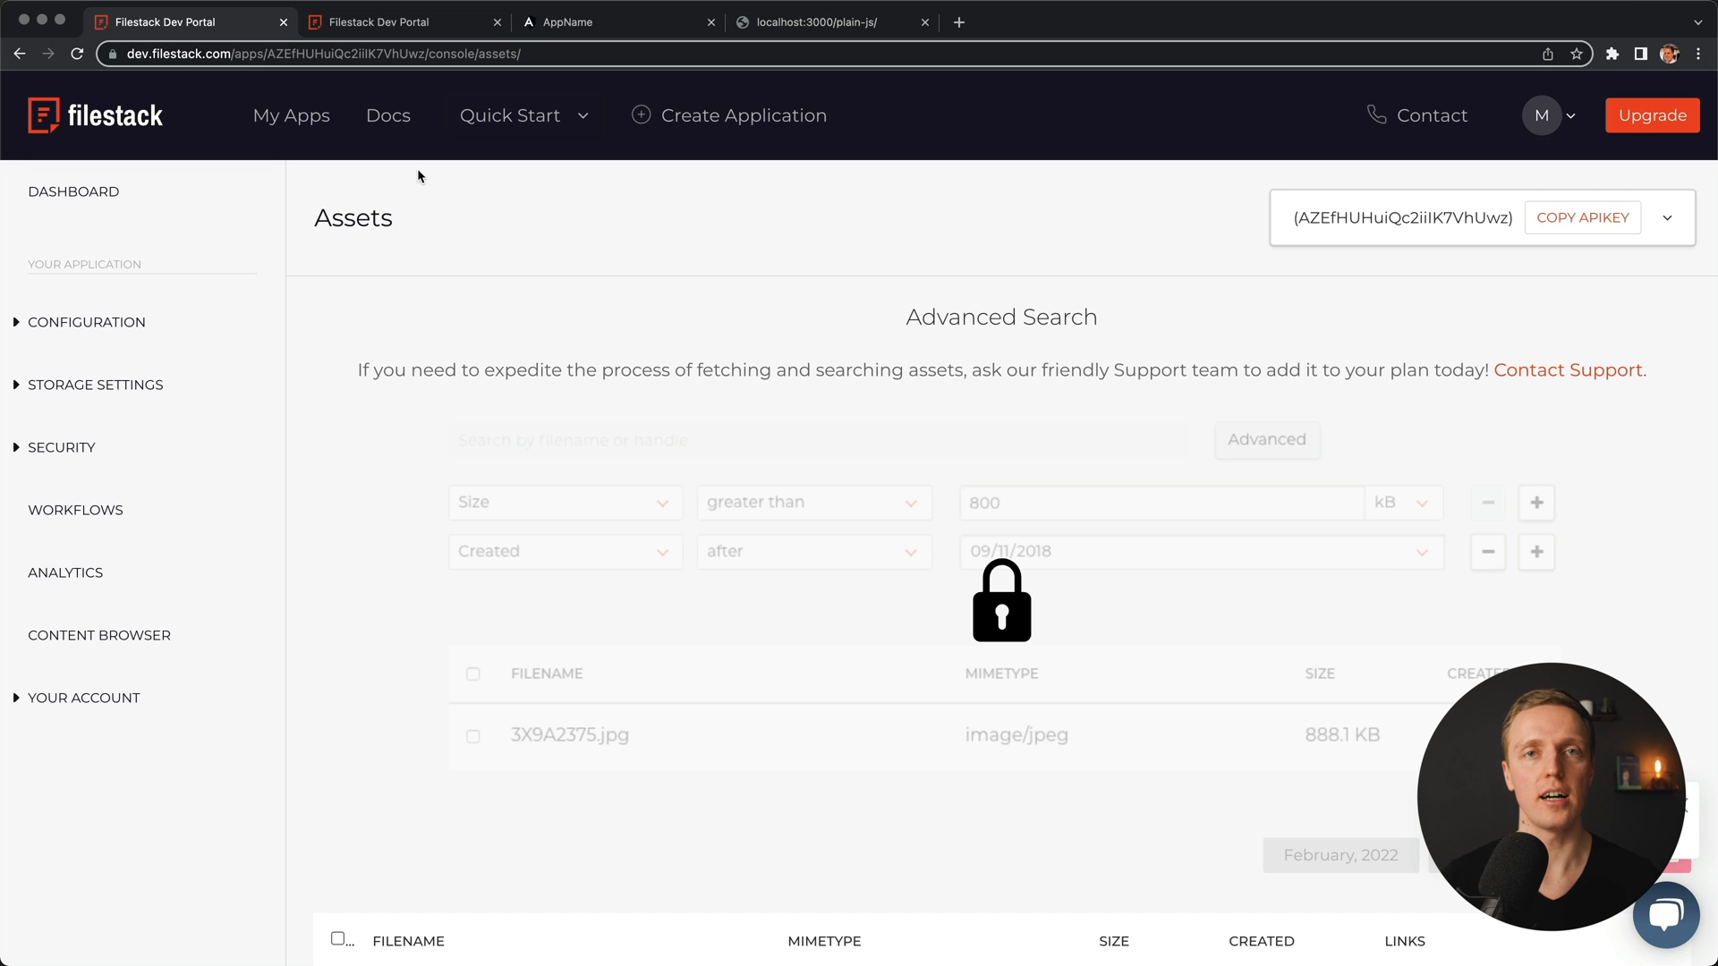
{"action": "mouse_move", "coordinate": [454, 206]}
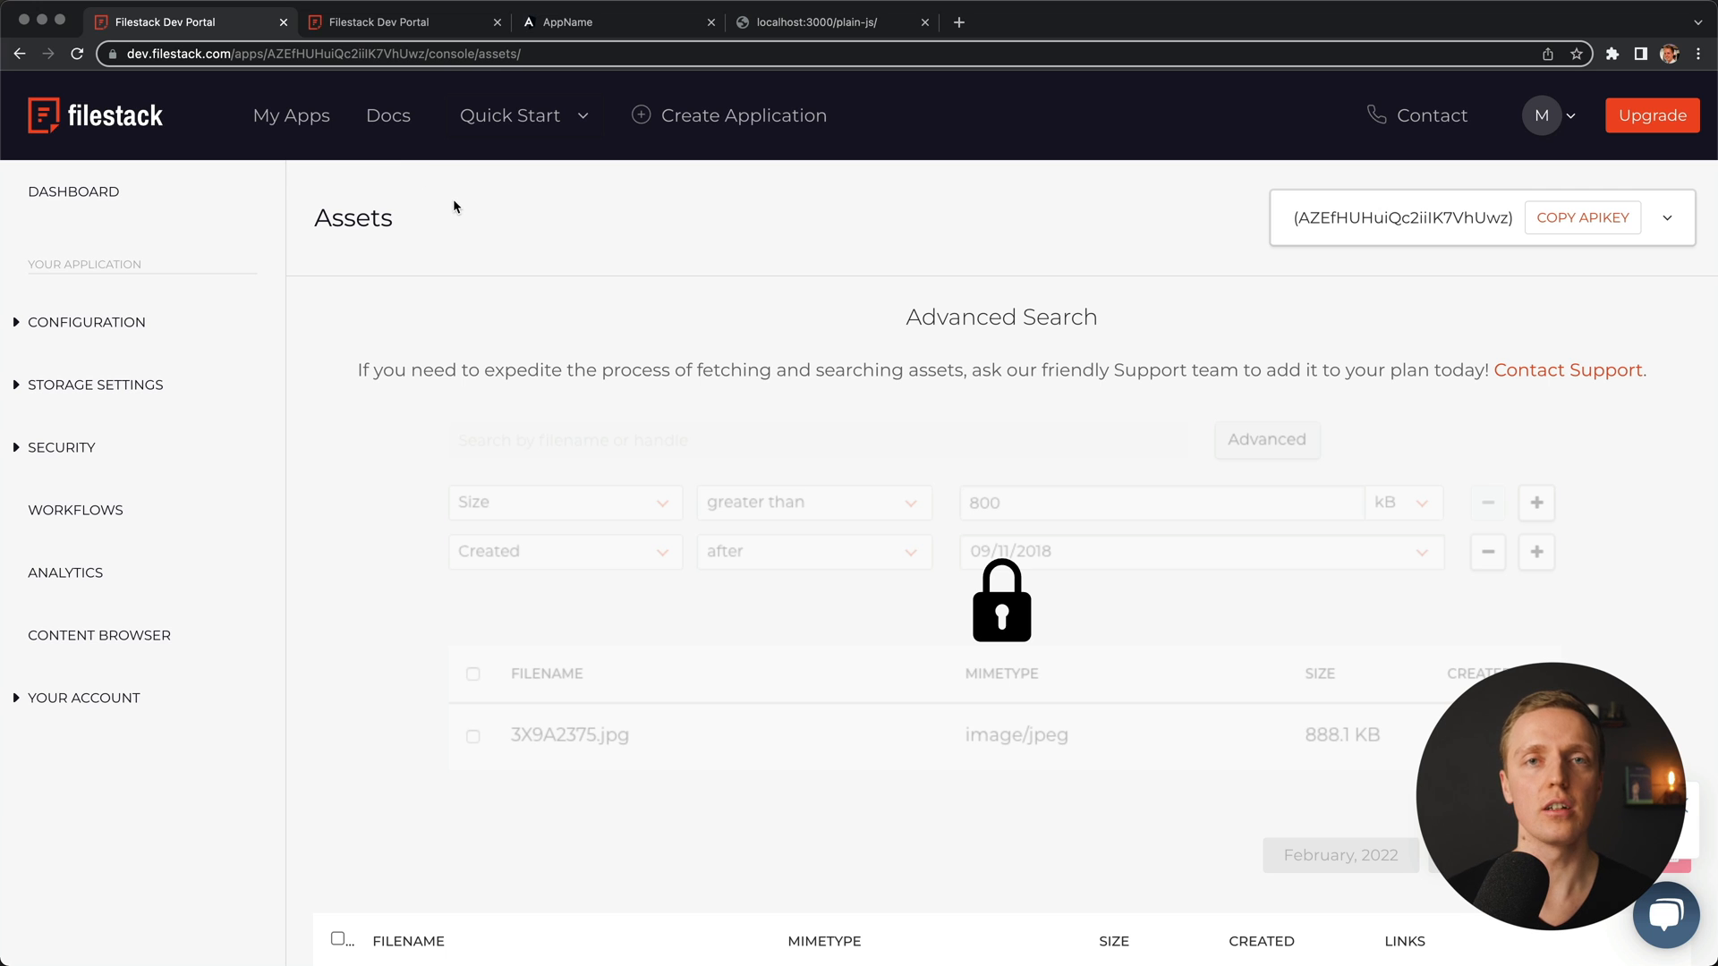
{"action": "left_click", "coordinate": [1665, 216]}
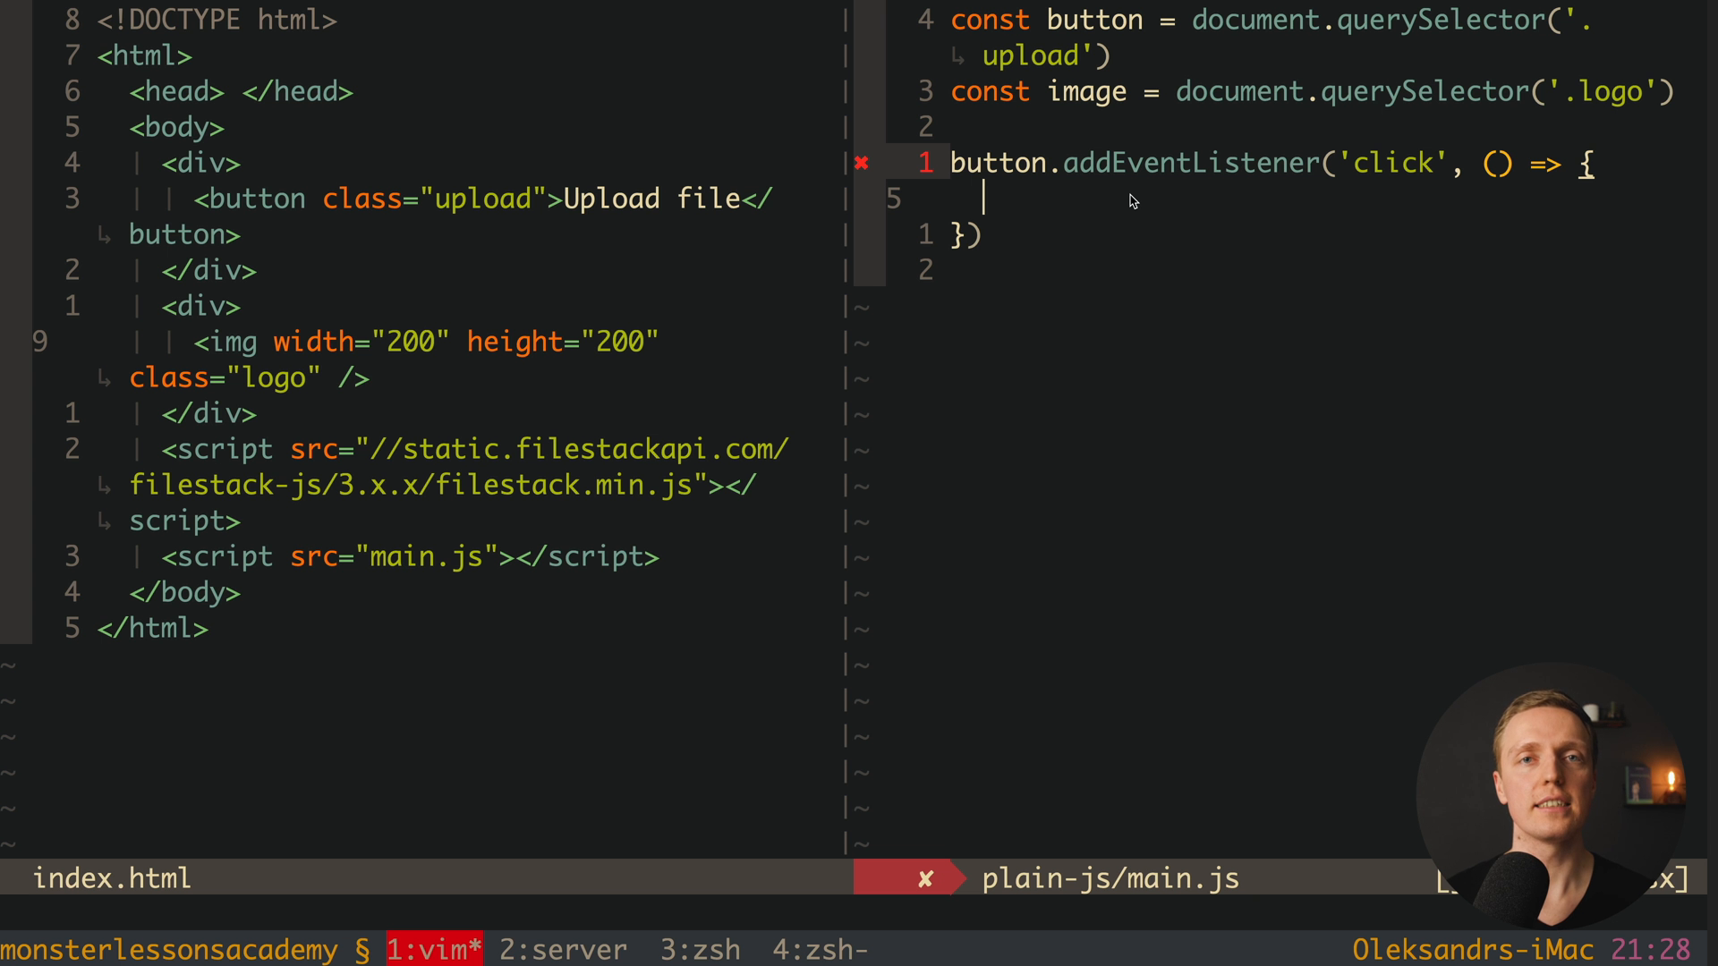
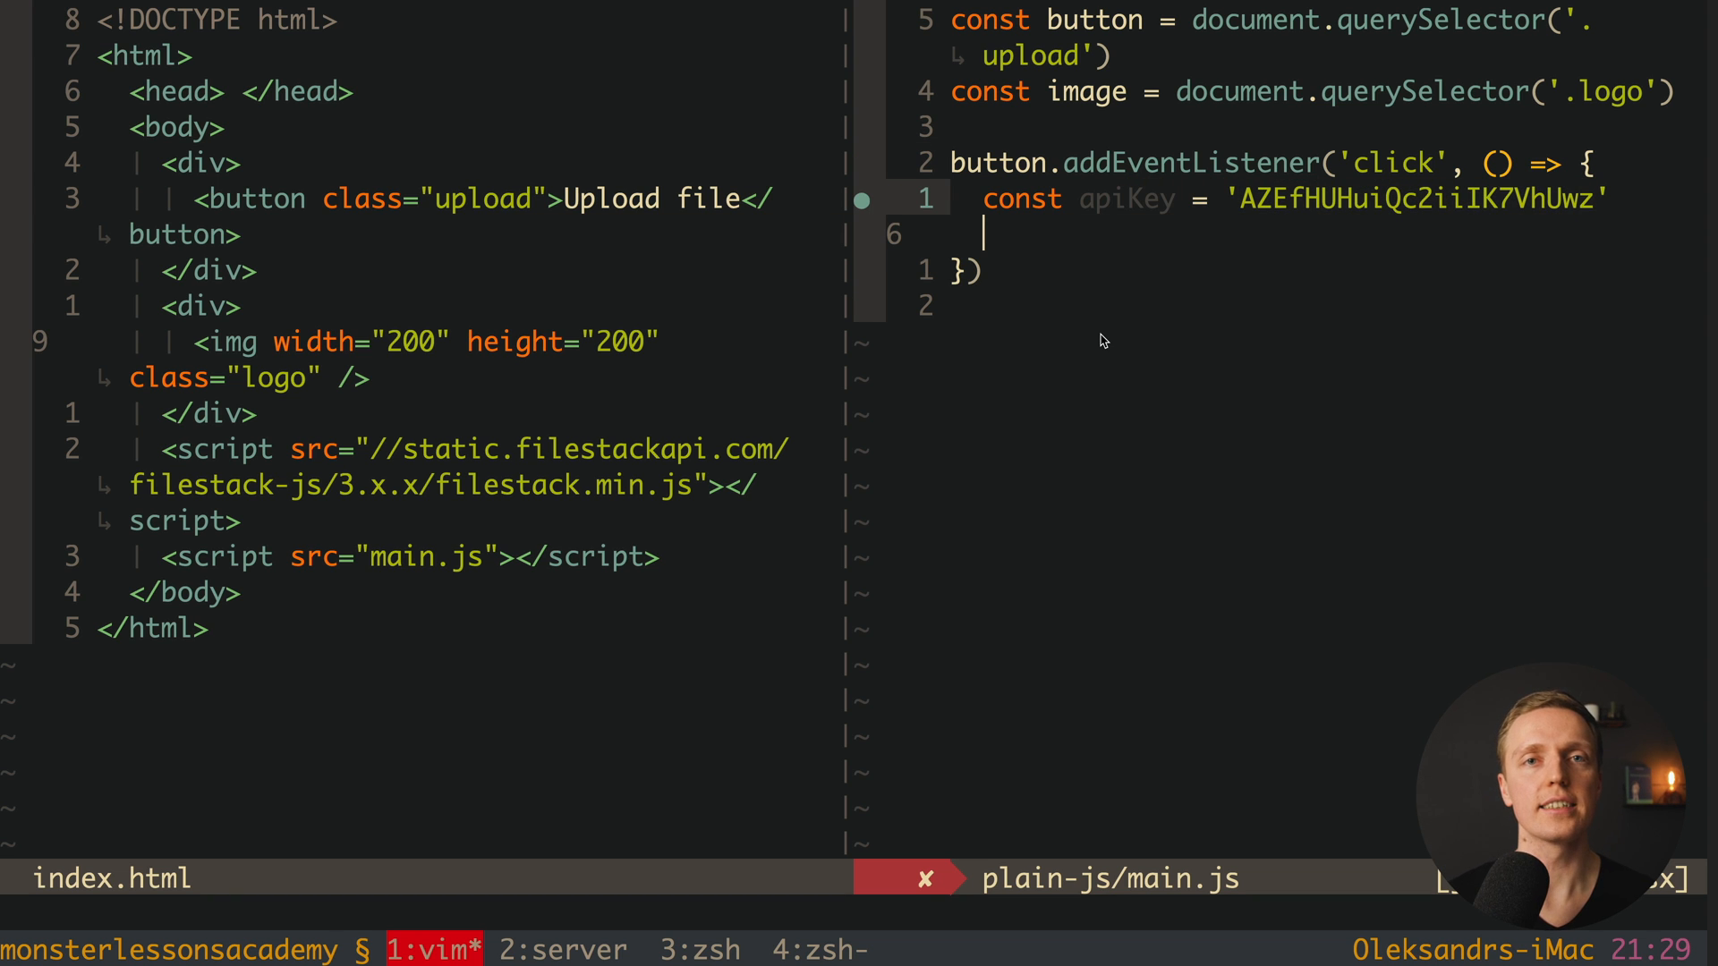
- Create a client constant with filestack.init(apiKey)
{"action": "type", "text": "const"}
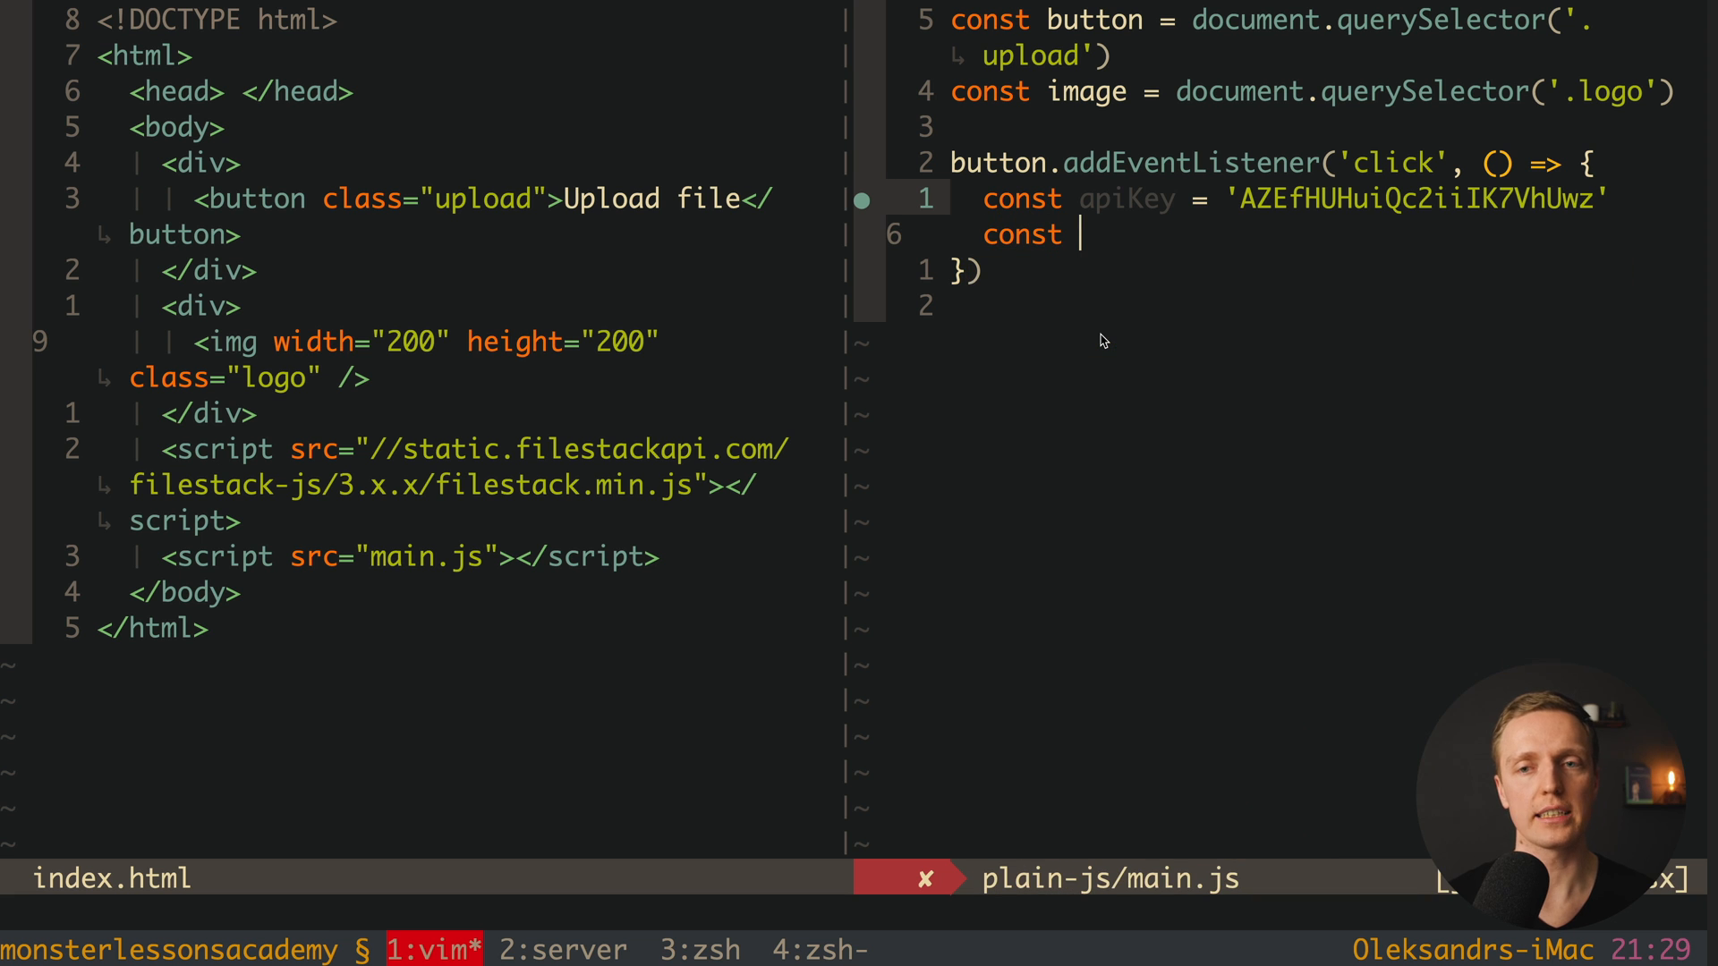
{"action": "type", "text": "client = fi"}
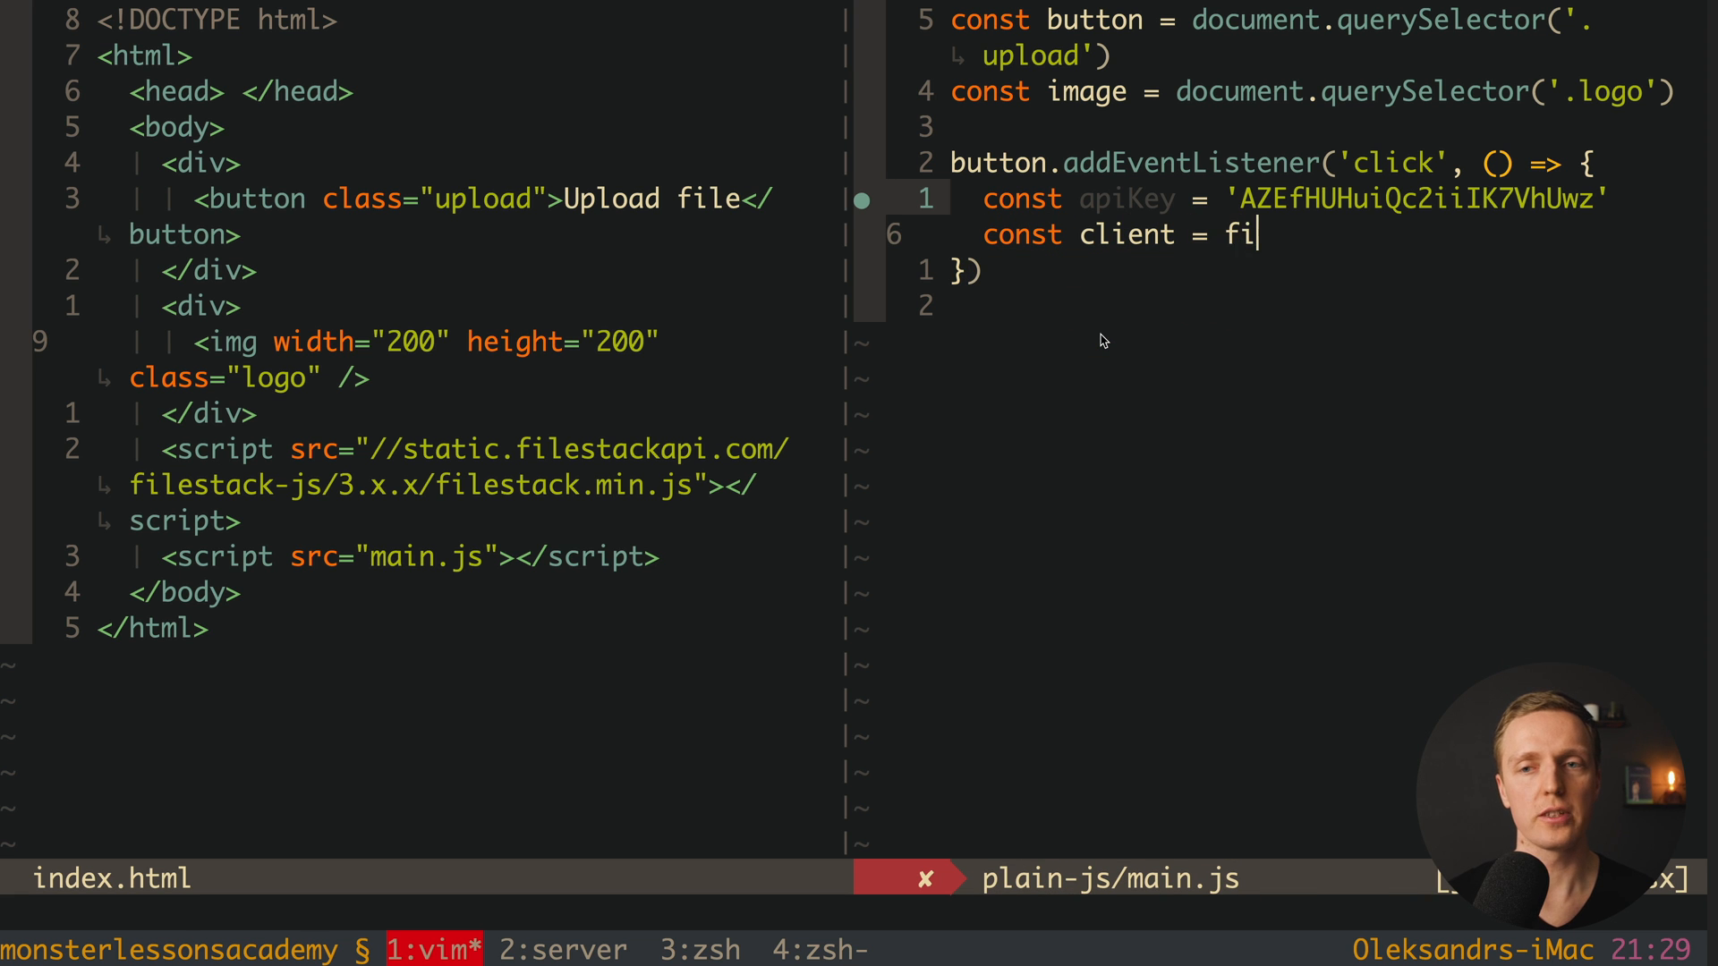
{"action": "type", "text": "lestack.init("}
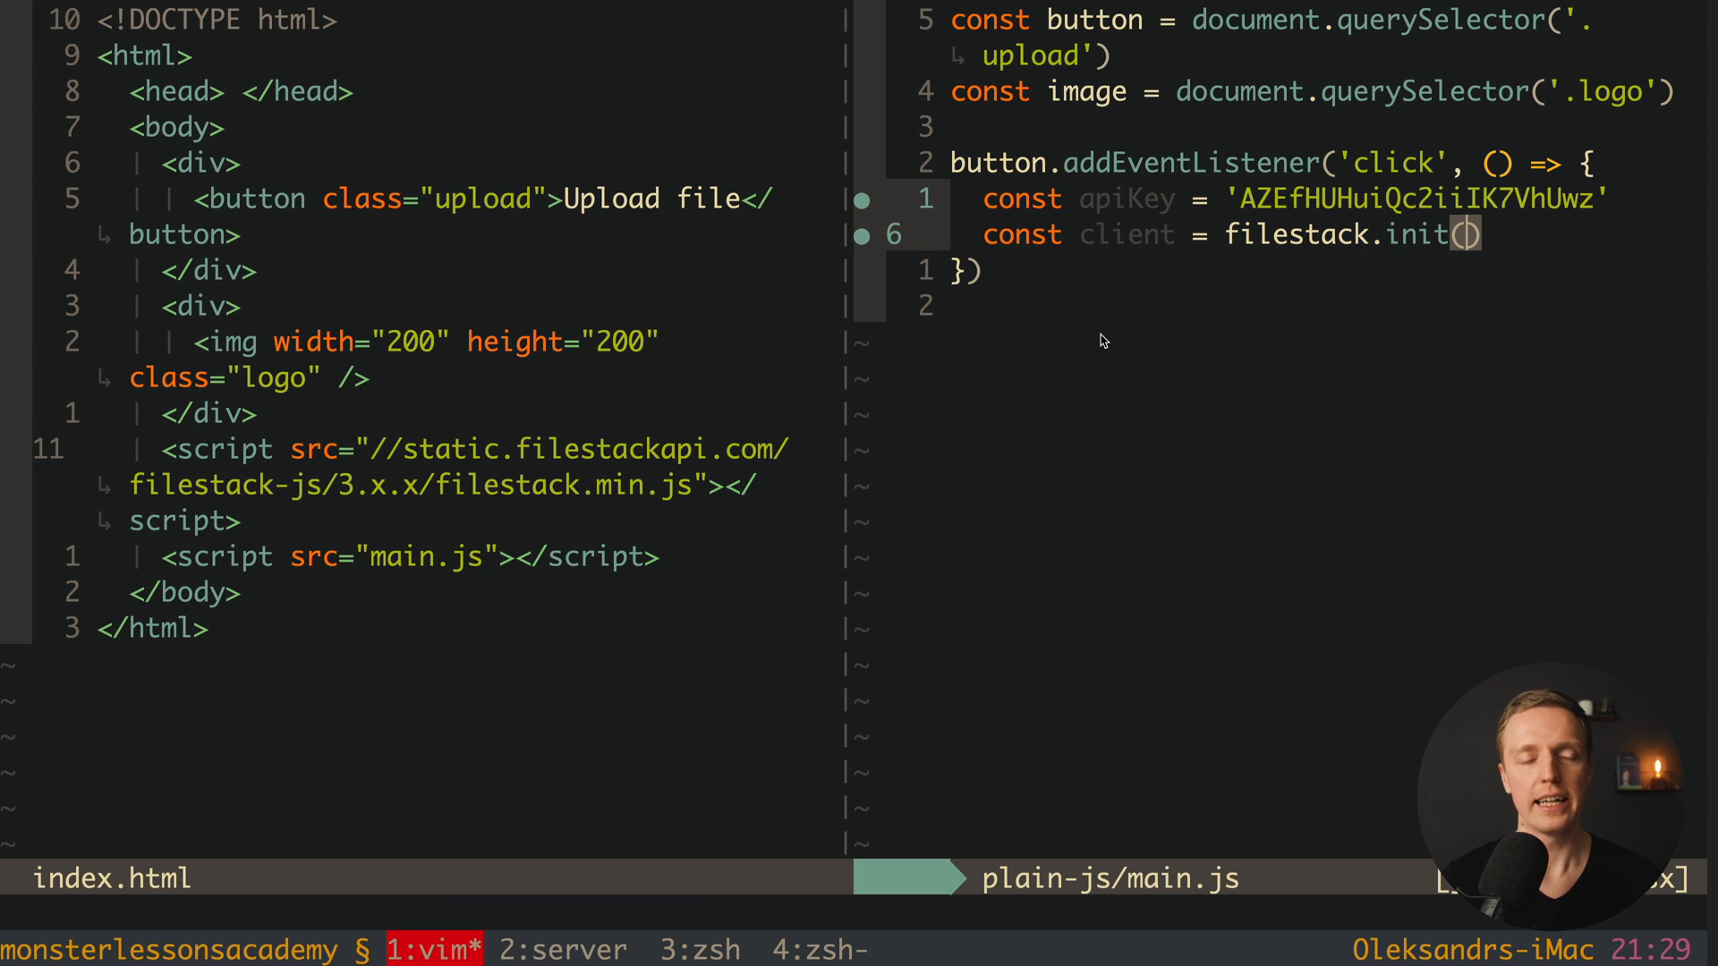
{"action": "type", "text": "apiKey"}
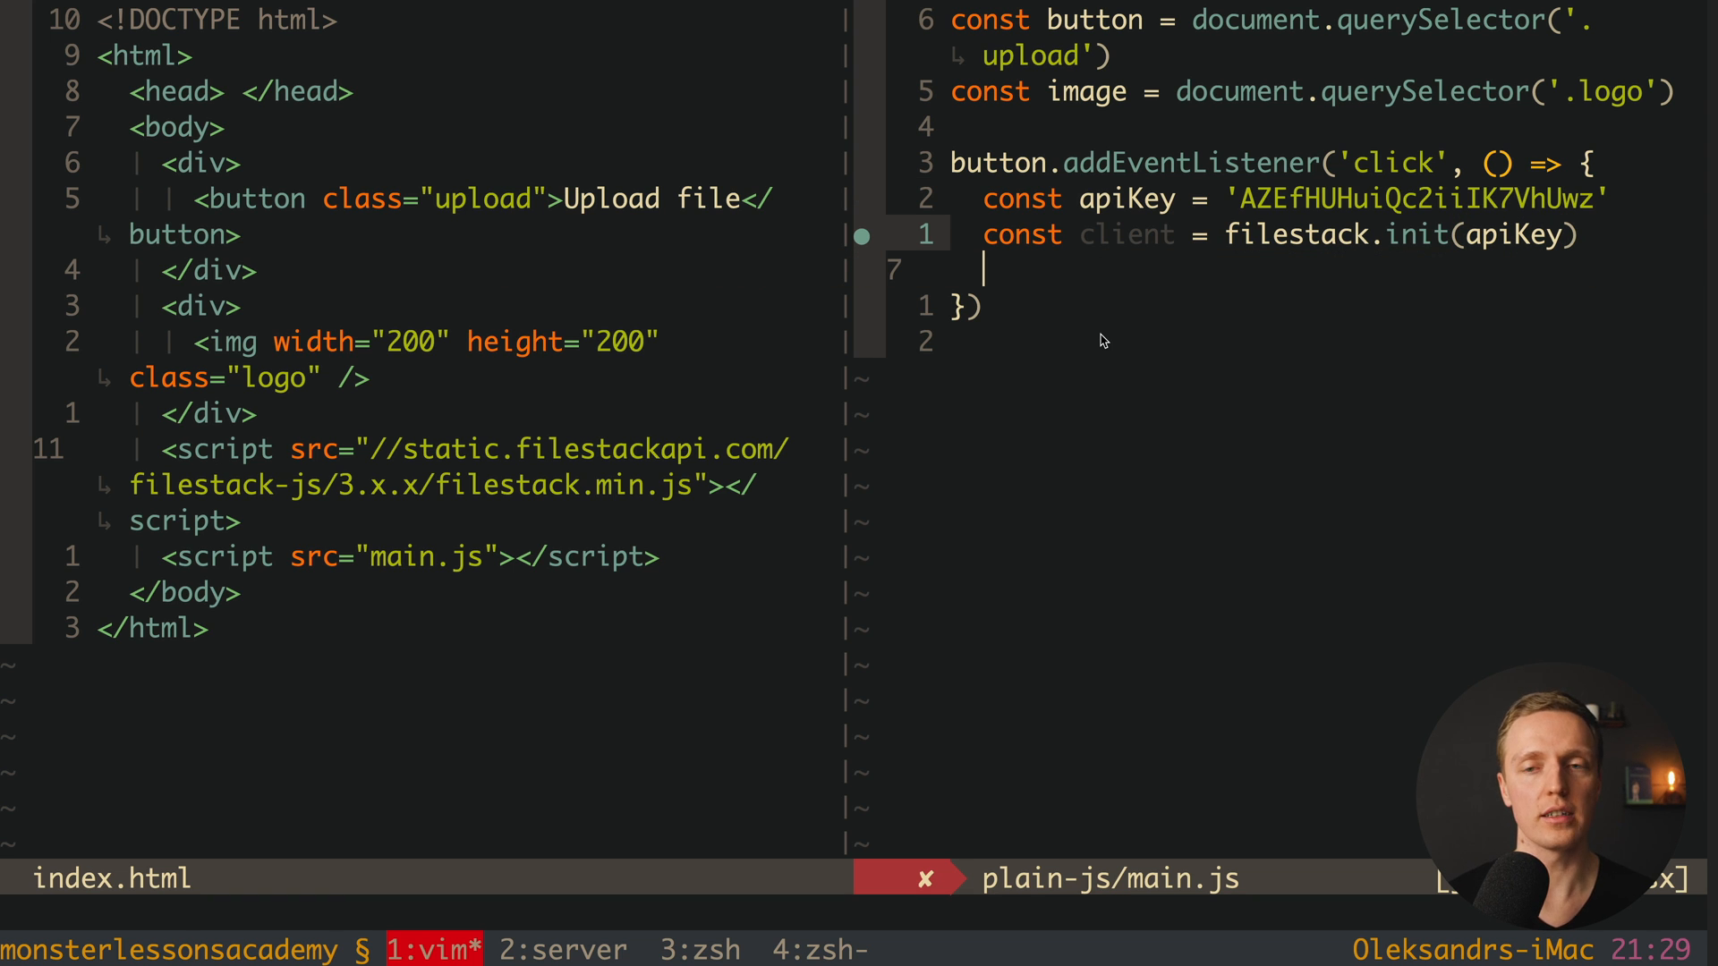
- Define options with an onUploadDone callback logging the upload response, and start client.picker(options)
{"action": "type", "text": "const options = {"}
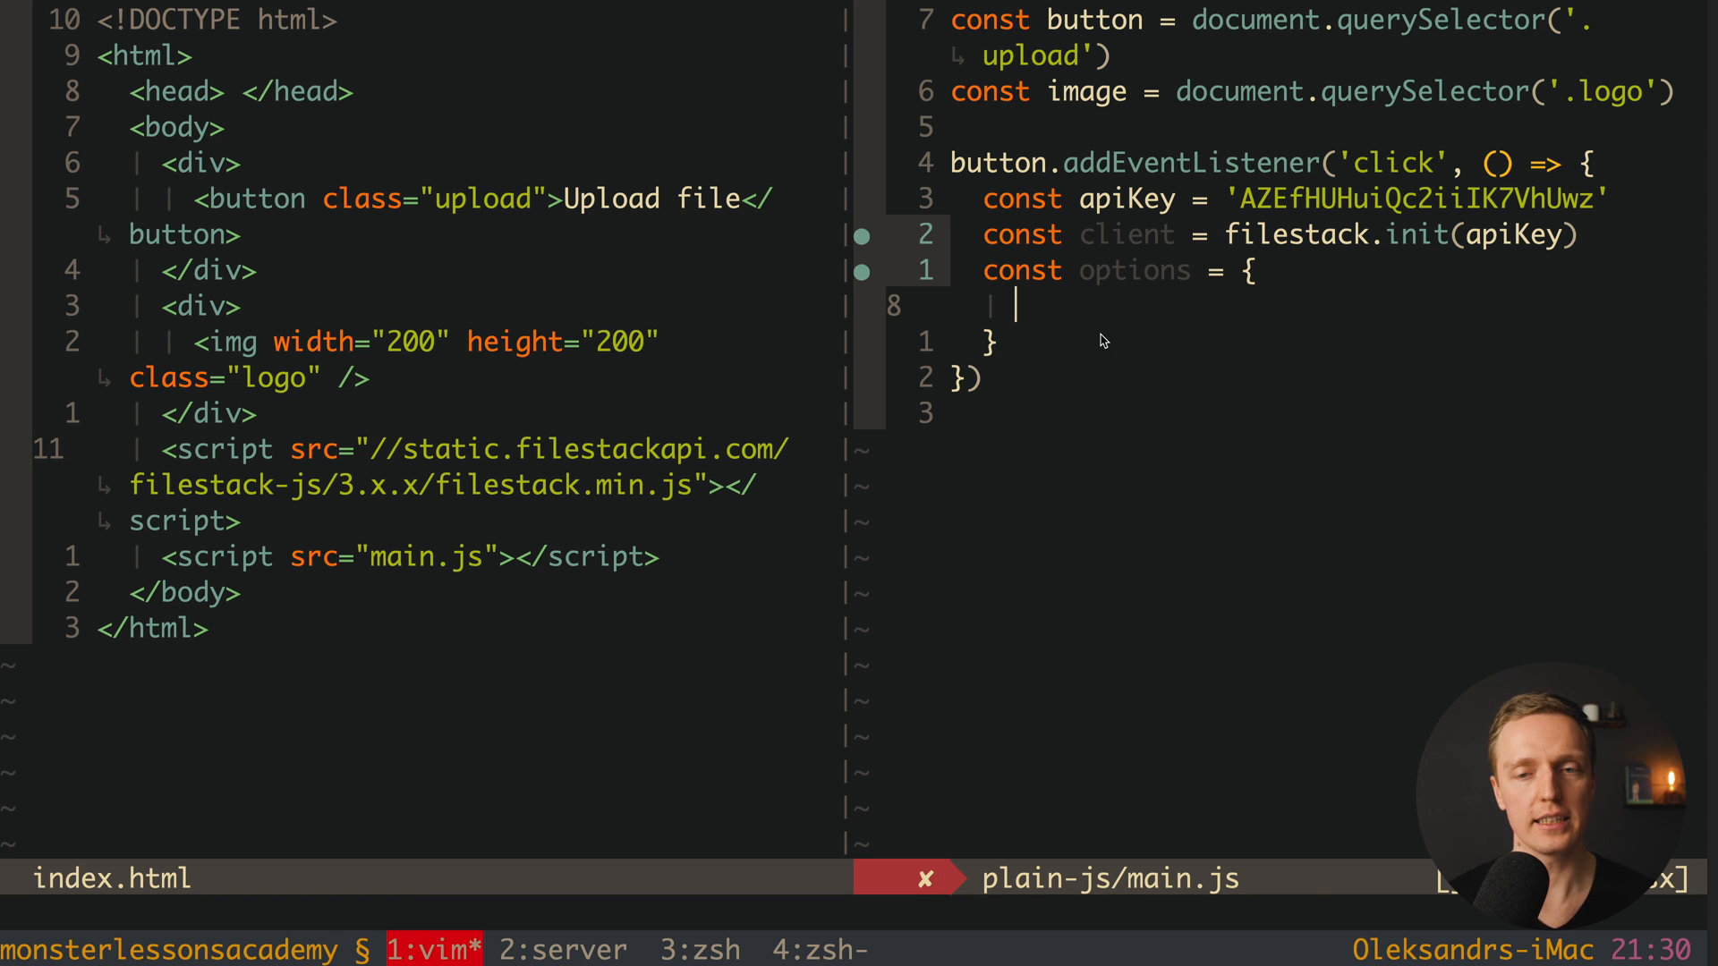
{"action": "type", "text": "onUpload"}
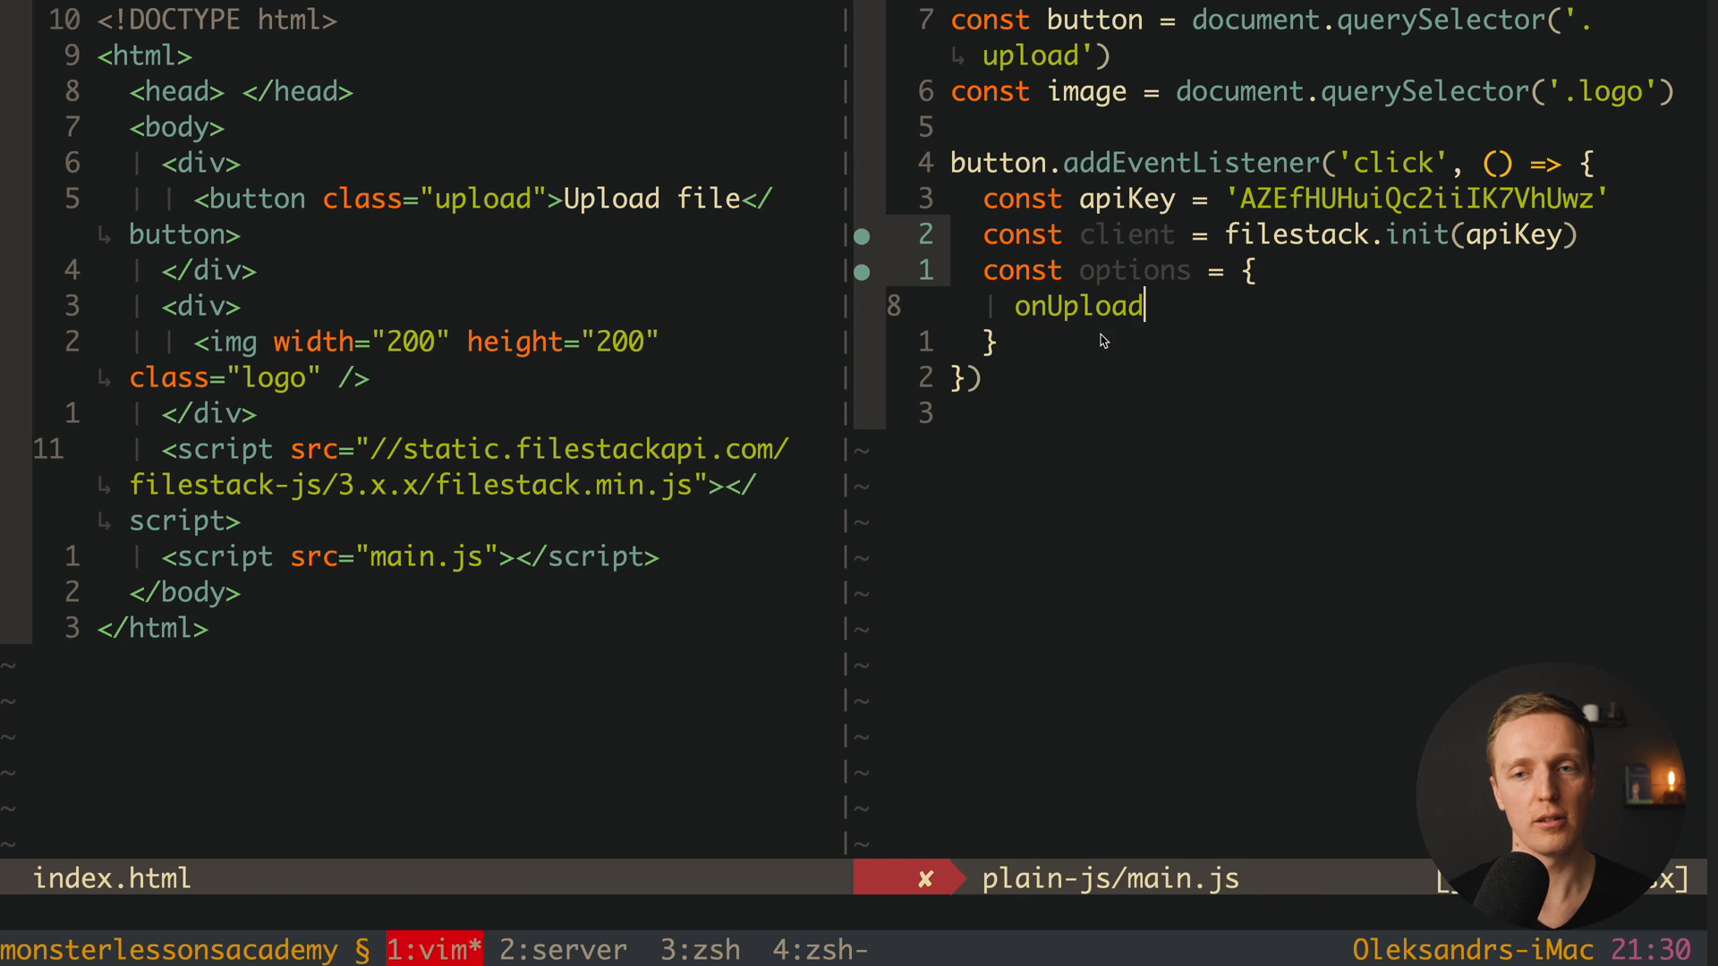
{"action": "type", "text": "Done:"}
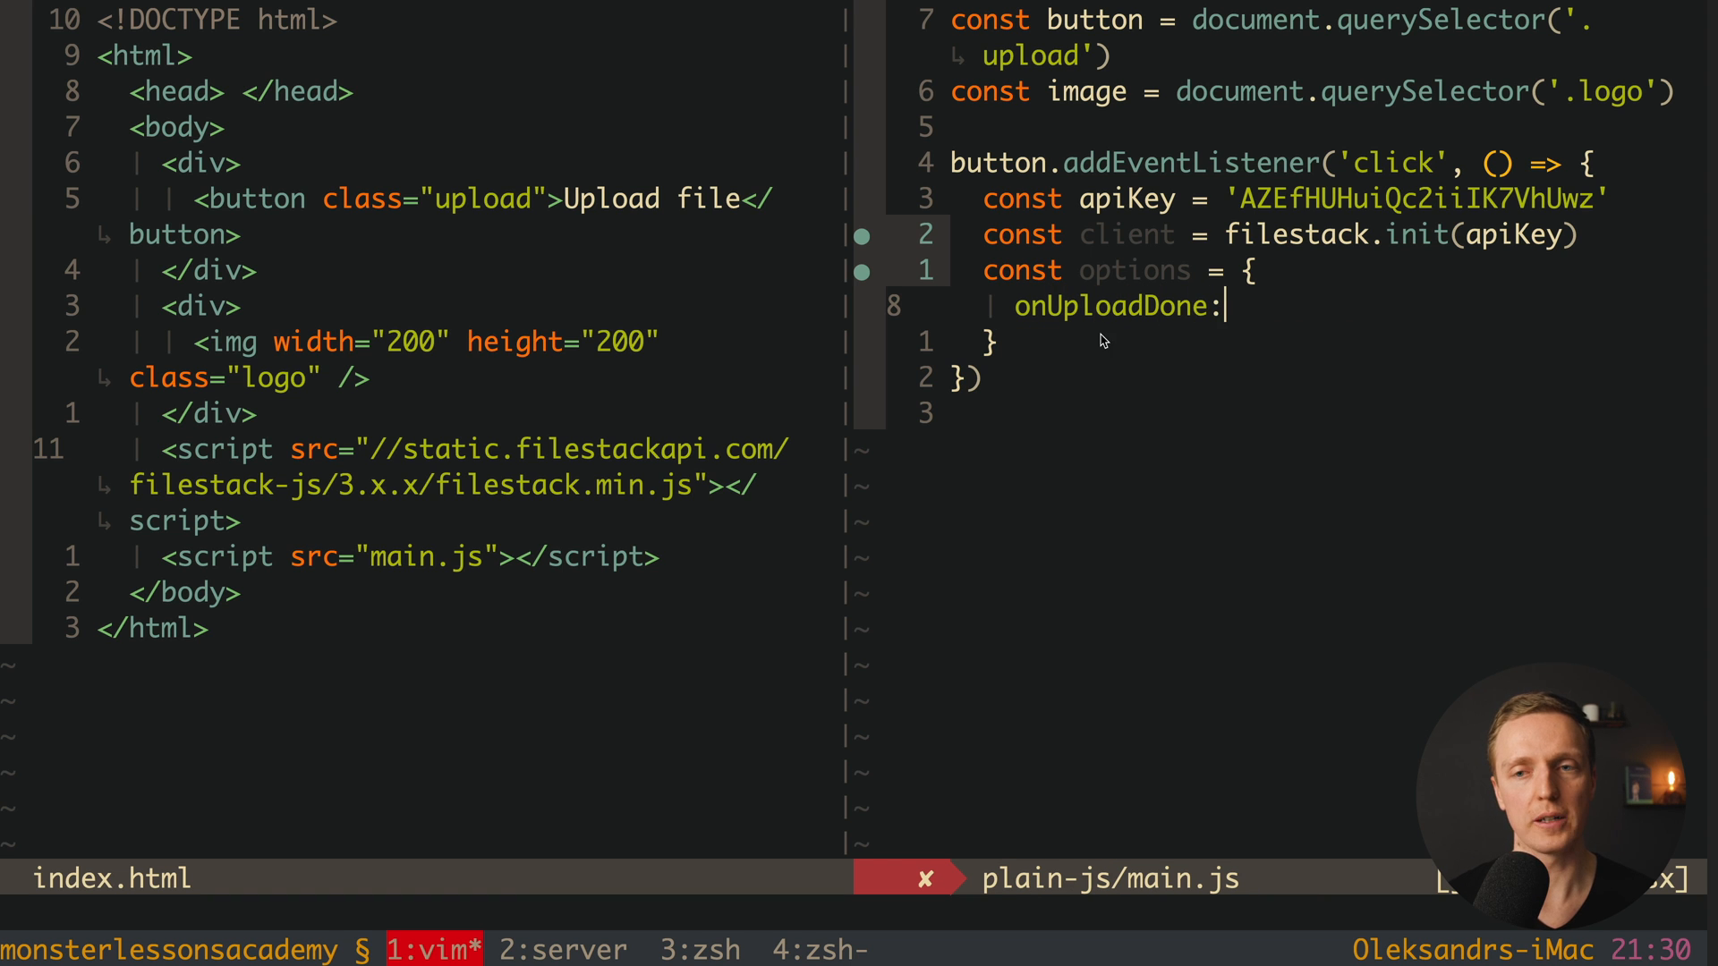
{"action": "type", "text": "(uploadResponse) => {"}
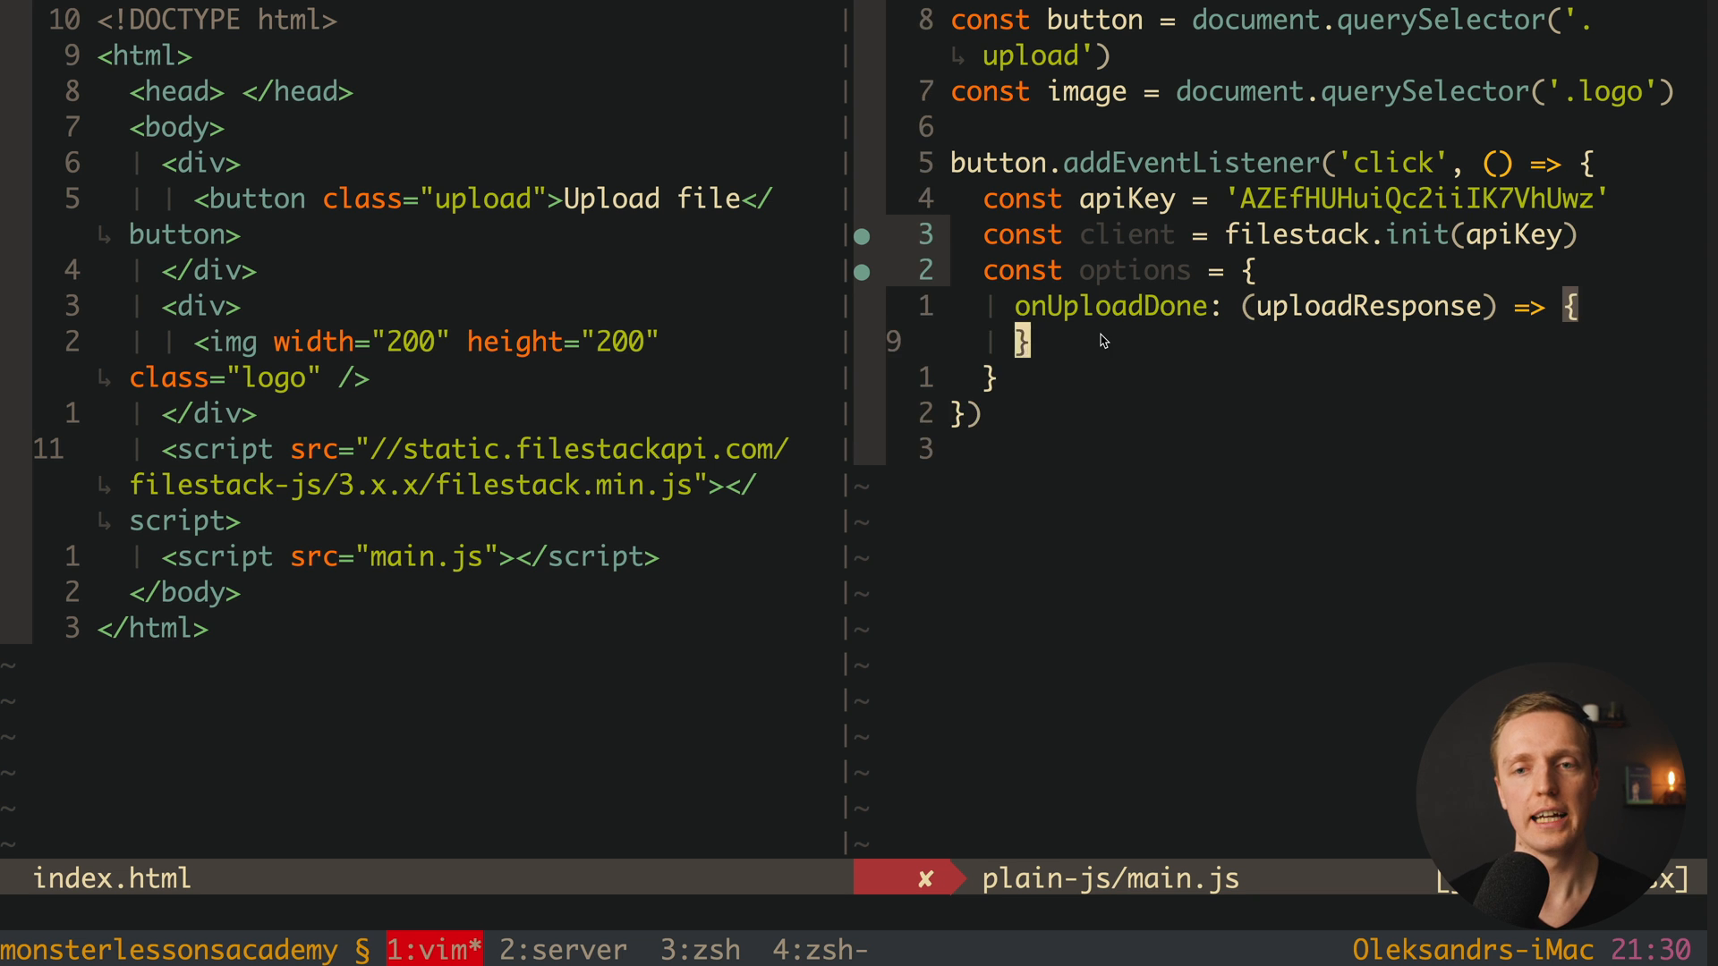
{"action": "type", "text": "console.log("}
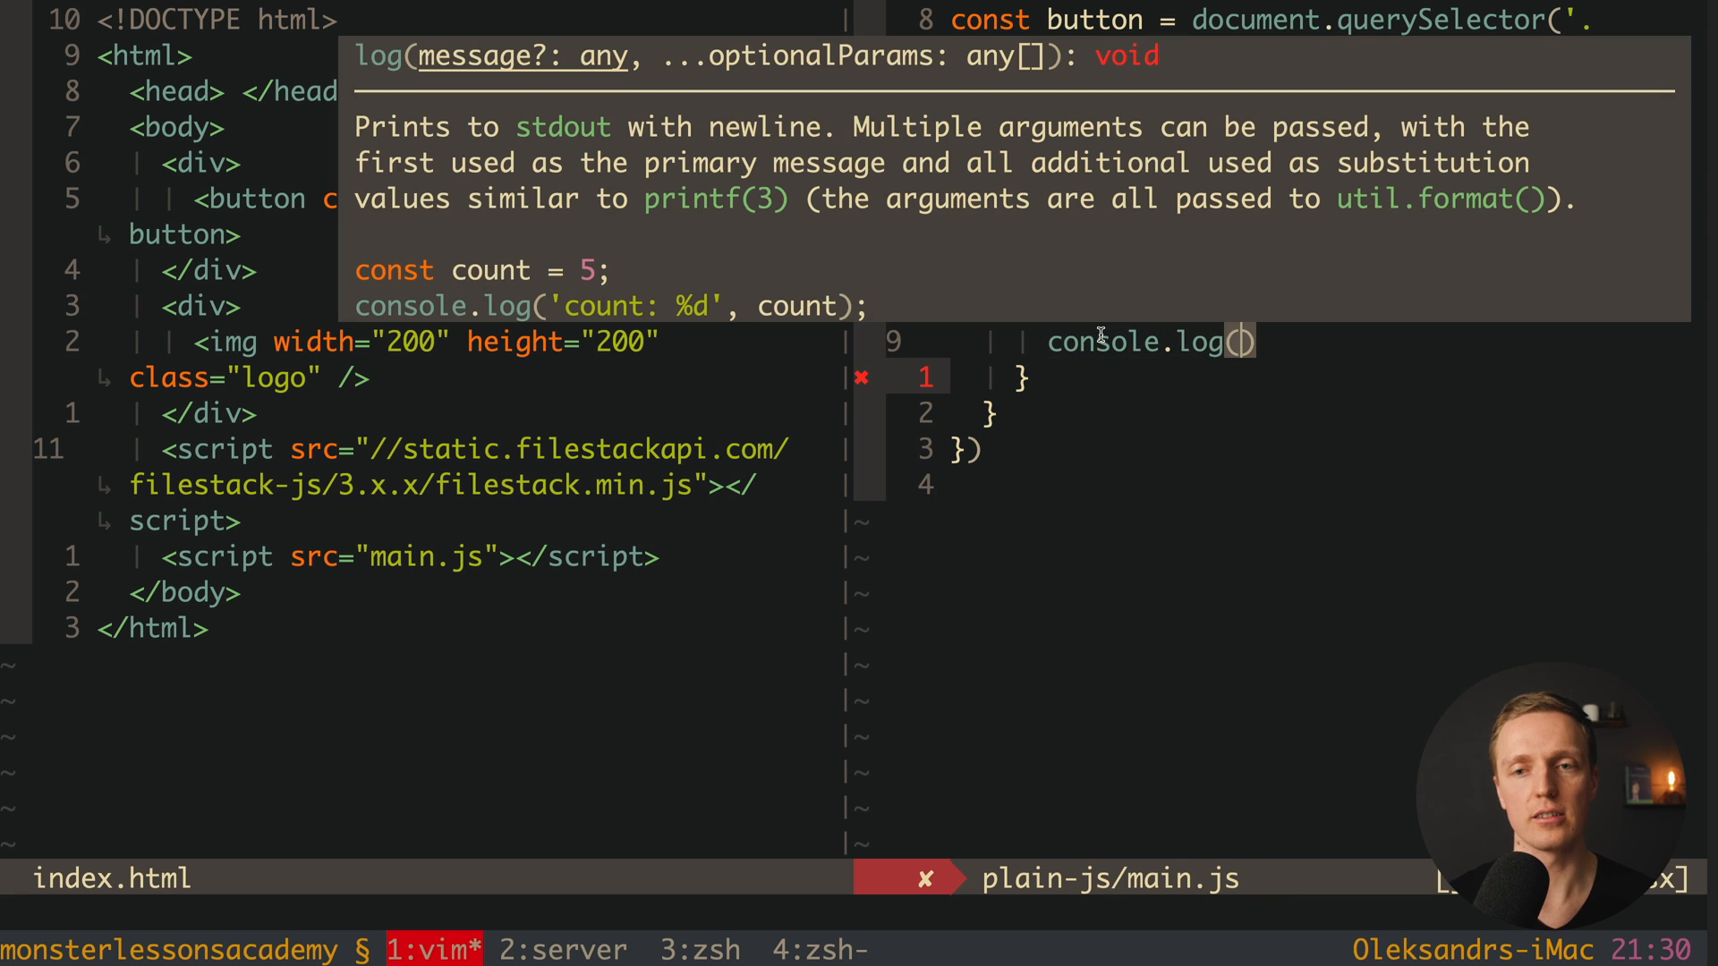
{"action": "type", "text": "'onUploadDone',"}
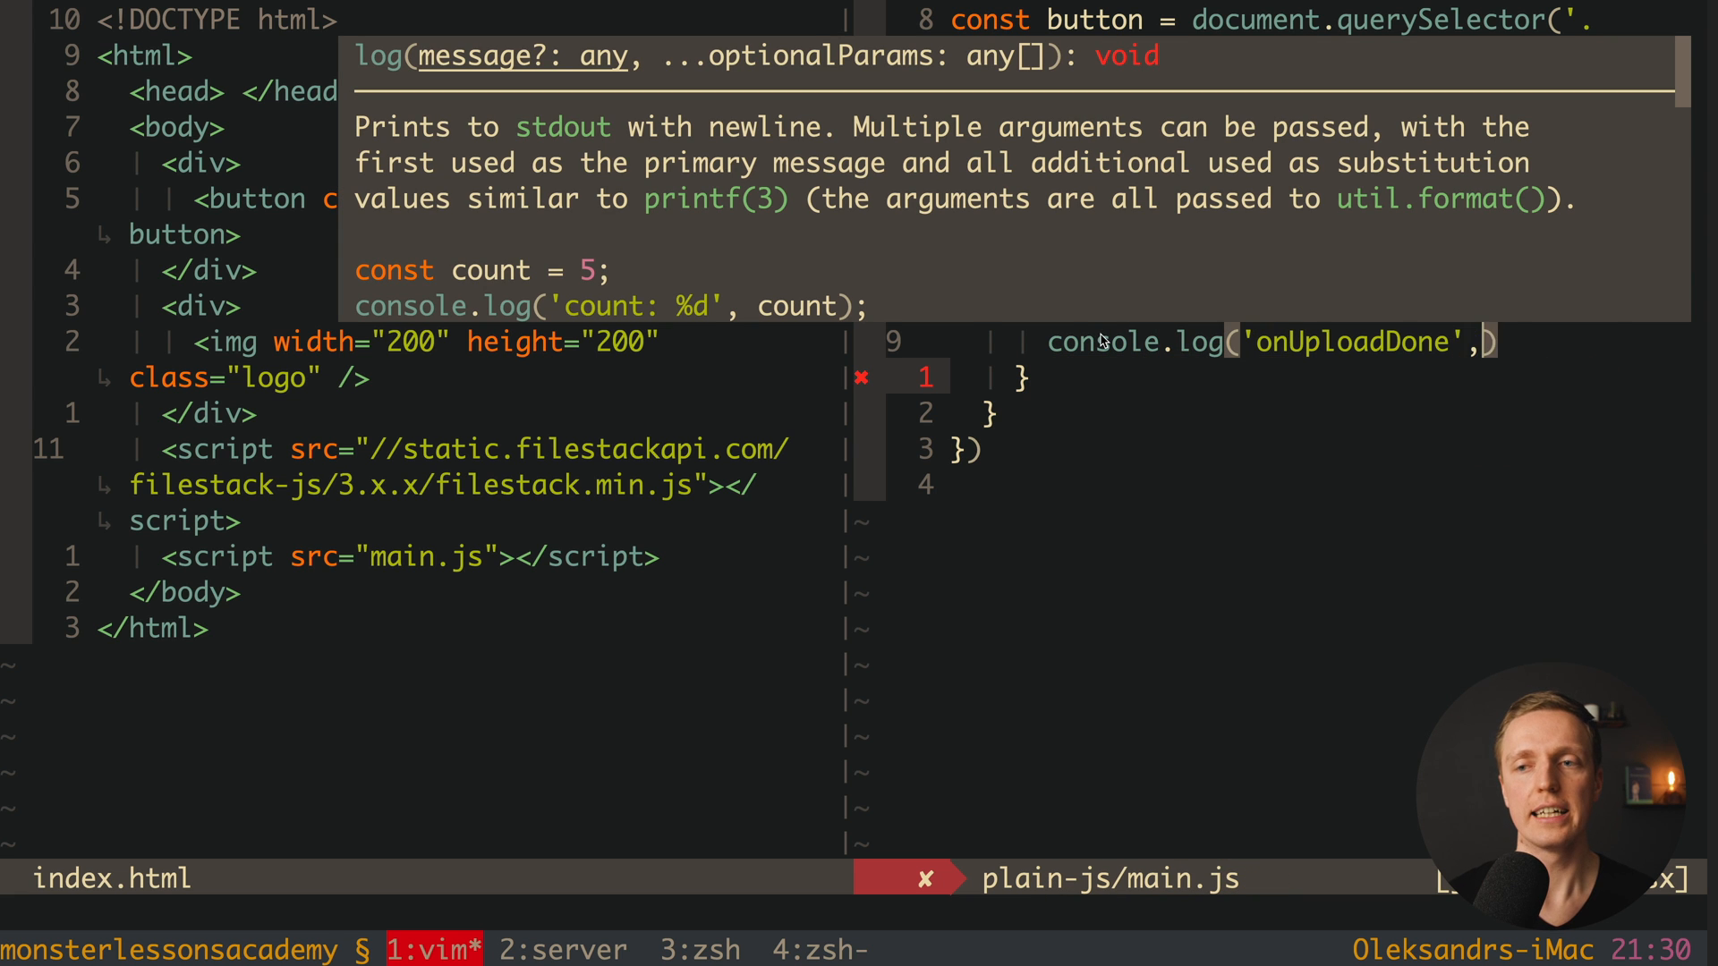
{"action": "type", "text": "up"}
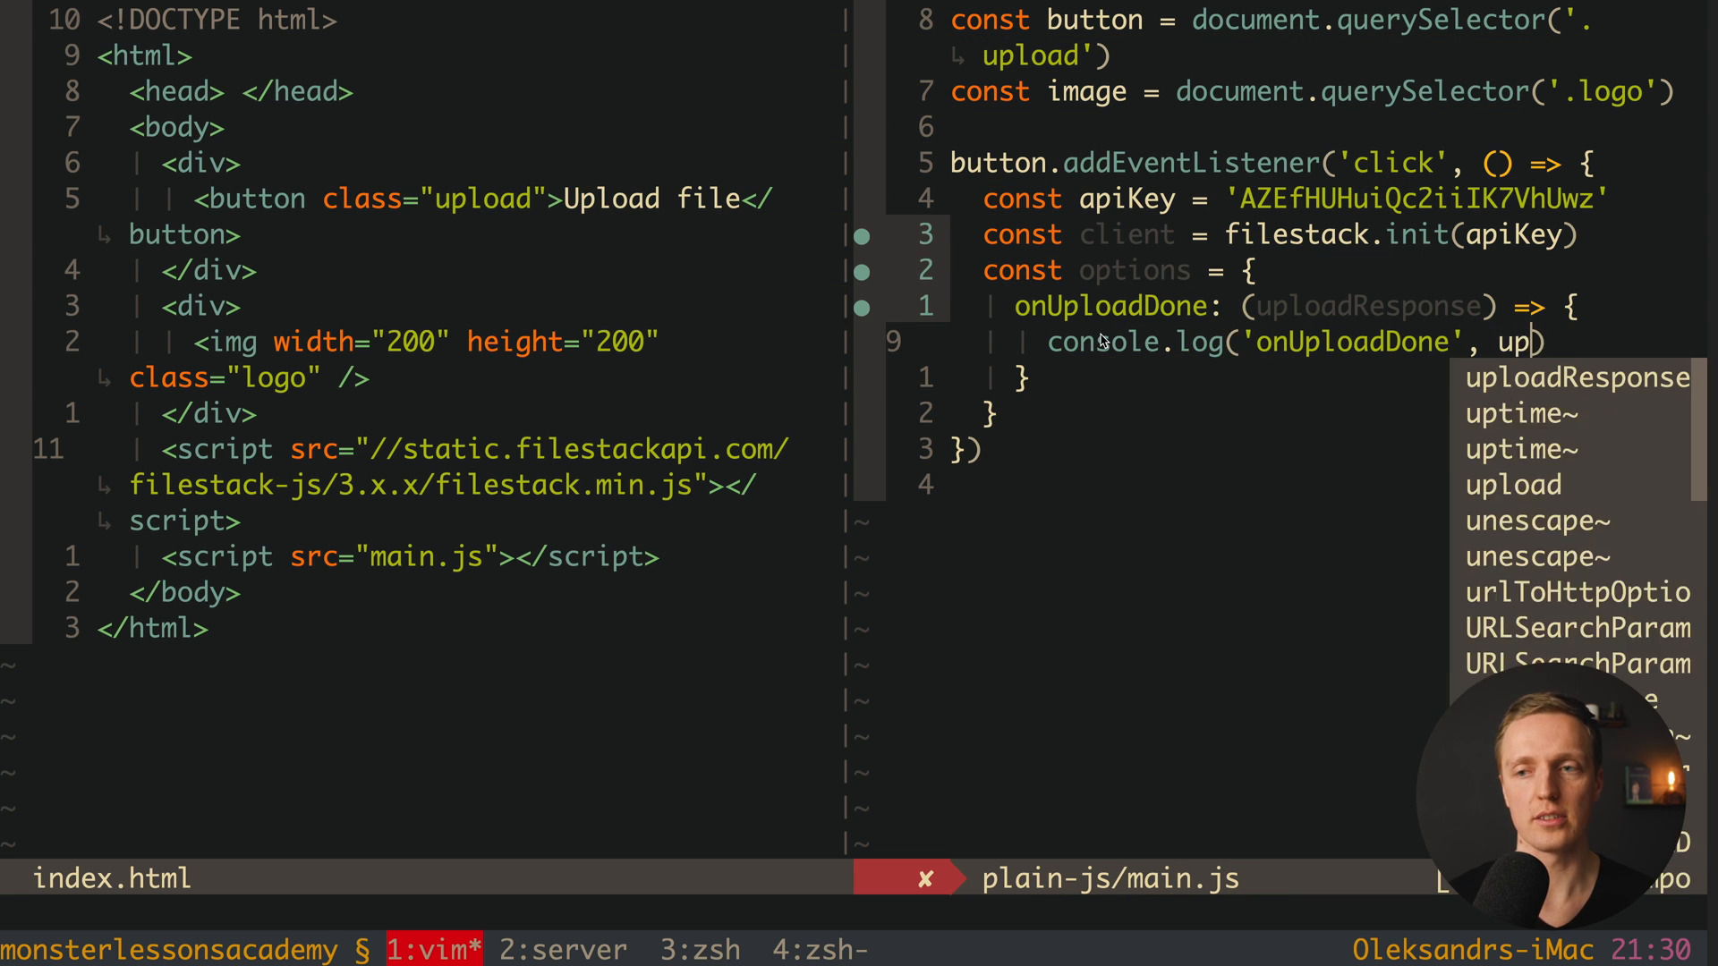
{"action": "type", "text": "client.picker"}
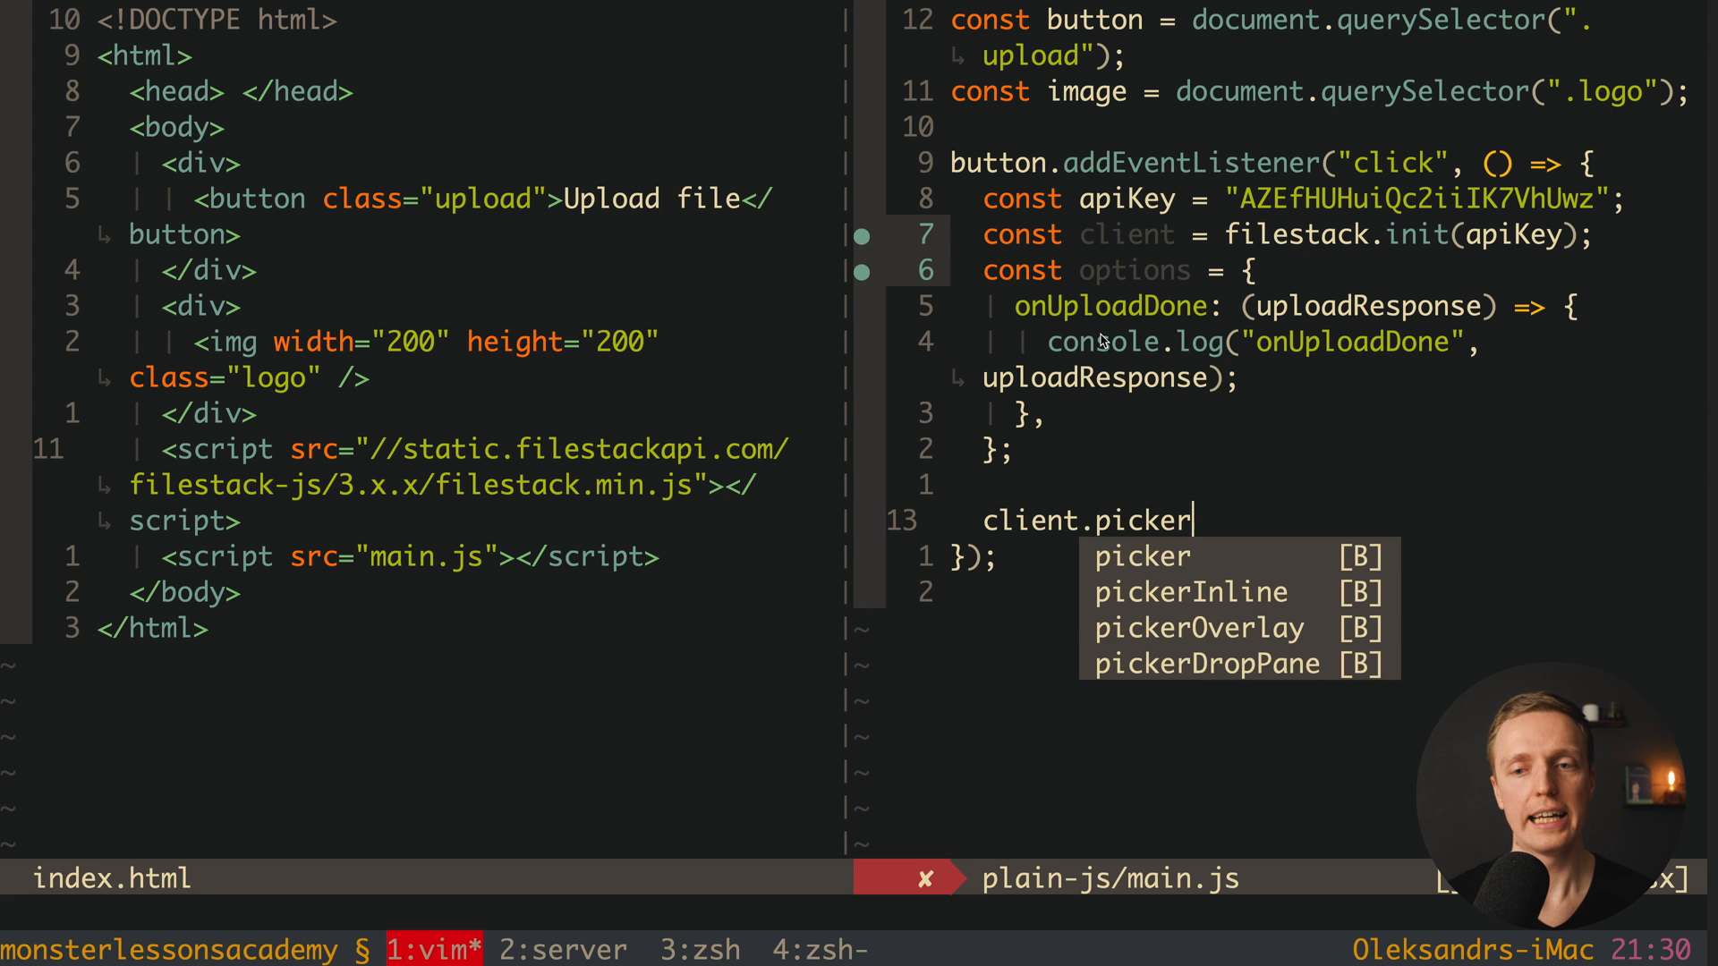
{"action": "type", "text": "(op"}
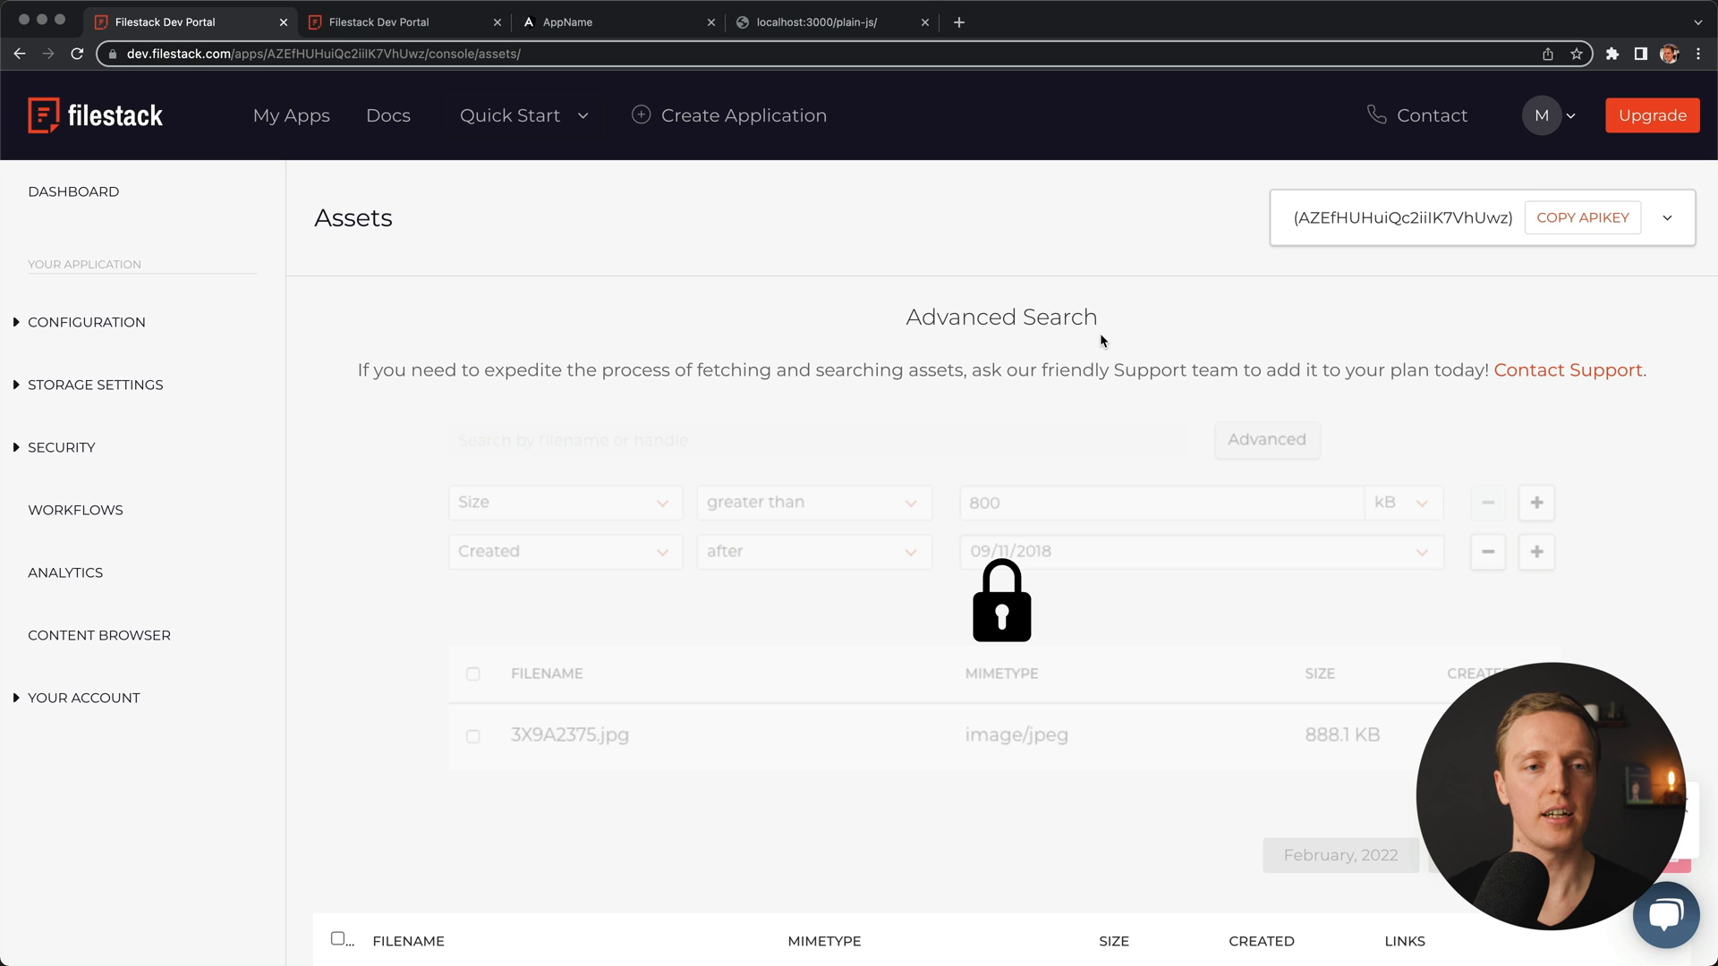
- Upload youtube-logo.png through the Filestack picker on the local plain-js page
{"action": "left_click", "coordinate": [833, 22]}
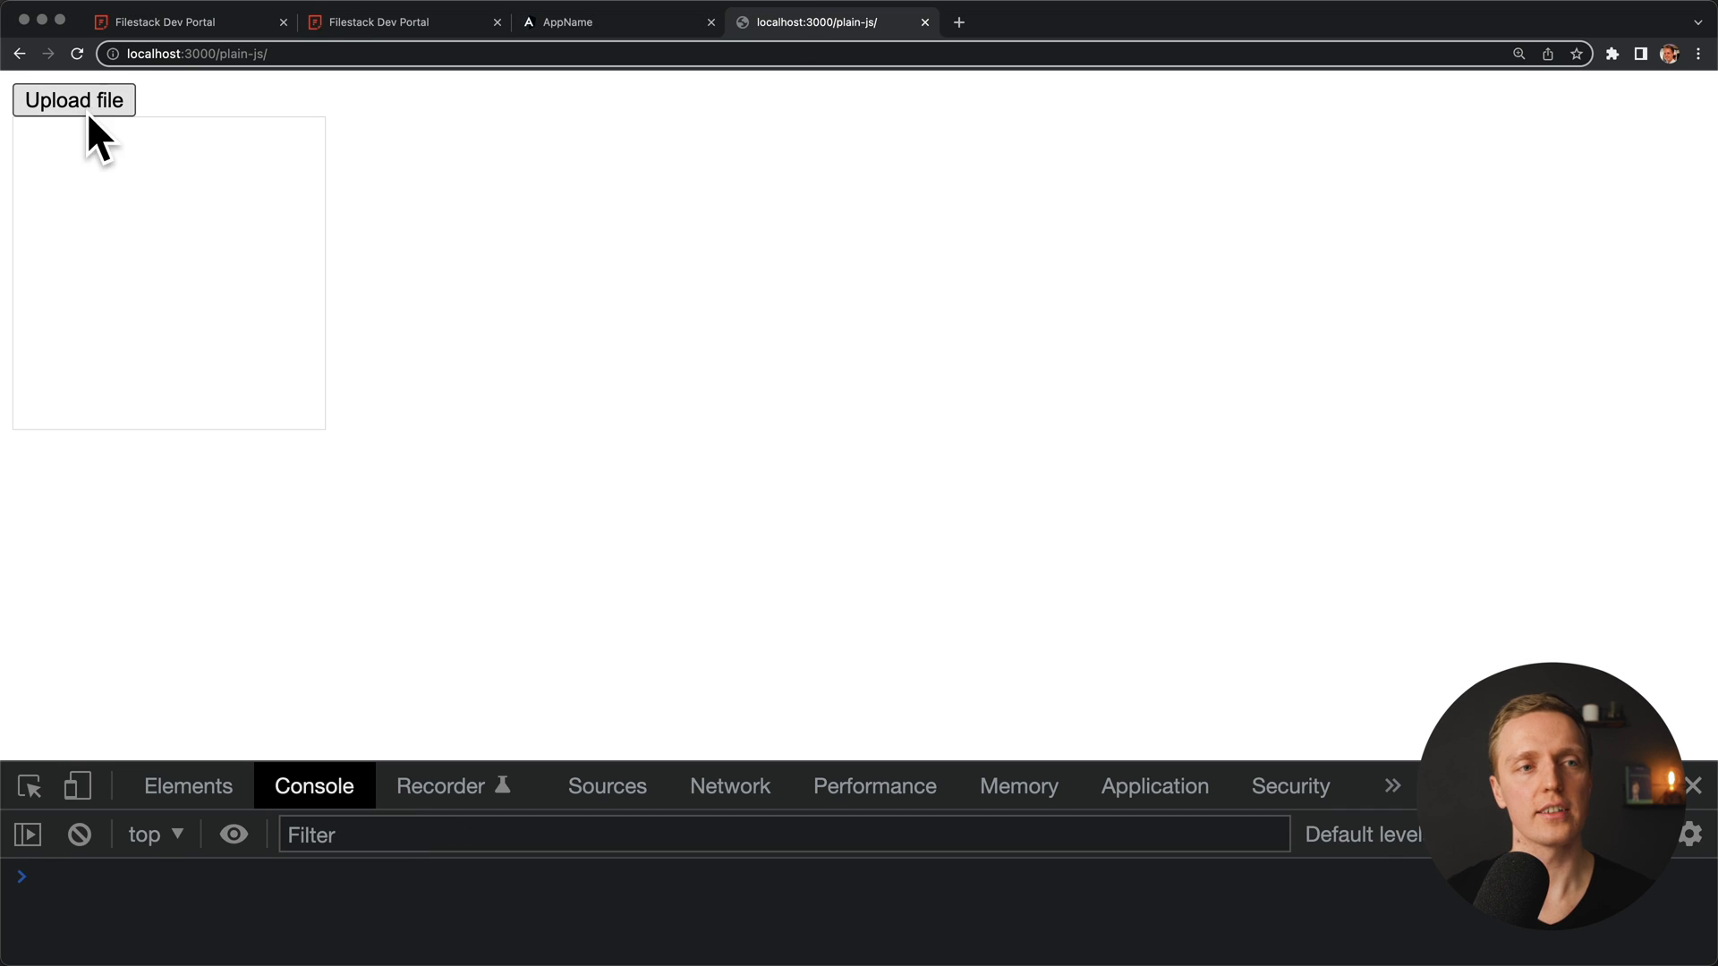
{"action": "left_click", "coordinate": [73, 100]}
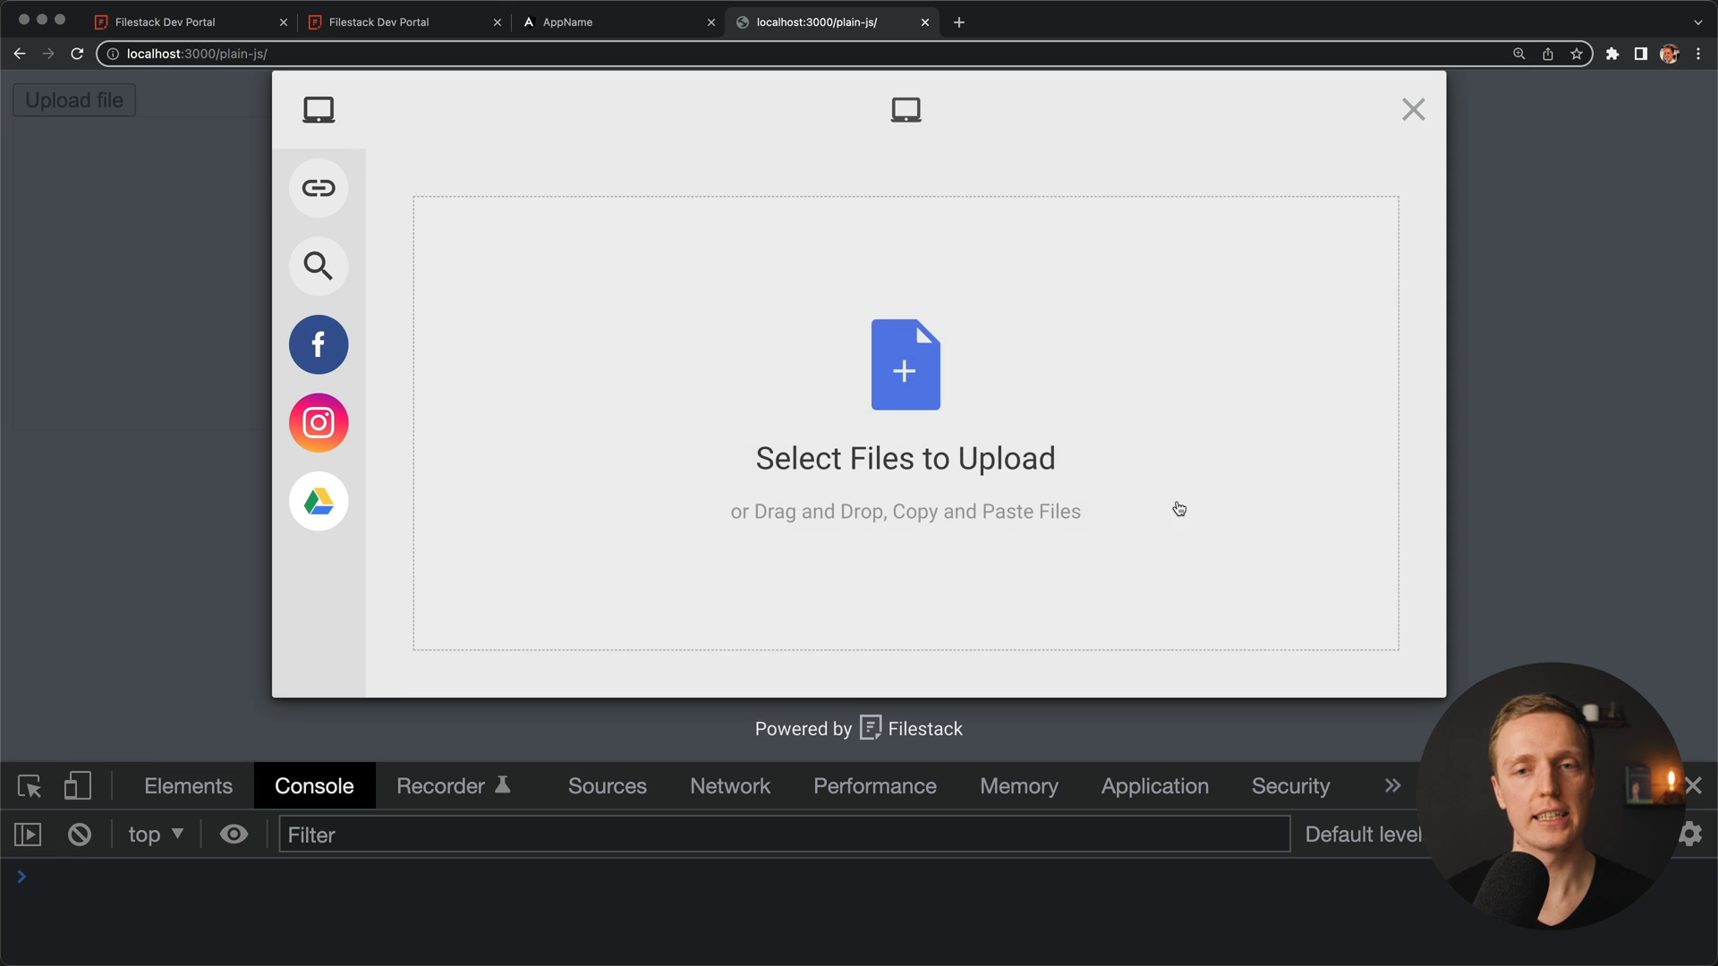
{"action": "mouse_move", "coordinate": [799, 416]}
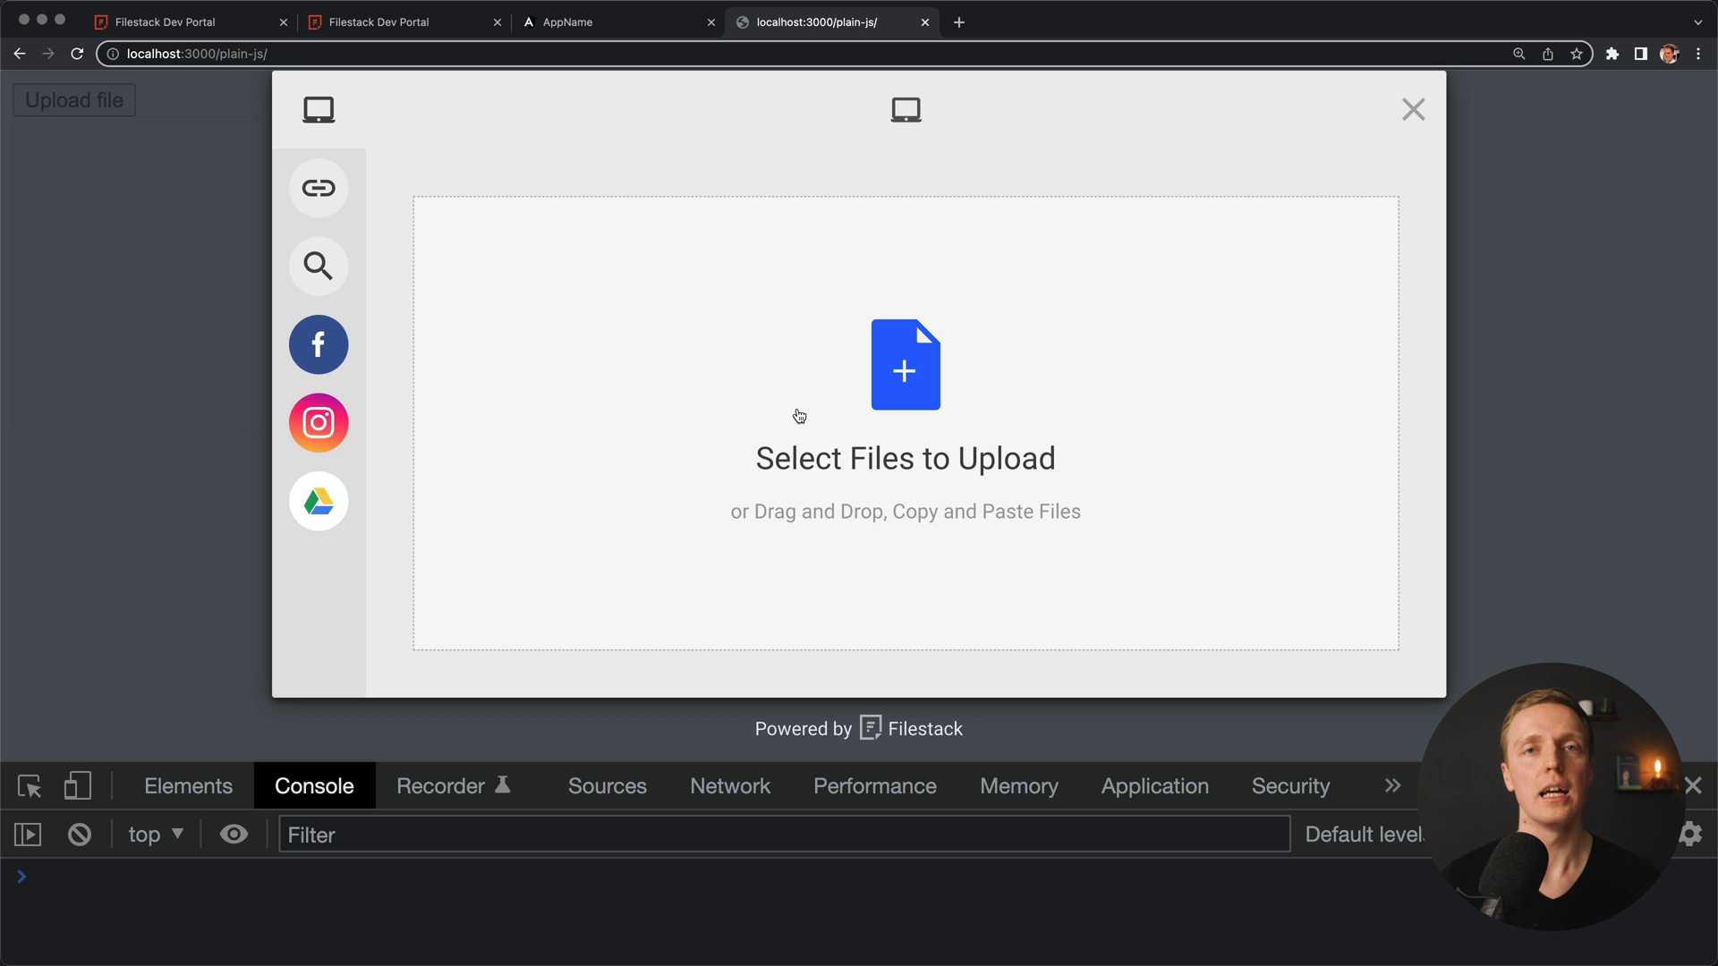
{"action": "mouse_move", "coordinate": [879, 385]}
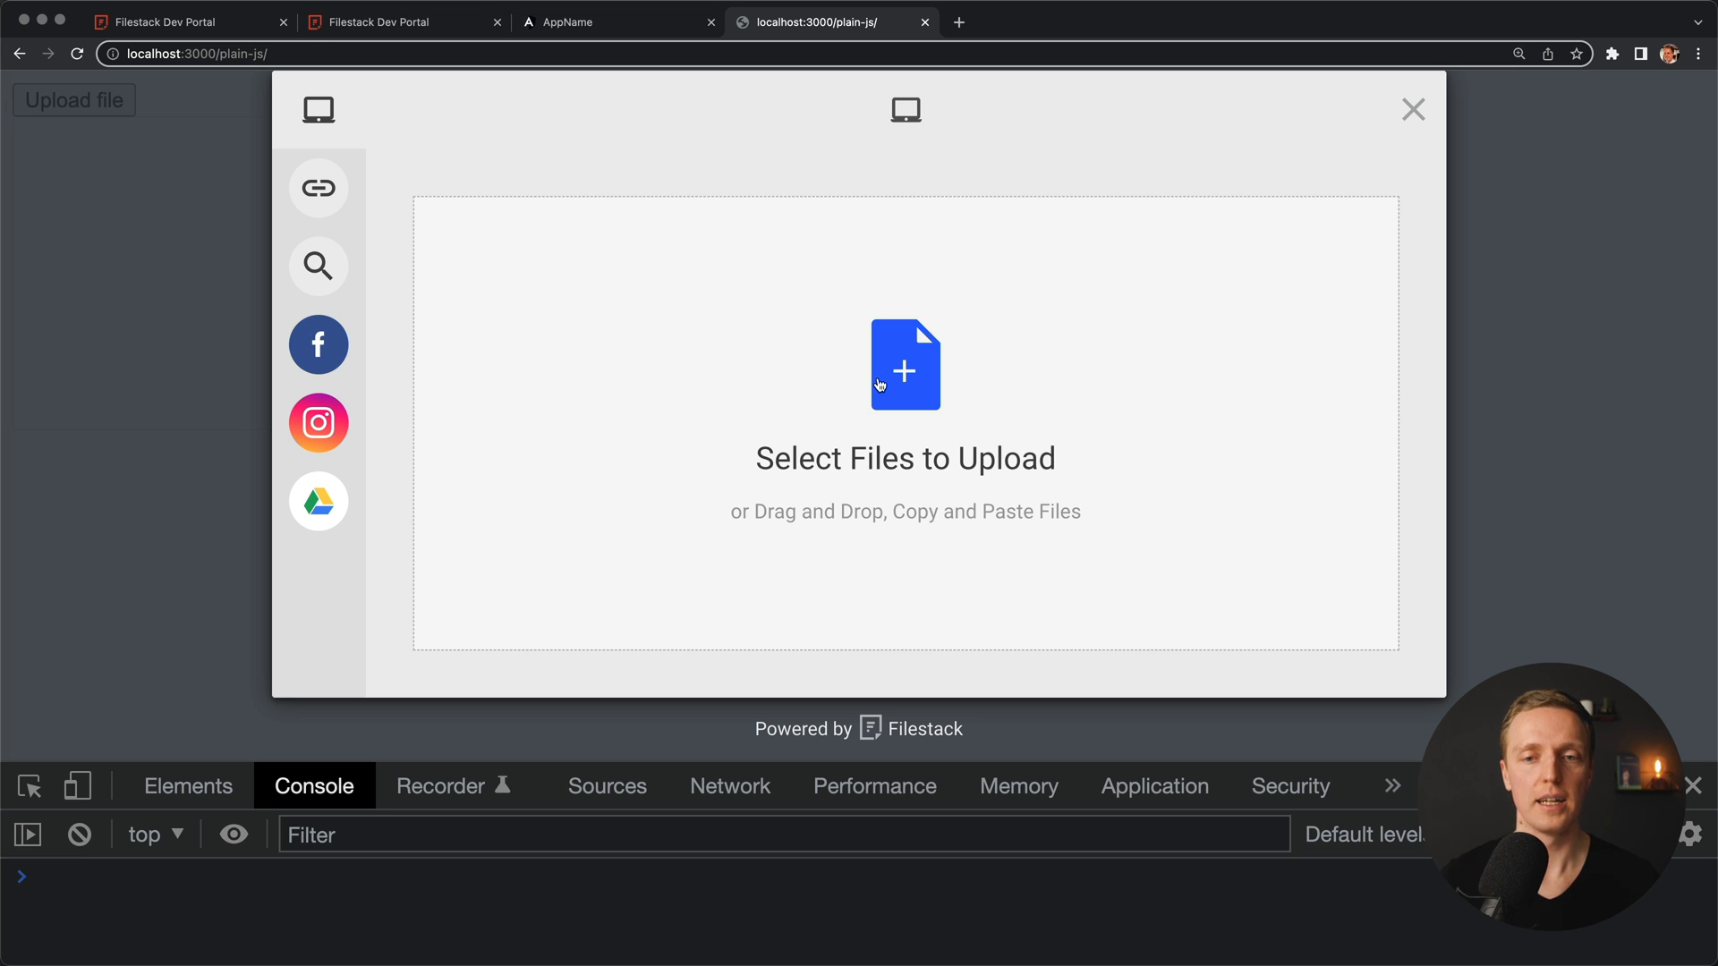
{"action": "left_click", "coordinate": [903, 365]}
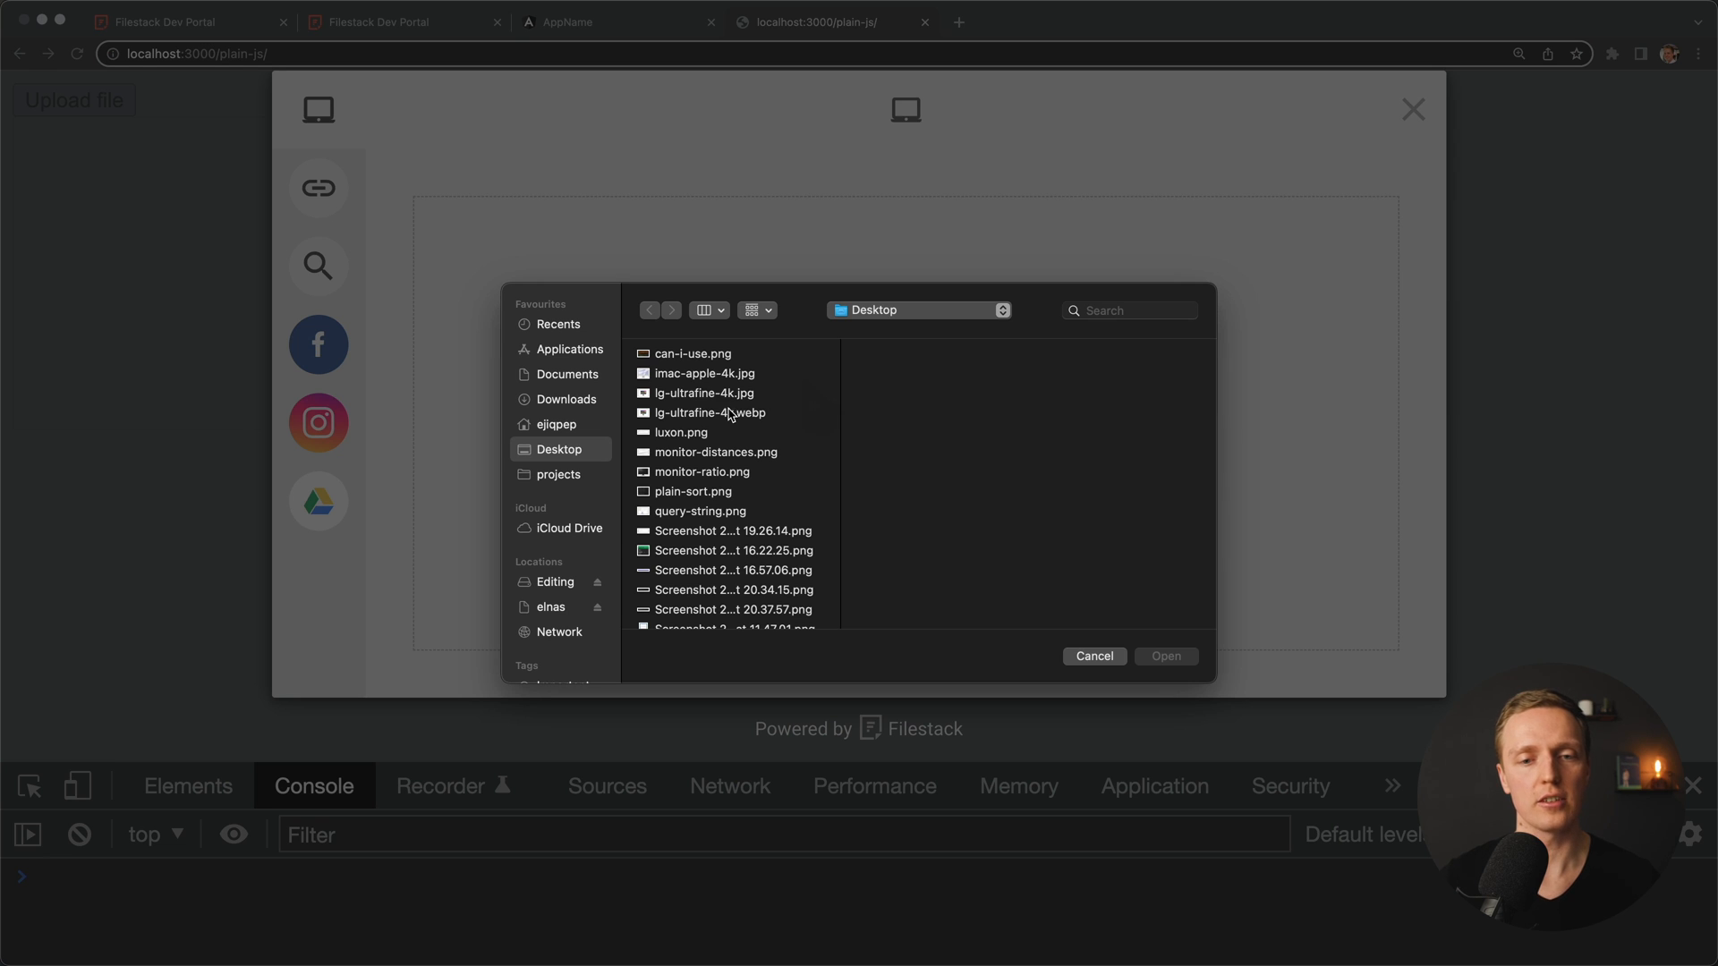
{"action": "left_click", "coordinate": [702, 582]}
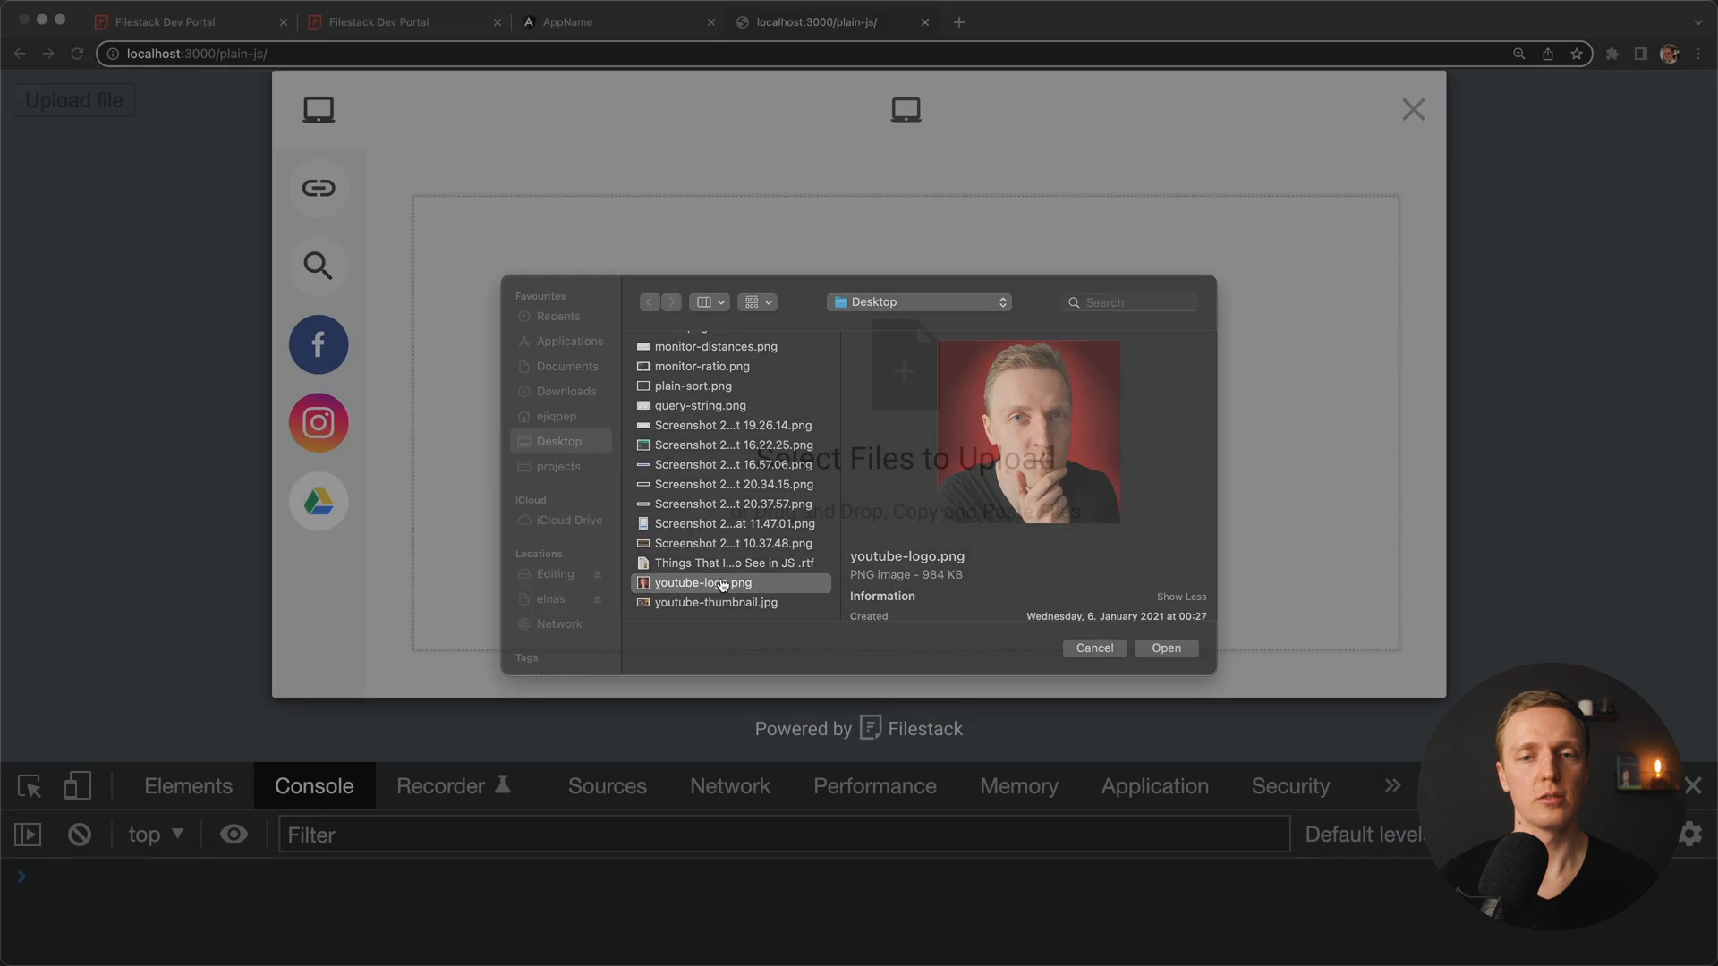
{"action": "left_click", "coordinate": [1164, 648]}
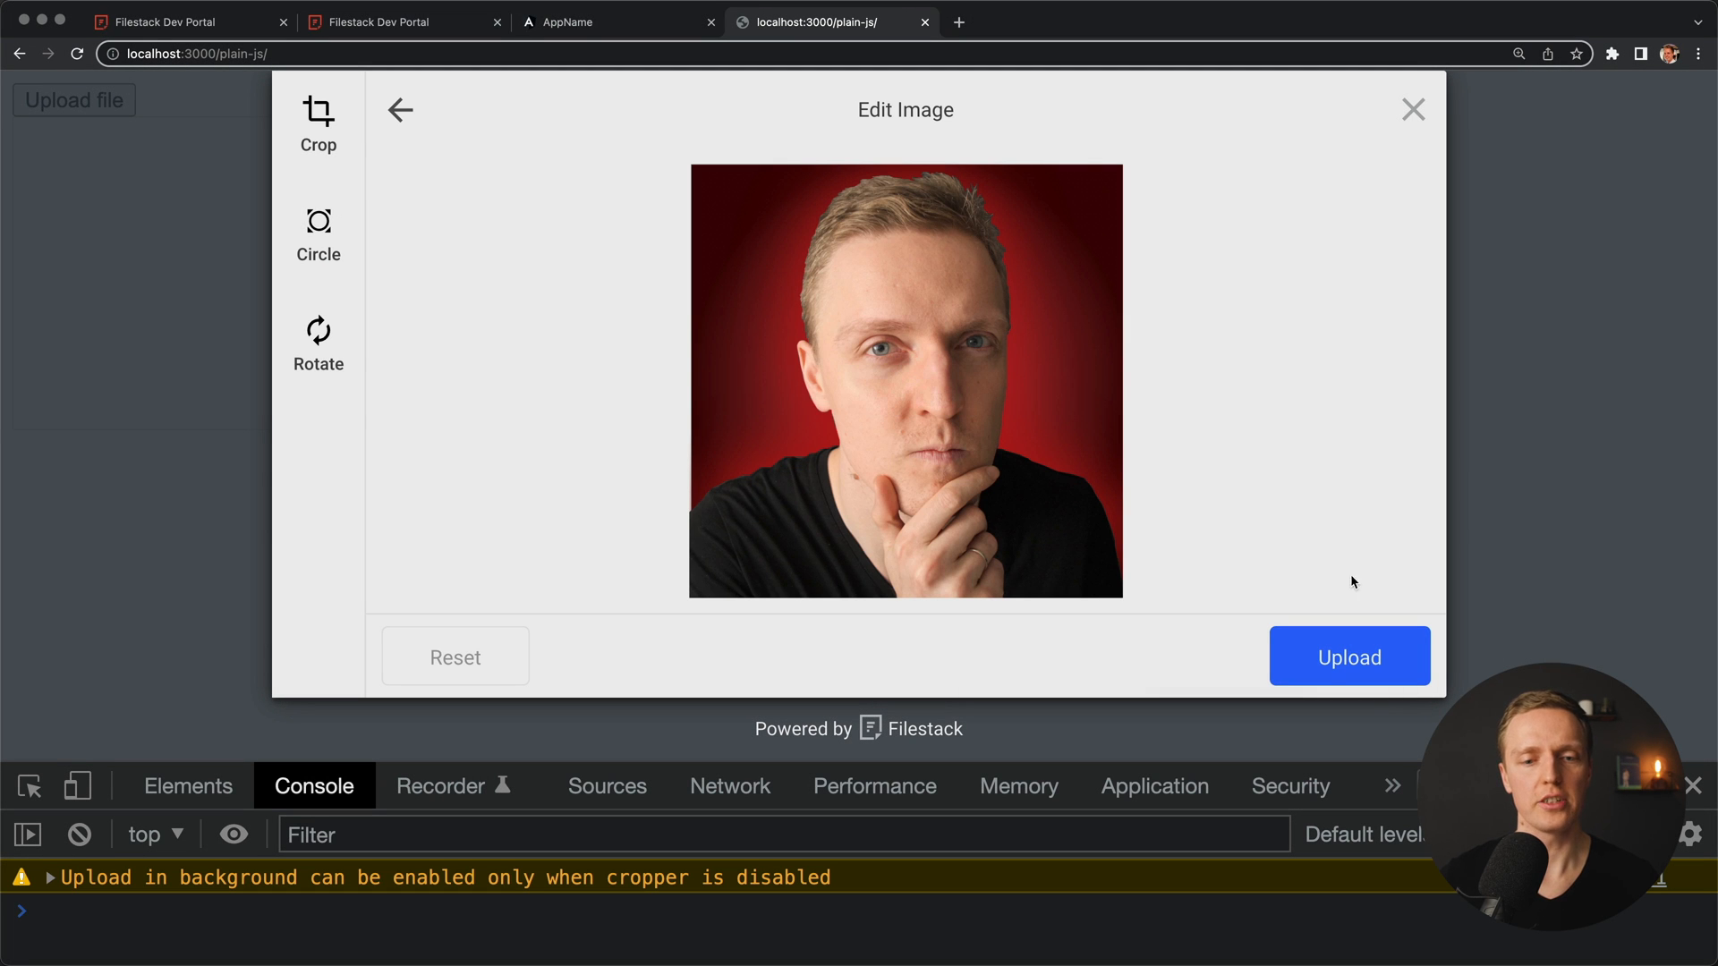
{"action": "left_click", "coordinate": [1349, 656]}
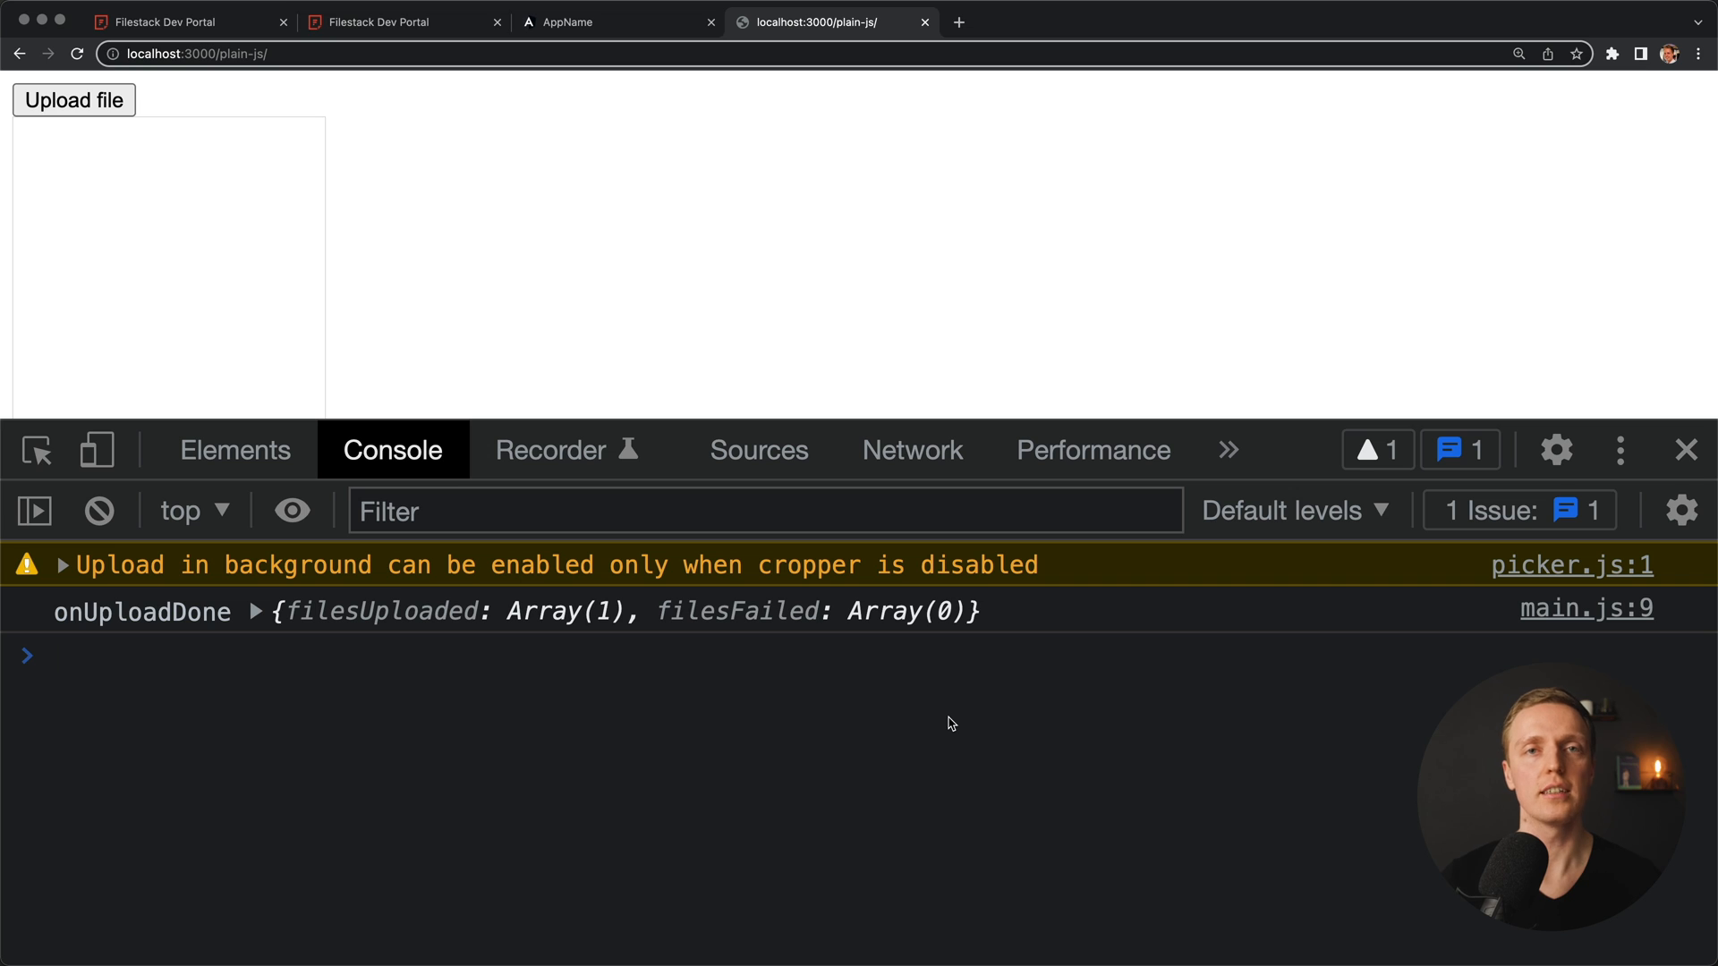
{"action": "mouse_move", "coordinate": [650, 701]}
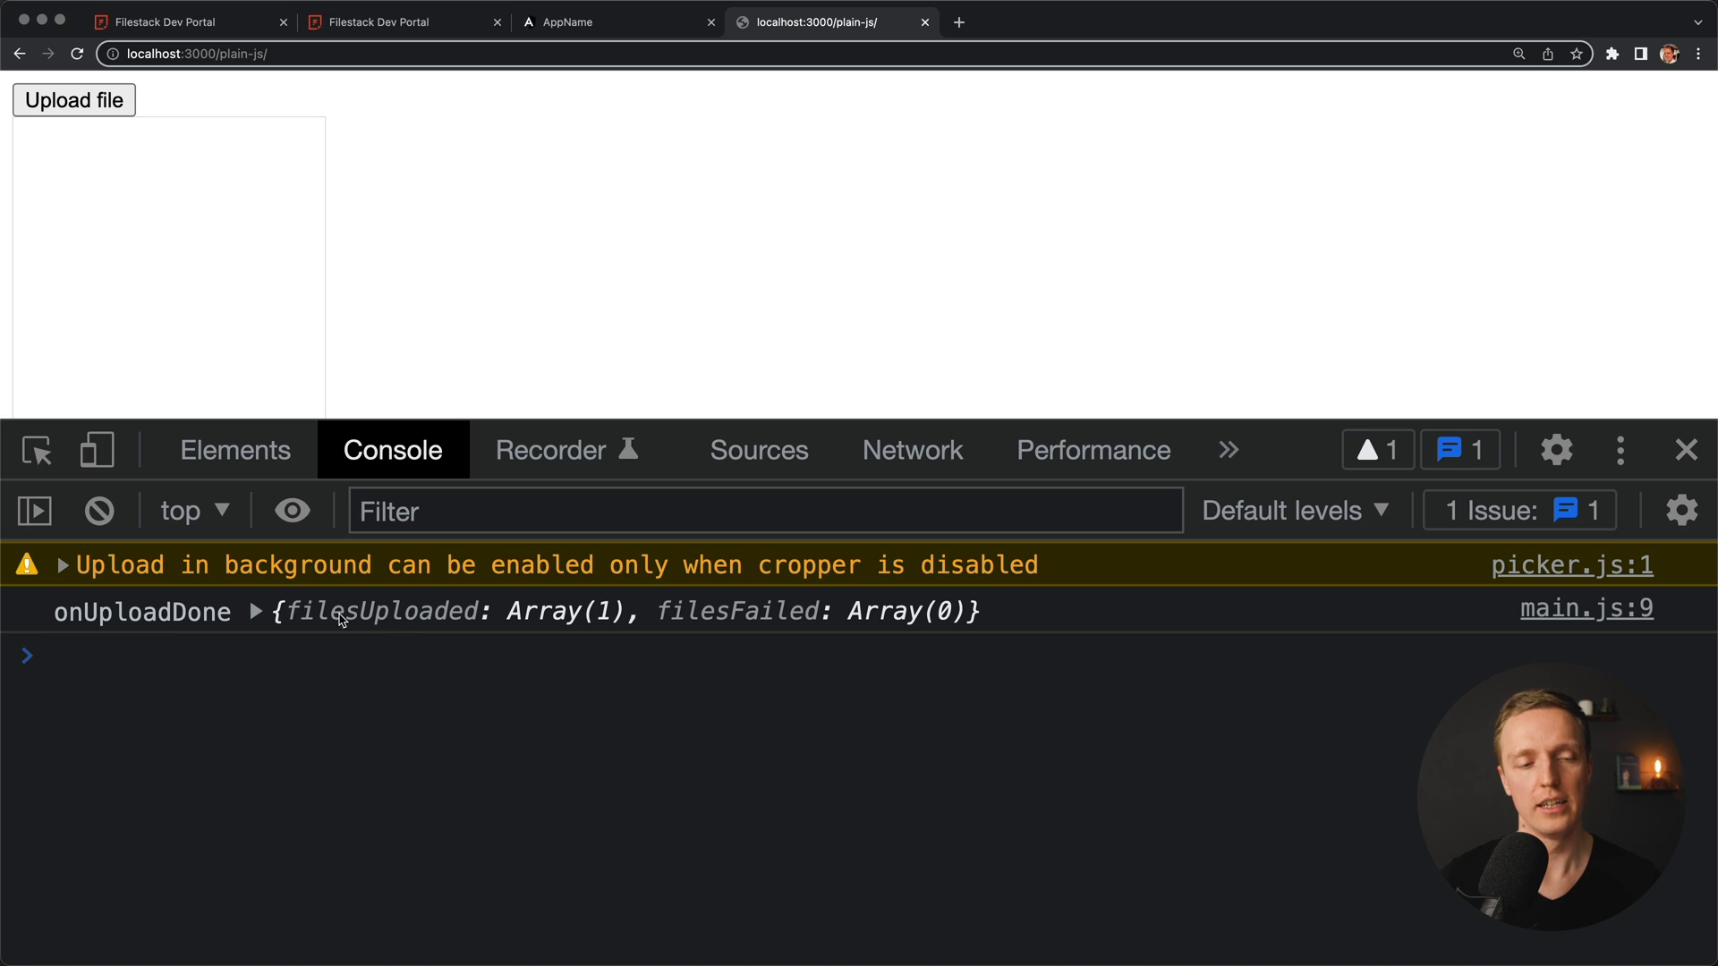
- Expand the logged onUploadDone object and filesUploaded item 0 to inspect its properties
{"action": "left_click", "coordinate": [255, 612]}
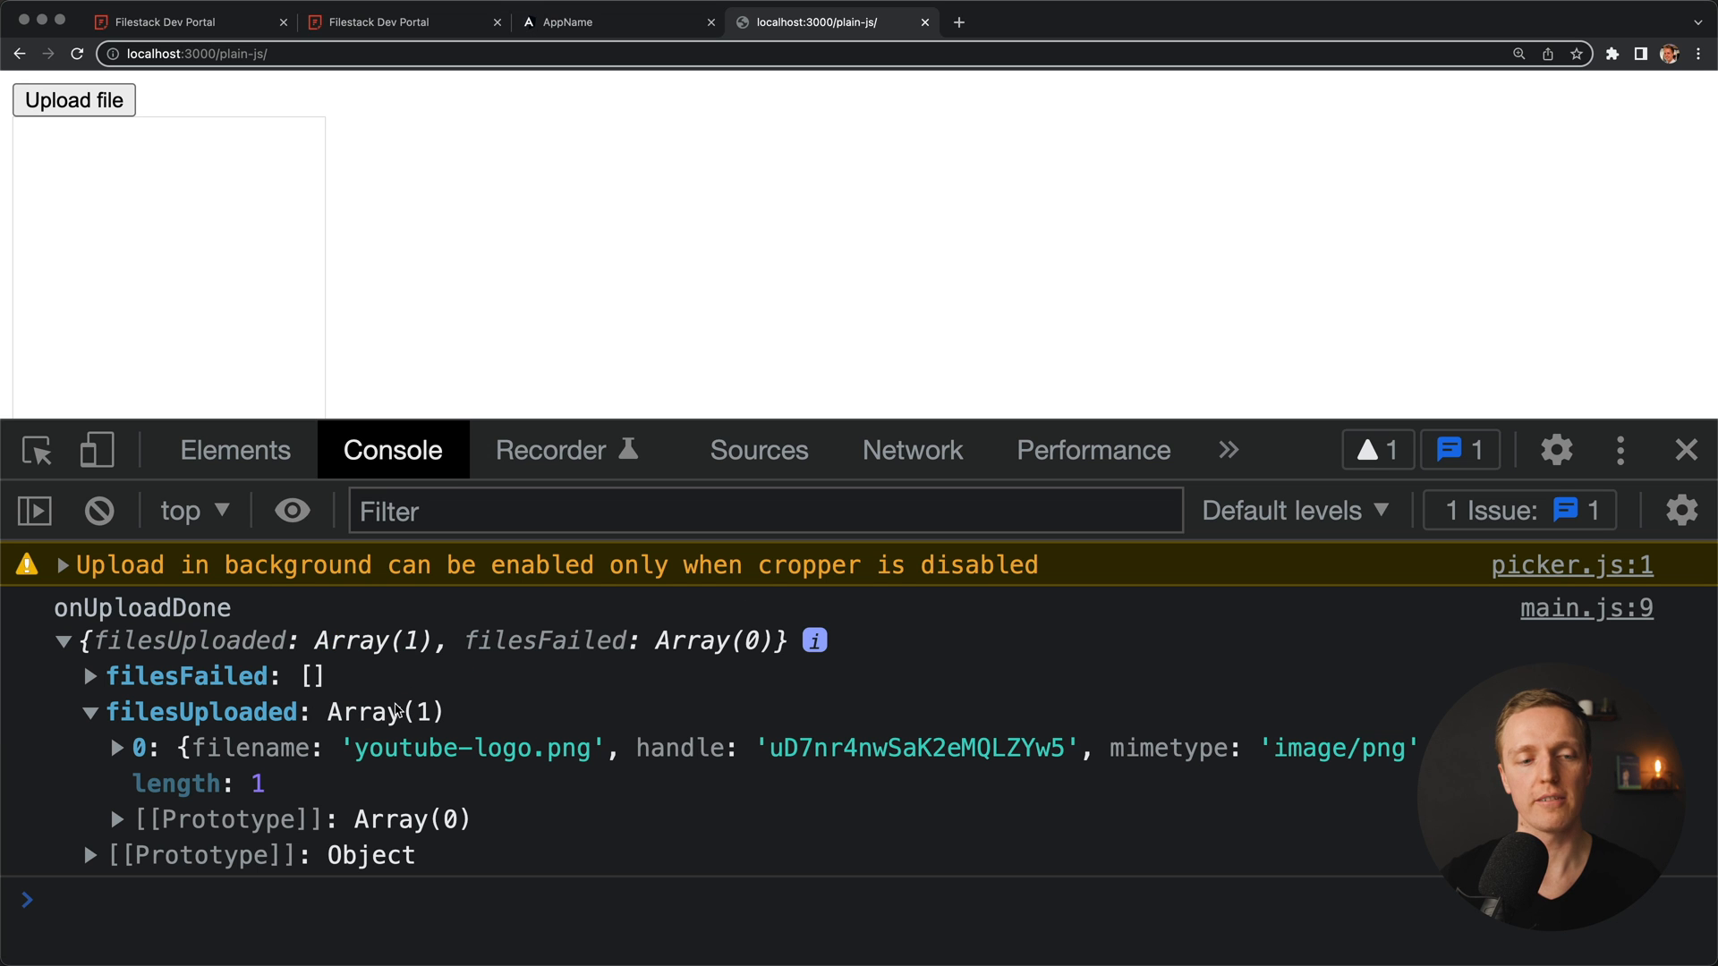
{"action": "left_click", "coordinate": [115, 748]}
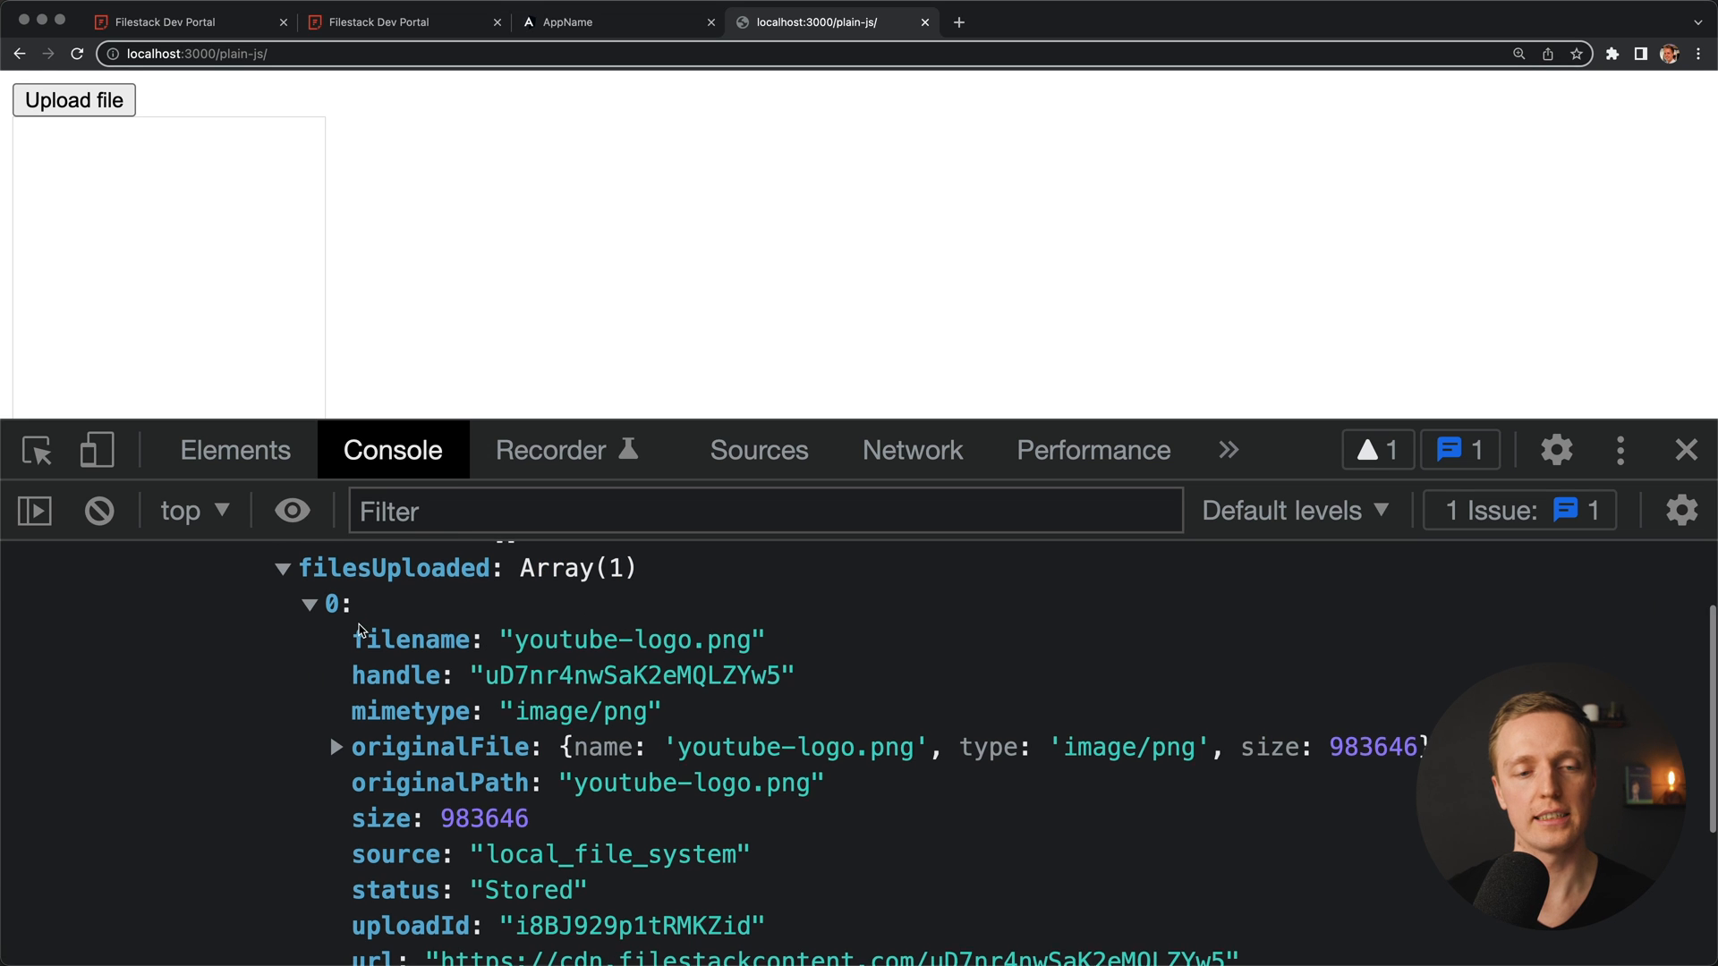
{"action": "scroll", "scroll_direction": "down", "scroll_amount": 3}
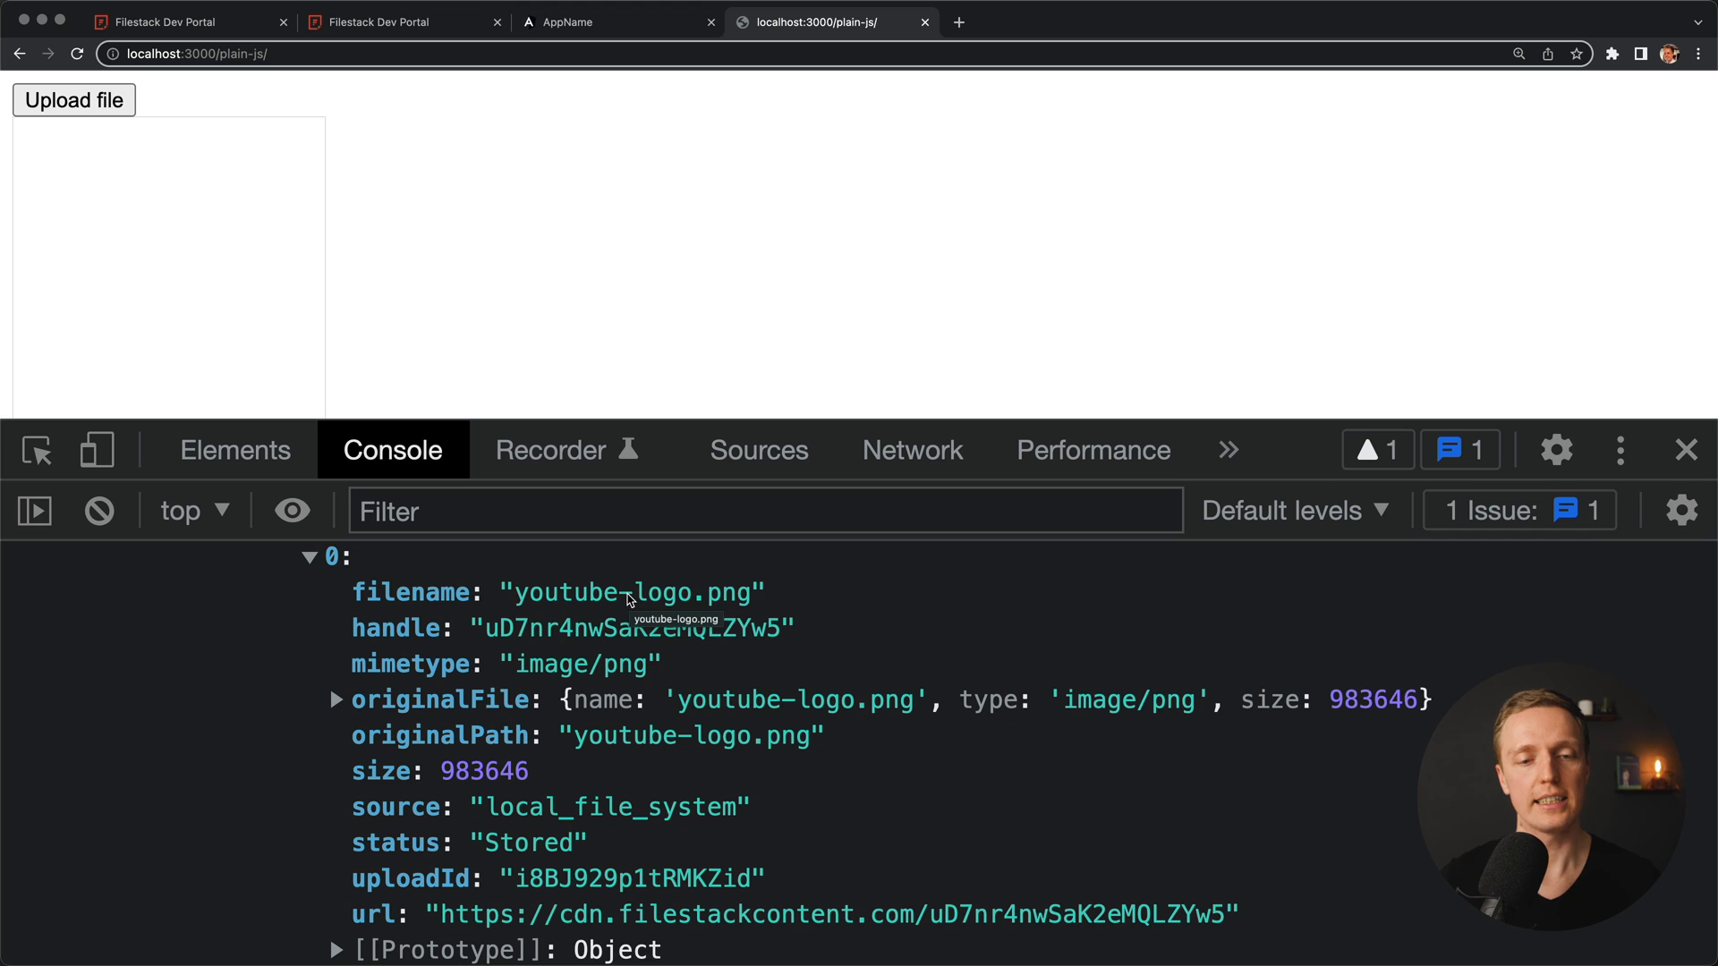
{"action": "scroll", "scroll_direction": "down", "scroll_amount": 3}
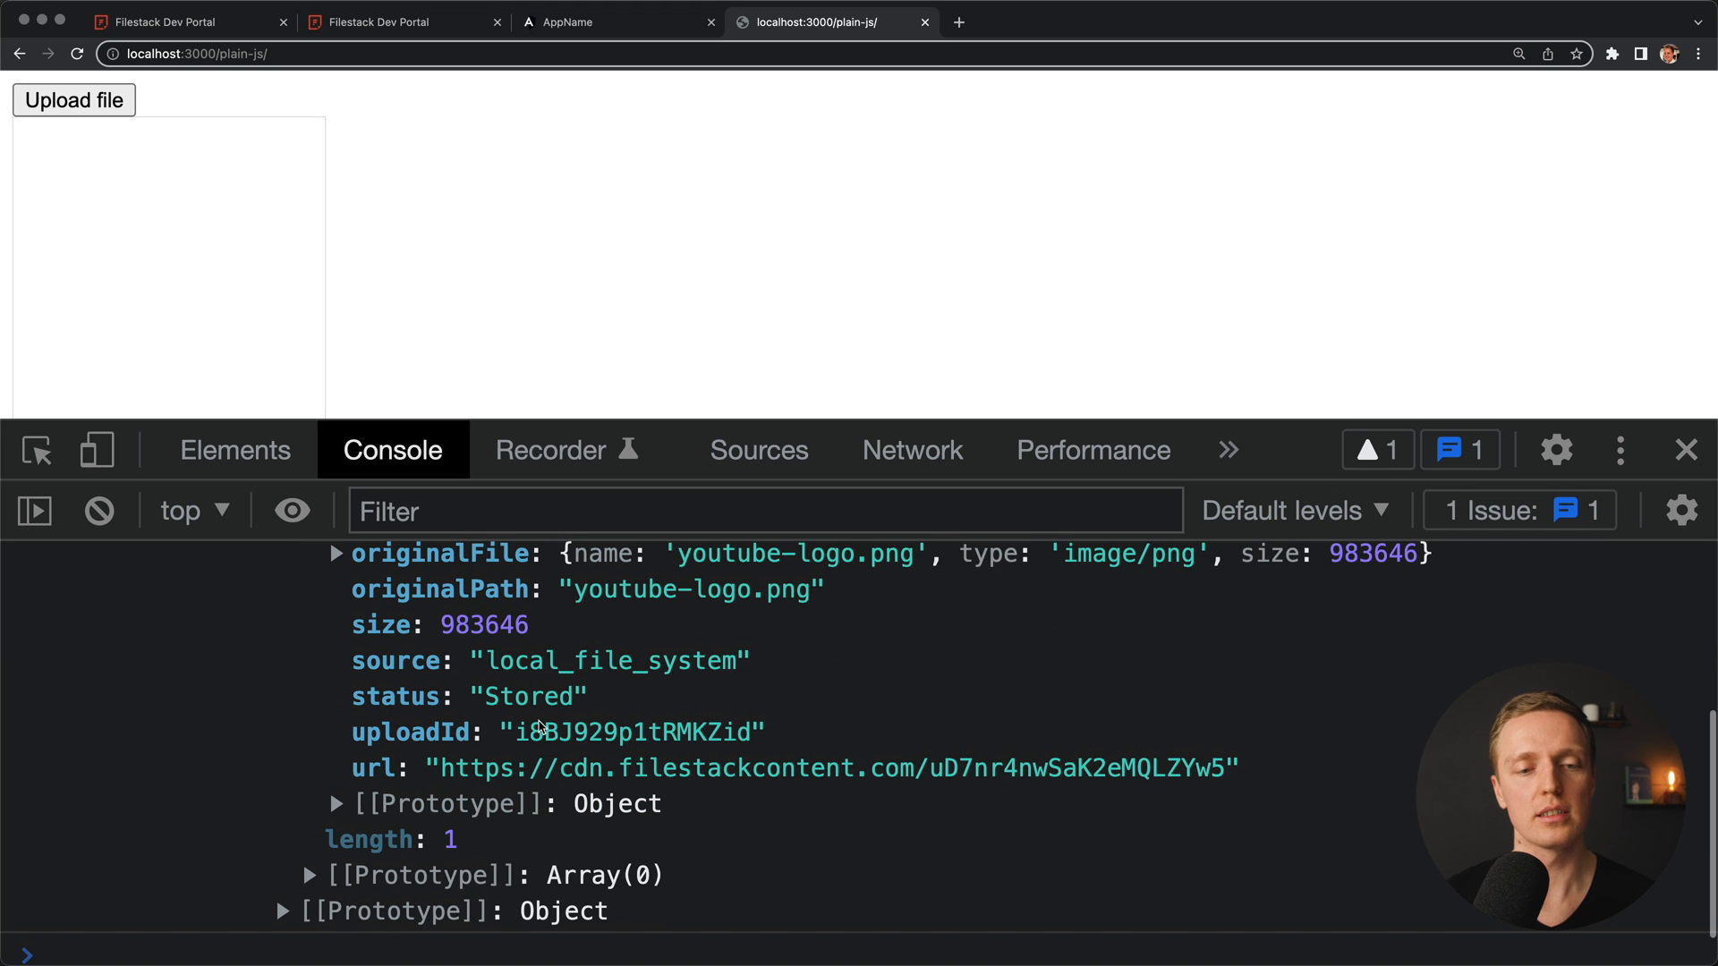
{"action": "mouse_move", "coordinate": [450, 770]}
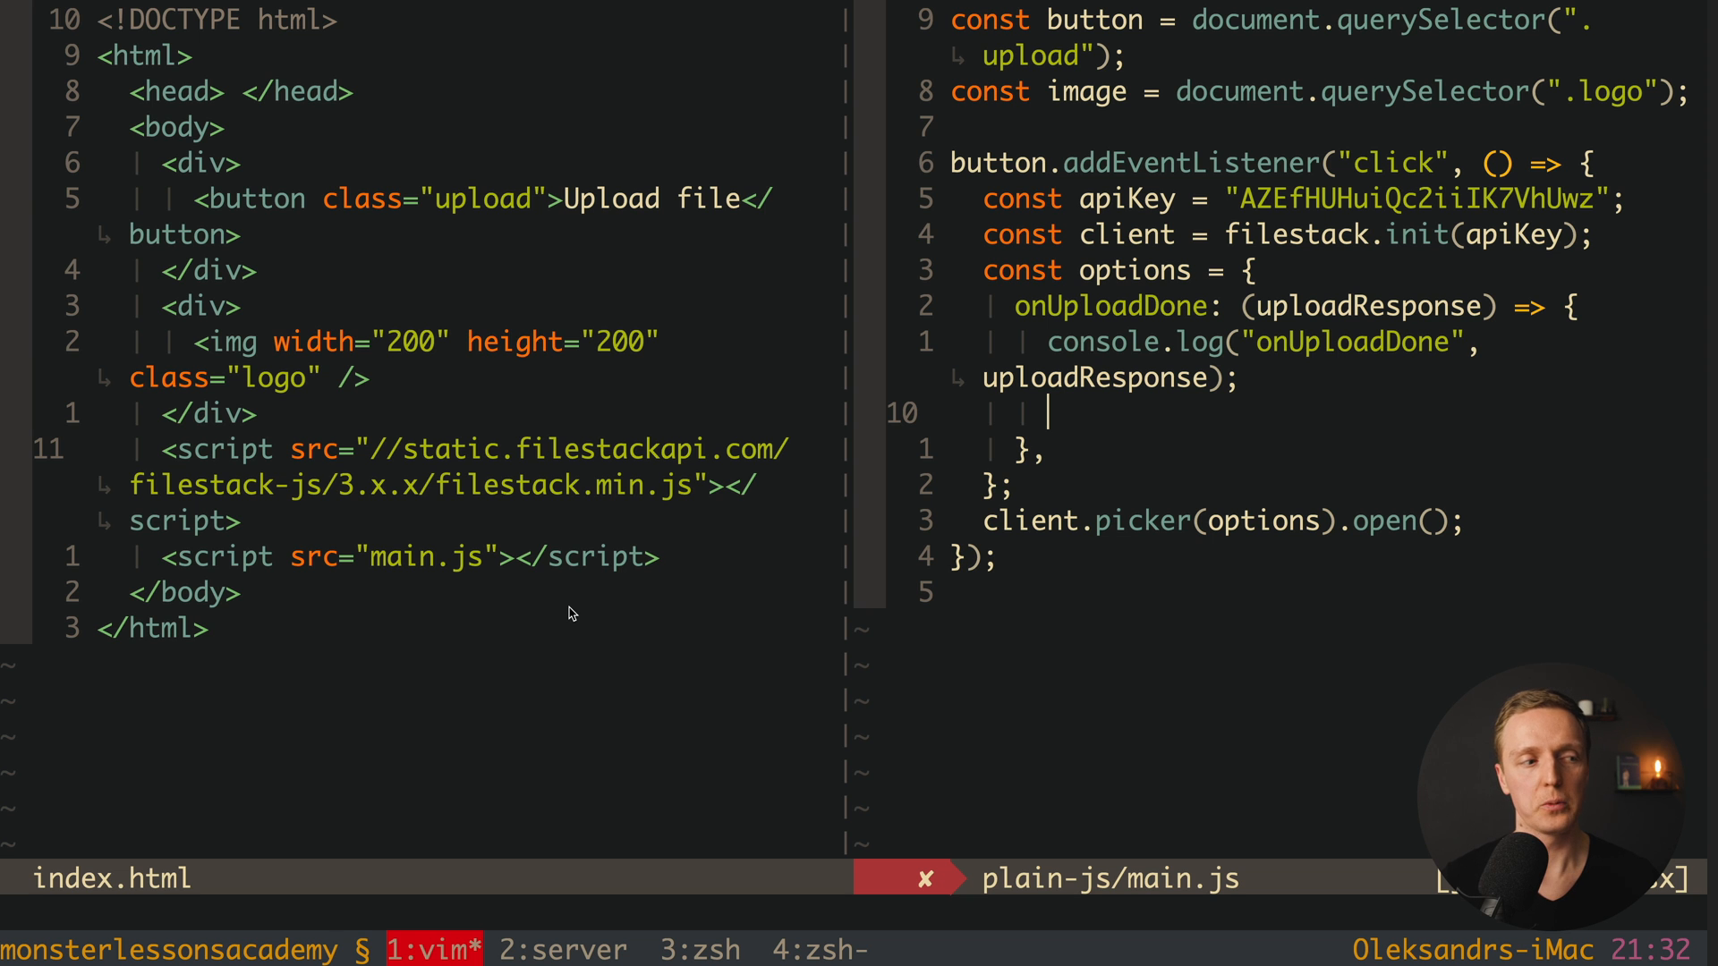
- In onUploadDone, set the image src to uploadResponse.filesUploaded[0].url
{"action": "type", "text": "image.setAttribute(, value"}
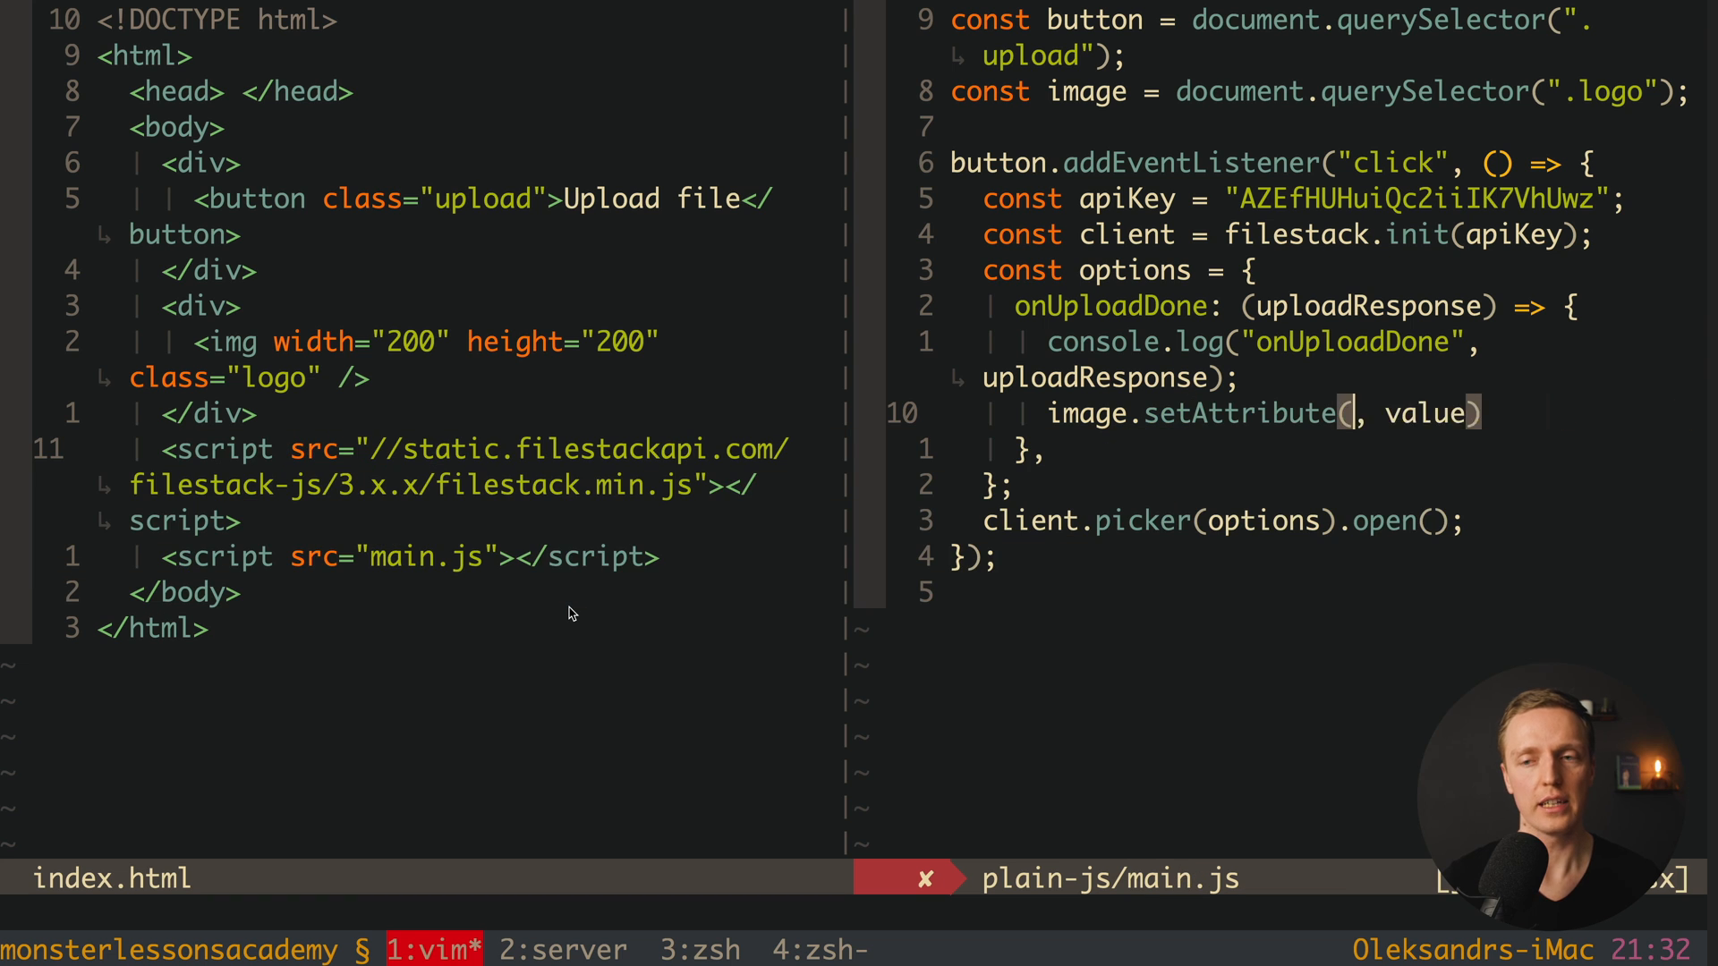
{"action": "type", "text": "'src'"}
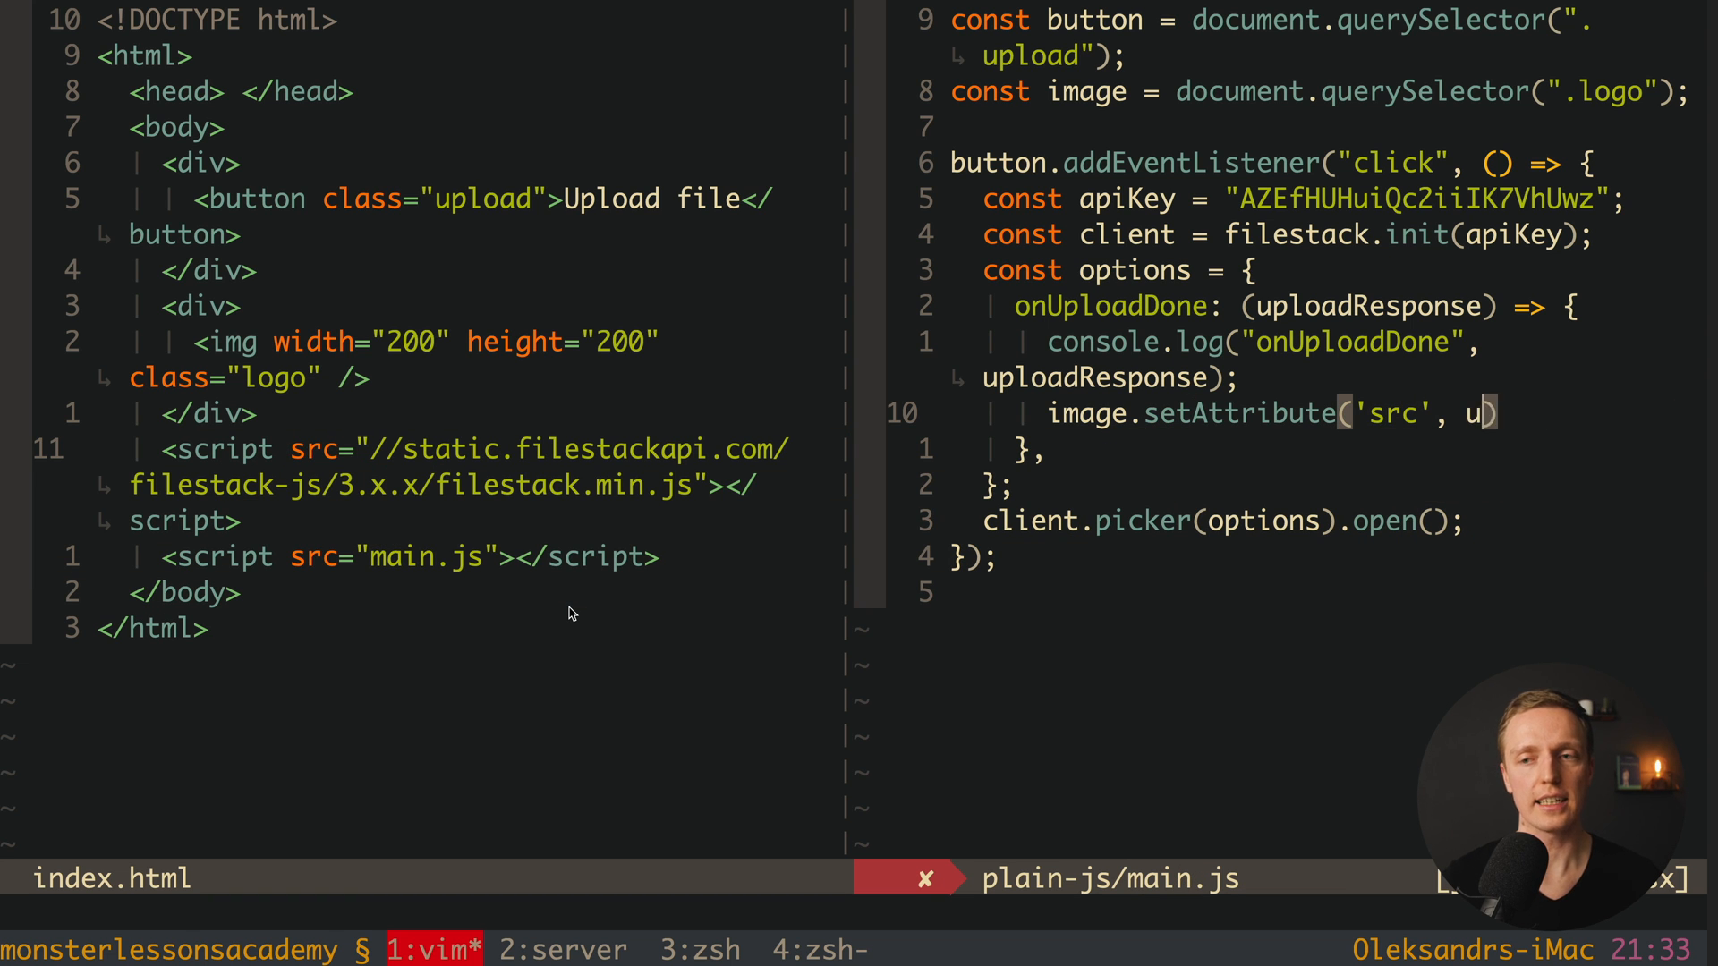
{"action": "type", "text": "ploadResponse.filesUploaded[0"}
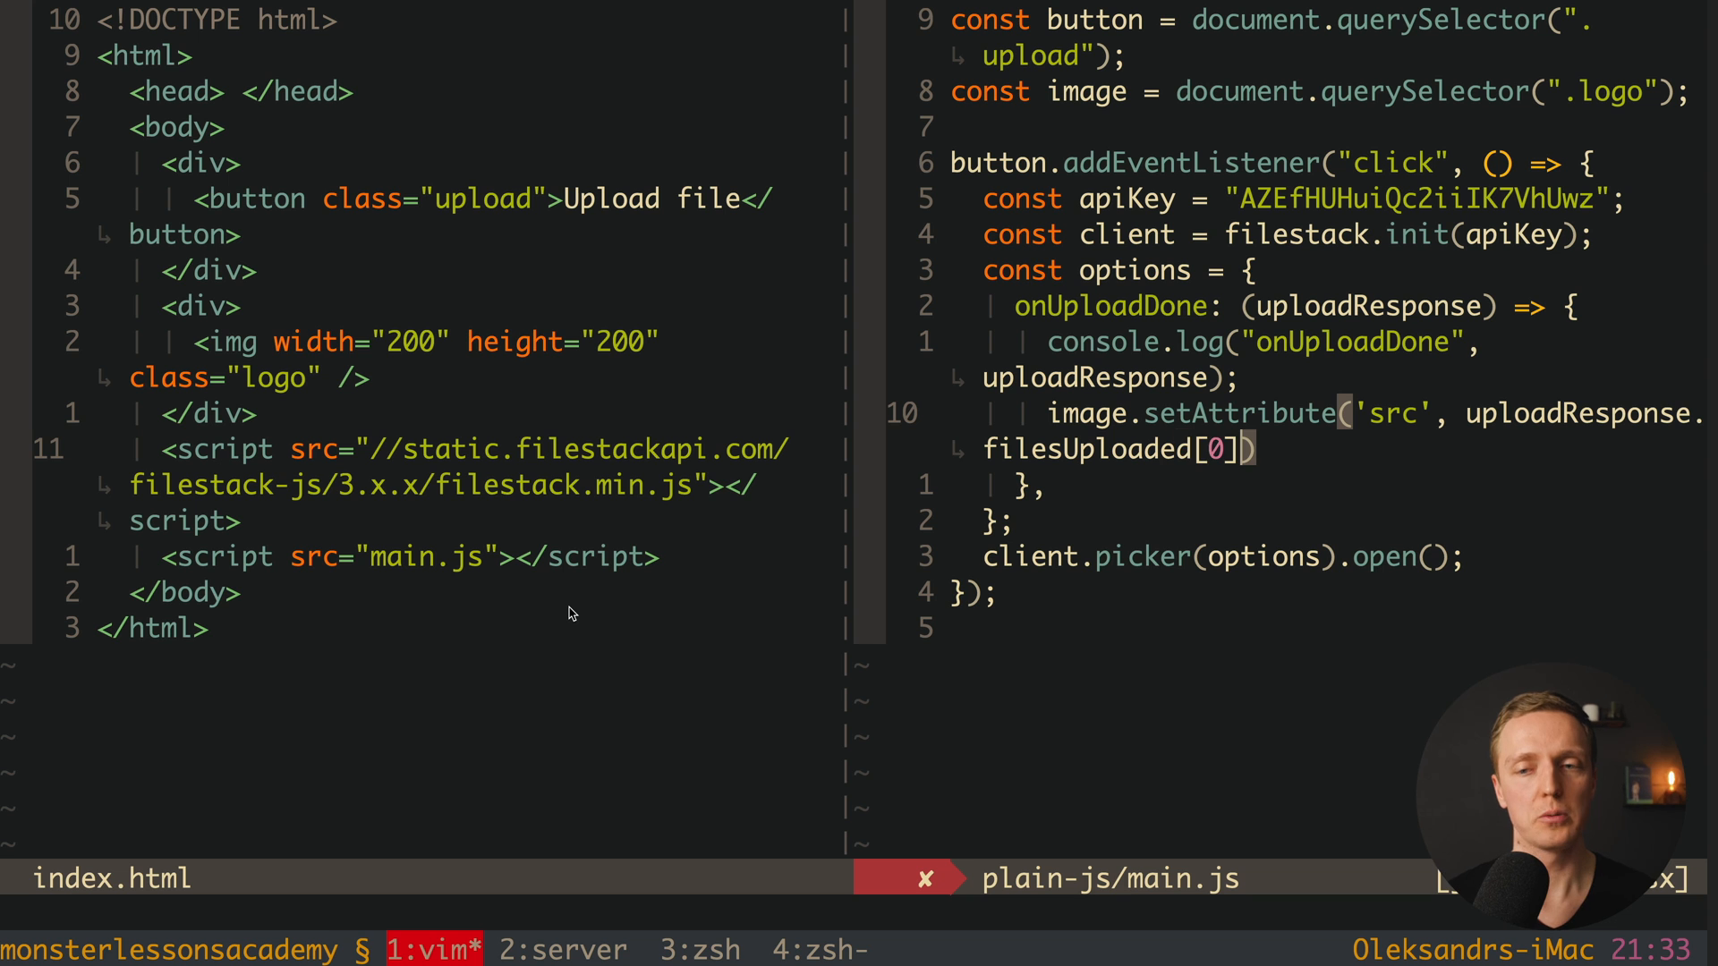
{"action": "type", "text": ".ur"}
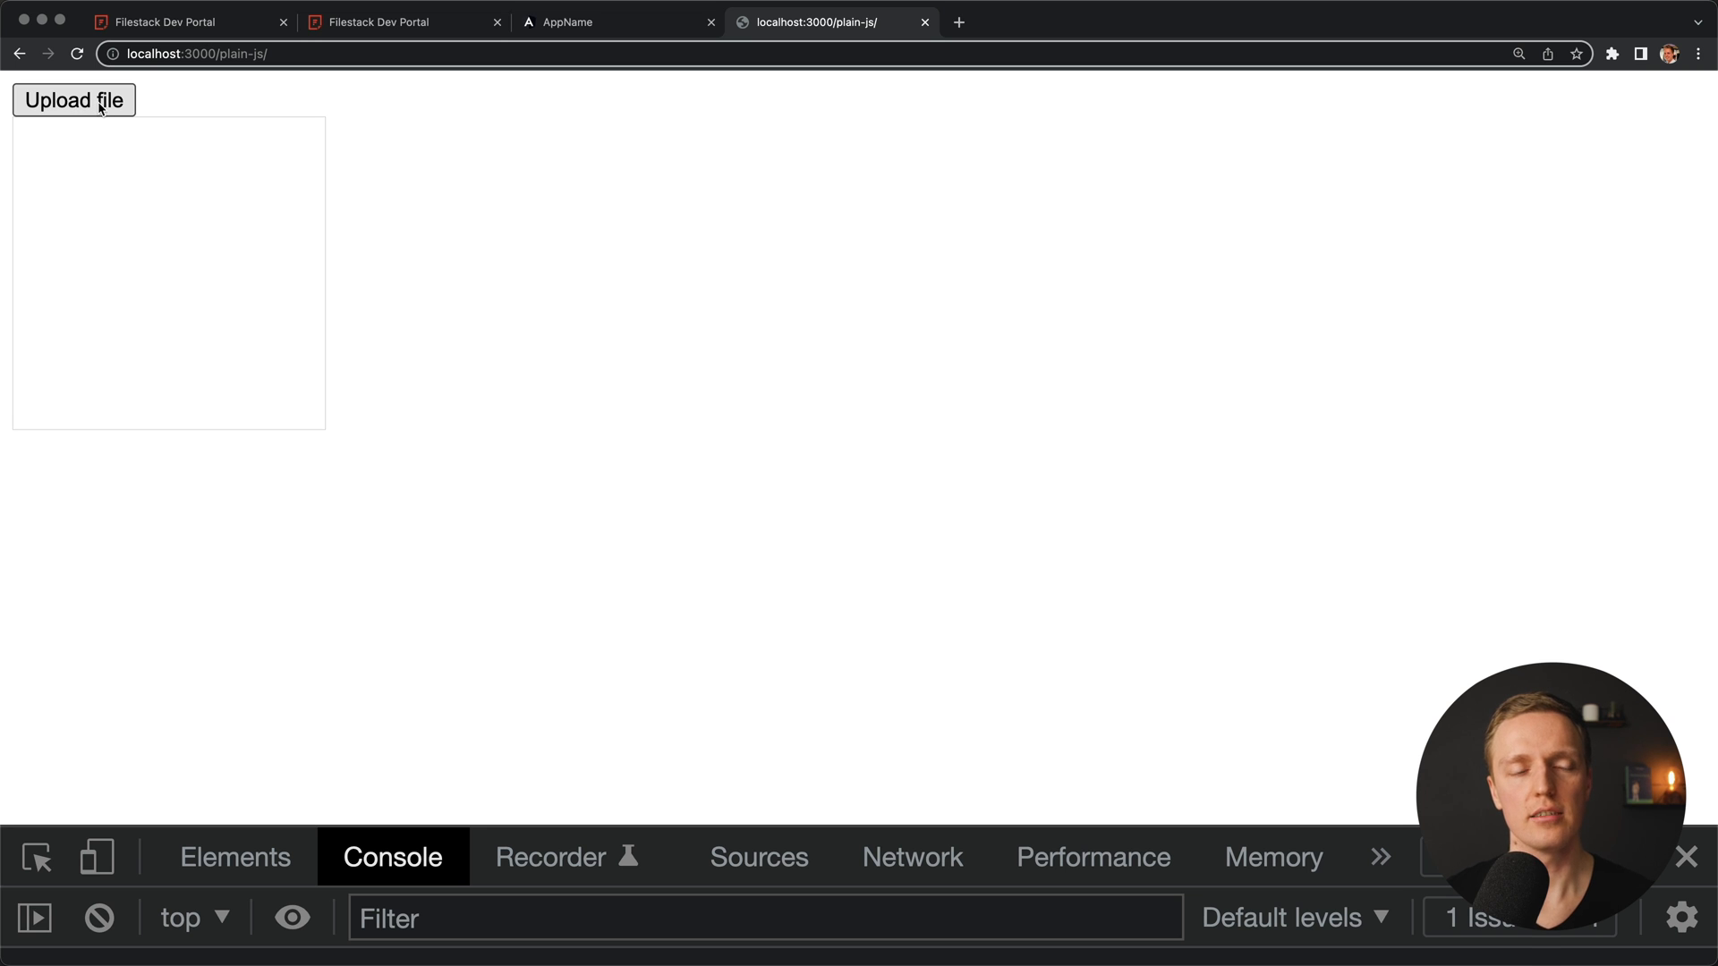
- Upload the portrait through the Filestack picker so it fills the 200×200 image box
{"action": "left_click", "coordinate": [72, 99]}
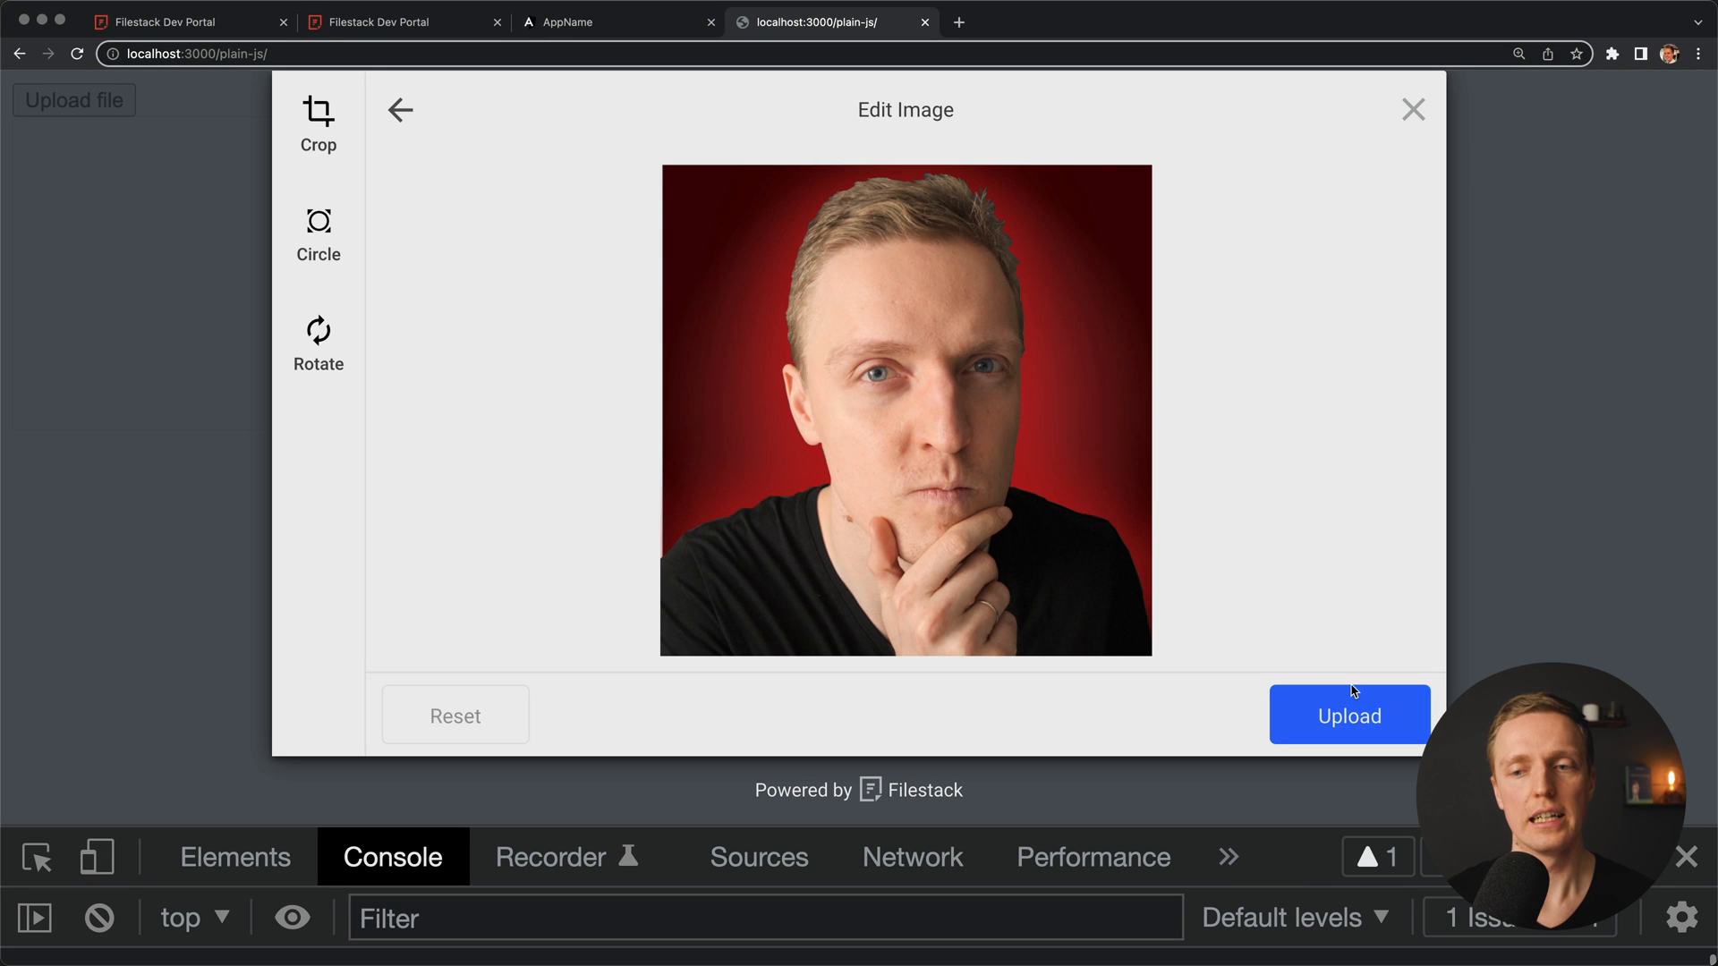
{"action": "left_click", "coordinate": [1348, 715]}
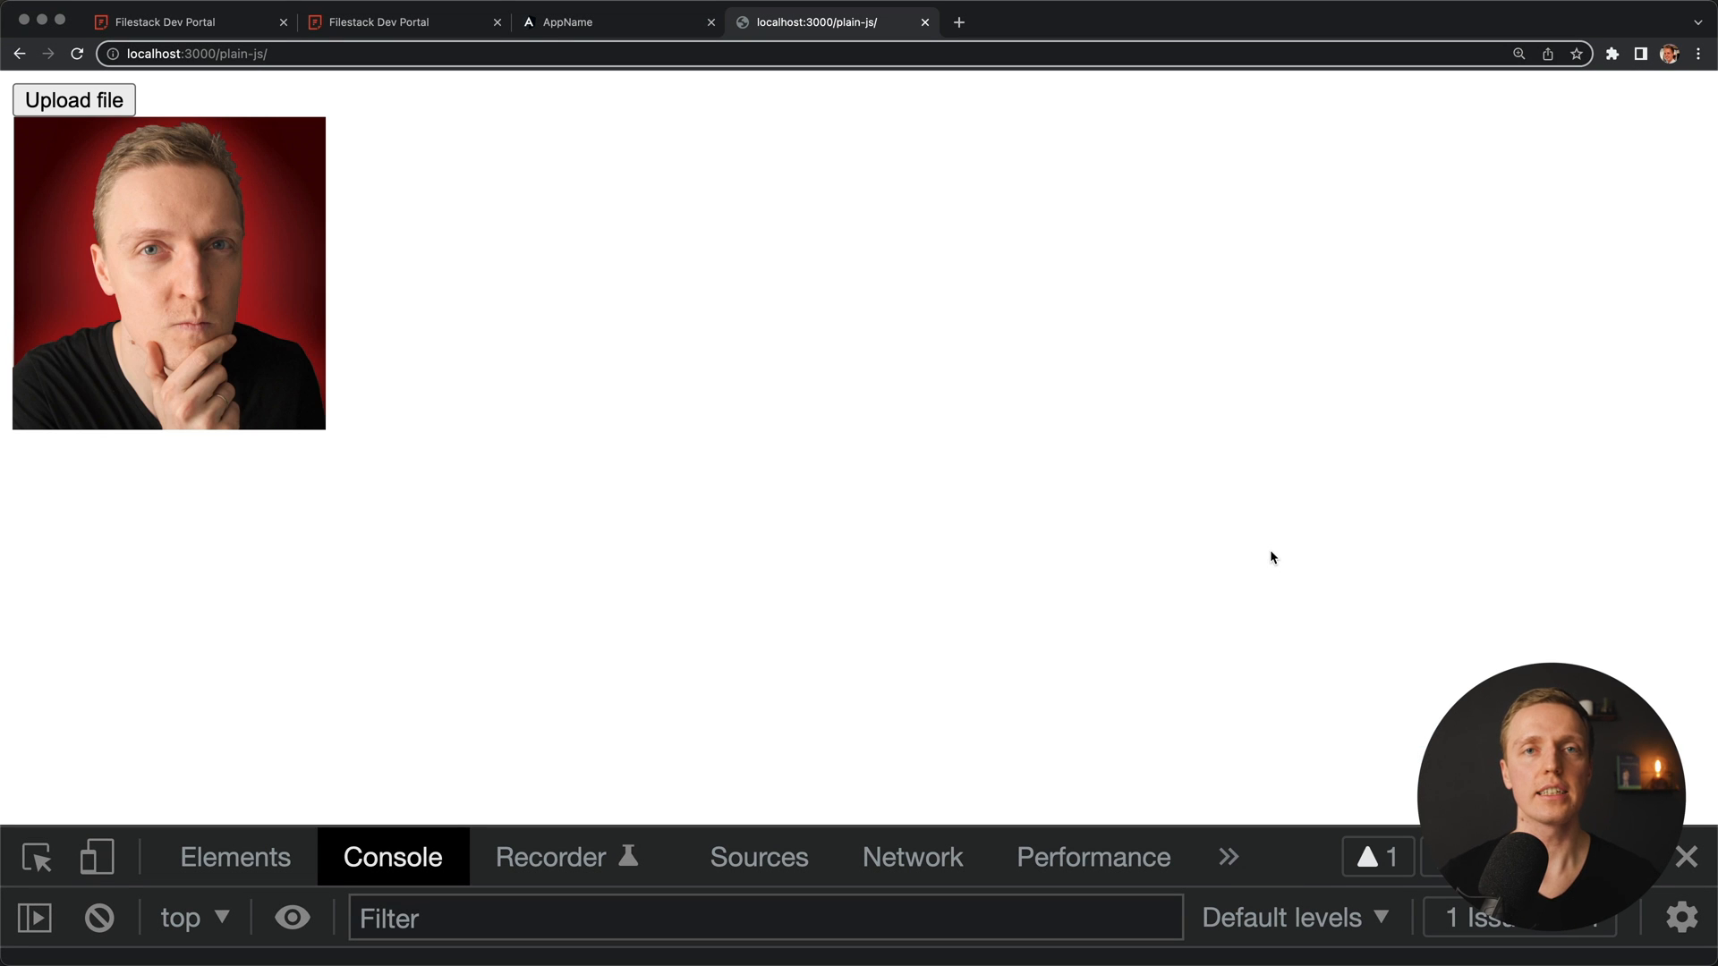
{"action": "mouse_move", "coordinate": [185, 229]}
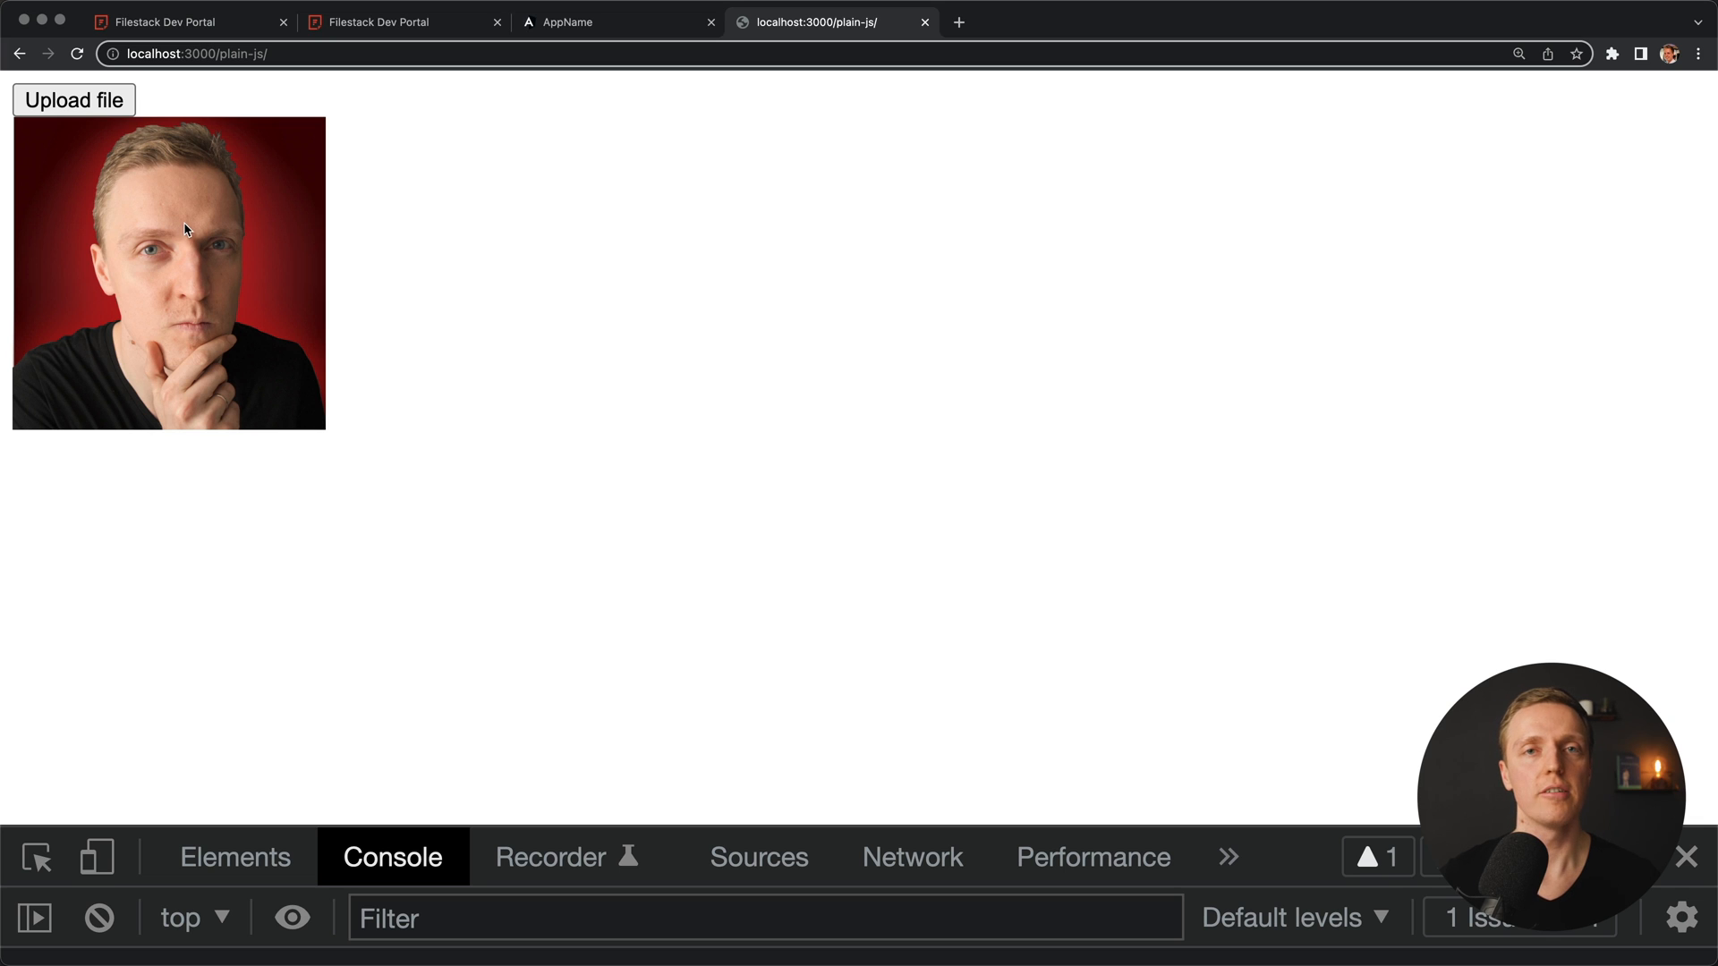
{"action": "mouse_move", "coordinate": [449, 228]}
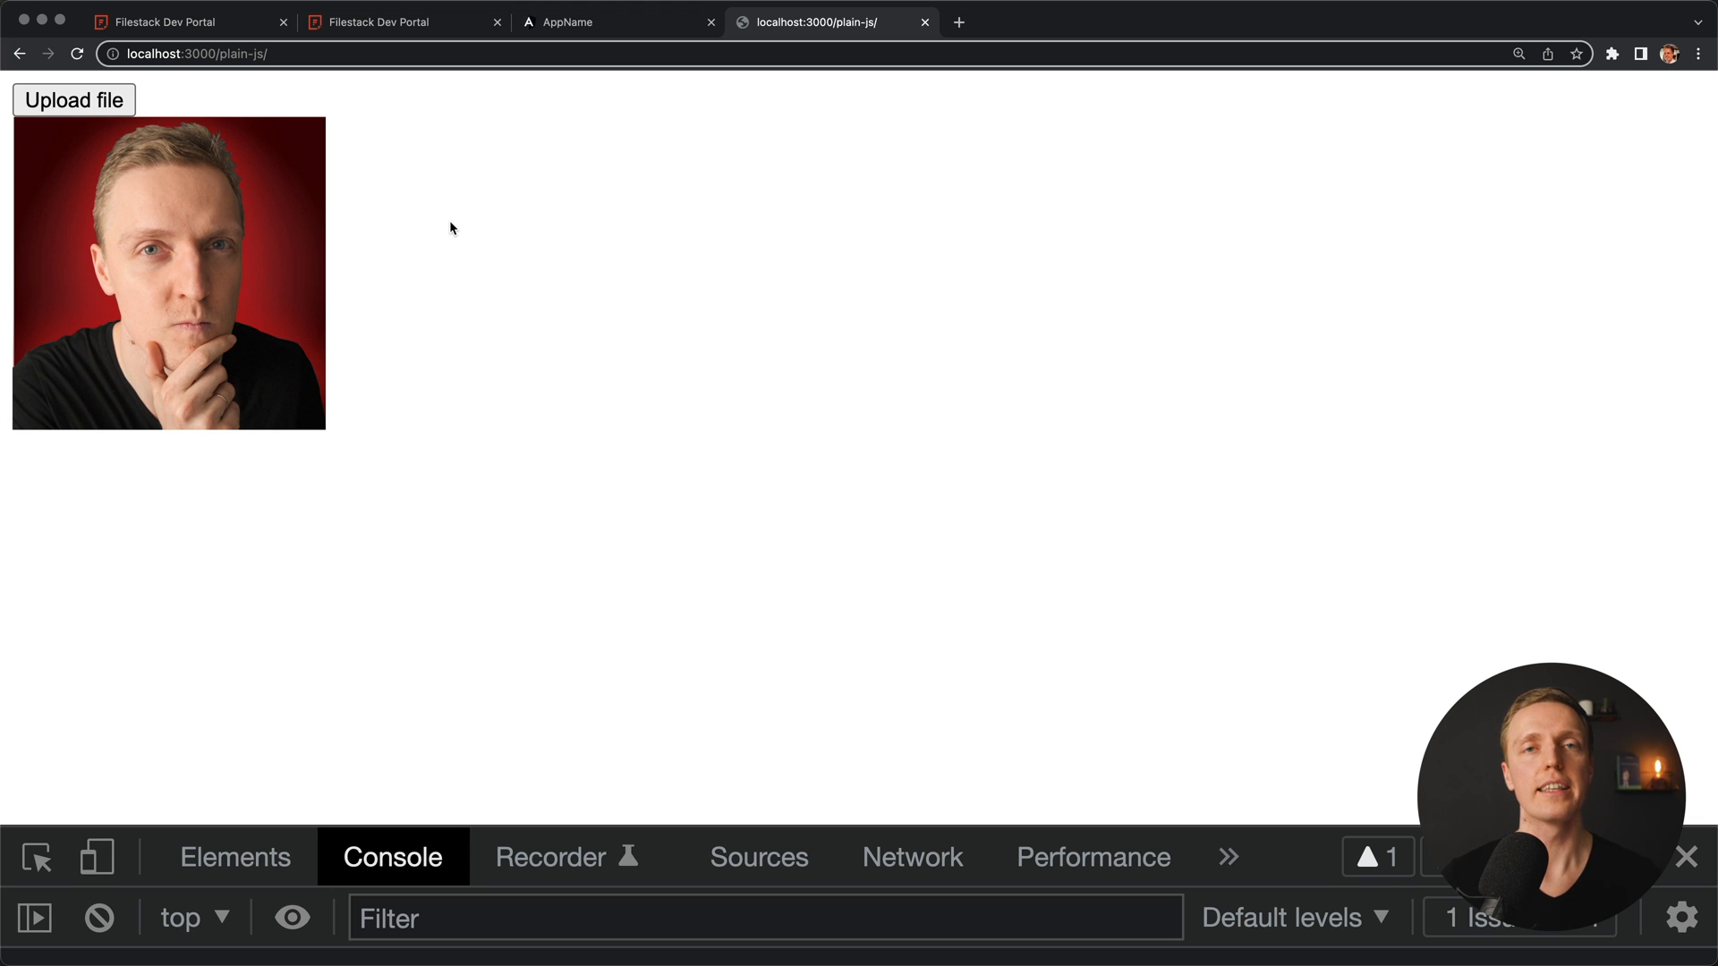
{"action": "mouse_move", "coordinate": [701, 196]}
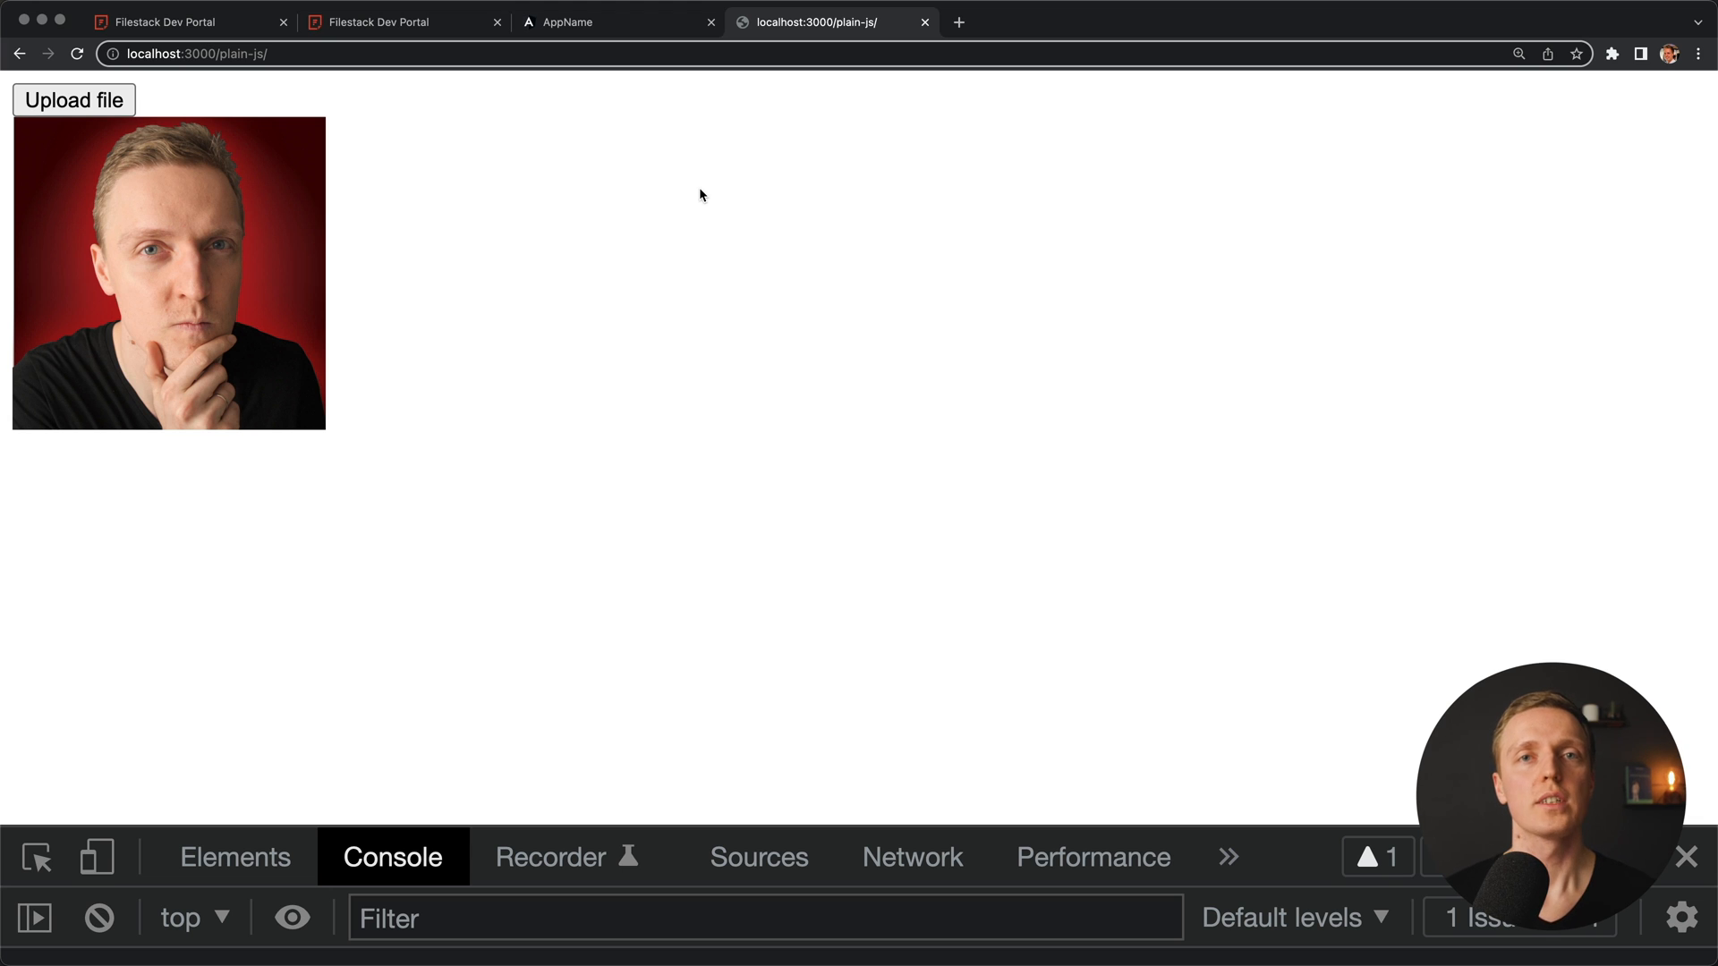
{"action": "mouse_move", "coordinate": [658, 183]}
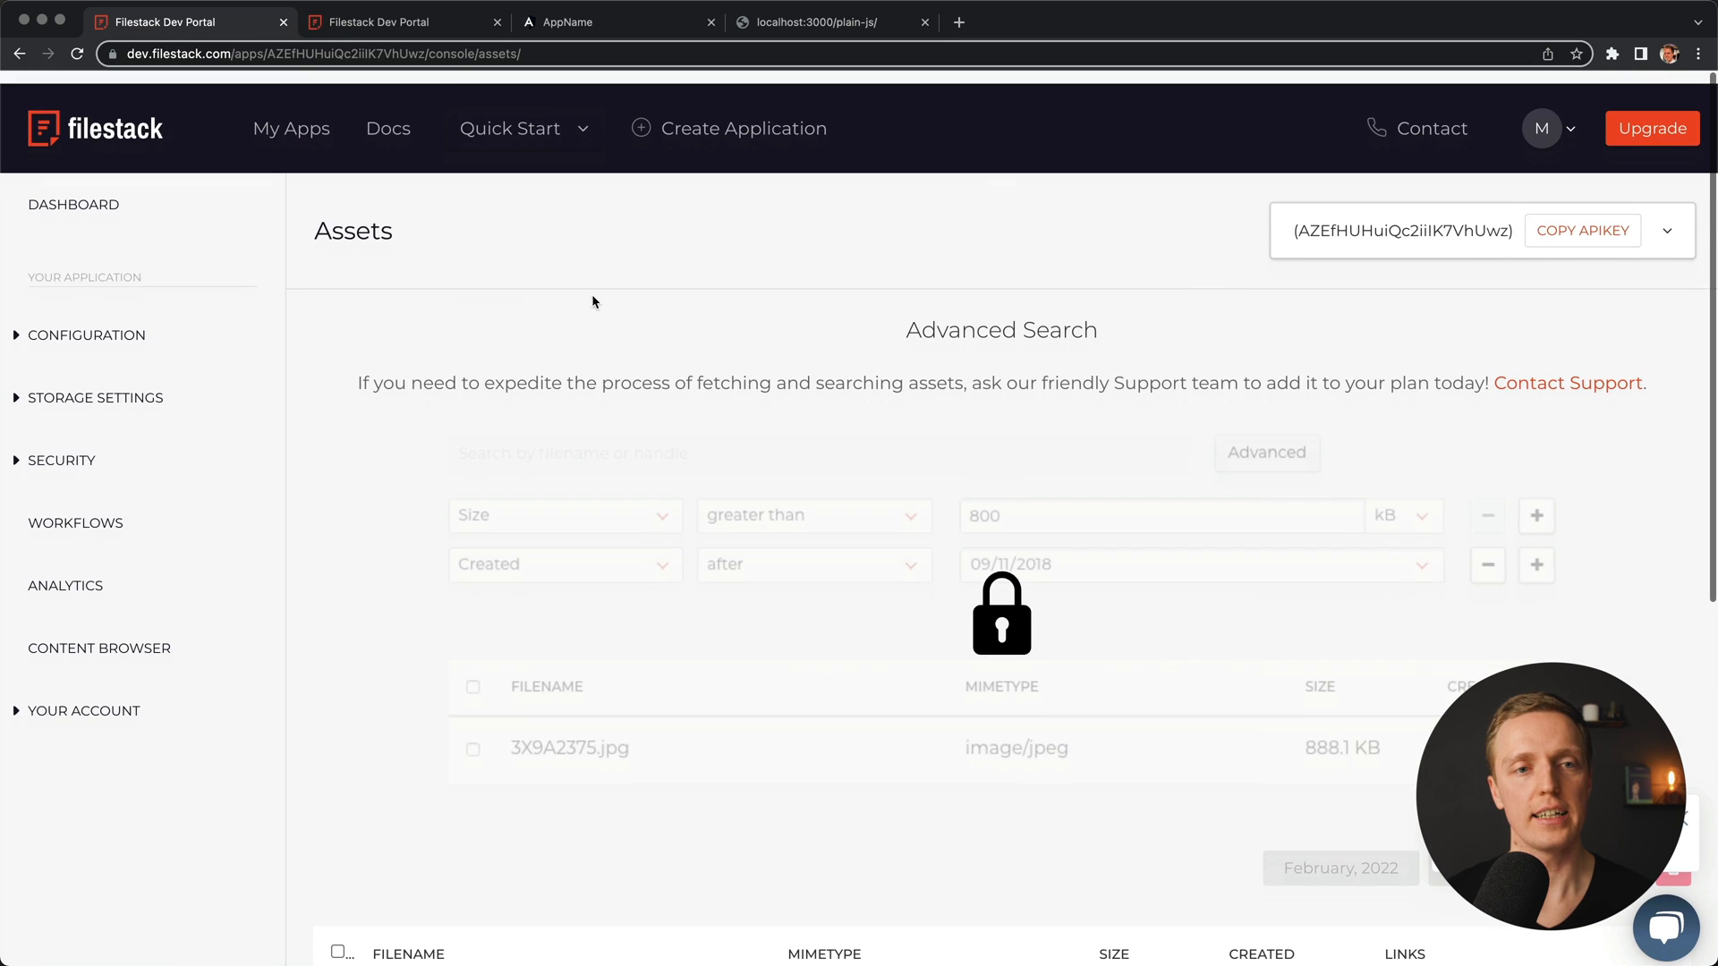
- Scroll the Assets table to see the uploaded youtube-logo.png files with sizes and dates
{"action": "scroll", "scroll_direction": "down", "scroll_amount": 3}
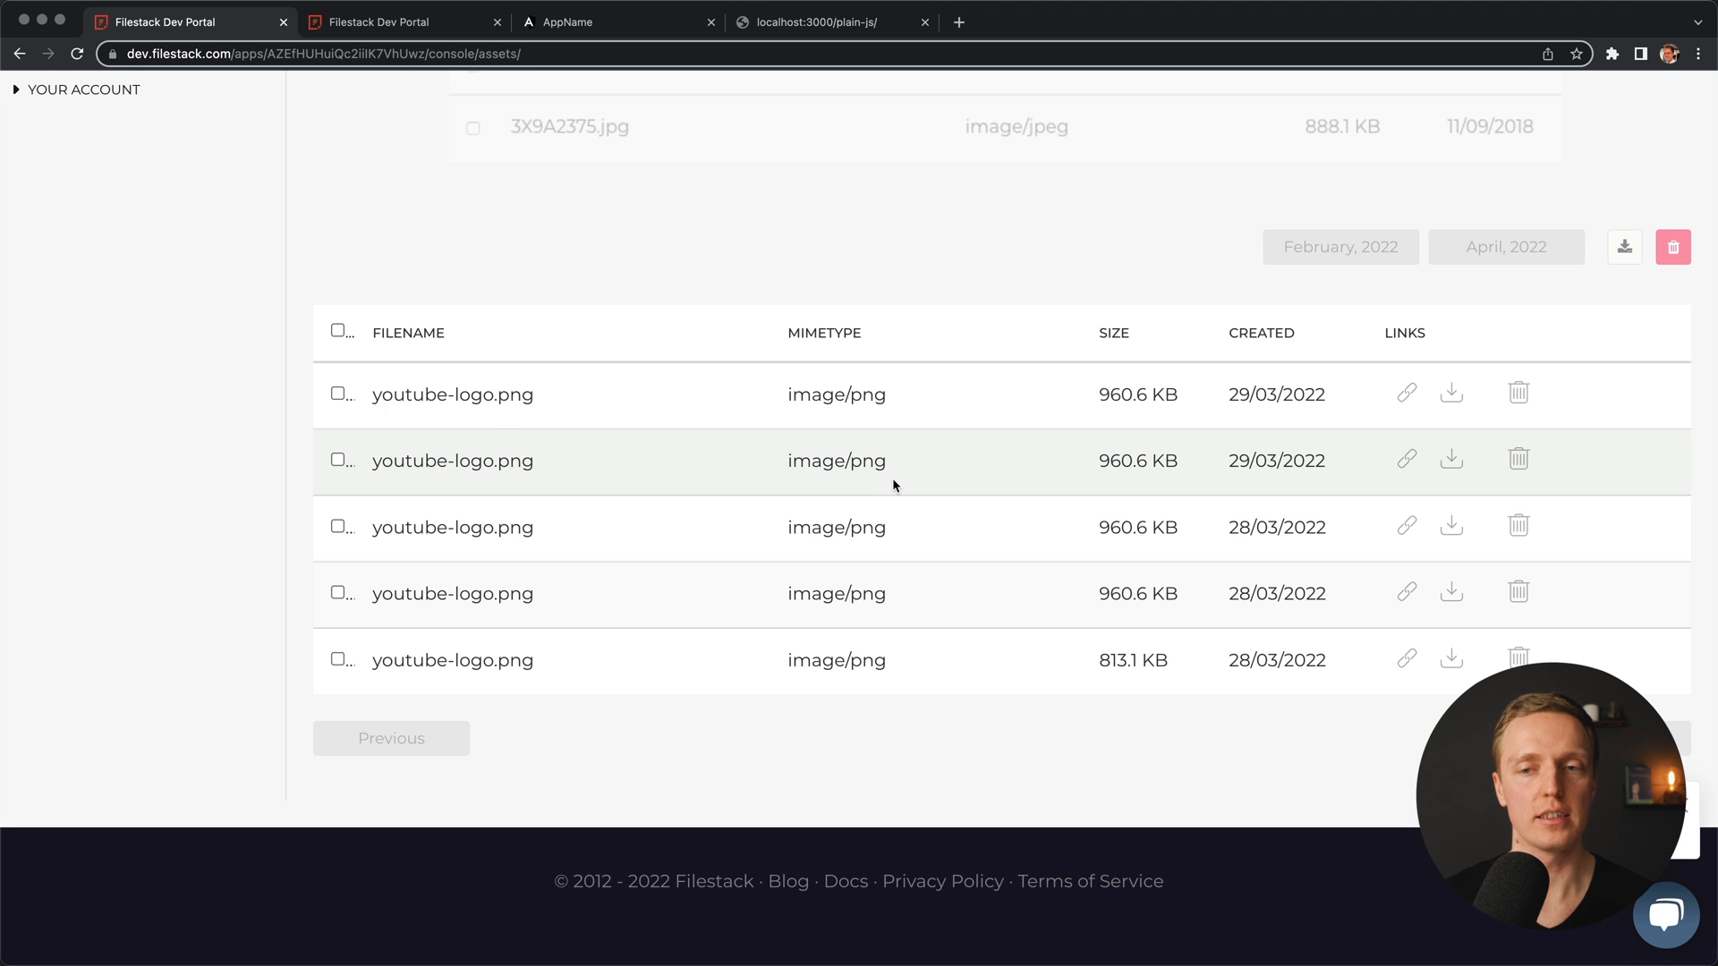
{"action": "mouse_move", "coordinate": [968, 406]}
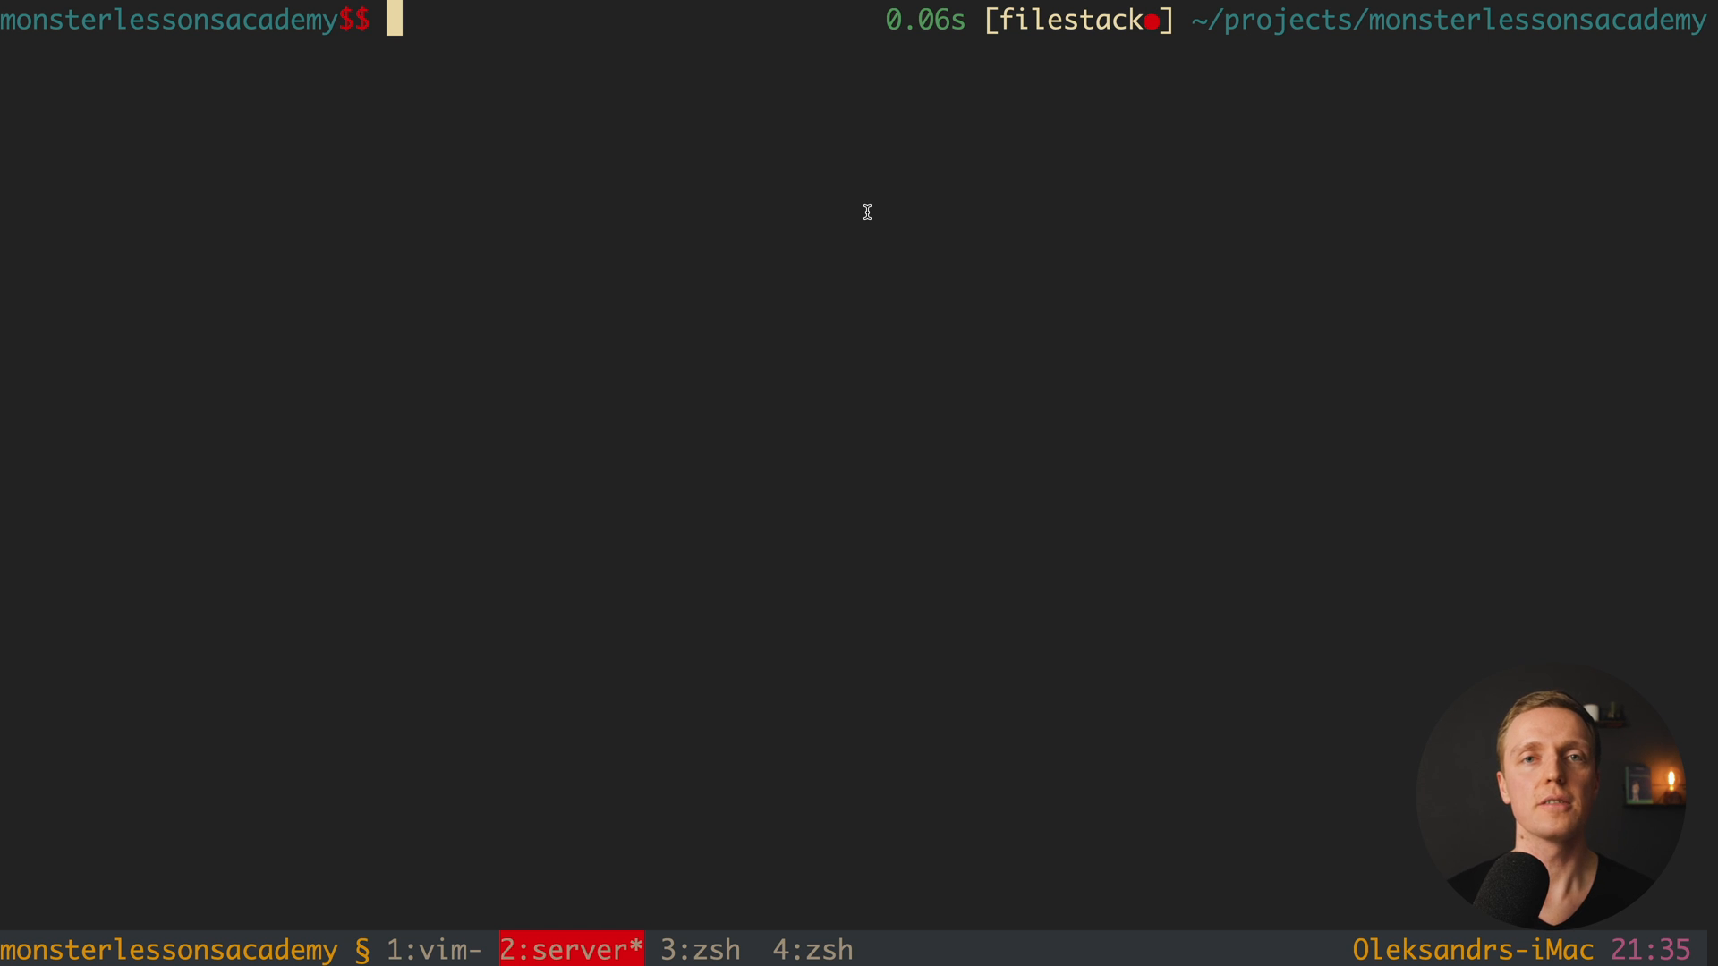
{"action": "type", "text": "yarn add @filestack/angular"}
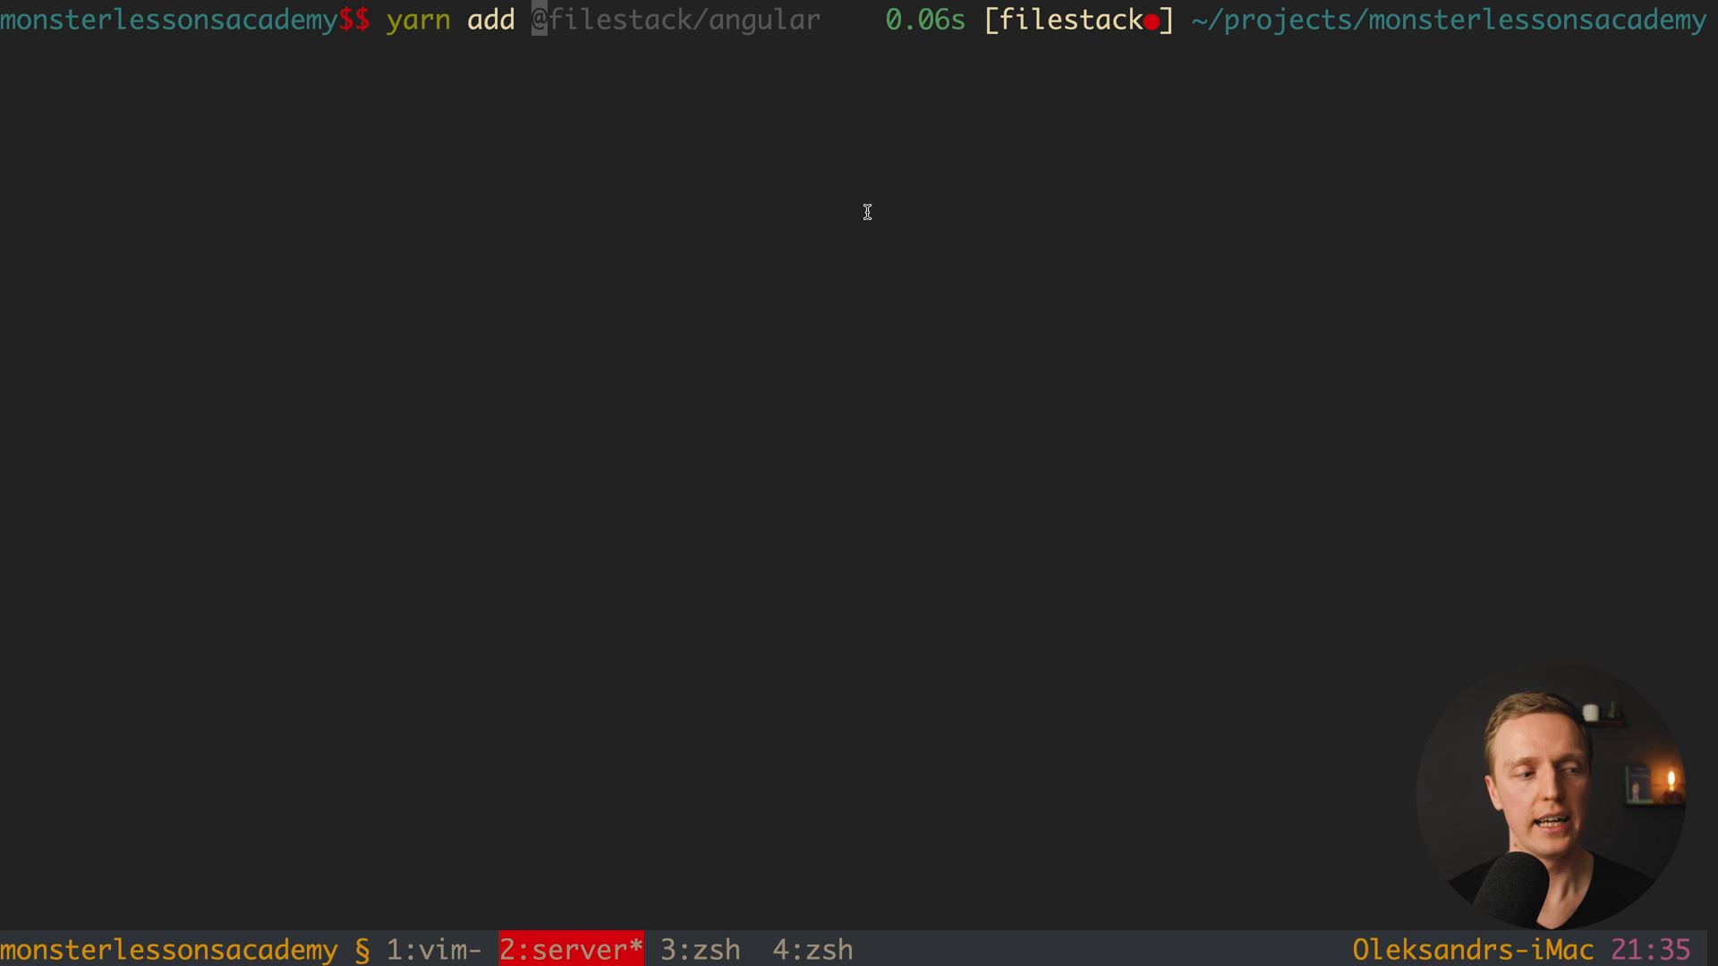
{"action": "type", "text": "filestack-js"}
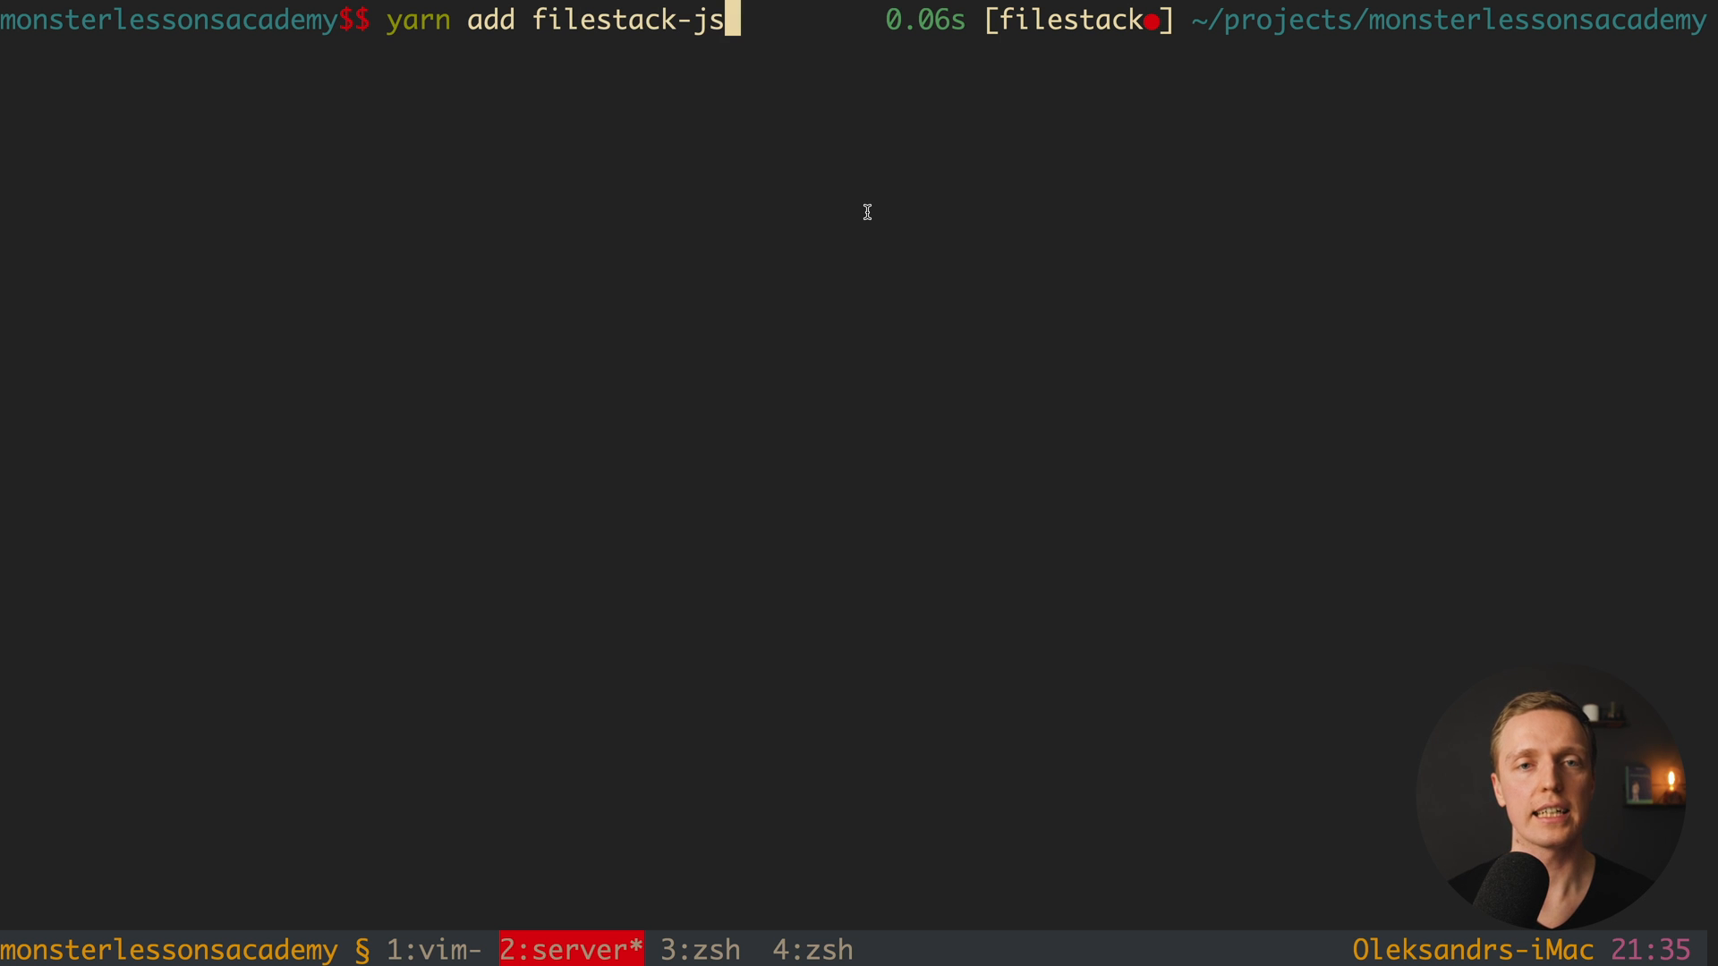
{"action": "key", "text": "Return"}
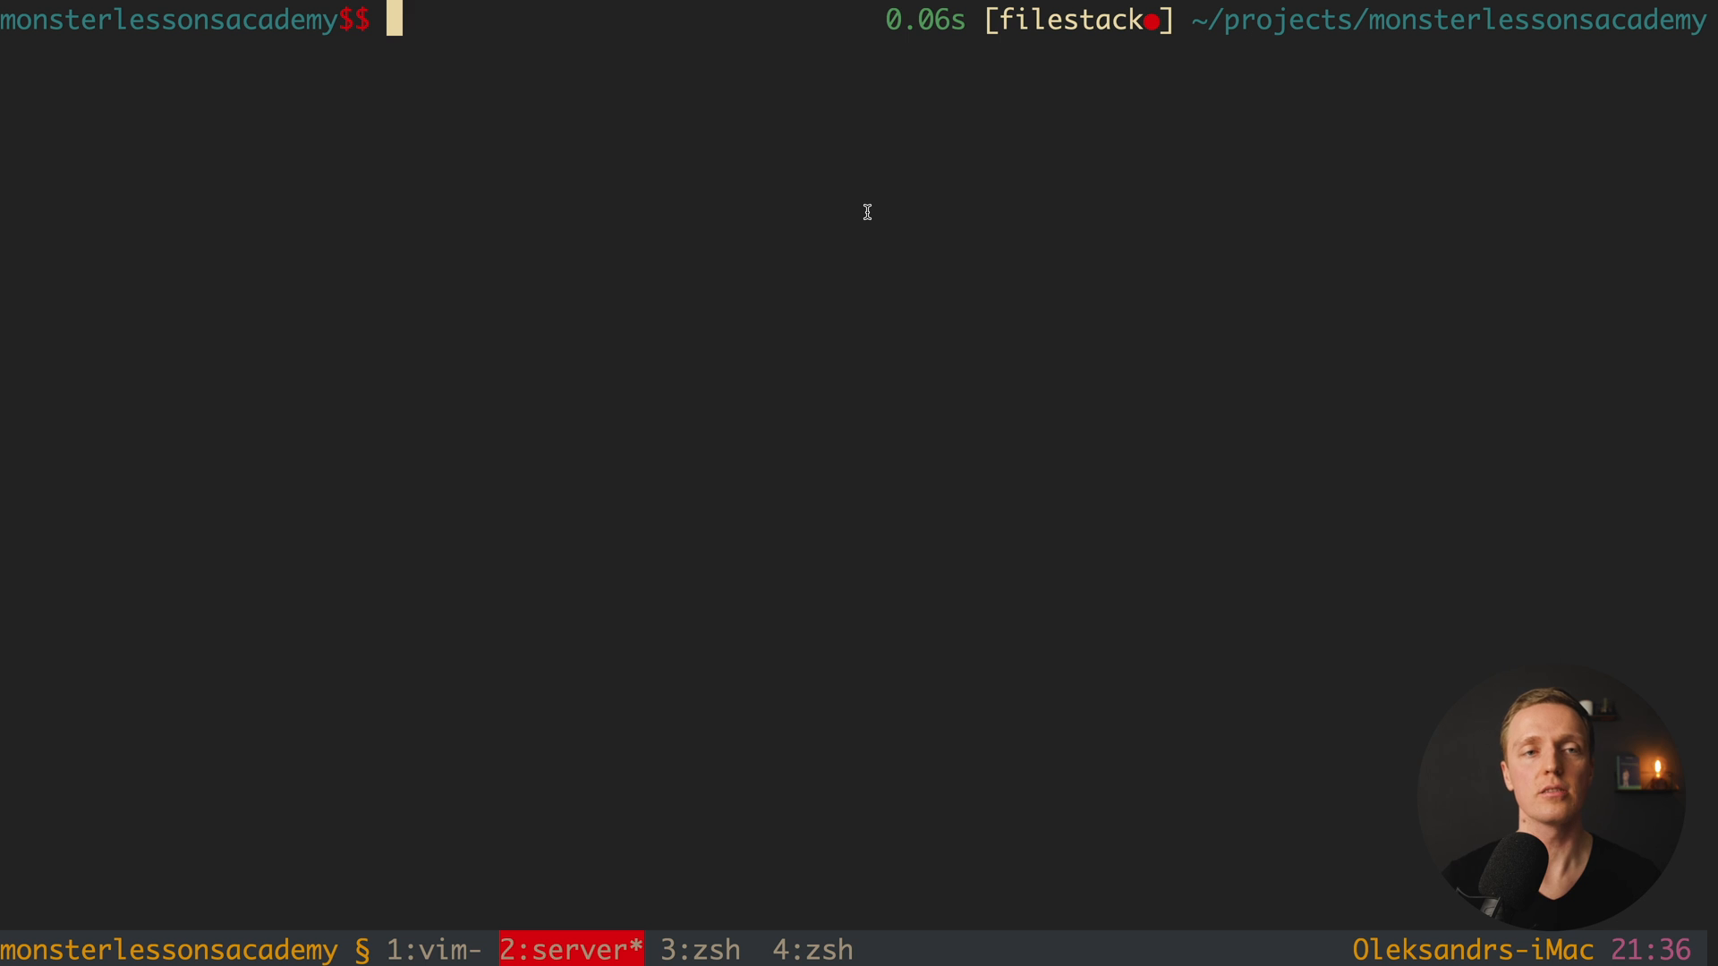
{"action": "type", "text": "yarn add filestack-js"}
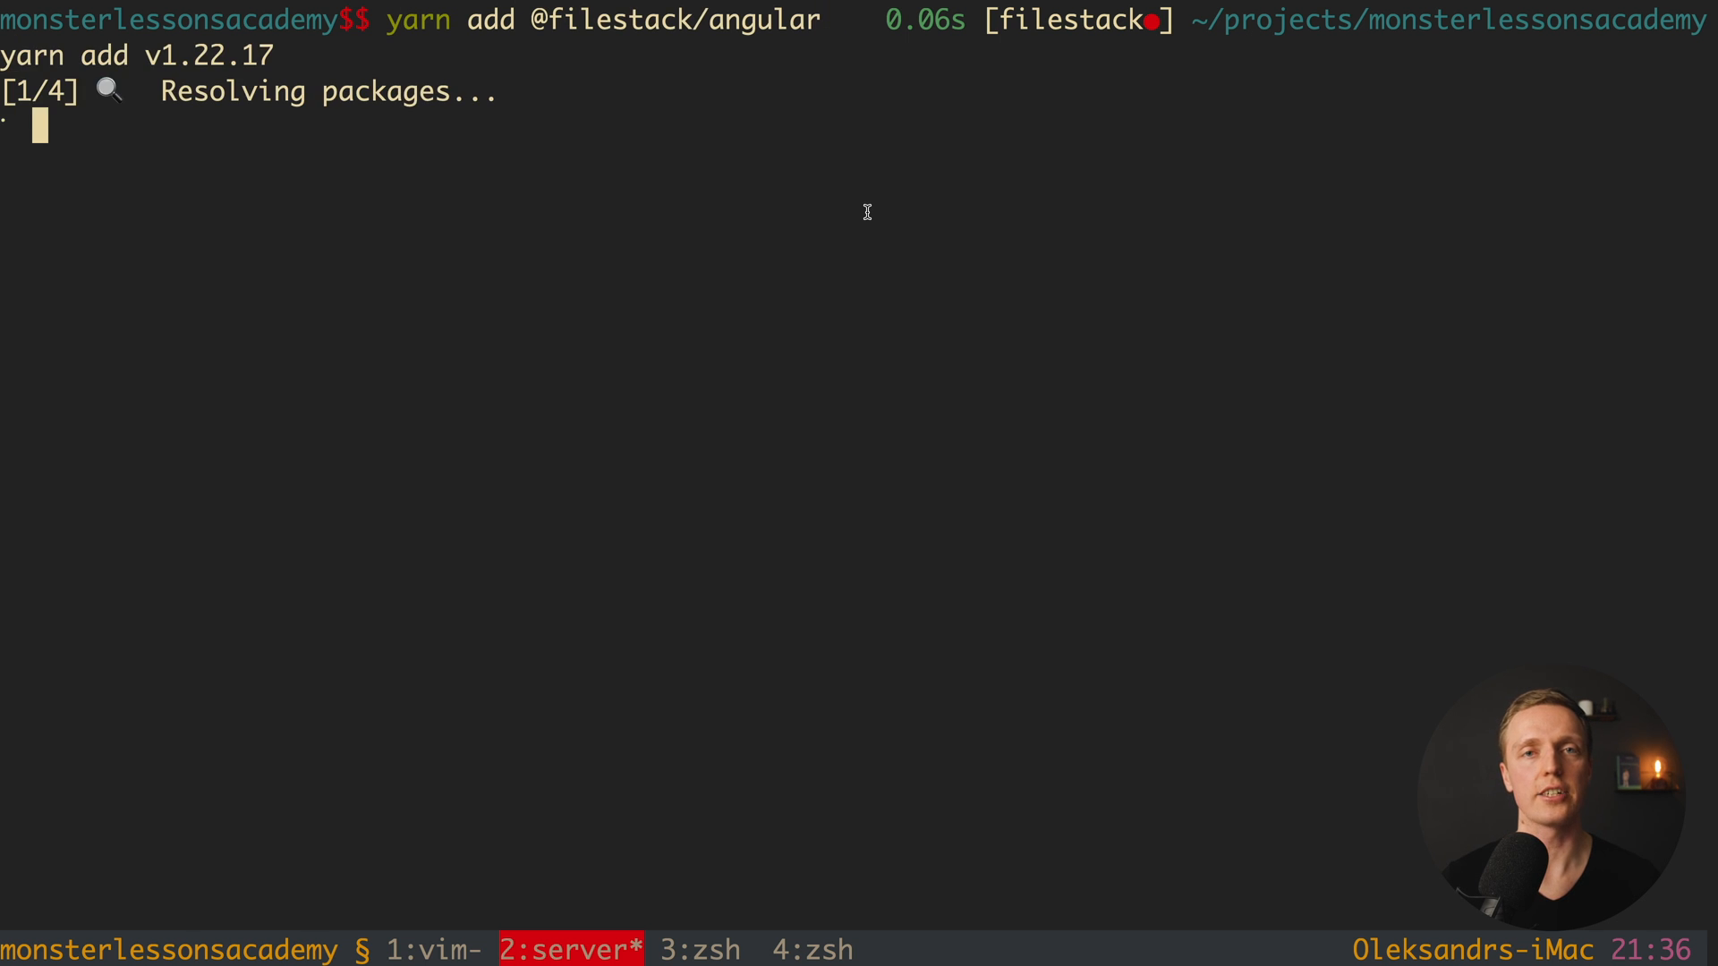
{"action": "left_click", "coordinate": [436, 948]}
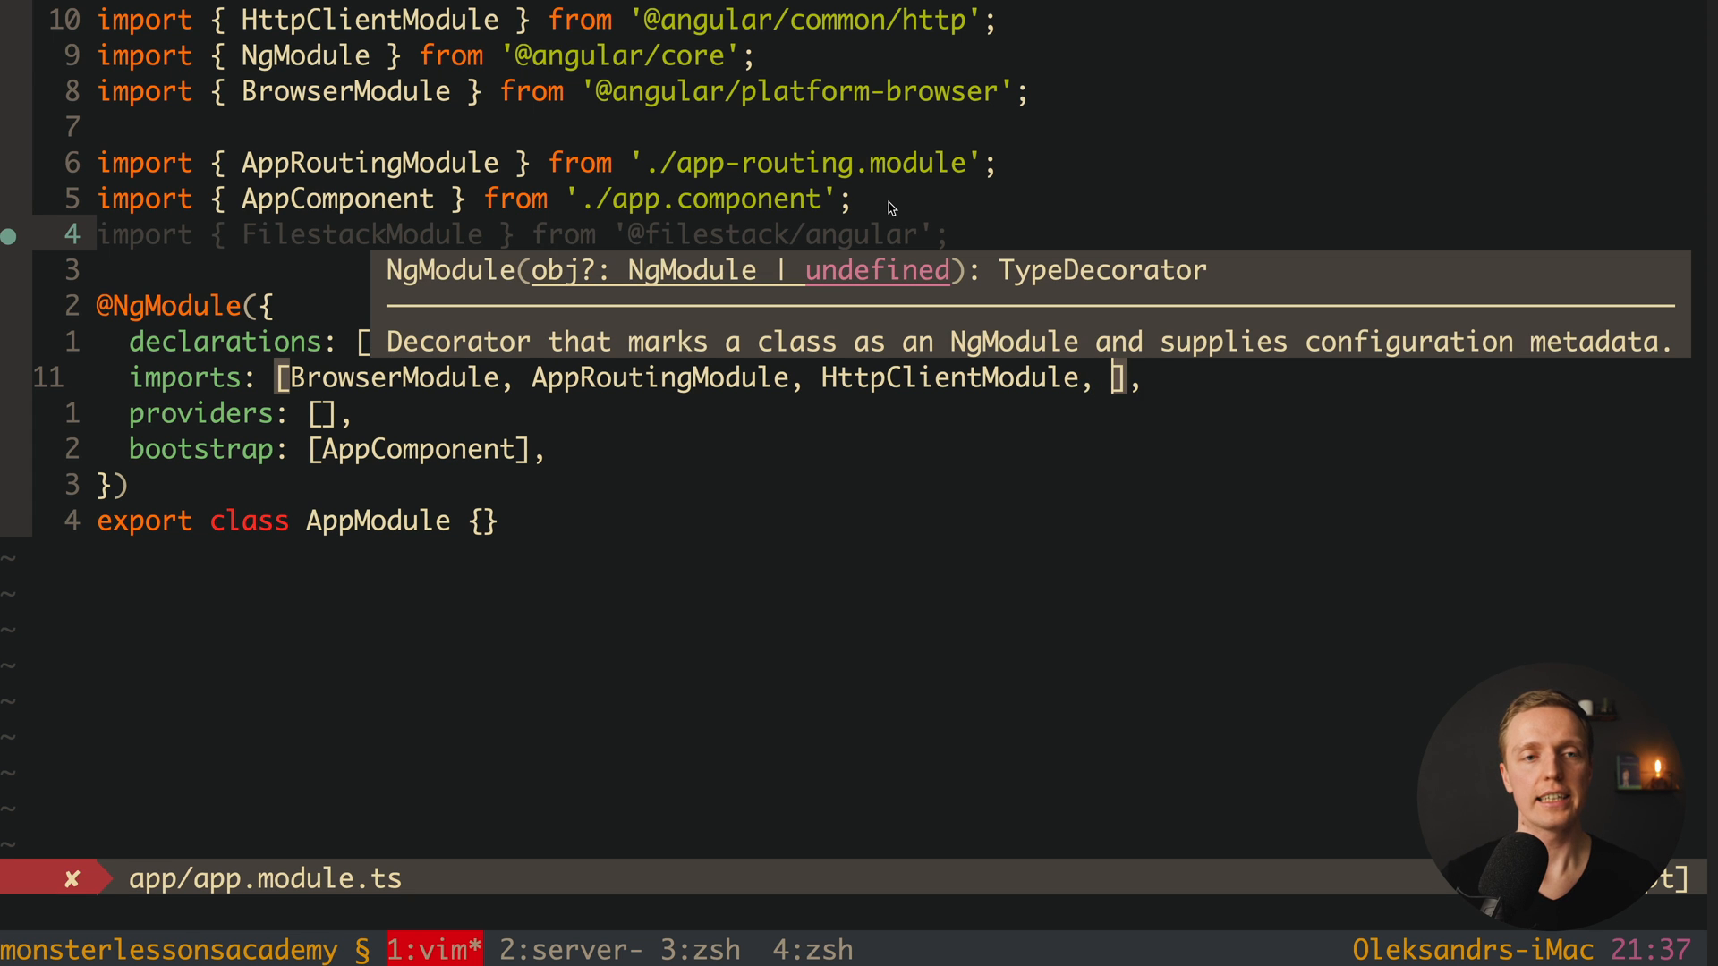
{"action": "type", "text": "FileS"}
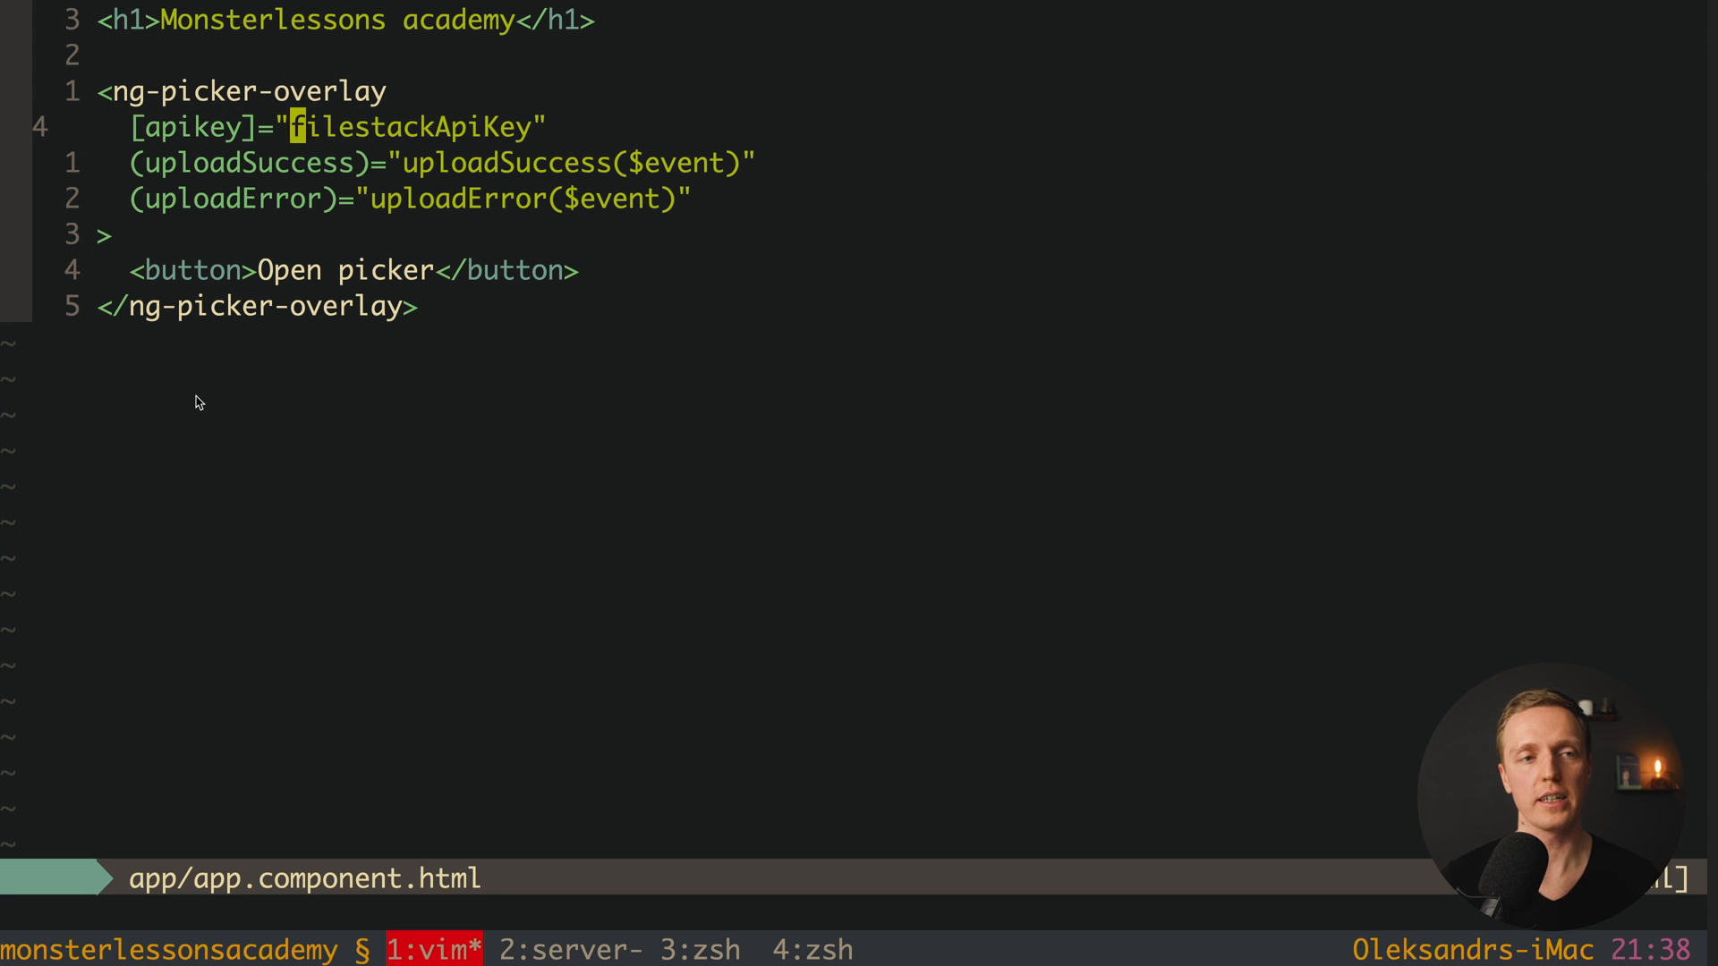
- Bind [apikey], (uploadSuccess) and (uploadError) on ng-picker-overlay around the Open picker button
{"action": "key", "text": "j"}
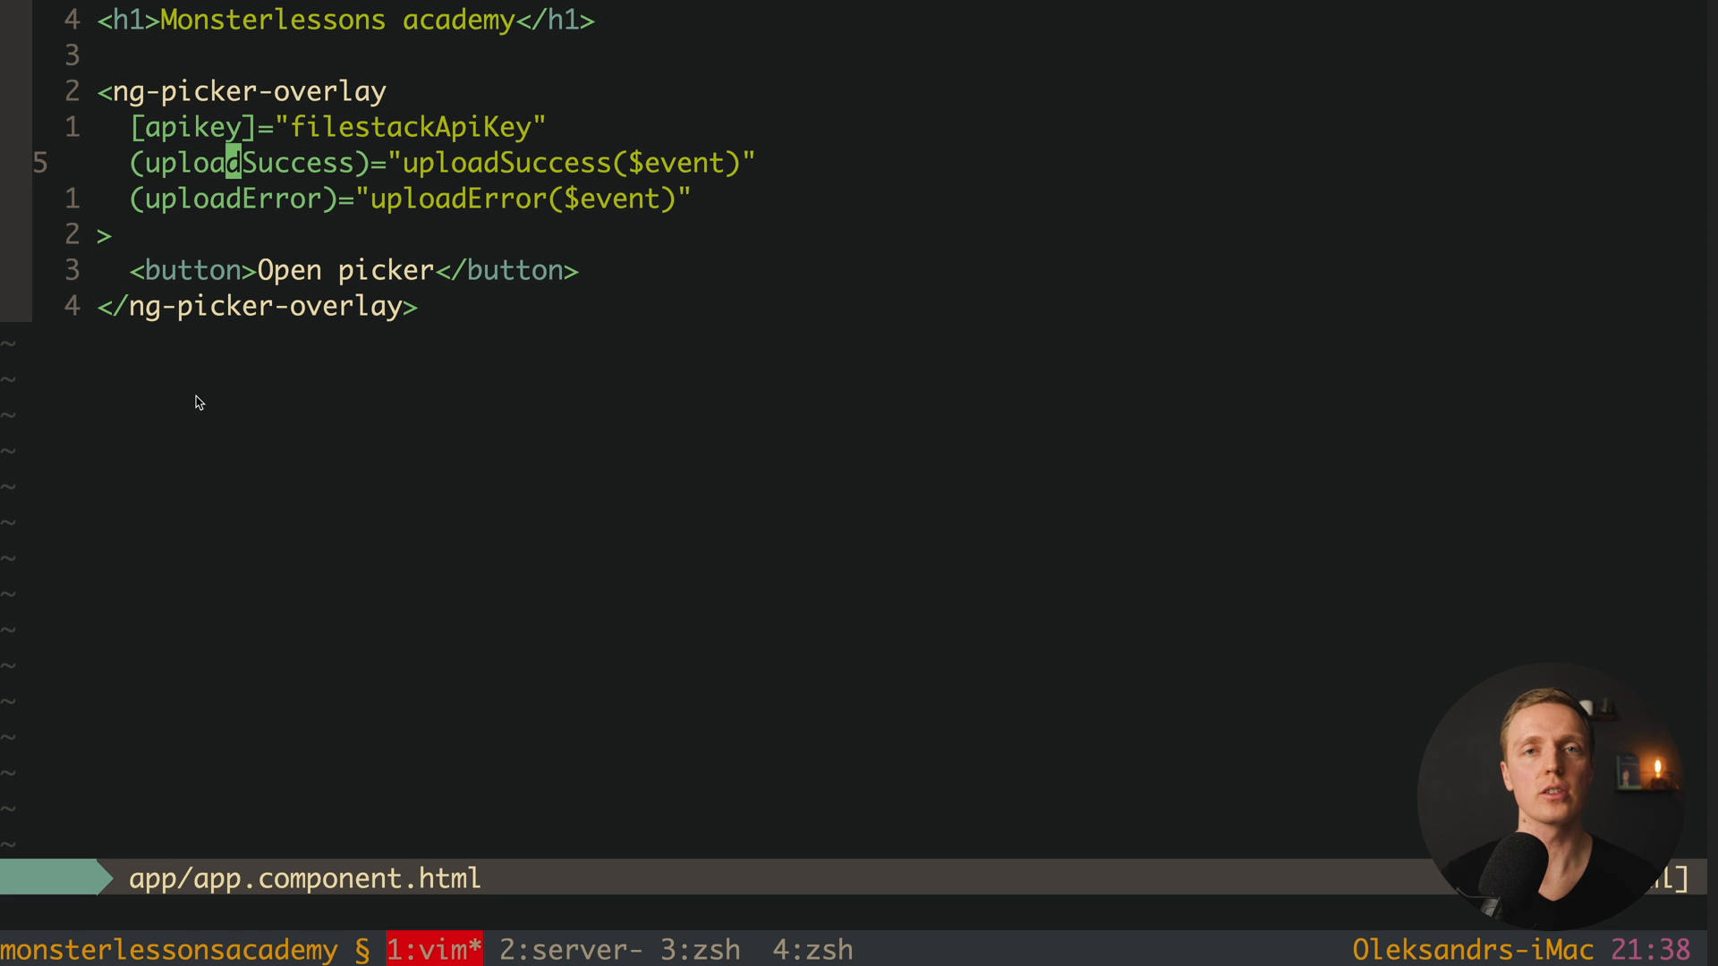
{"action": "key", "text": "j"}
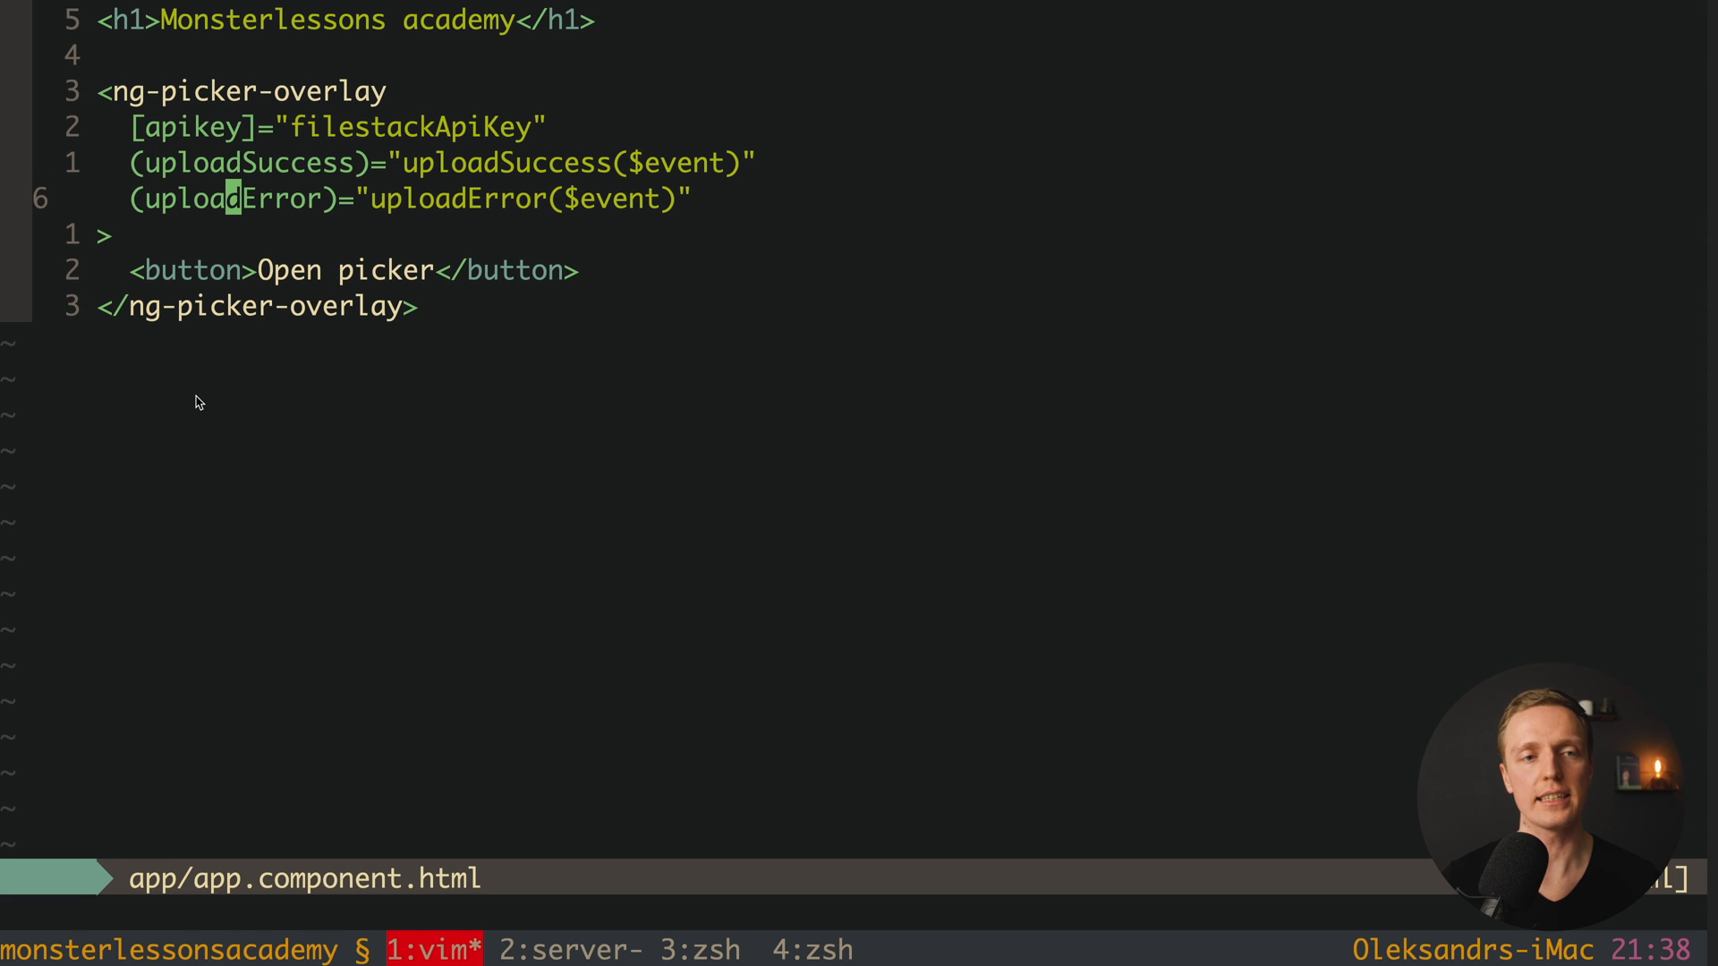
{"action": "key", "text": "j"}
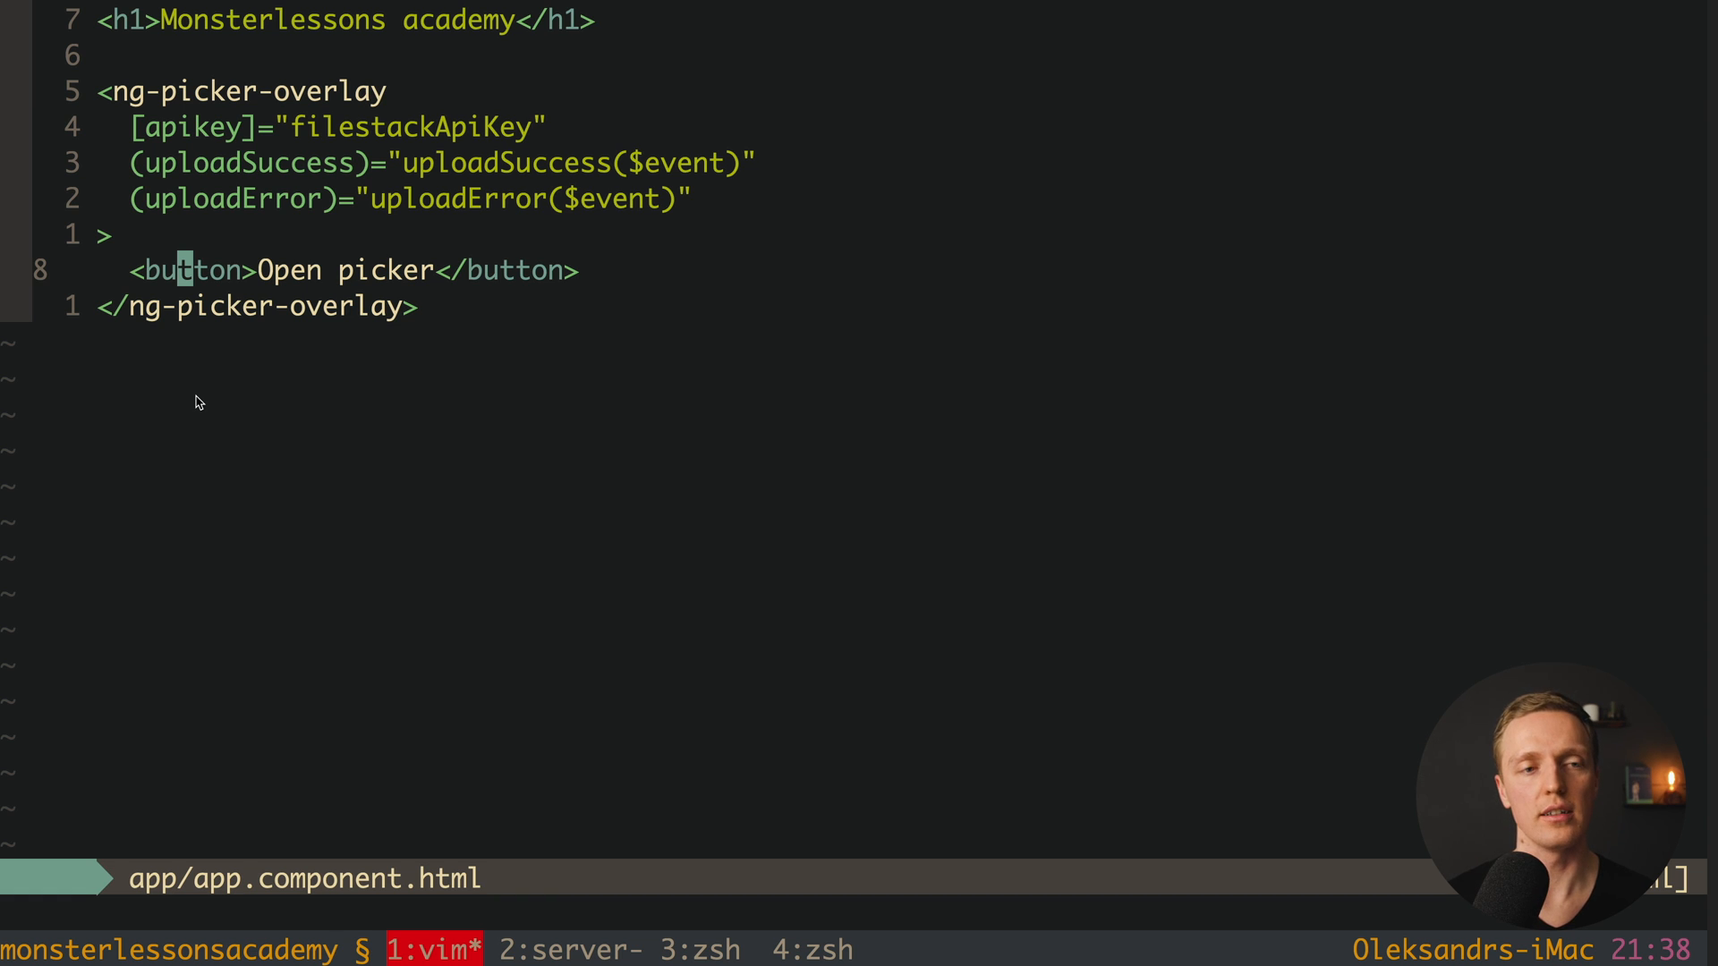
{"action": "key", "text": "w"}
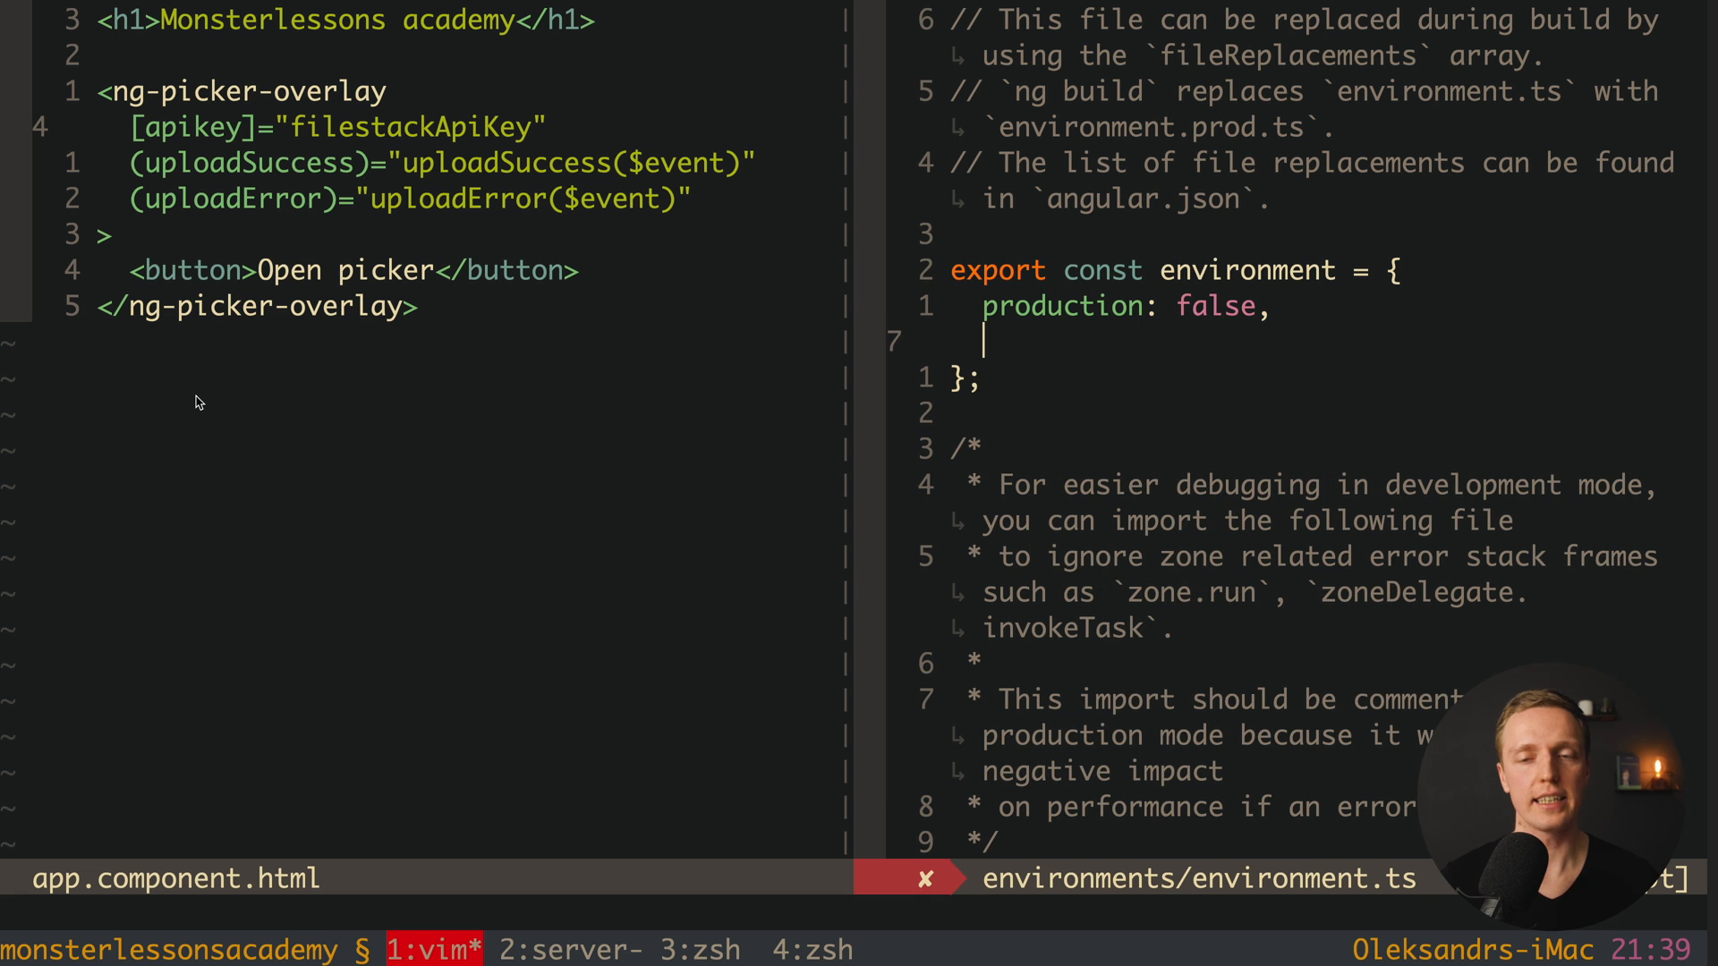
{"action": "type", "text": "filestackApiKey: '"}
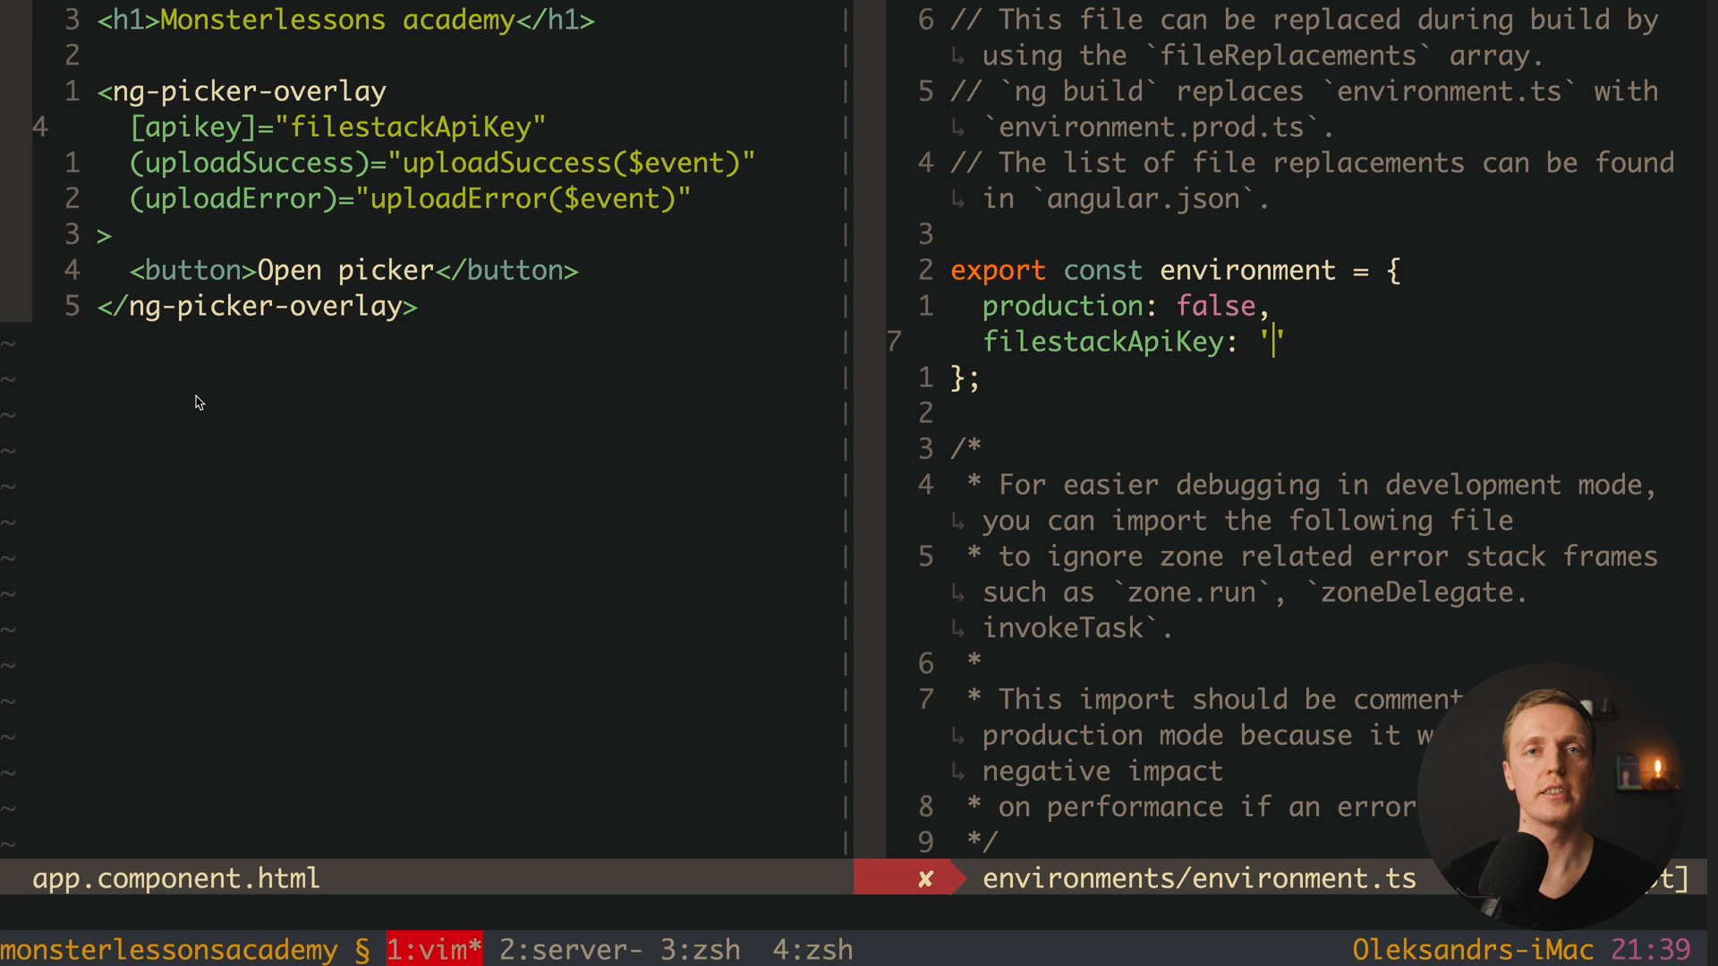
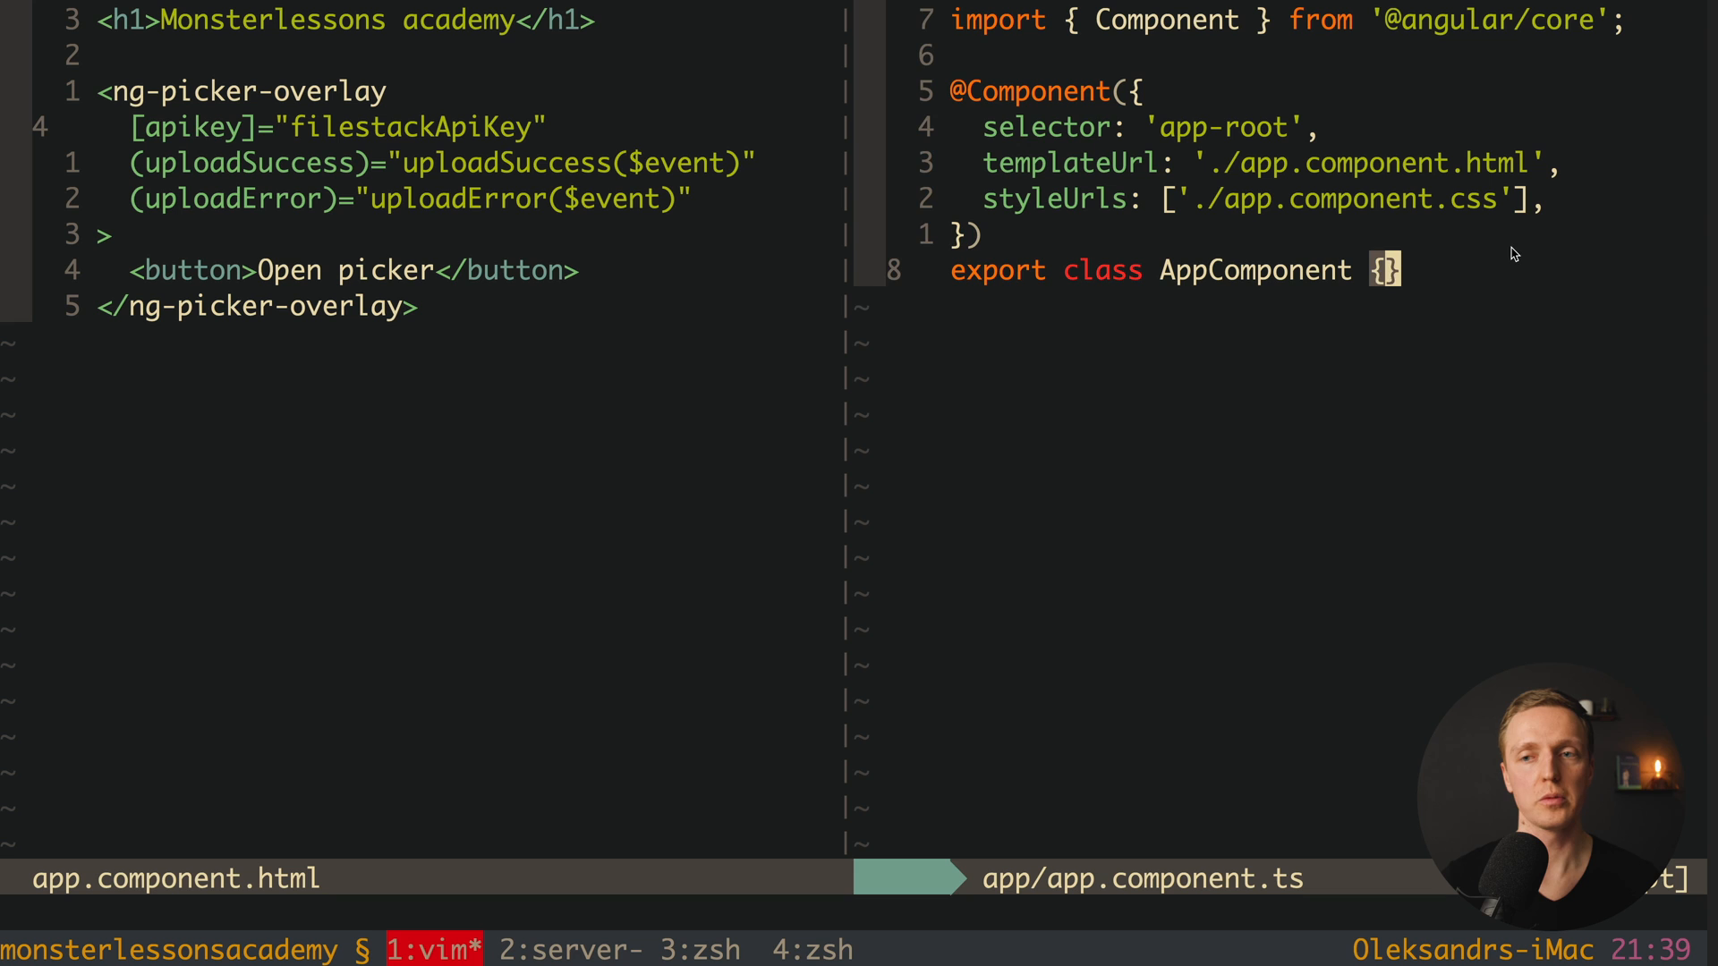
- Set filestackApiKey from environment and add uploadSuccess(res) and uploadError(err) console.log methods
{"action": "type", "text": "fi"}
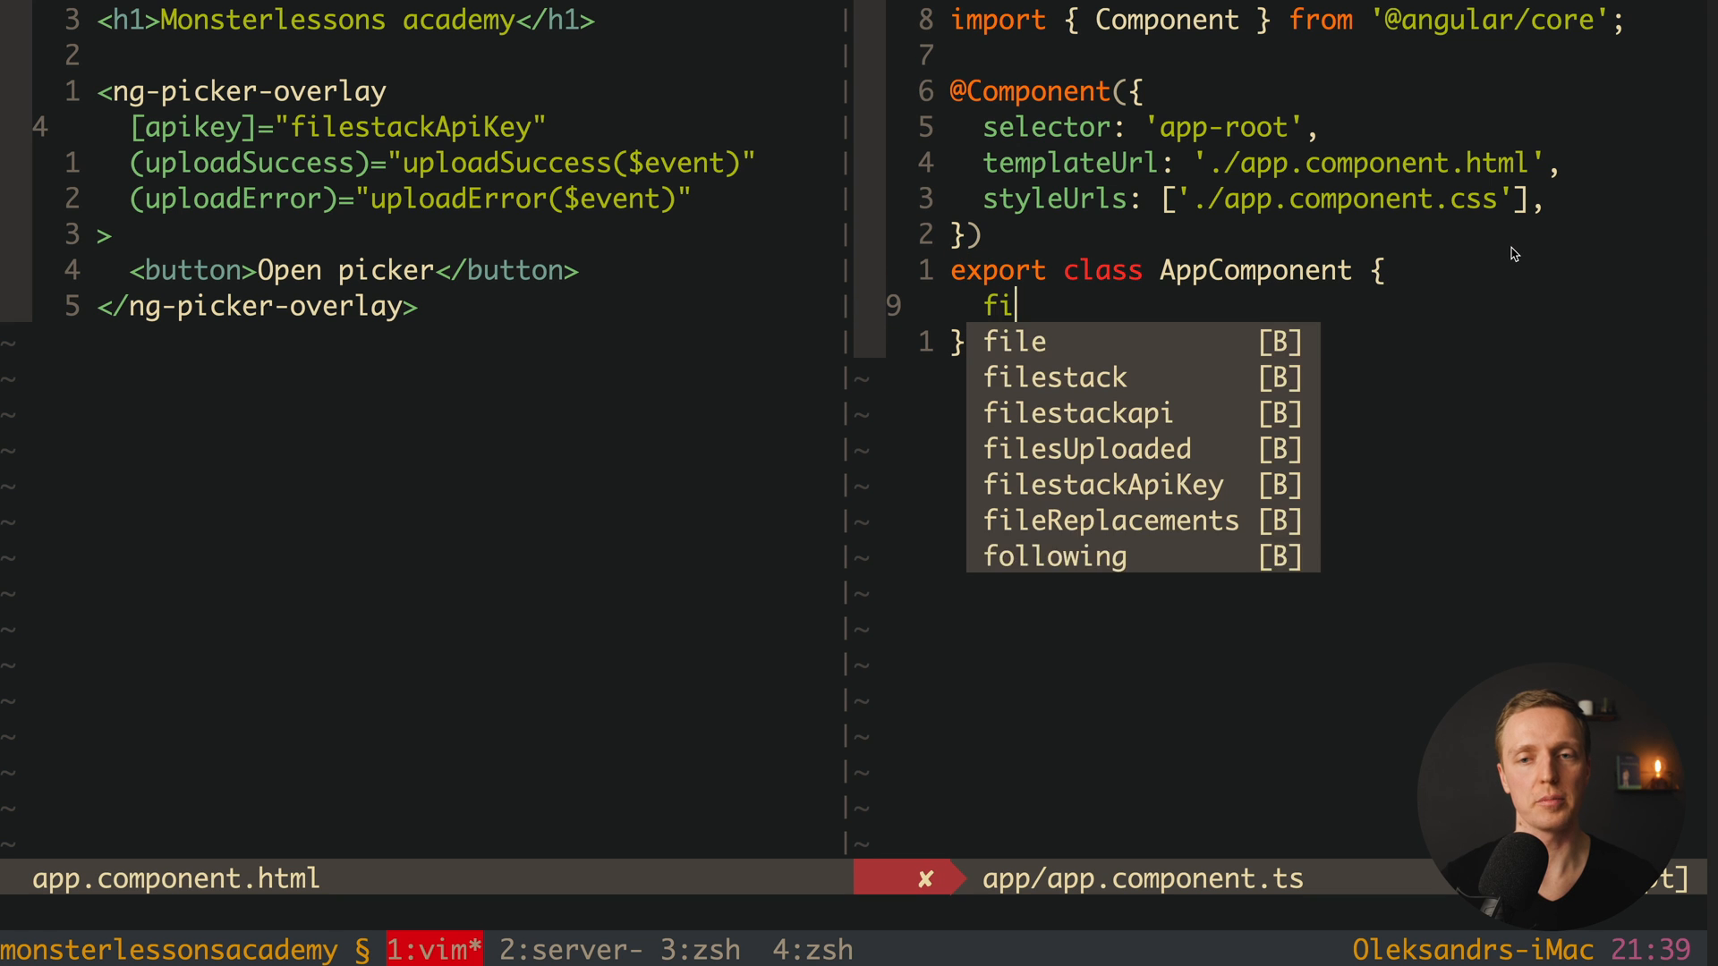
{"action": "type", "text": "le"}
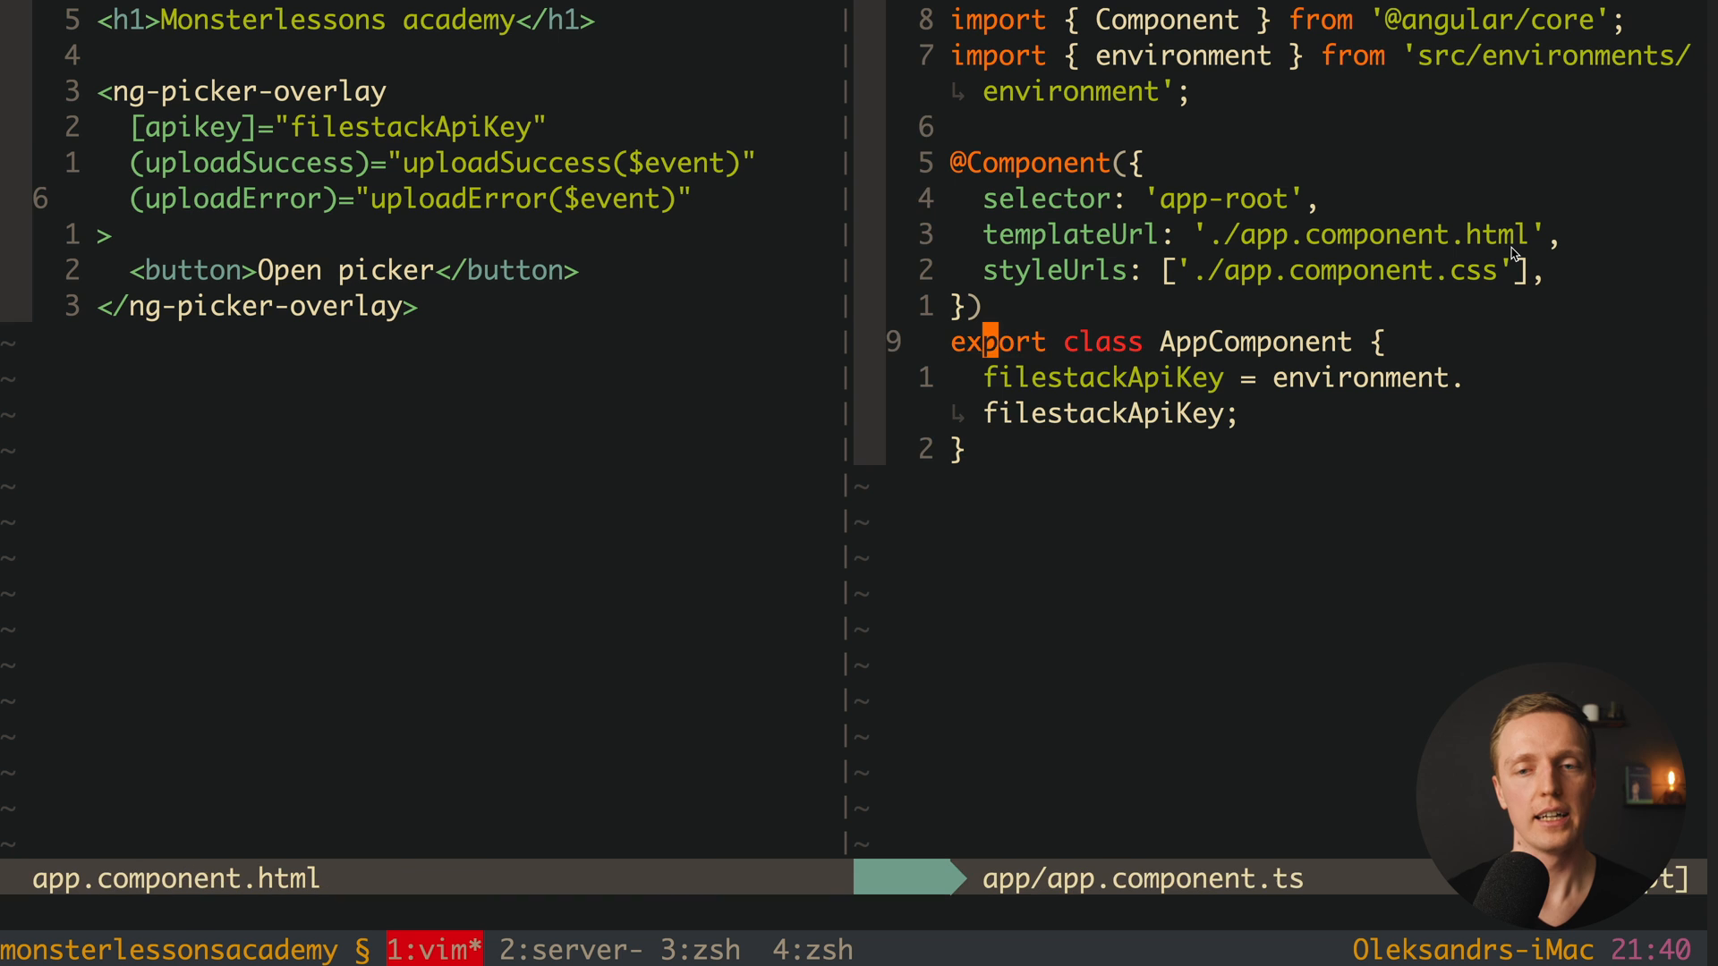
{"action": "type", "text": "uploadSuccess("}
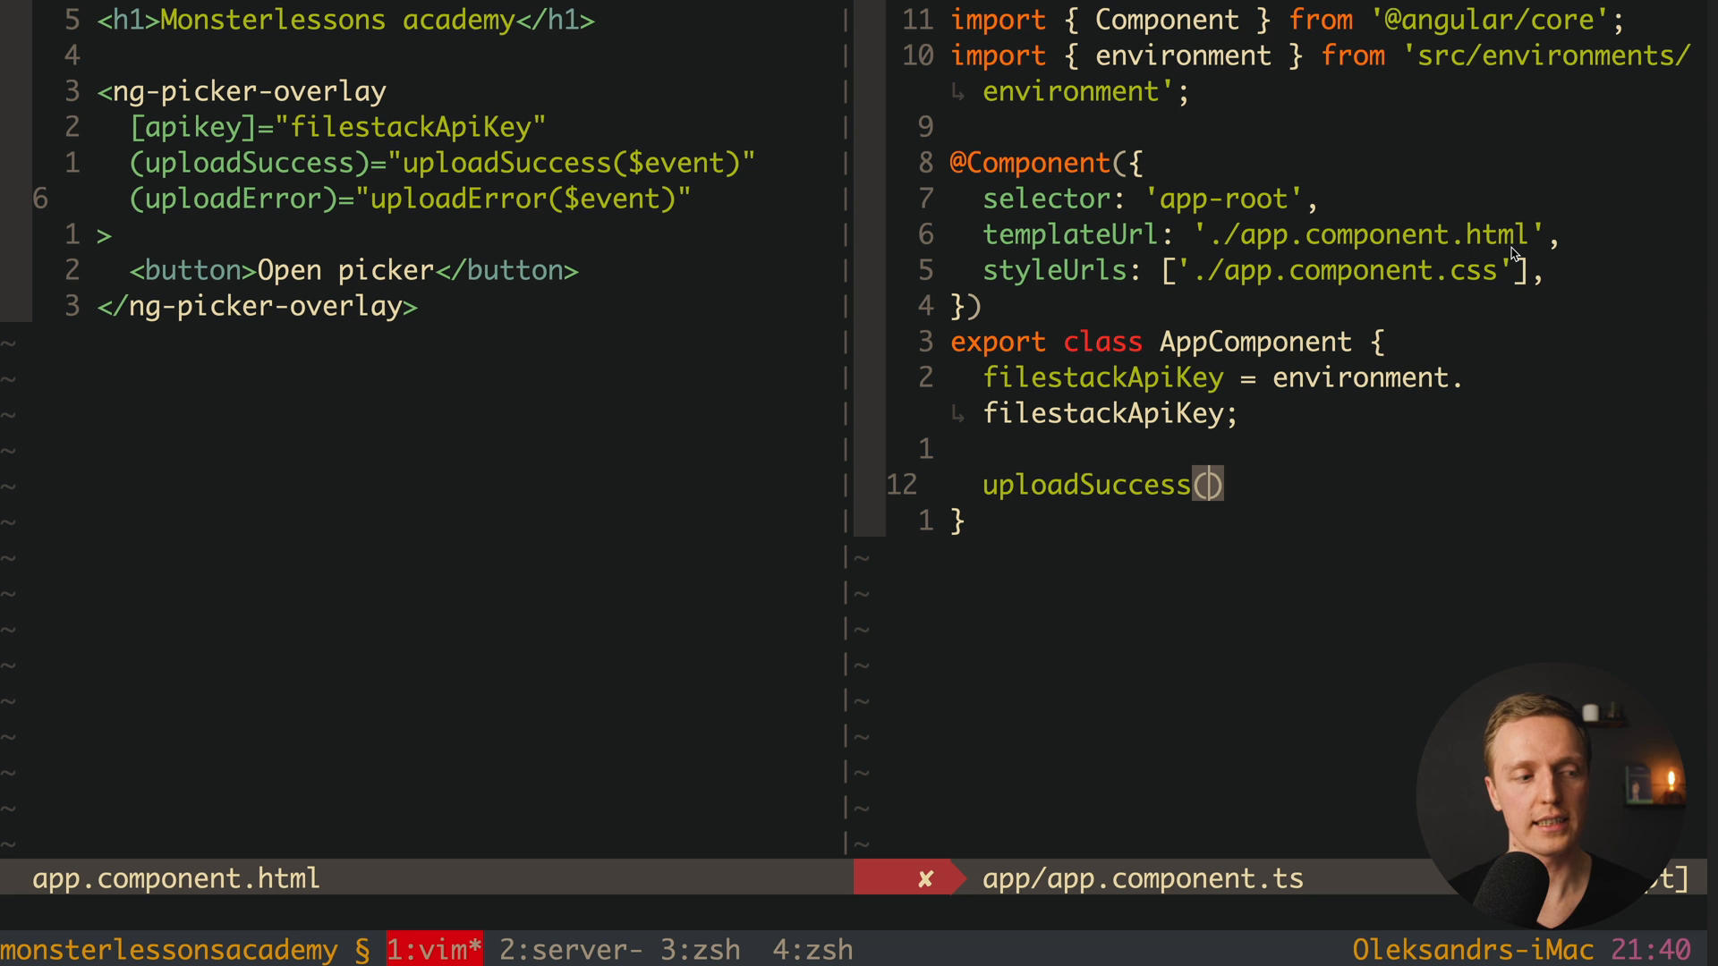
{"action": "type", "text": "res: object"}
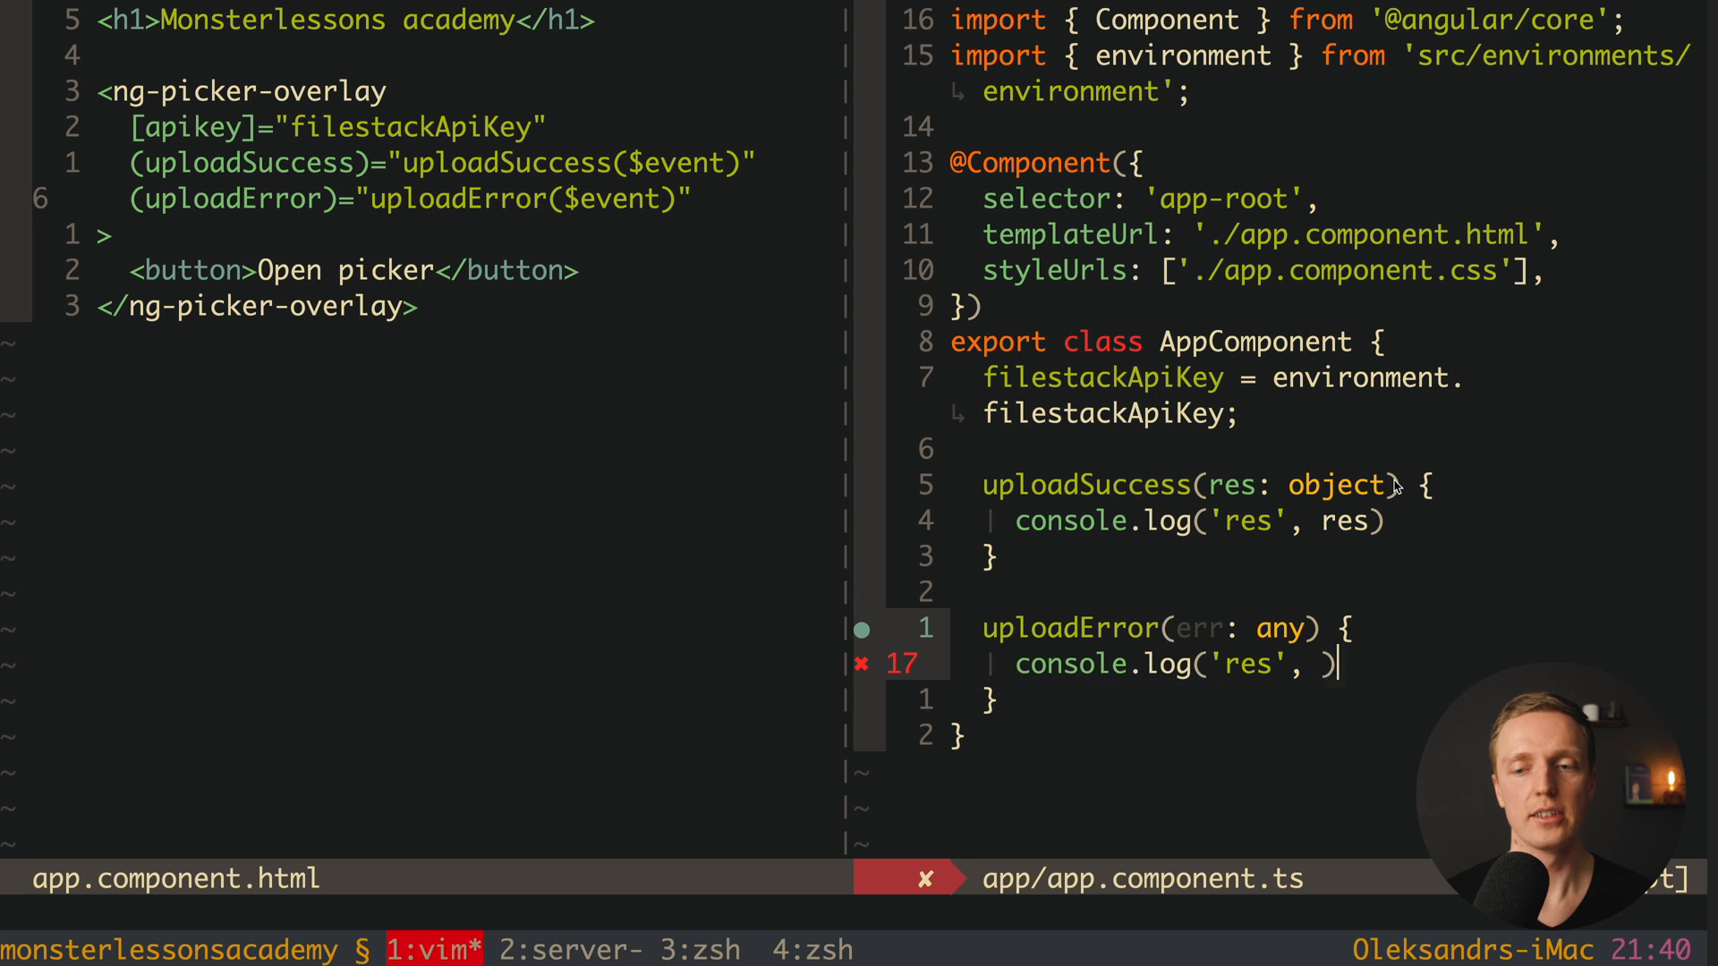
{"action": "type", "text": "err"}
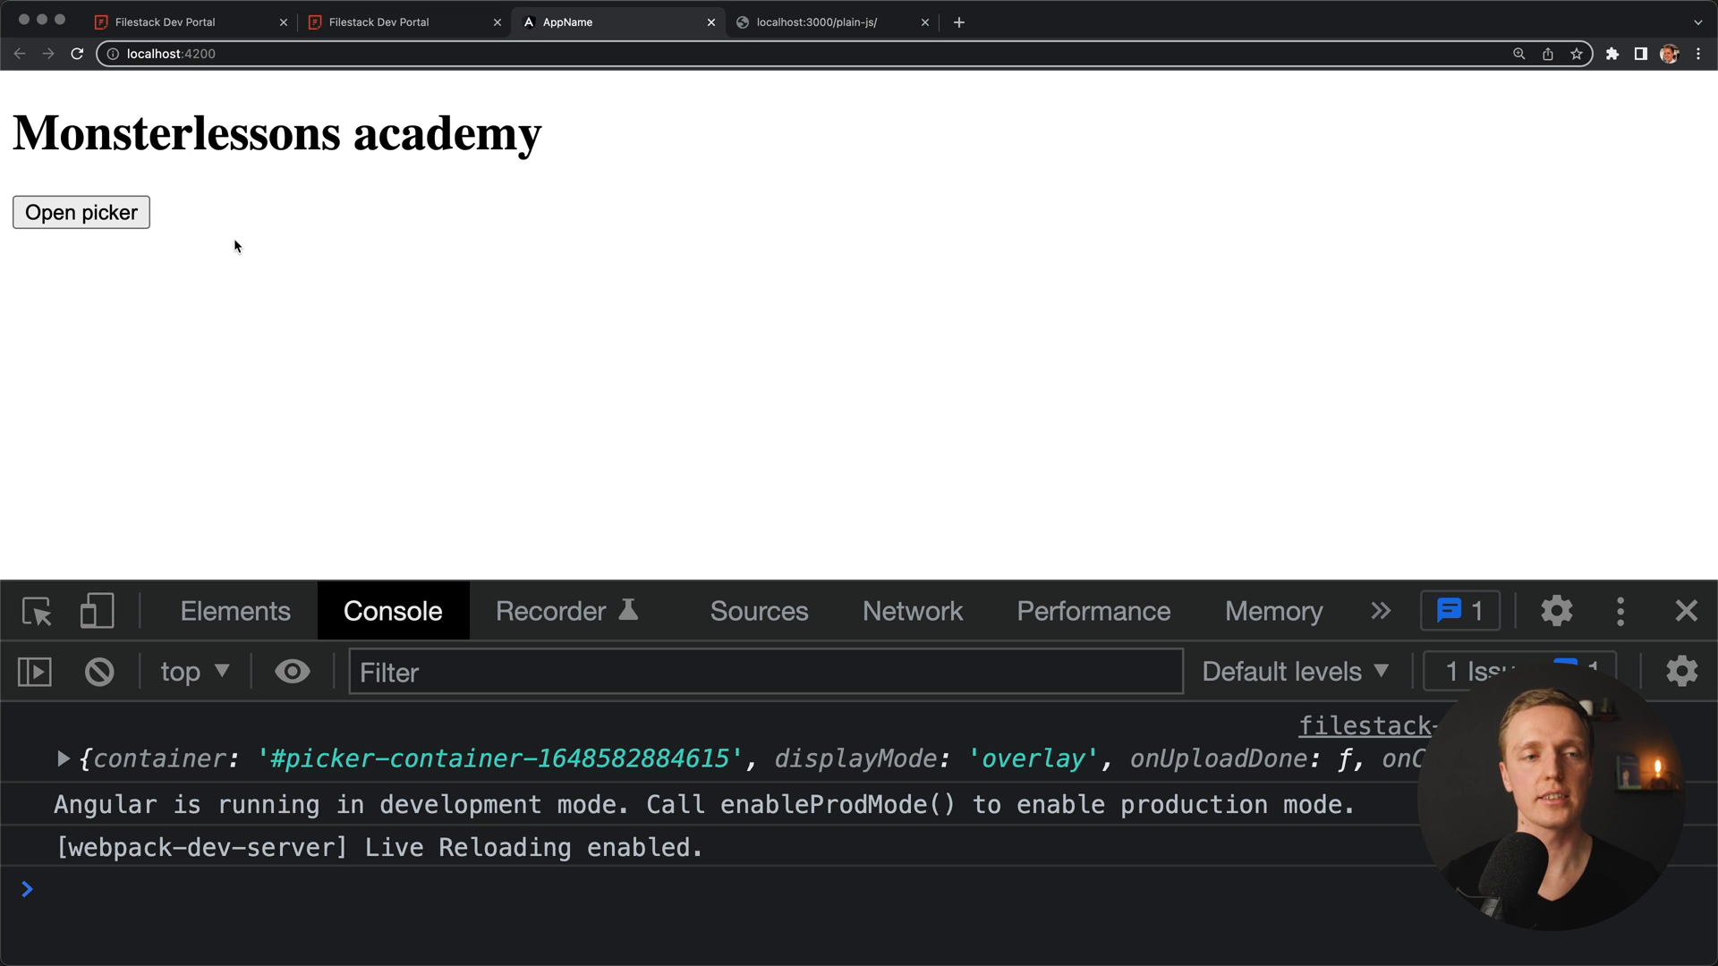
- Upload the portrait through the Angular page's Open picker and get one file logged
{"action": "left_click", "coordinate": [81, 211]}
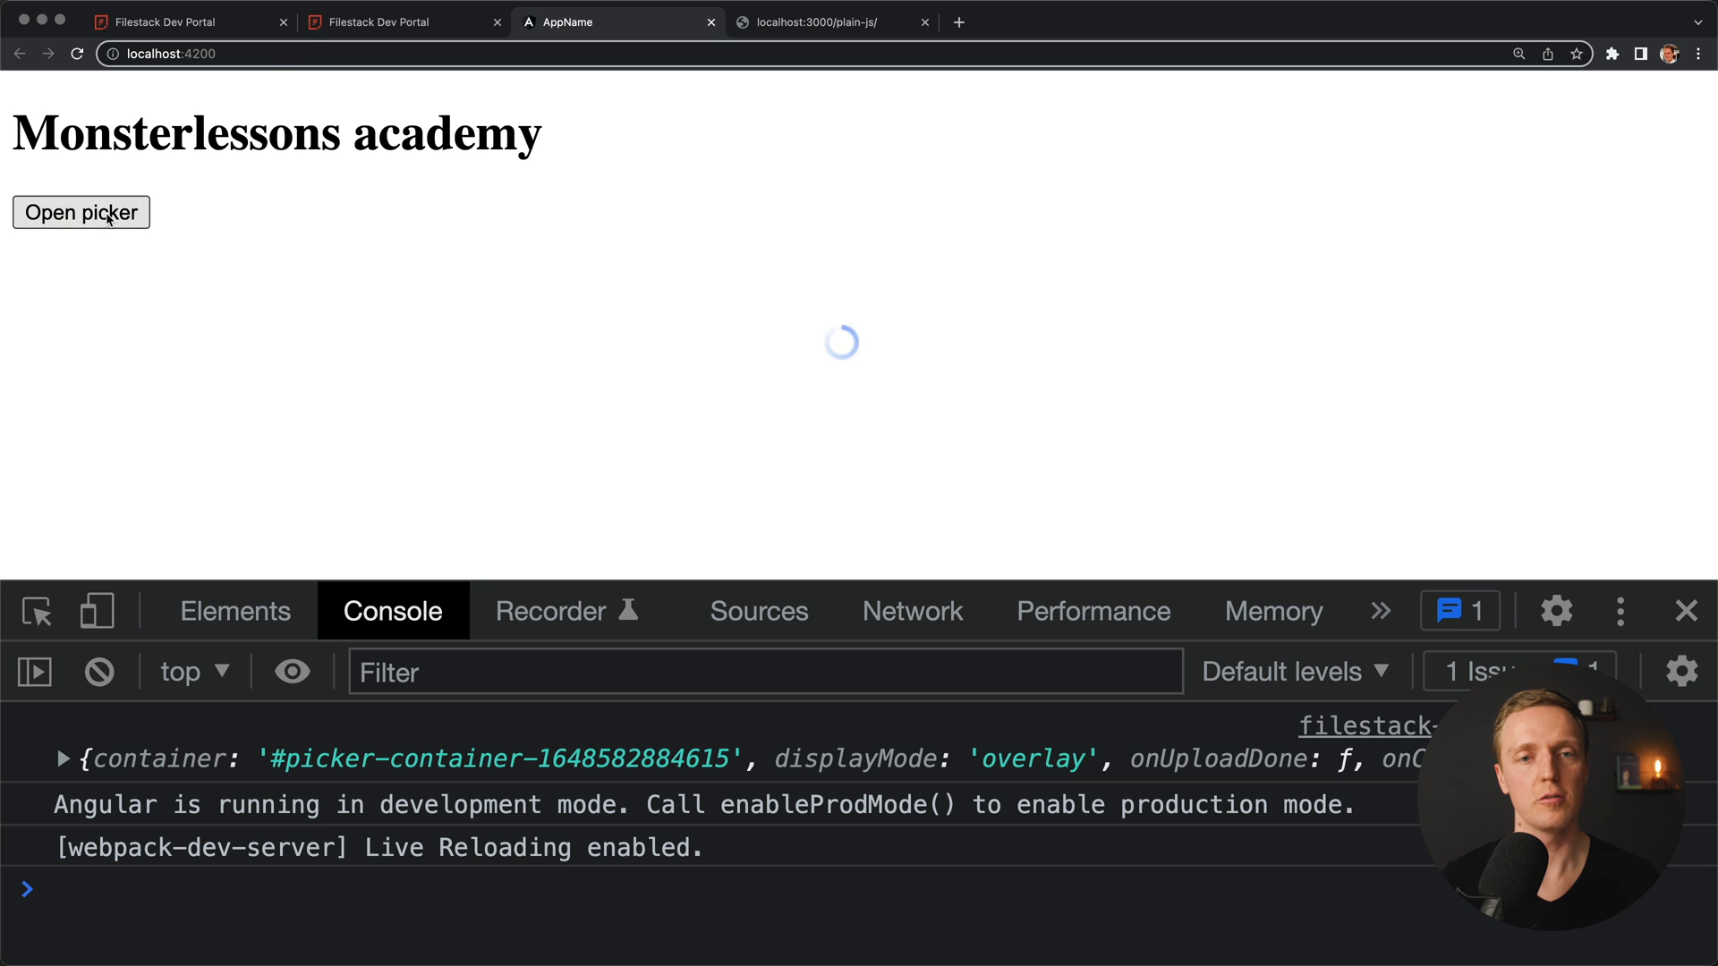
{"action": "left_click", "coordinate": [81, 212]}
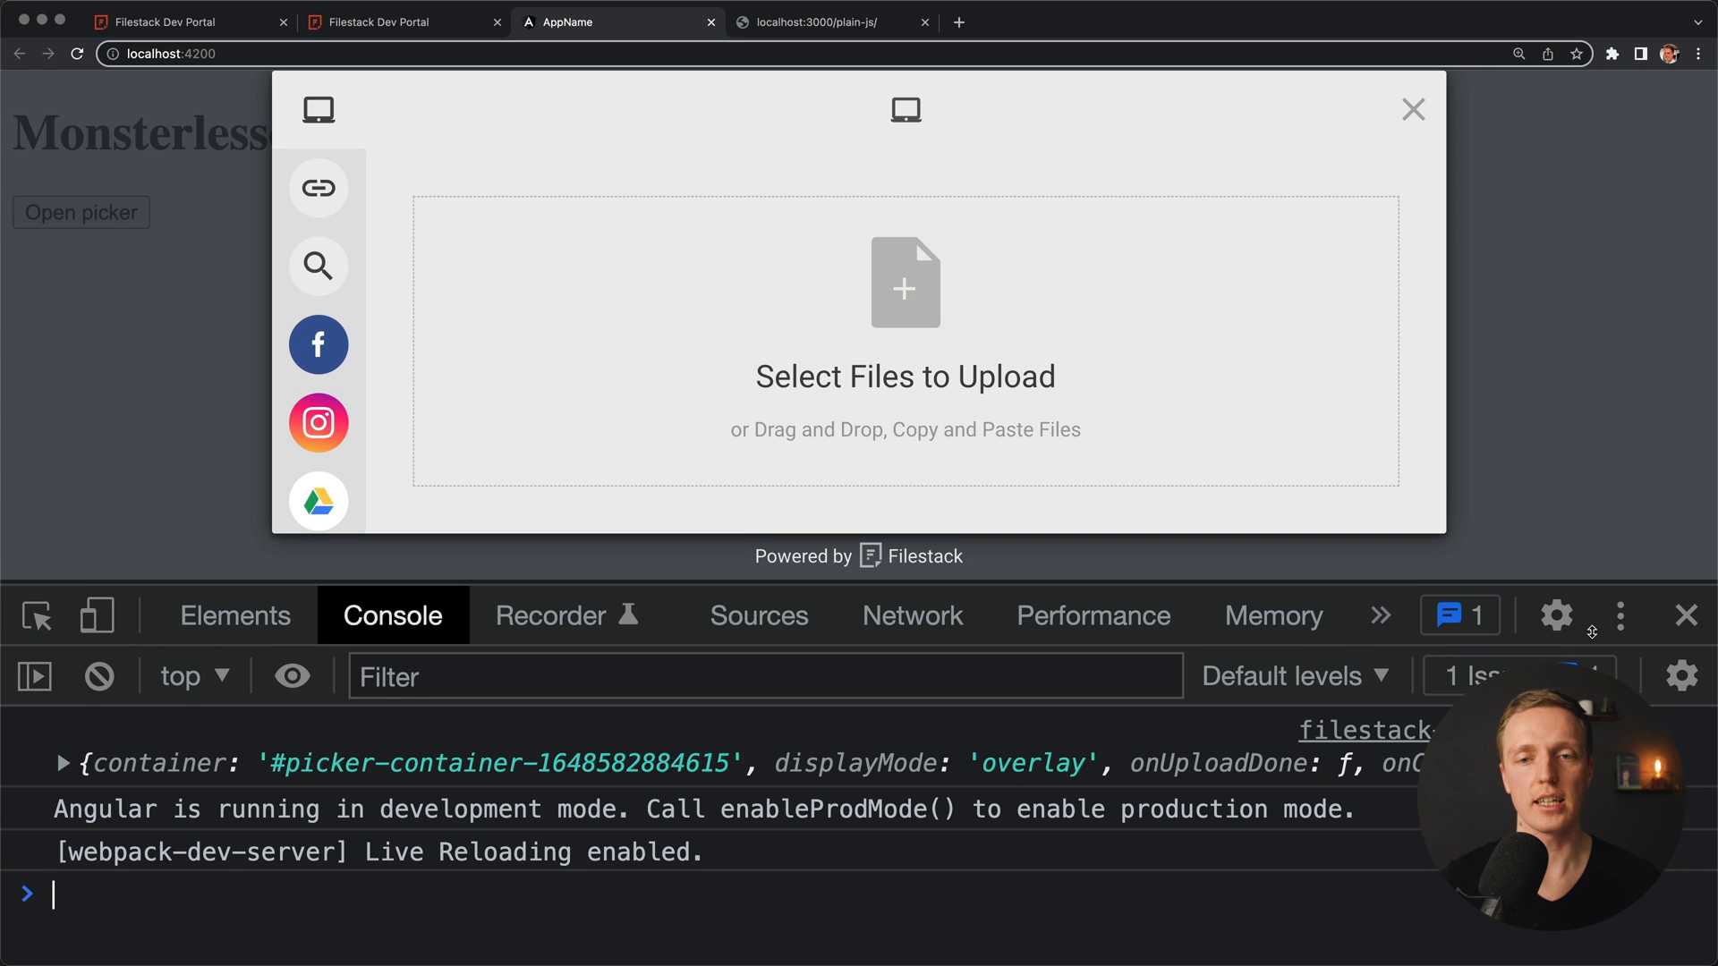
{"action": "left_click", "coordinate": [903, 282]}
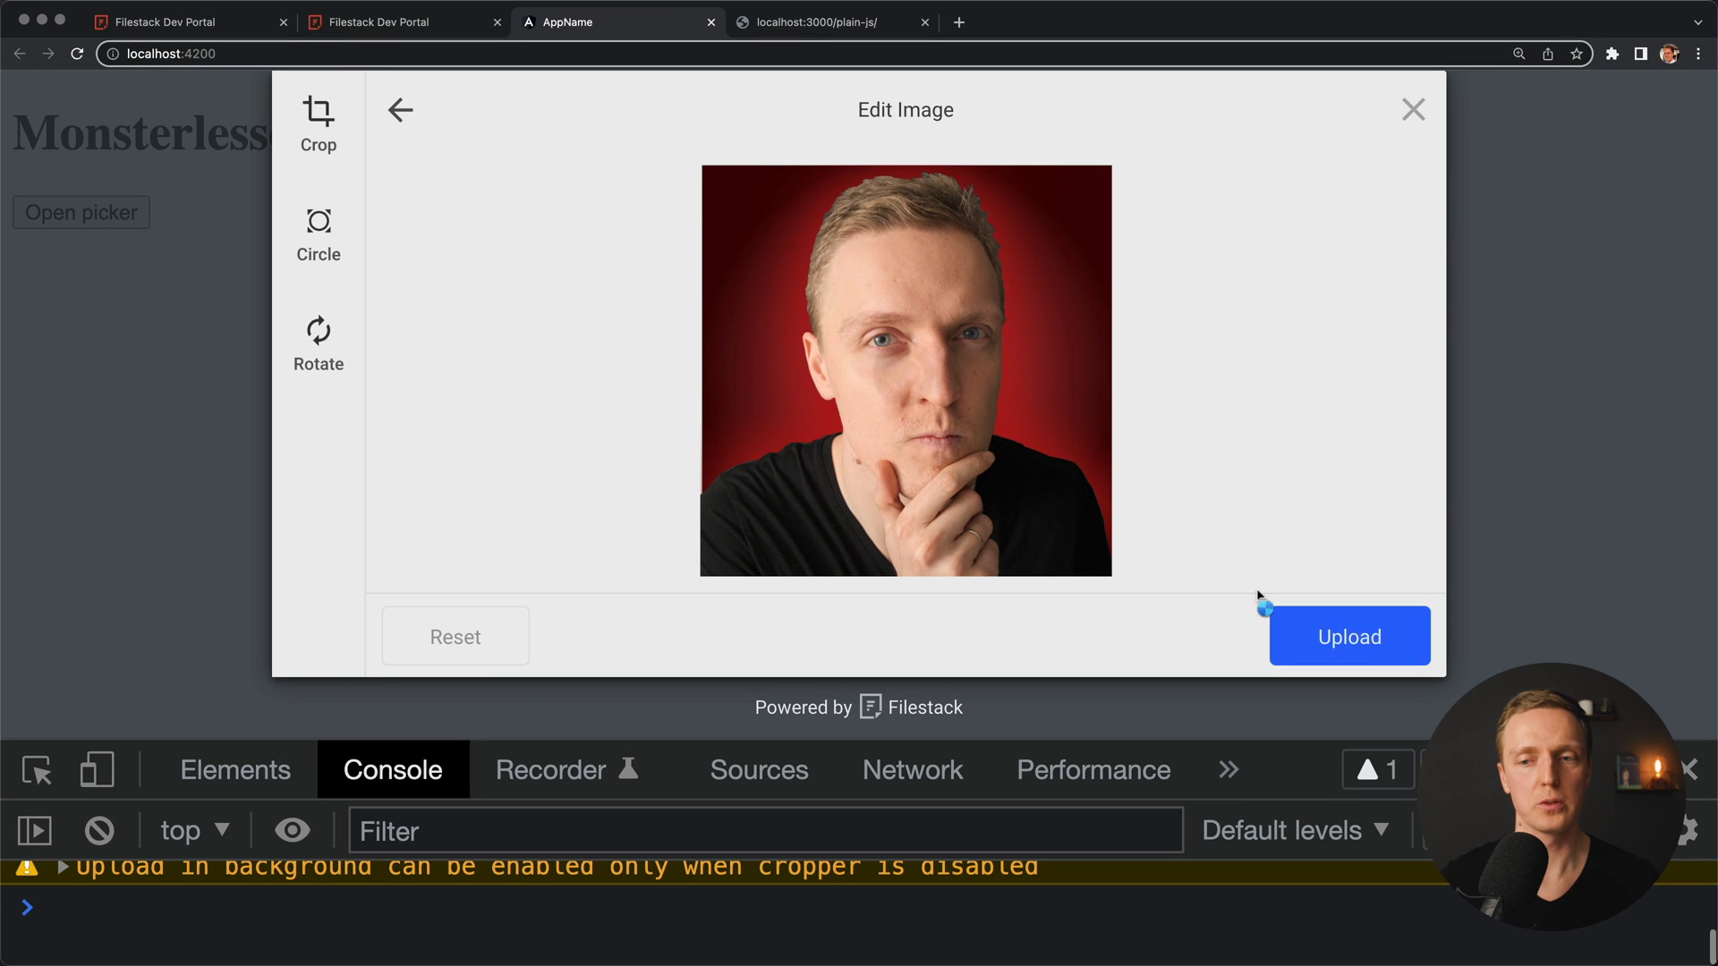
{"action": "left_click", "coordinate": [1348, 636]}
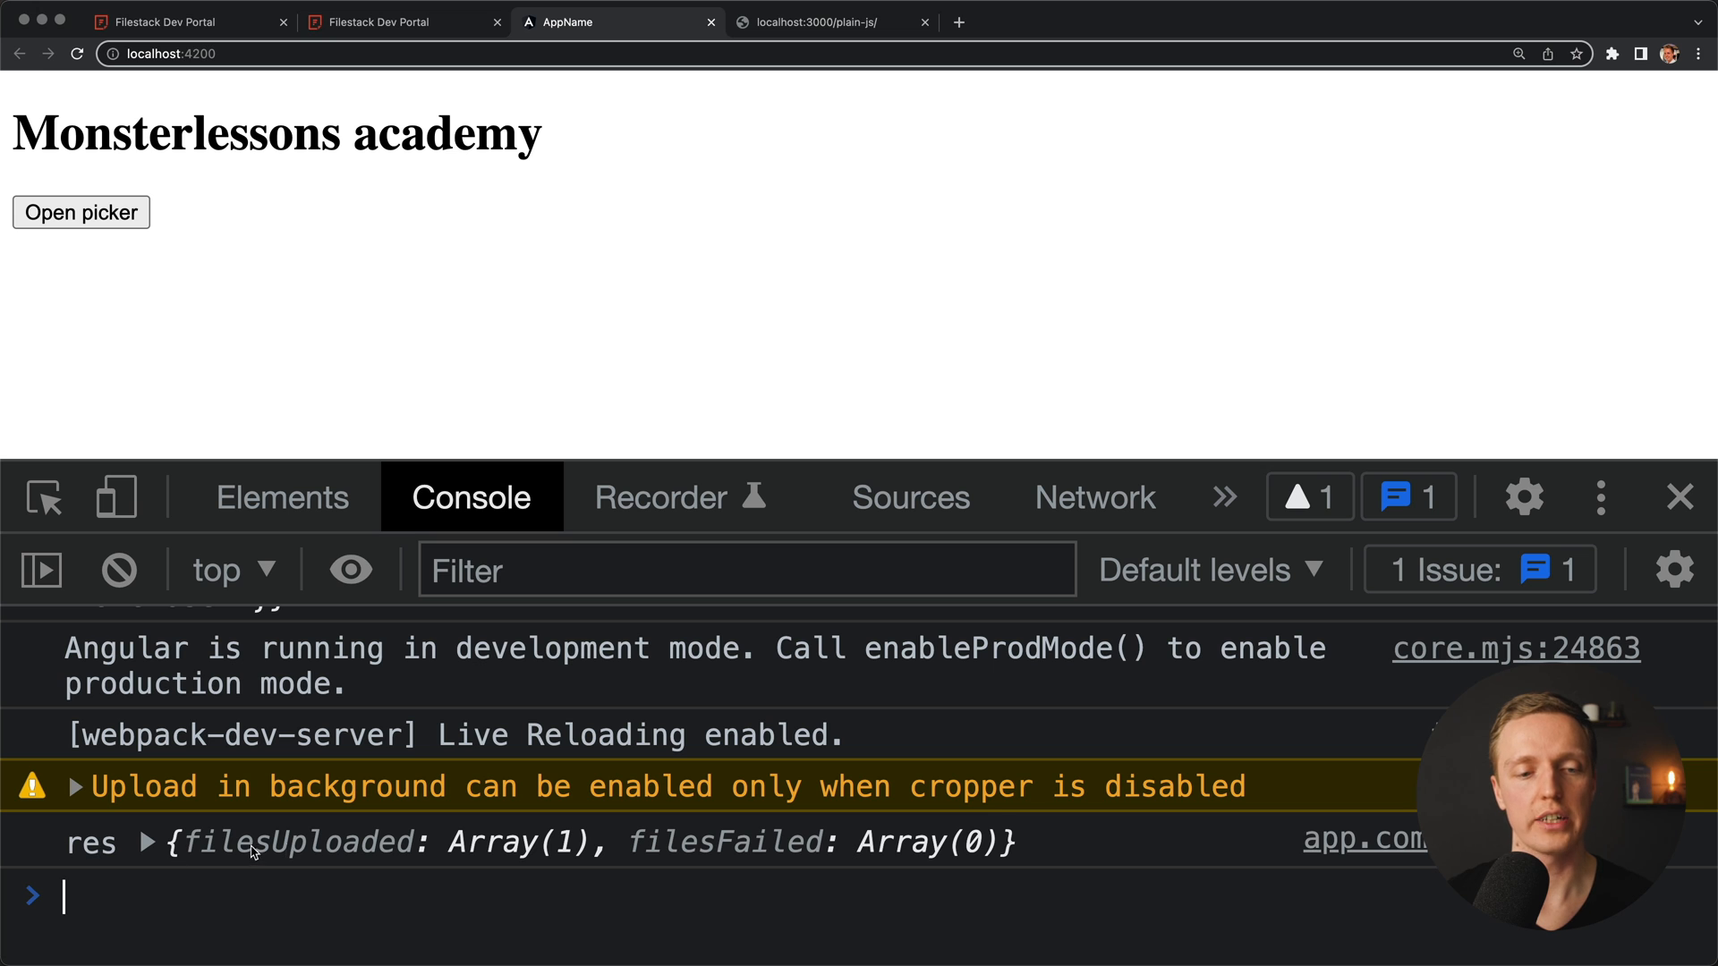
{"action": "mouse_move", "coordinate": [441, 462]}
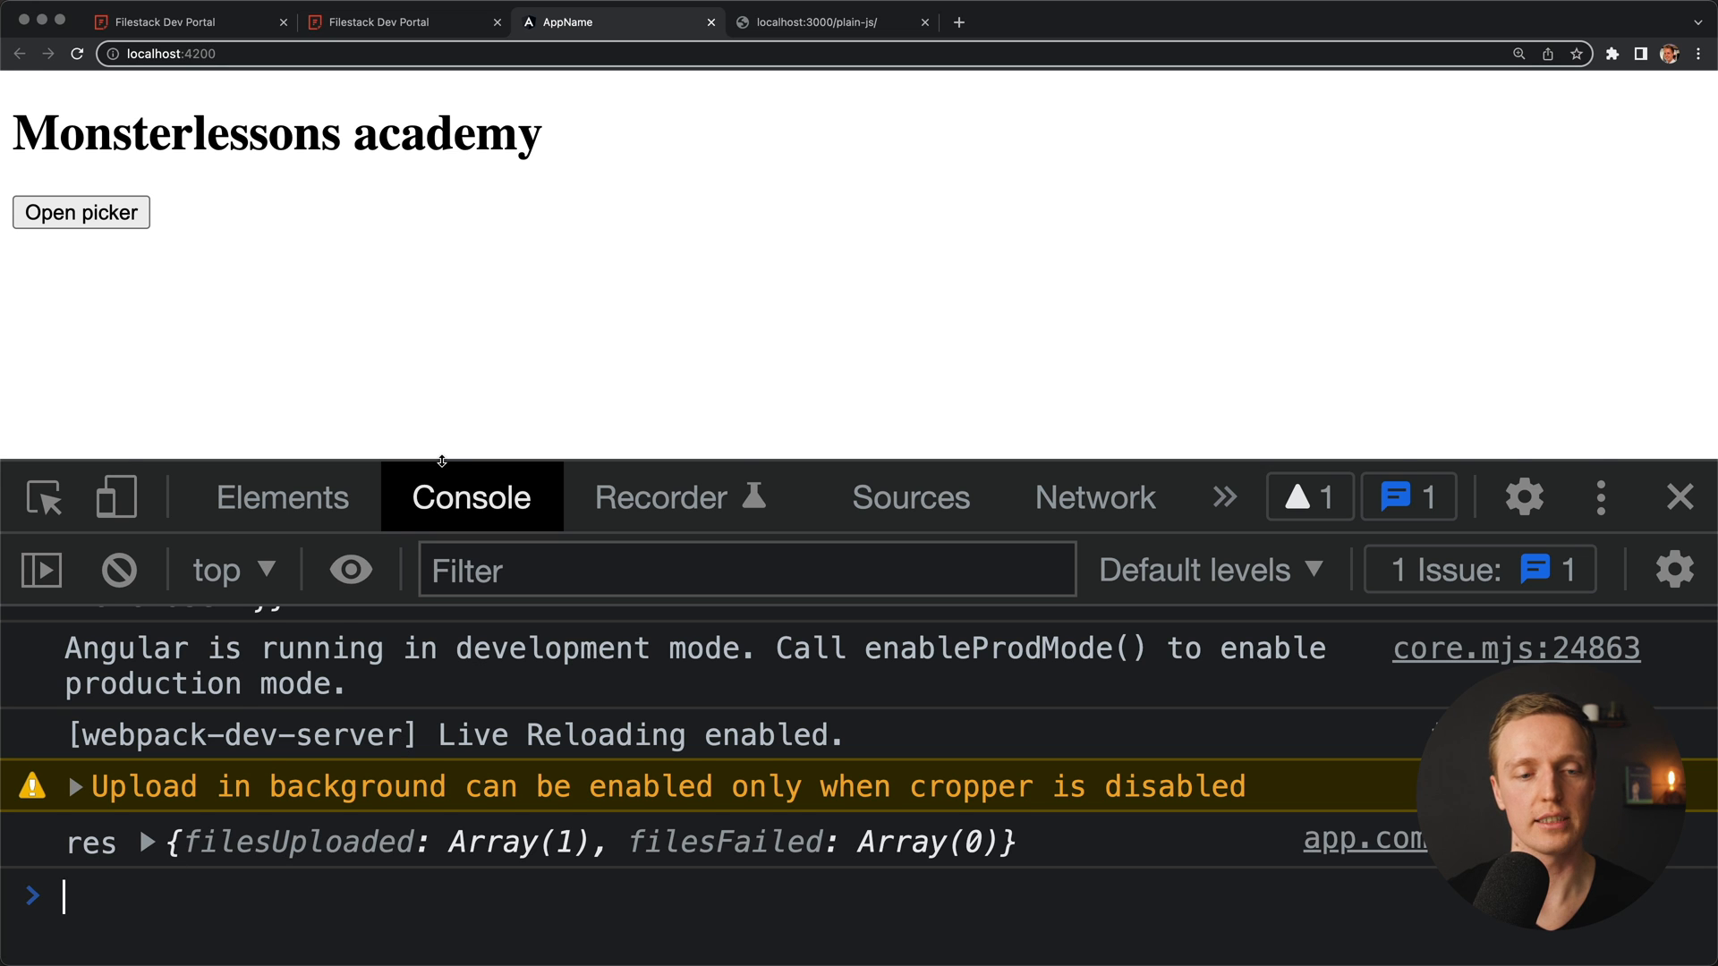